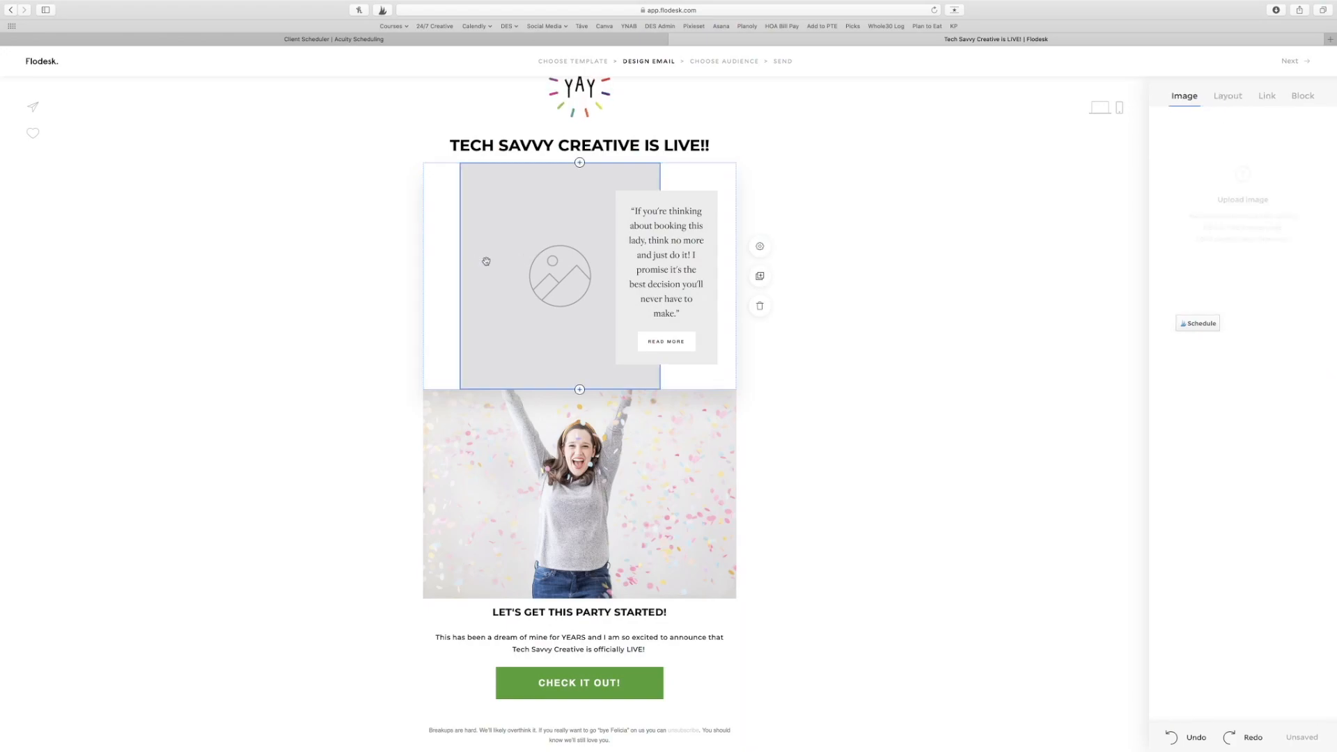
Step: Upload a phone-and-coffee photo into the testimonial's image slot, then start a blank Google Form
{"action": "left_click", "coordinate": [1242, 200]}
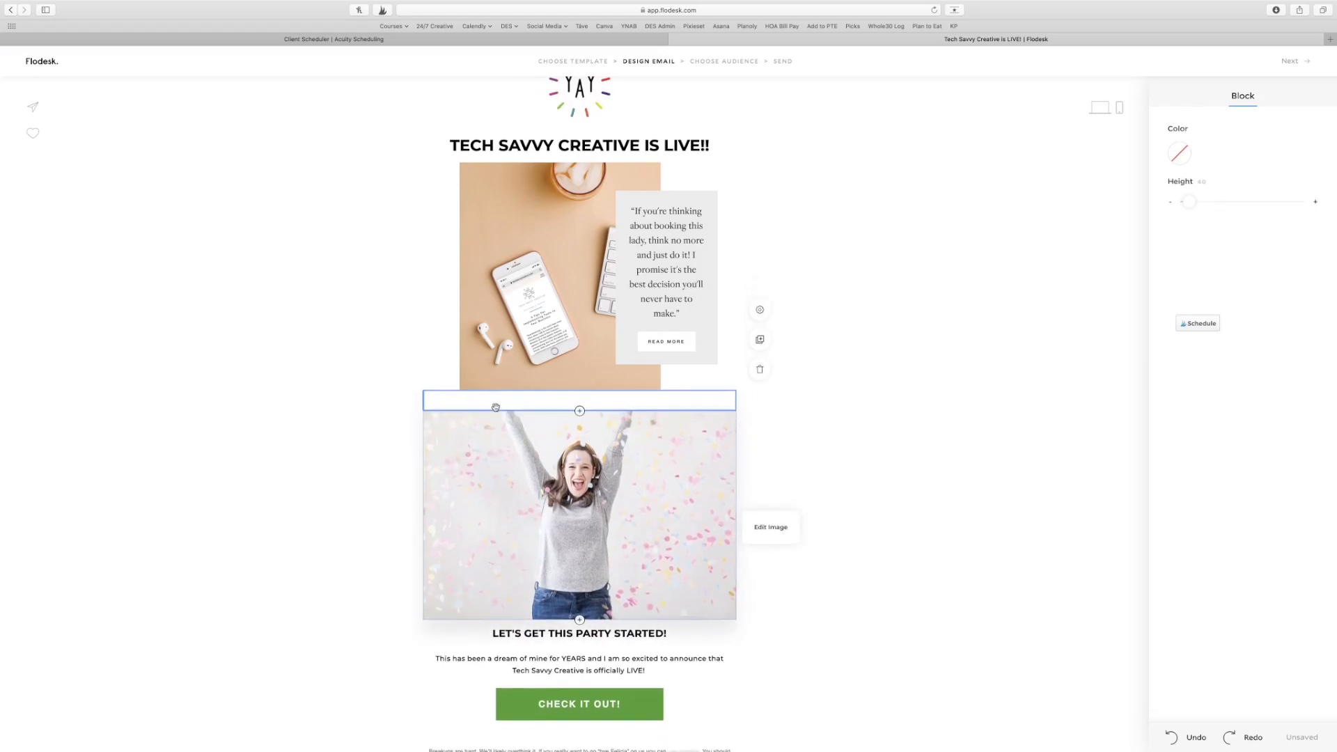
{"action": "left_click", "coordinate": [666, 262]}
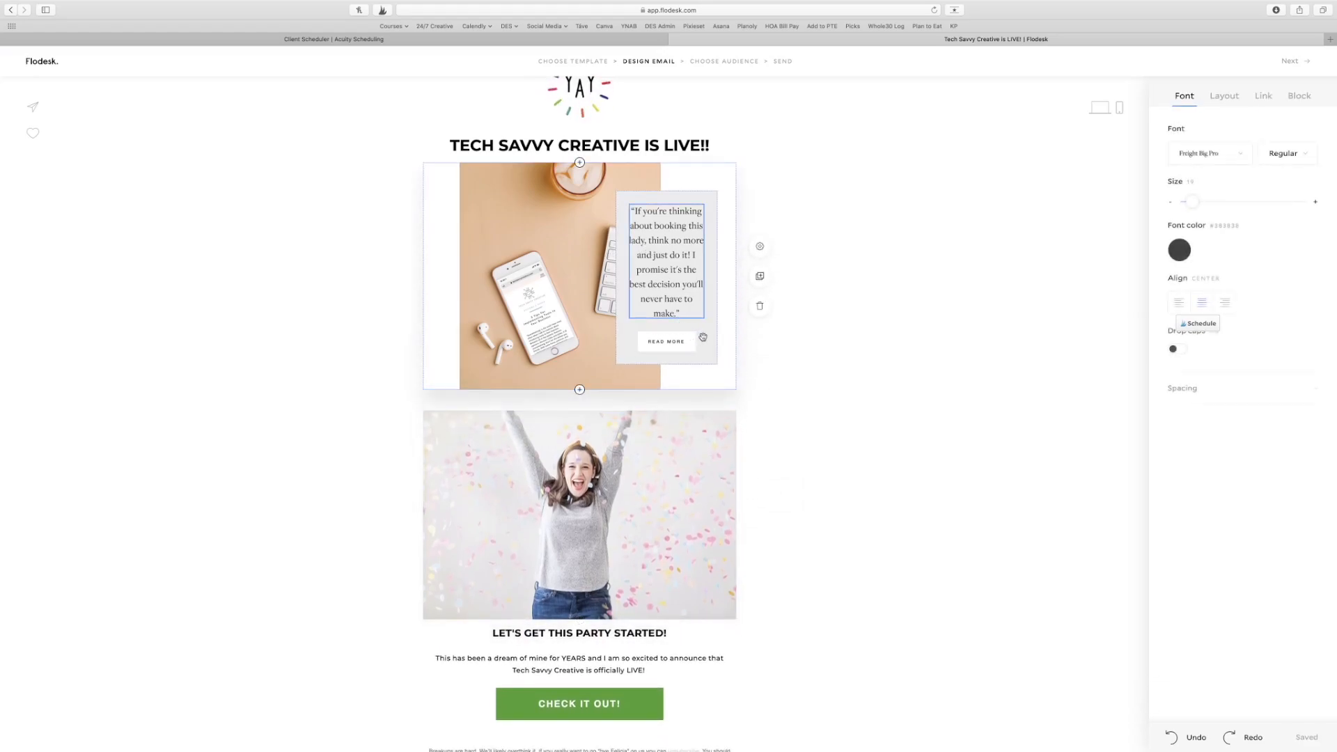
{"action": "left_click", "coordinate": [1184, 95]}
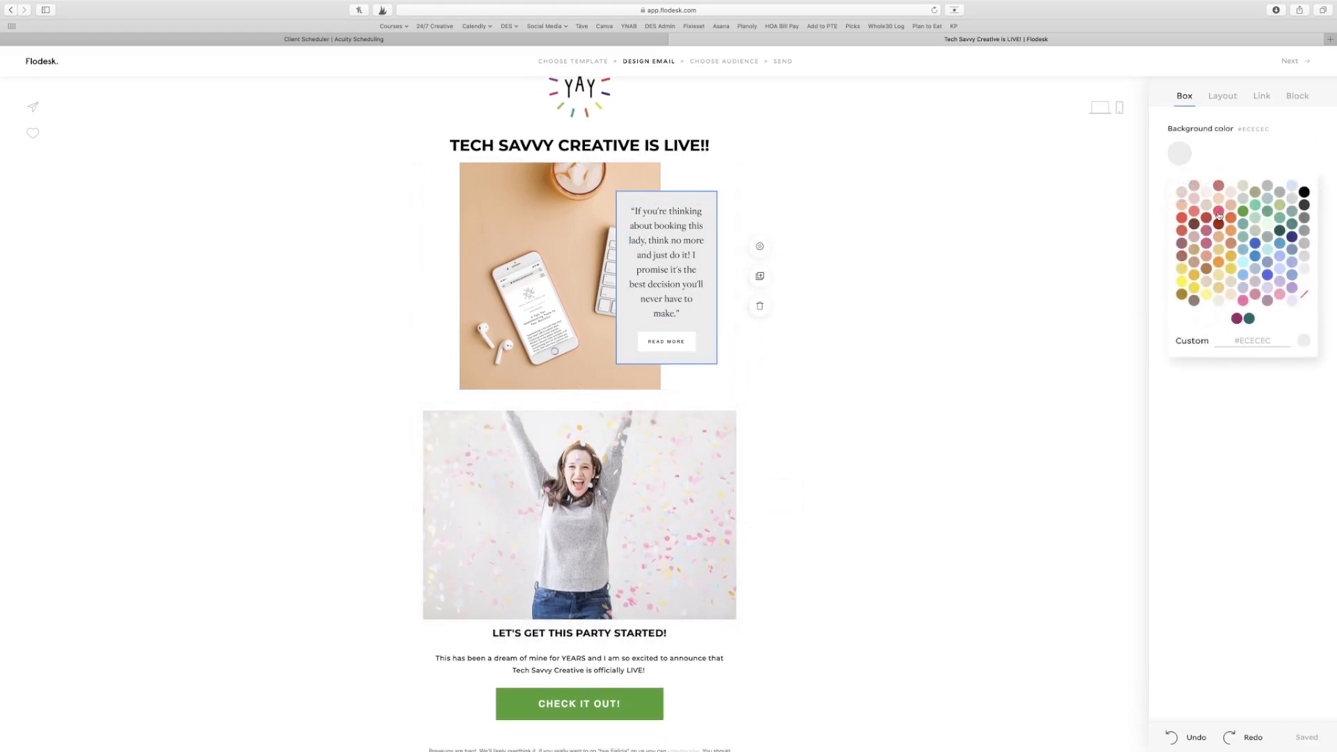
{"action": "left_click", "coordinate": [42, 12]}
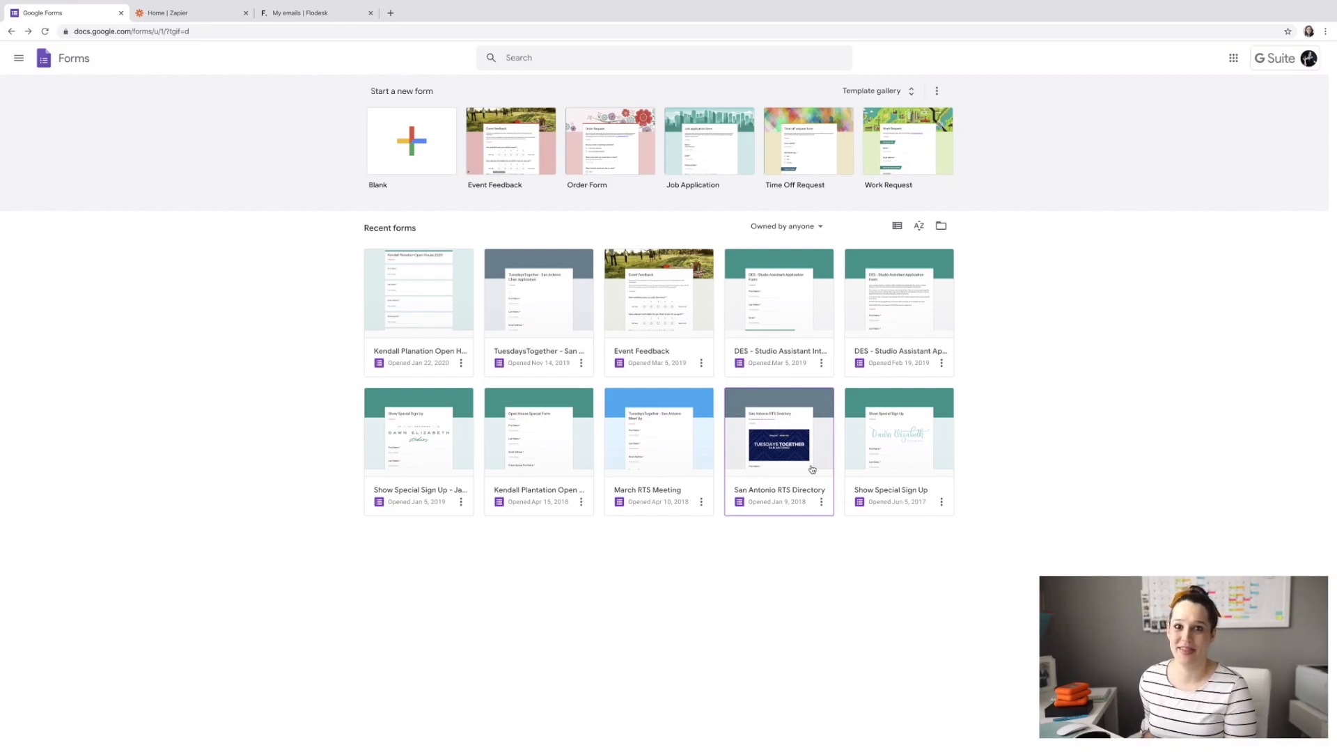
{"action": "mouse_move", "coordinate": [441, 392]}
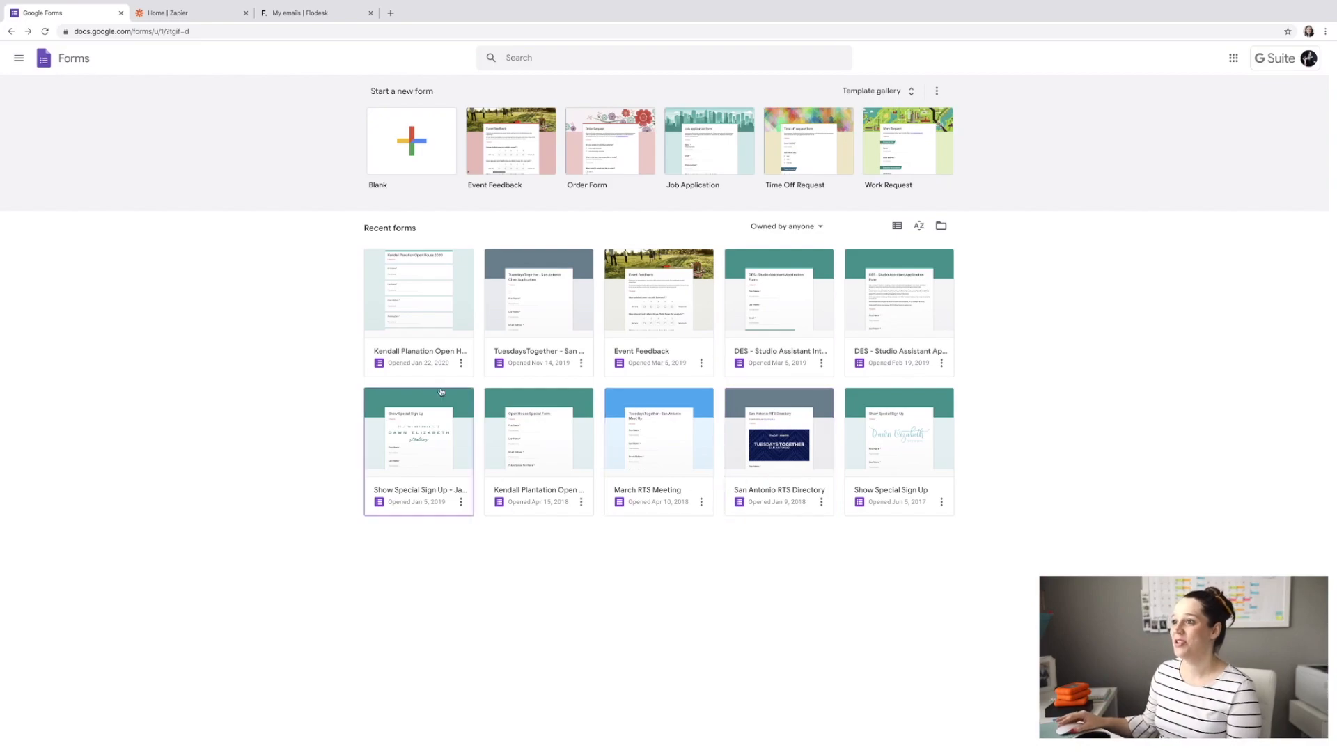
{"action": "mouse_move", "coordinate": [410, 140]}
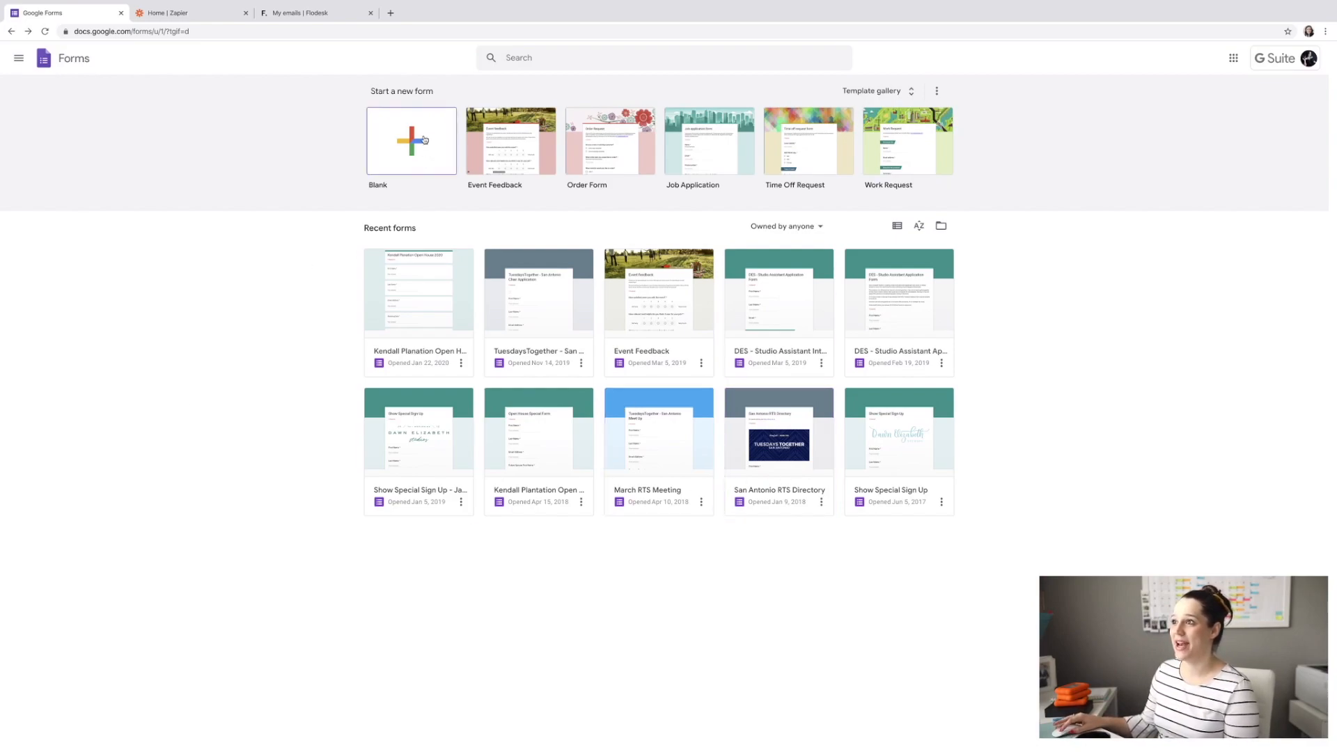
{"action": "left_click", "coordinate": [410, 141]}
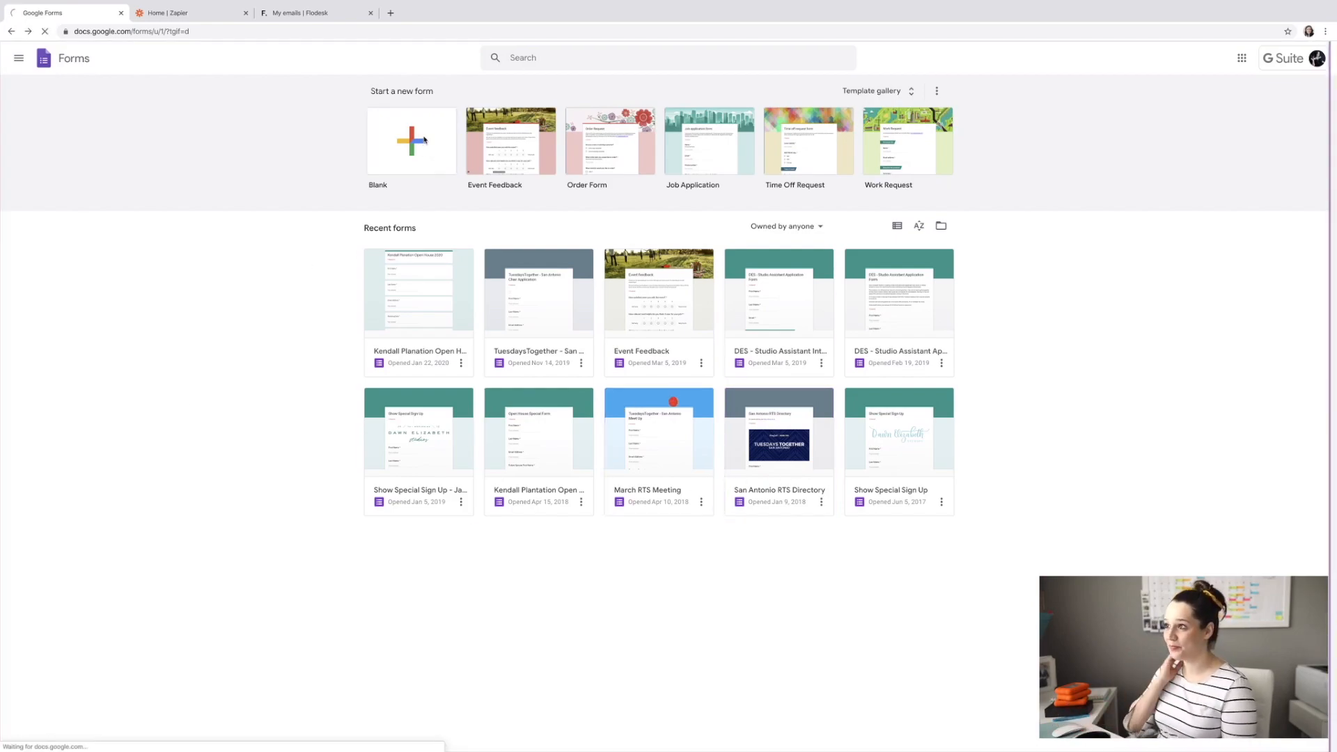
Step: Title the form 'Dominion Open House' and add name, email, wedding date and venue questions
{"action": "left_click", "coordinate": [411, 141]}
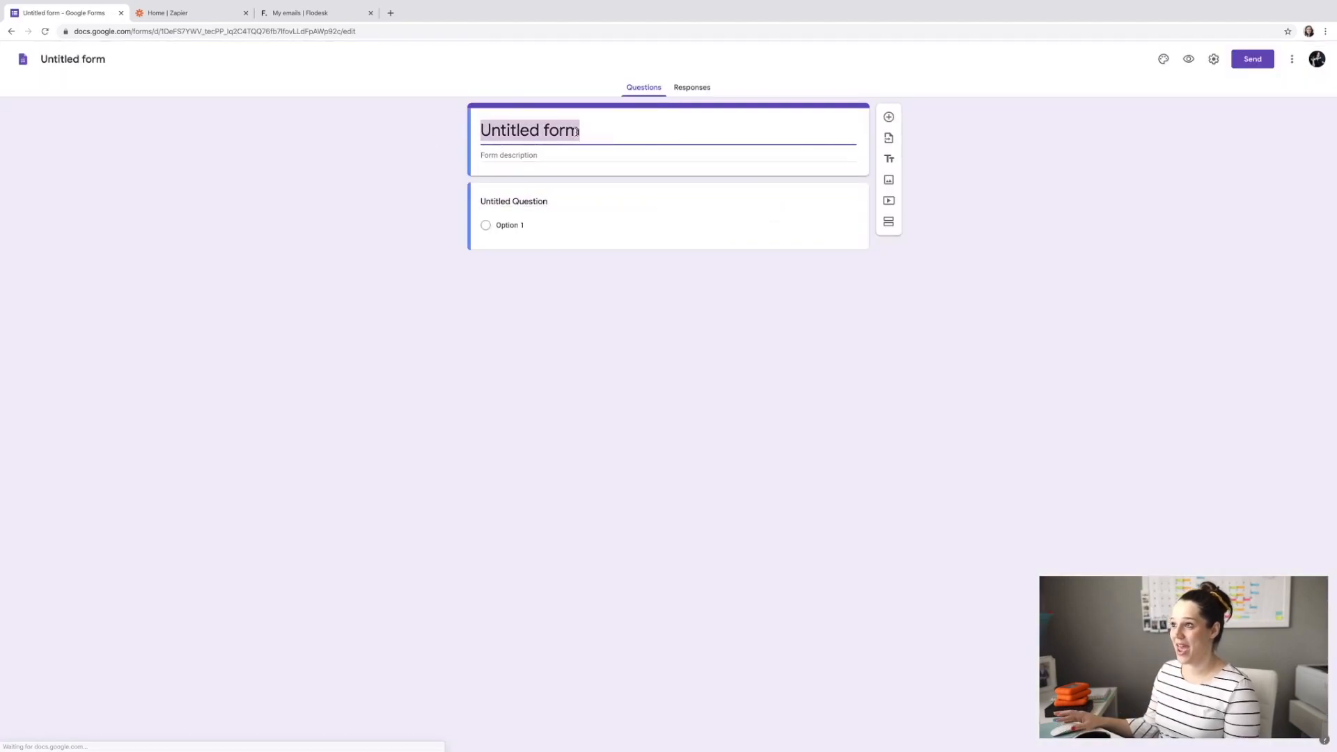
{"action": "type", "text": "Dominion"}
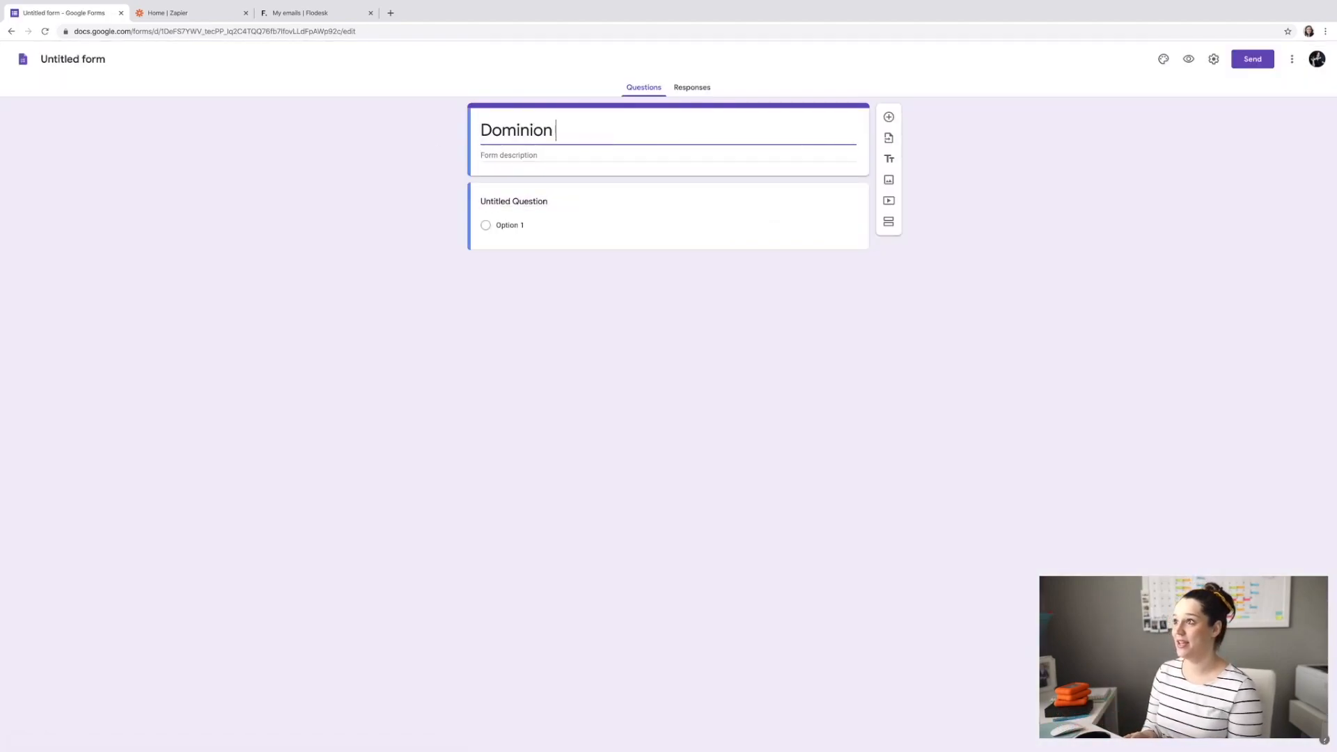
{"action": "type", "text": "Open House"}
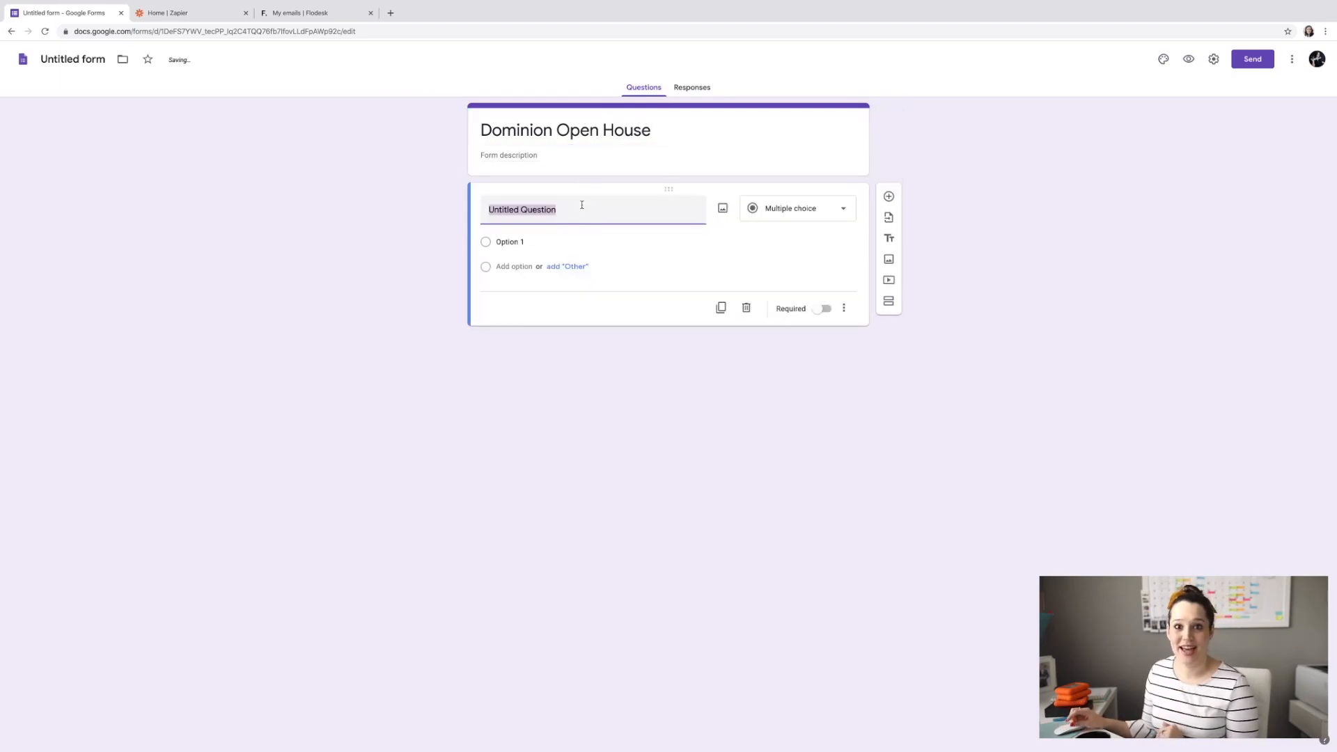
{"action": "mouse_move", "coordinate": [888, 196]}
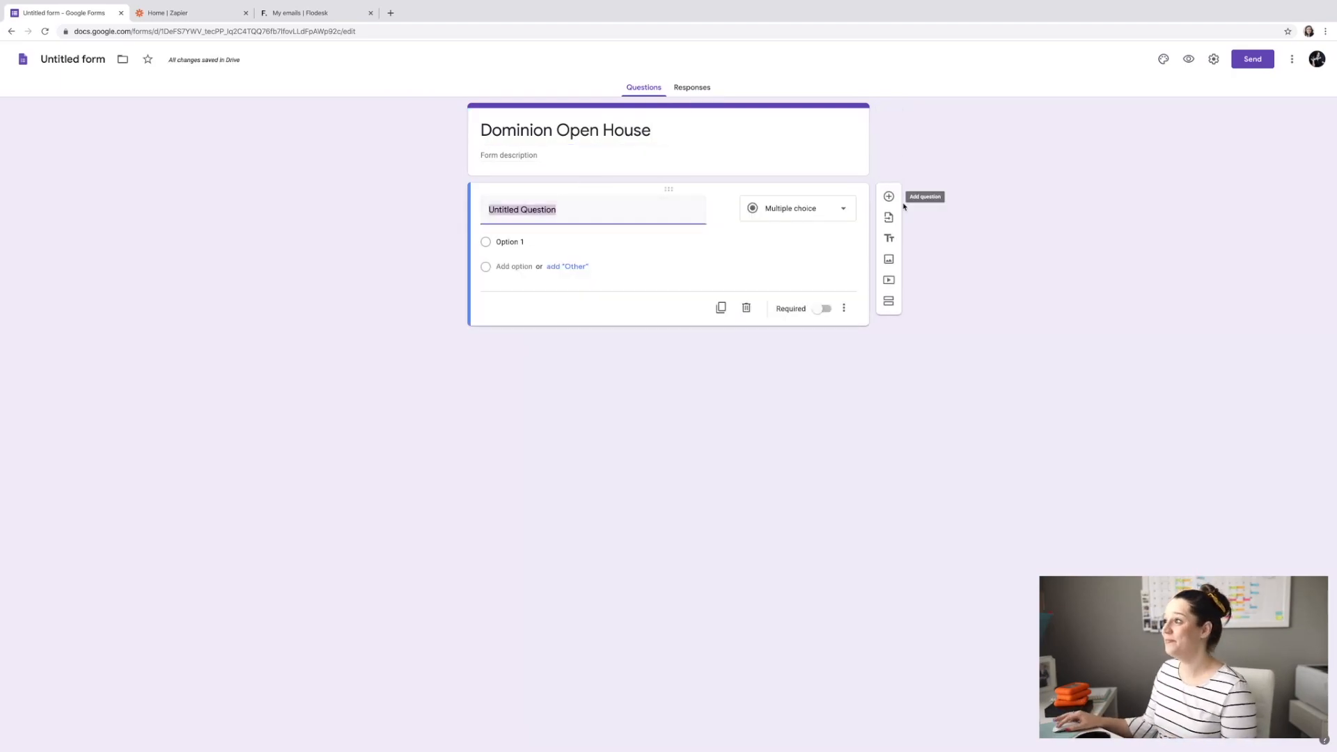
{"action": "type", "text": "Last Name"}
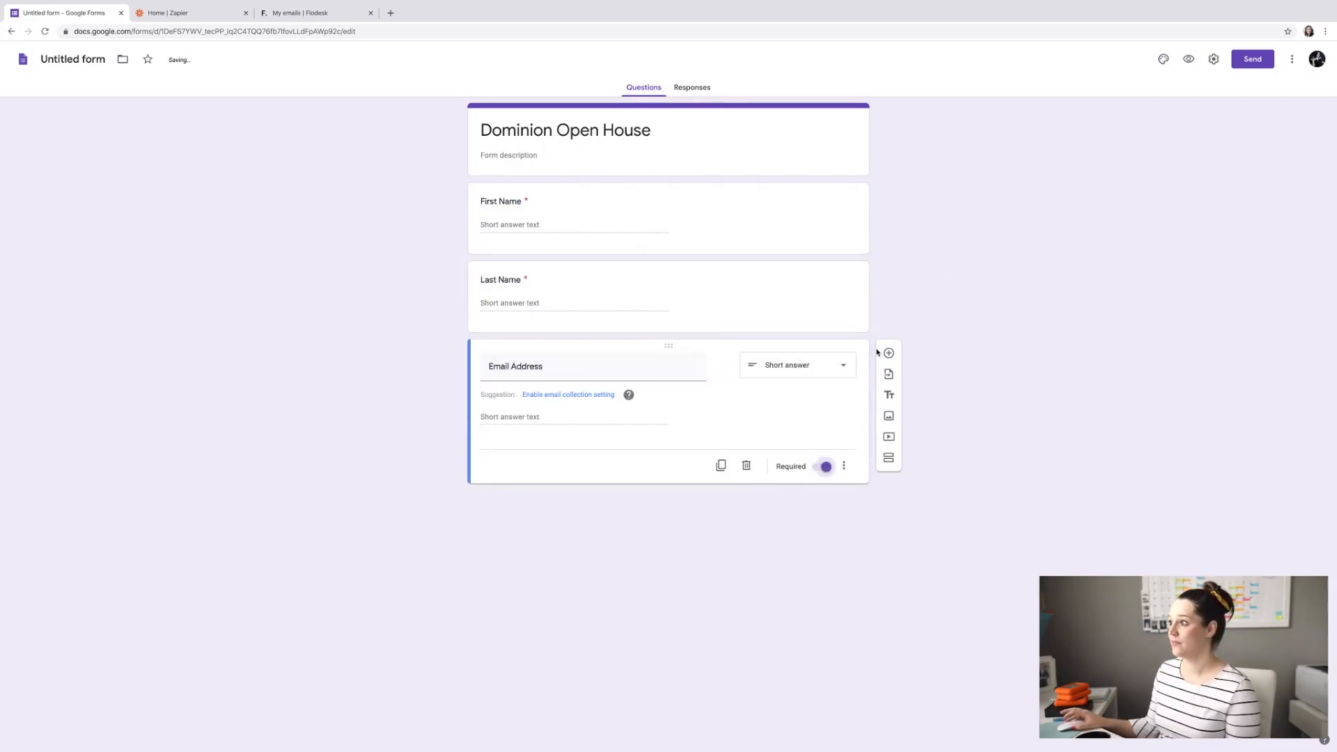
{"action": "left_click", "coordinate": [887, 352]}
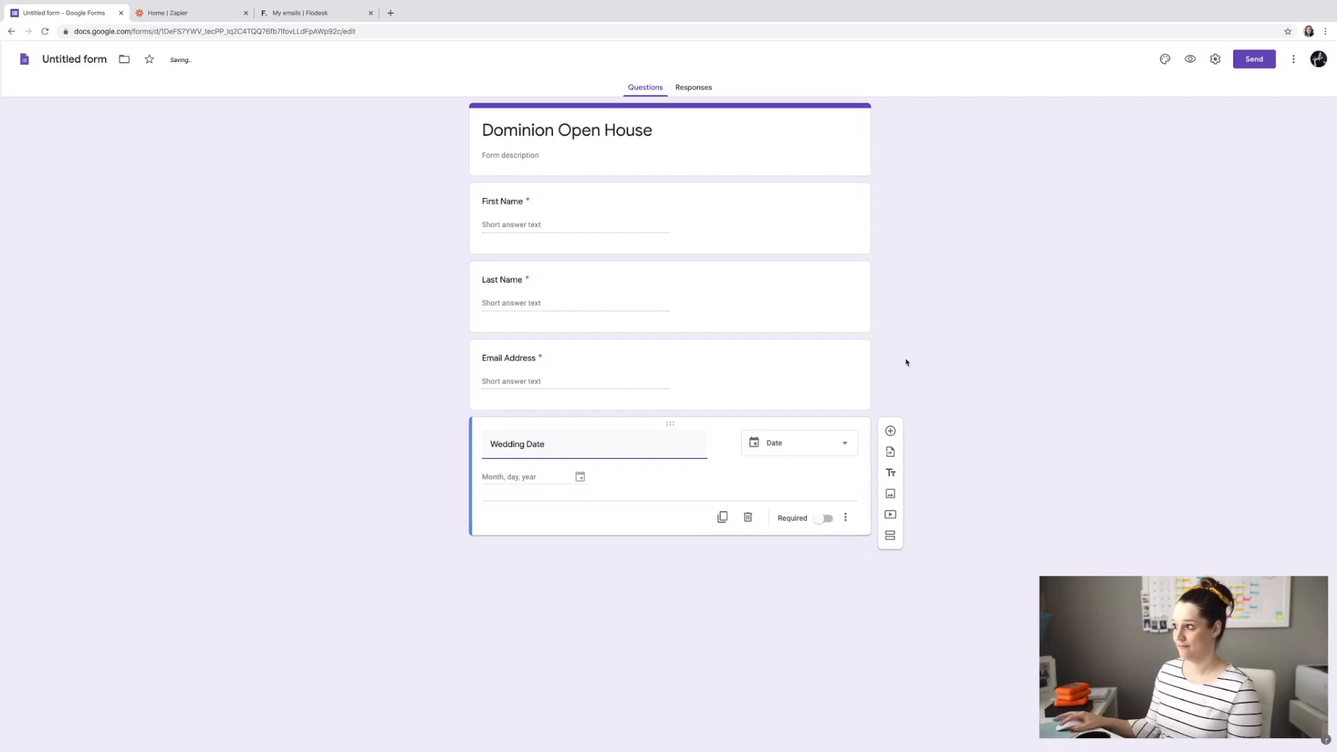
{"action": "left_click", "coordinate": [889, 430]}
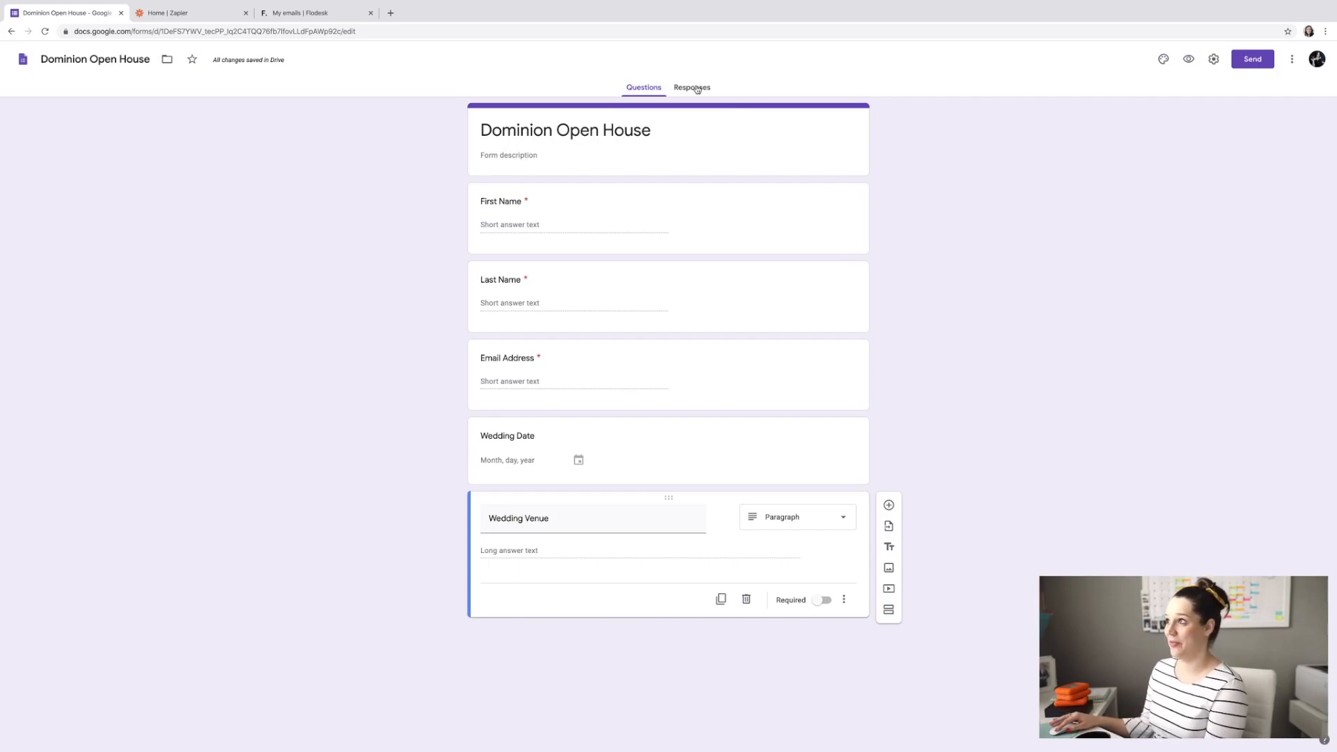
Step: Link the form's responses to a new 'Dominion Open House (Responses)' spreadsheet
{"action": "left_click", "coordinate": [692, 87]}
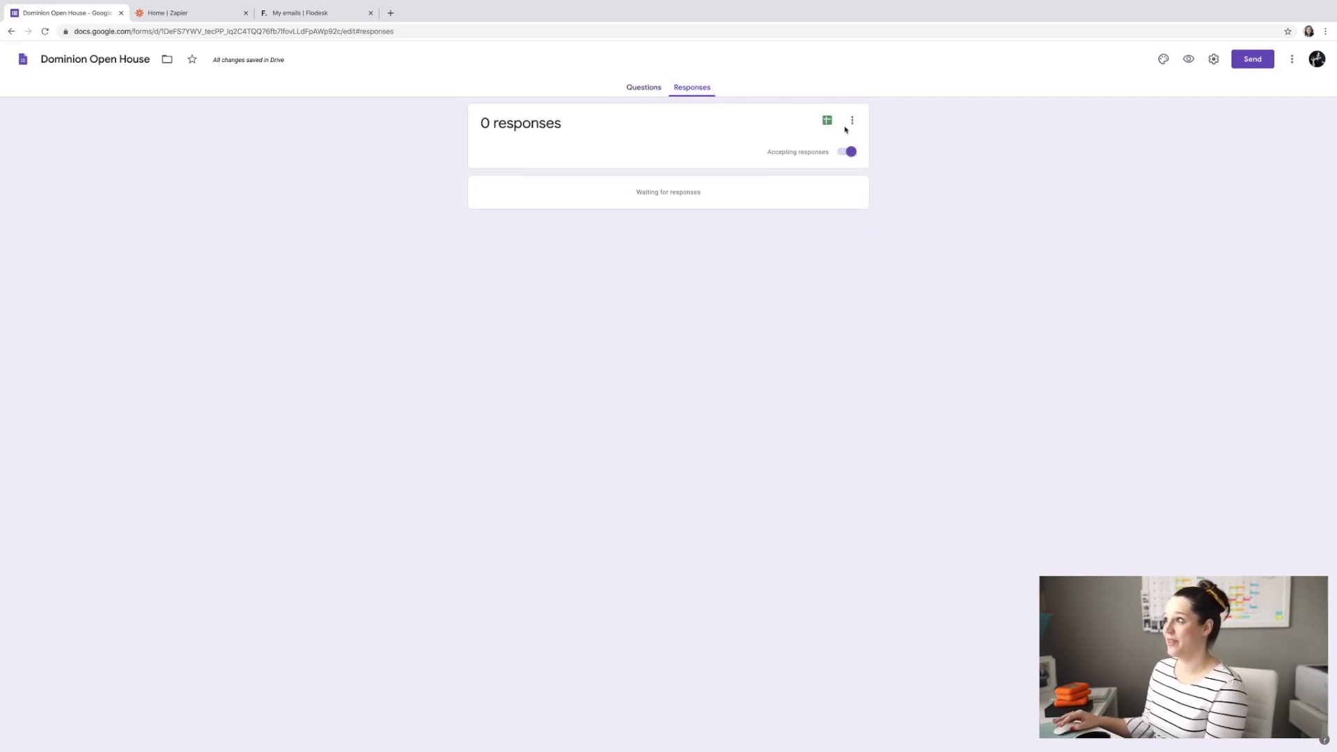
{"action": "mouse_move", "coordinate": [825, 119]}
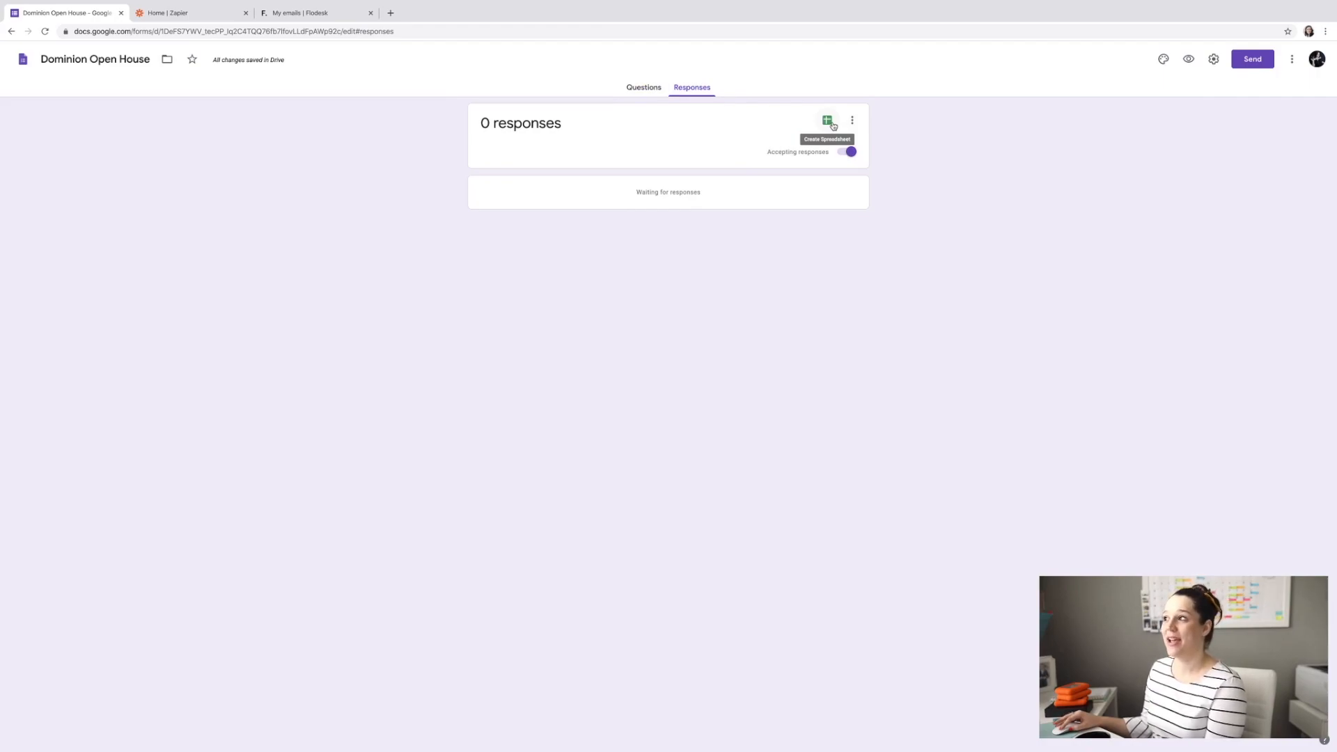
{"action": "left_click", "coordinate": [825, 119]}
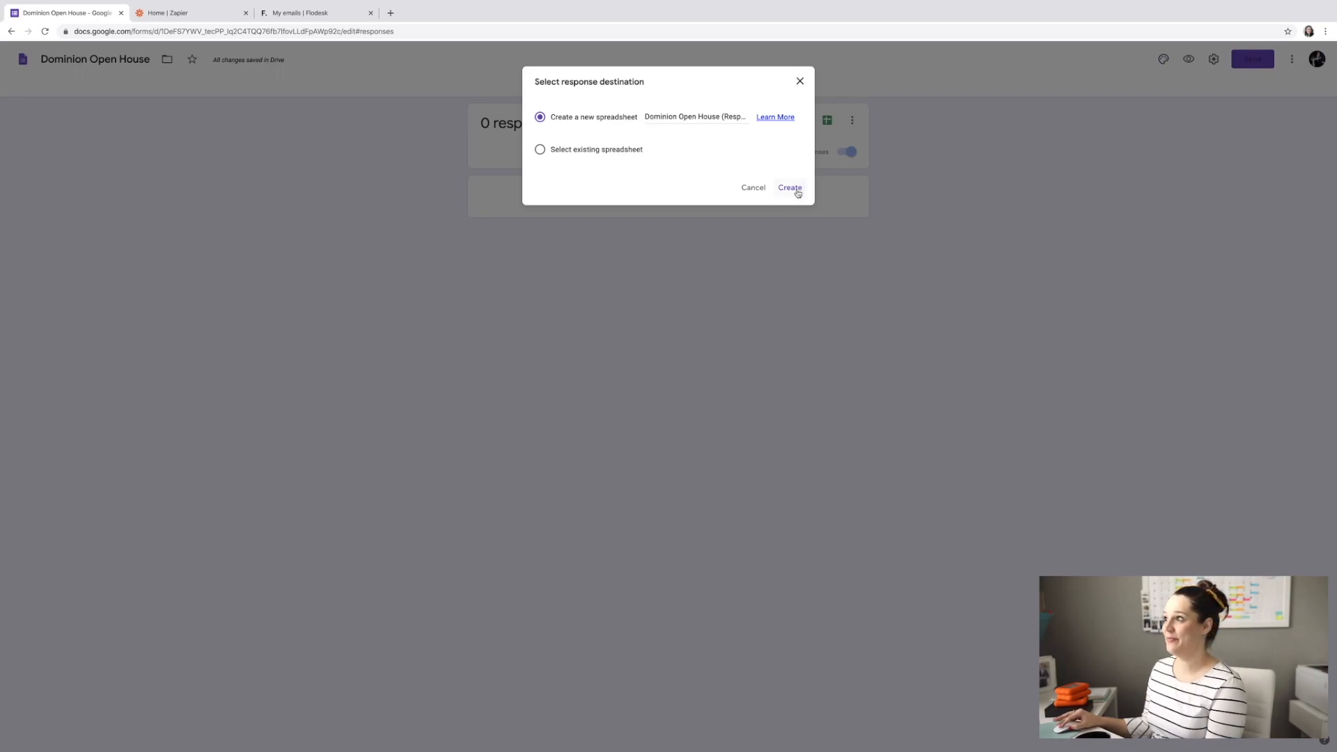
{"action": "left_click", "coordinate": [789, 188]}
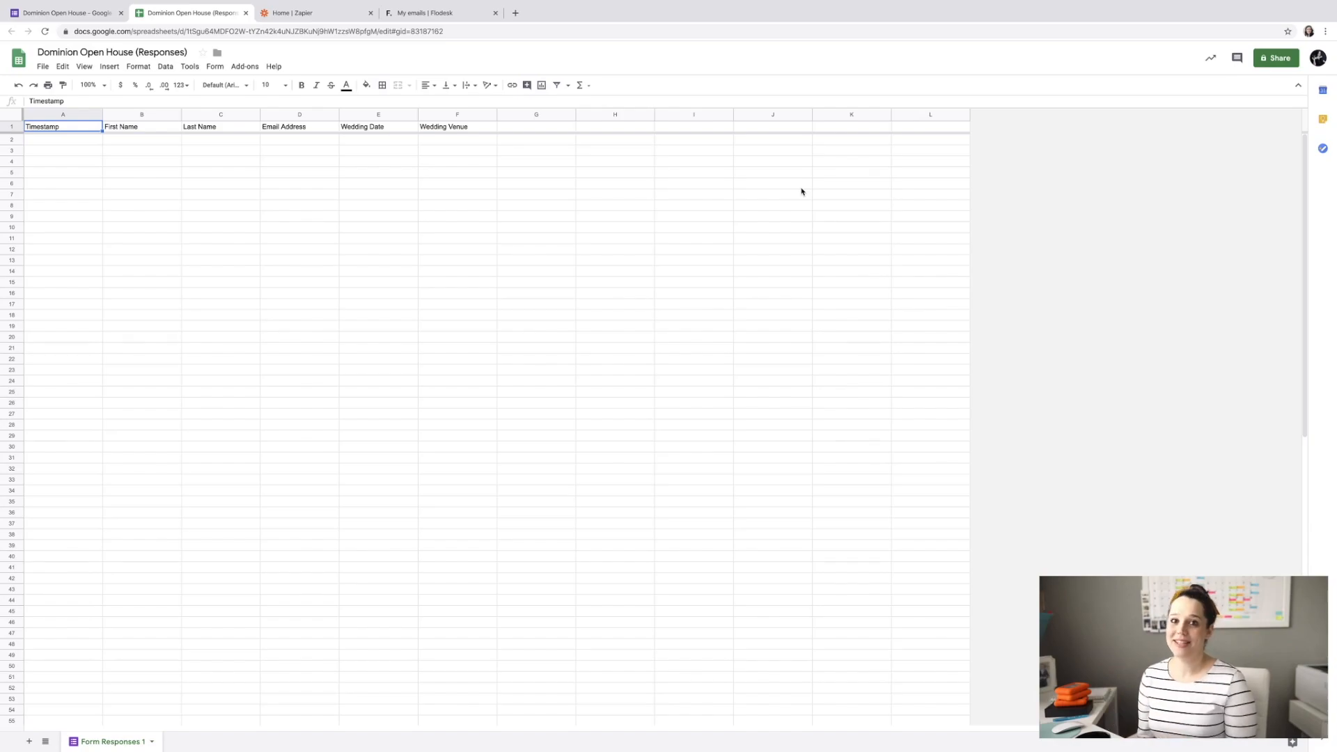
{"action": "mouse_move", "coordinate": [381, 370]}
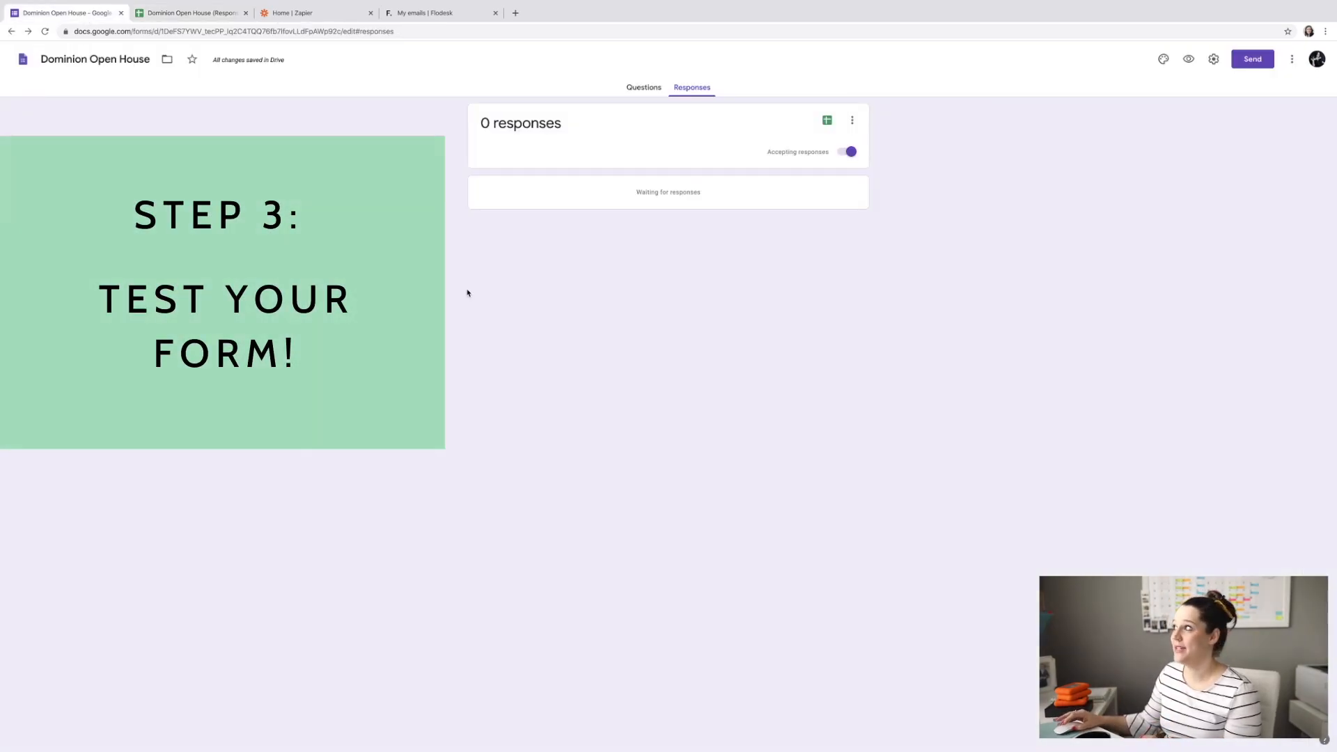
Step: Copy the Dominion Open House form's share link to open the live form
{"action": "left_click", "coordinate": [643, 87]}
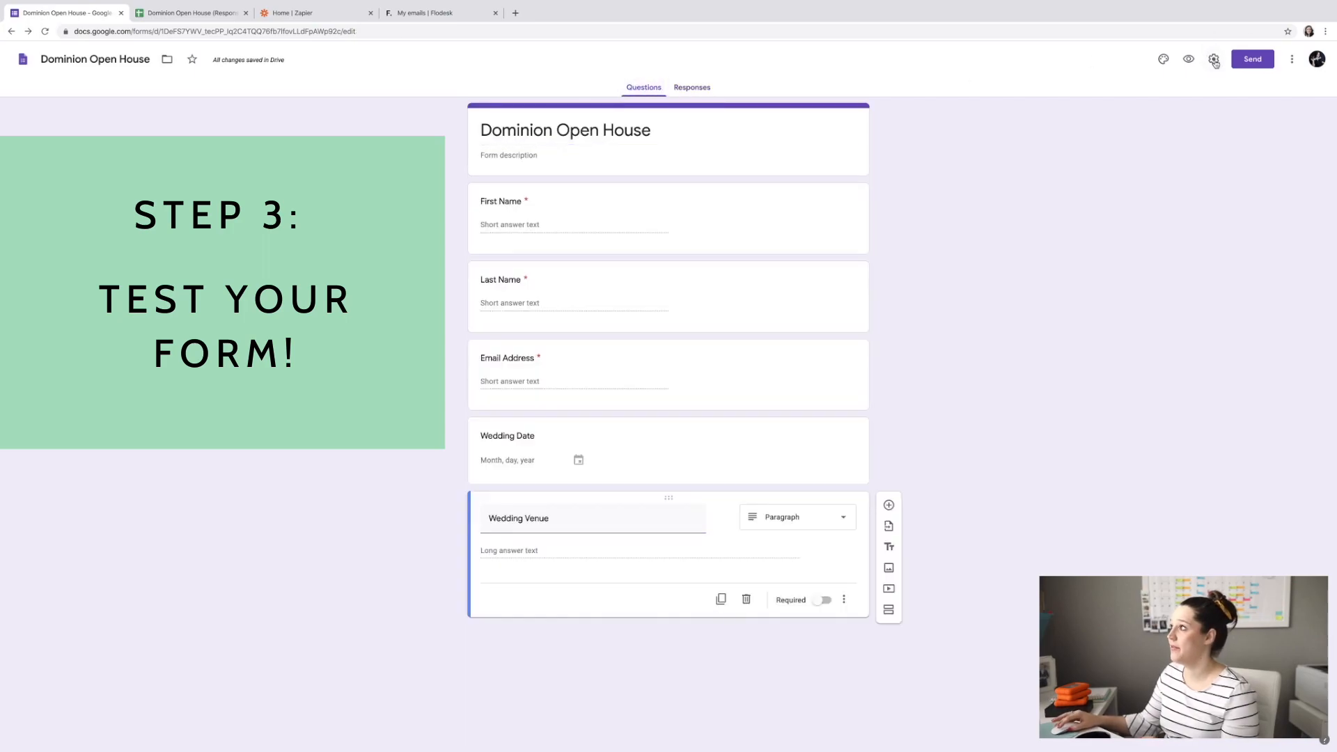
{"action": "mouse_move", "coordinate": [1214, 58]}
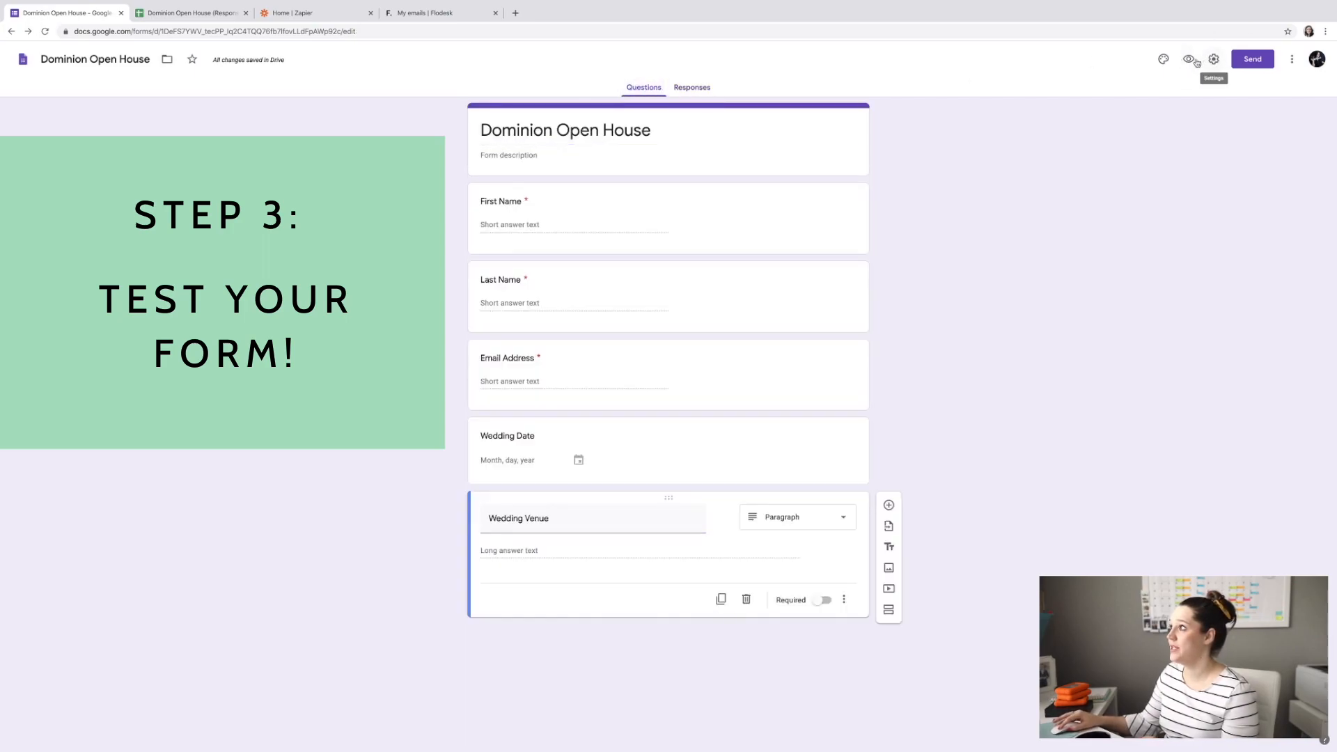
{"action": "left_click", "coordinate": [1252, 58]}
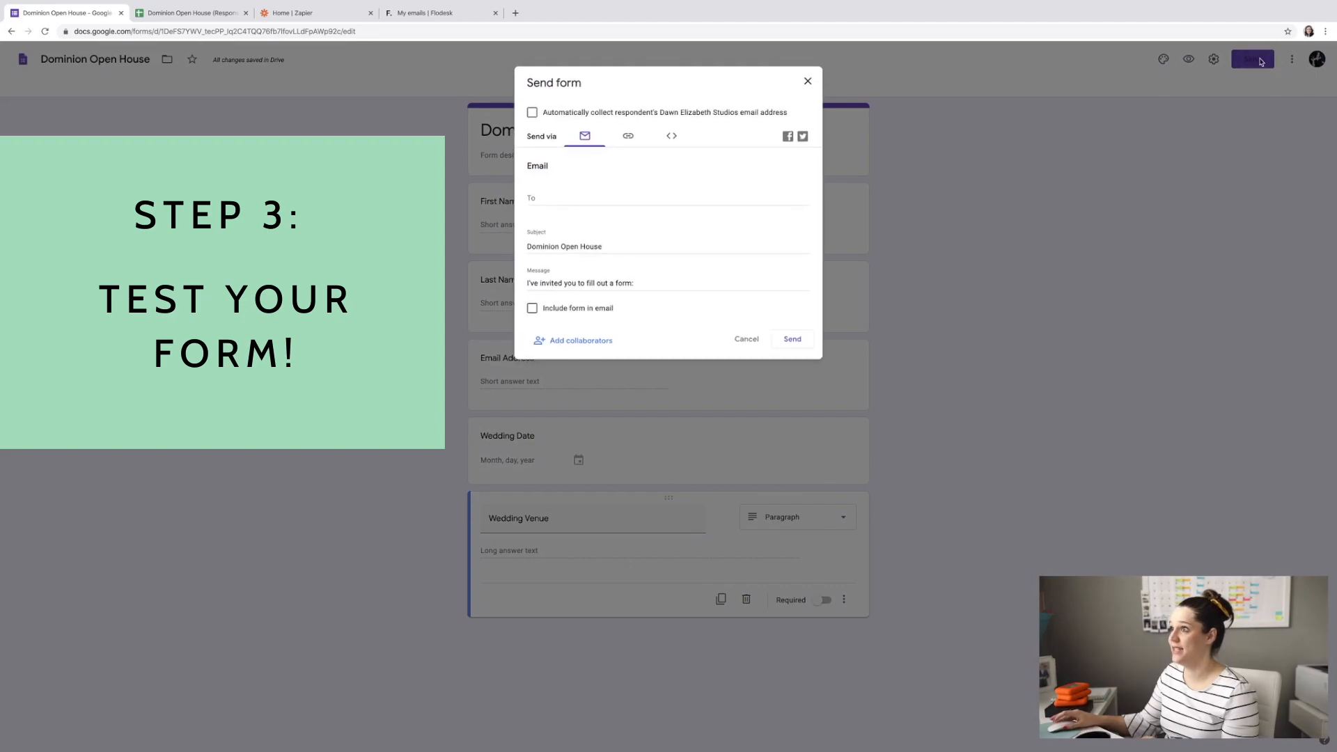
{"action": "left_click", "coordinate": [628, 137]}
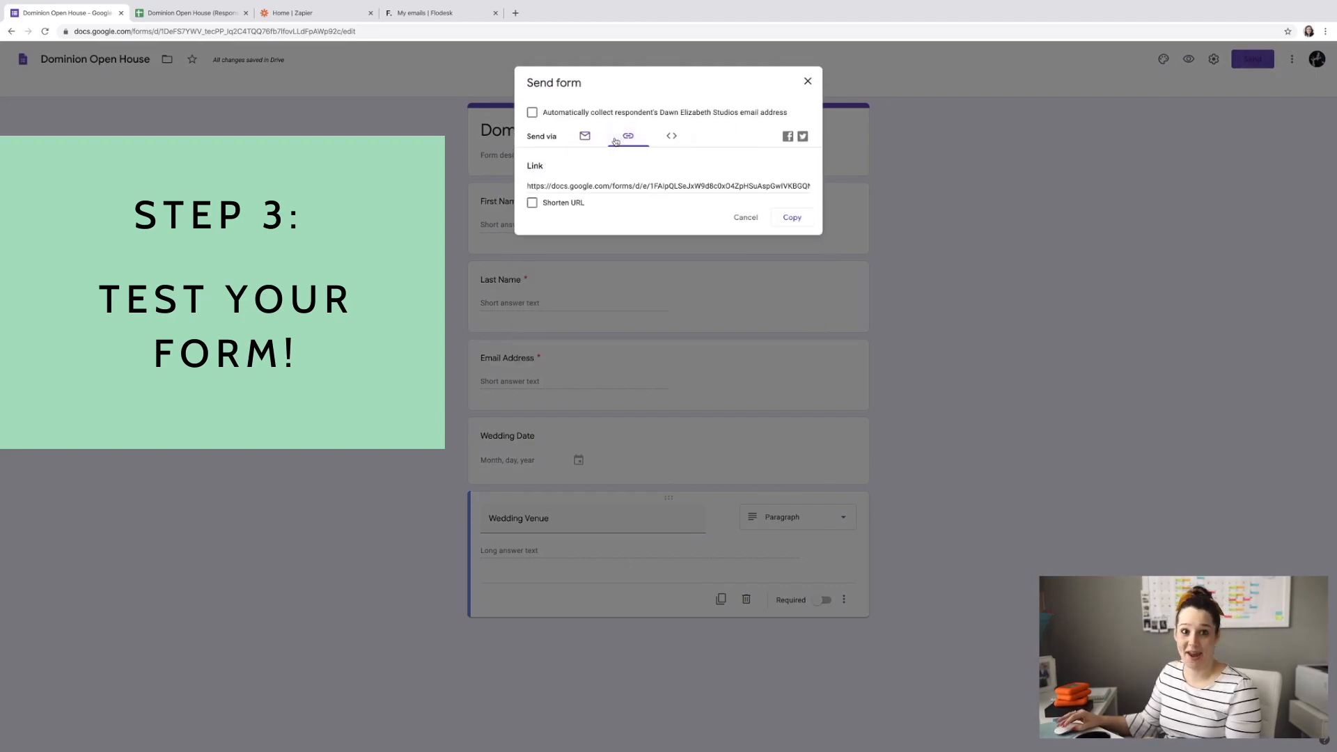
{"action": "left_click", "coordinate": [668, 186]}
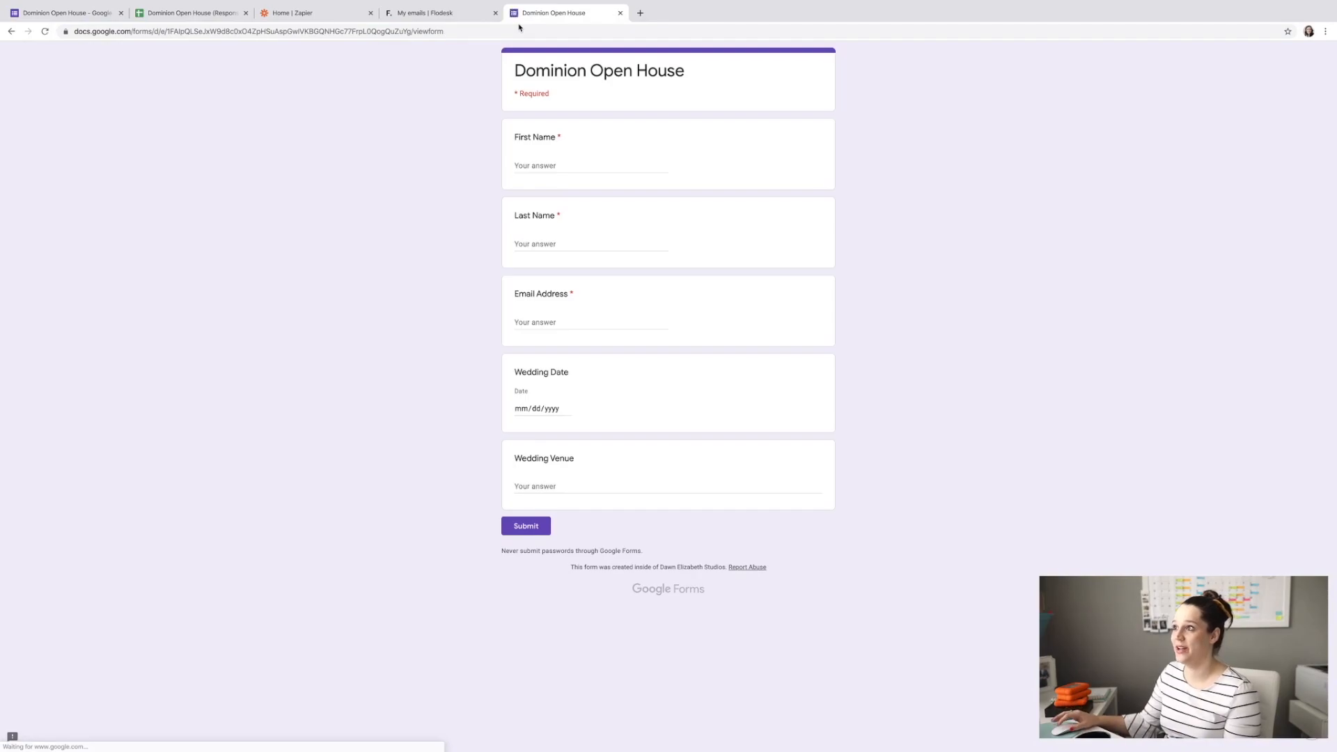
{"action": "mouse_move", "coordinate": [598, 157]}
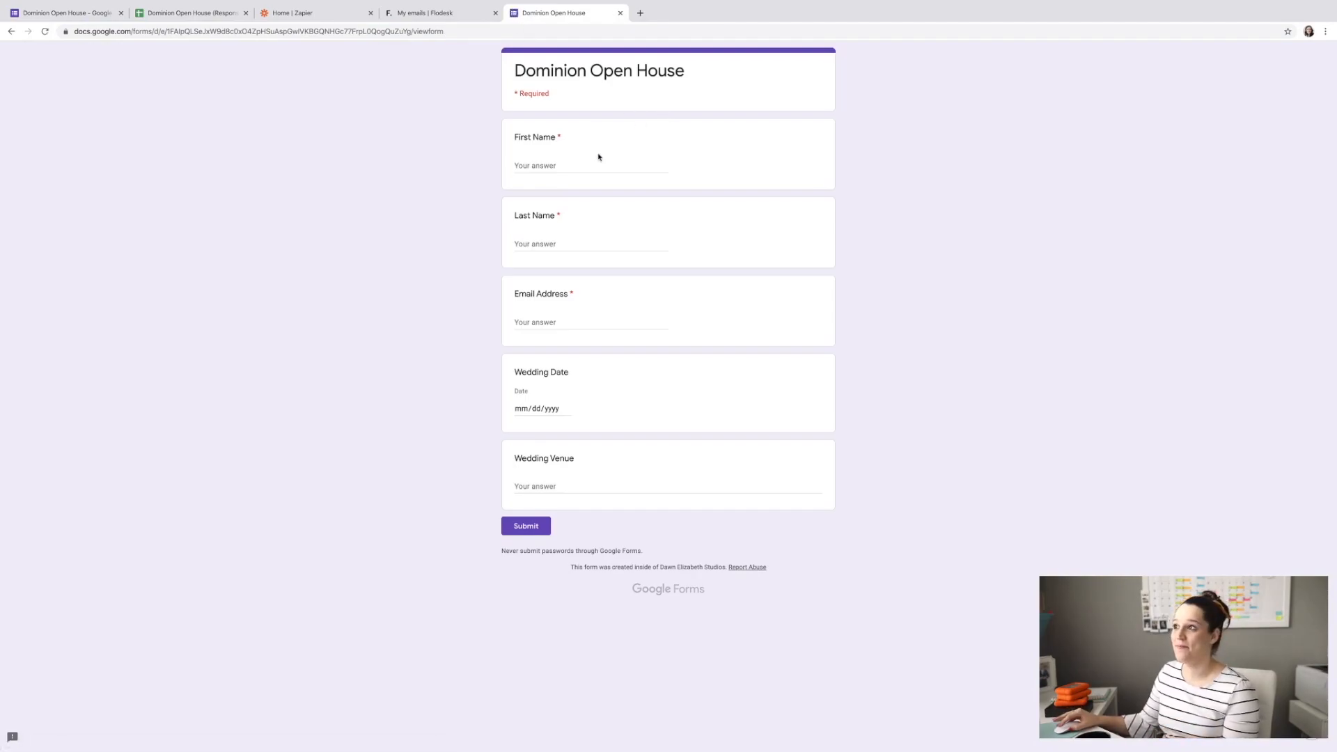
{"action": "left_click", "coordinate": [591, 166]}
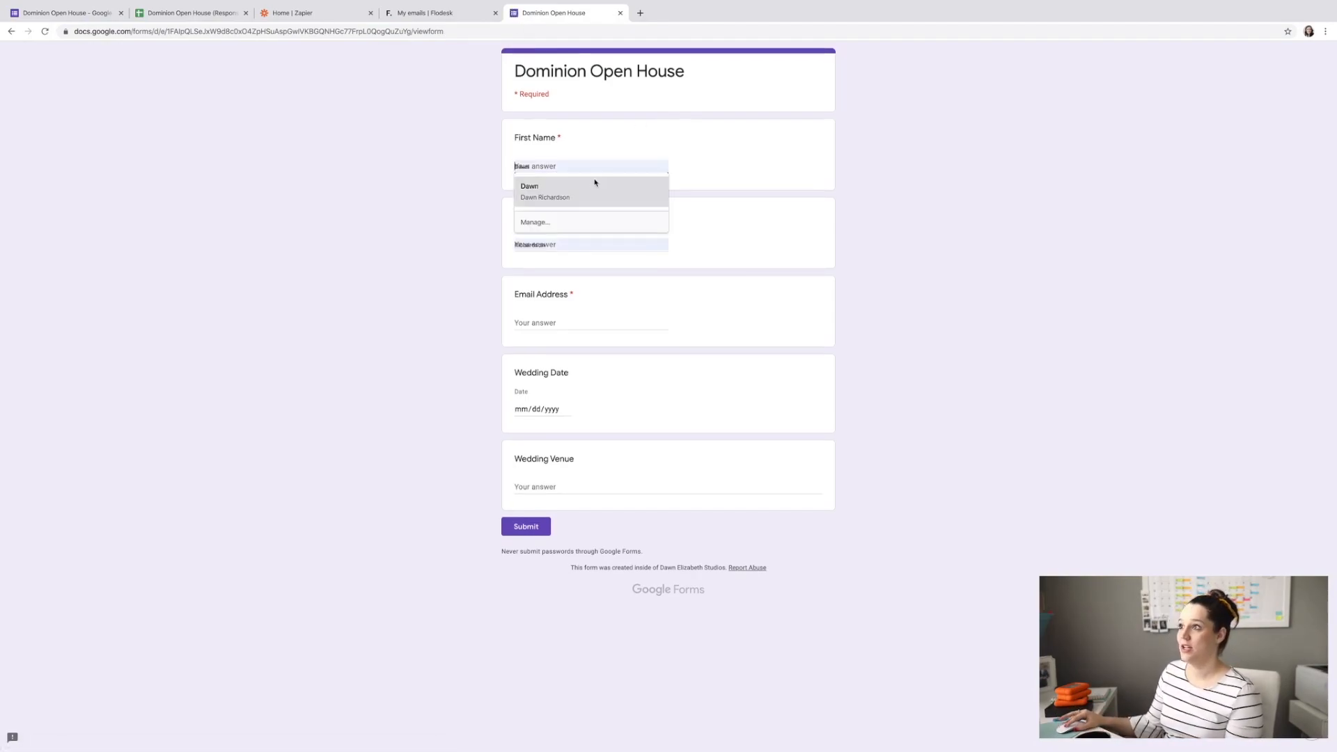
{"action": "left_click", "coordinate": [544, 192]}
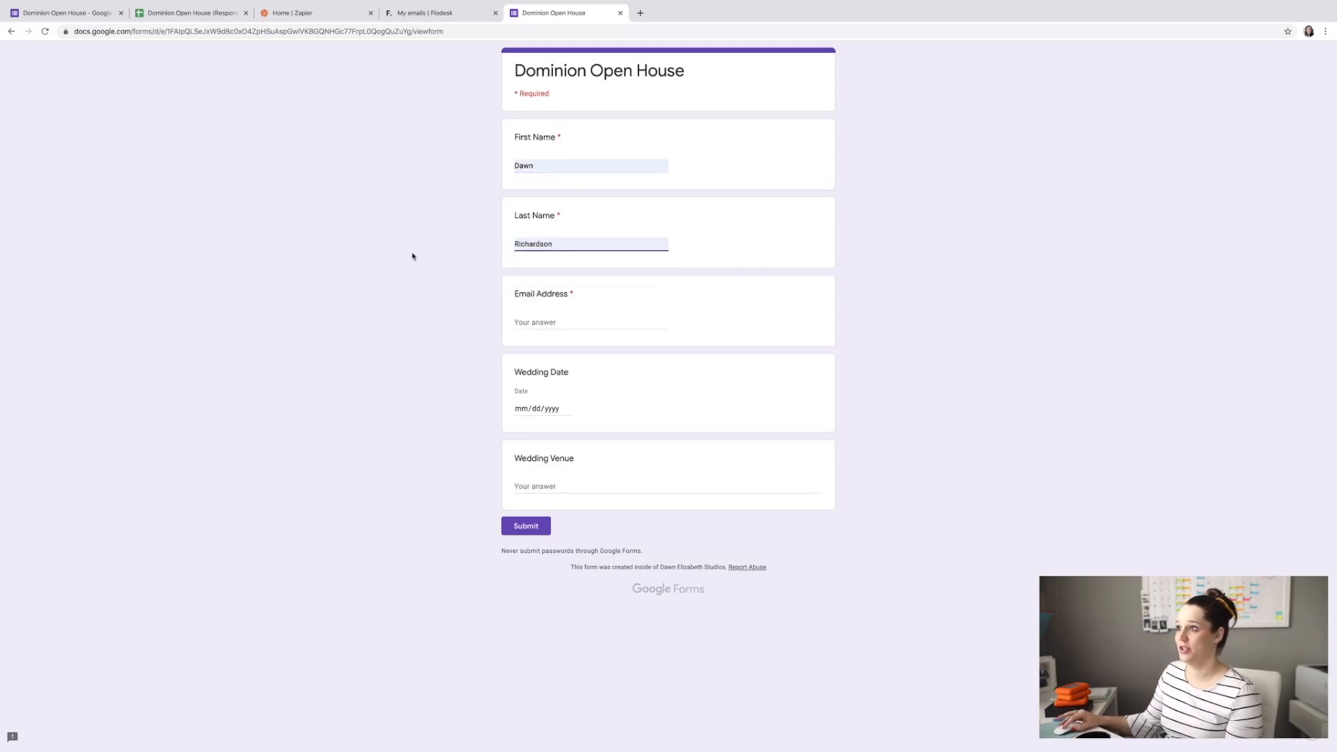
{"action": "left_click", "coordinate": [555, 322]}
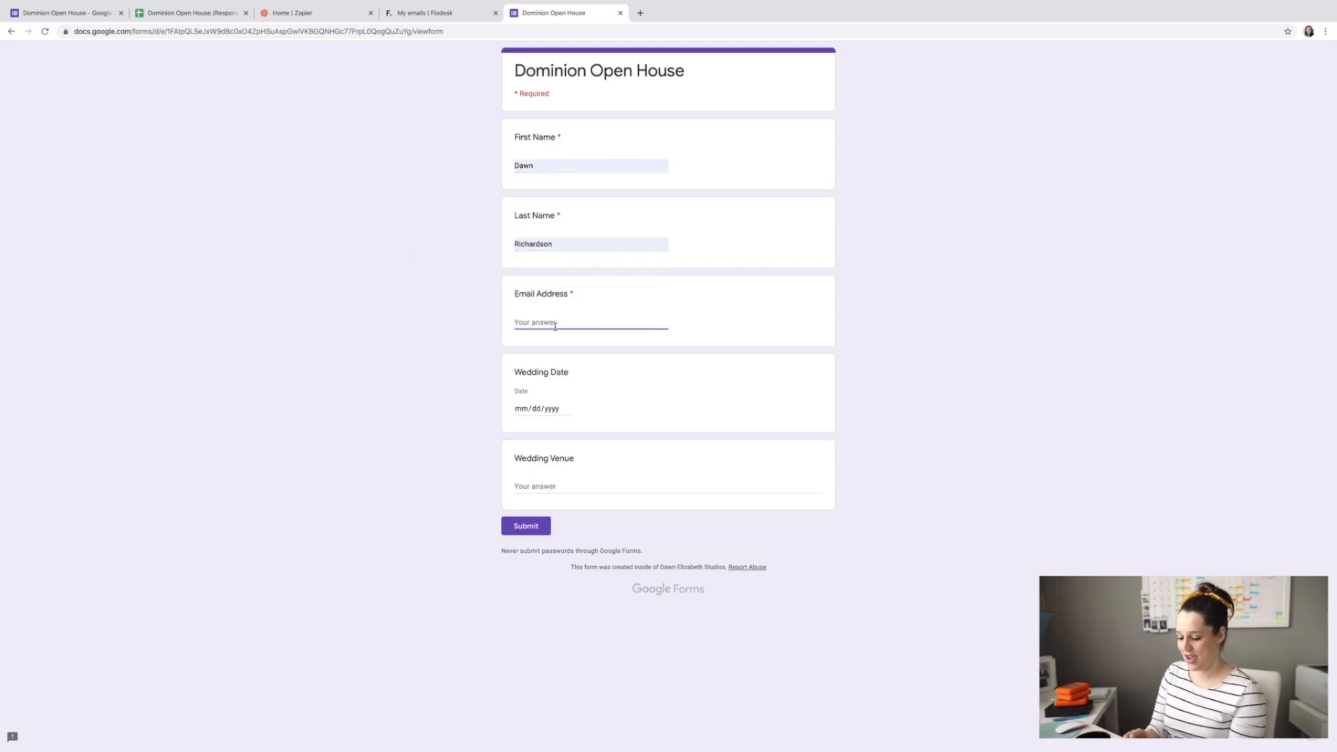
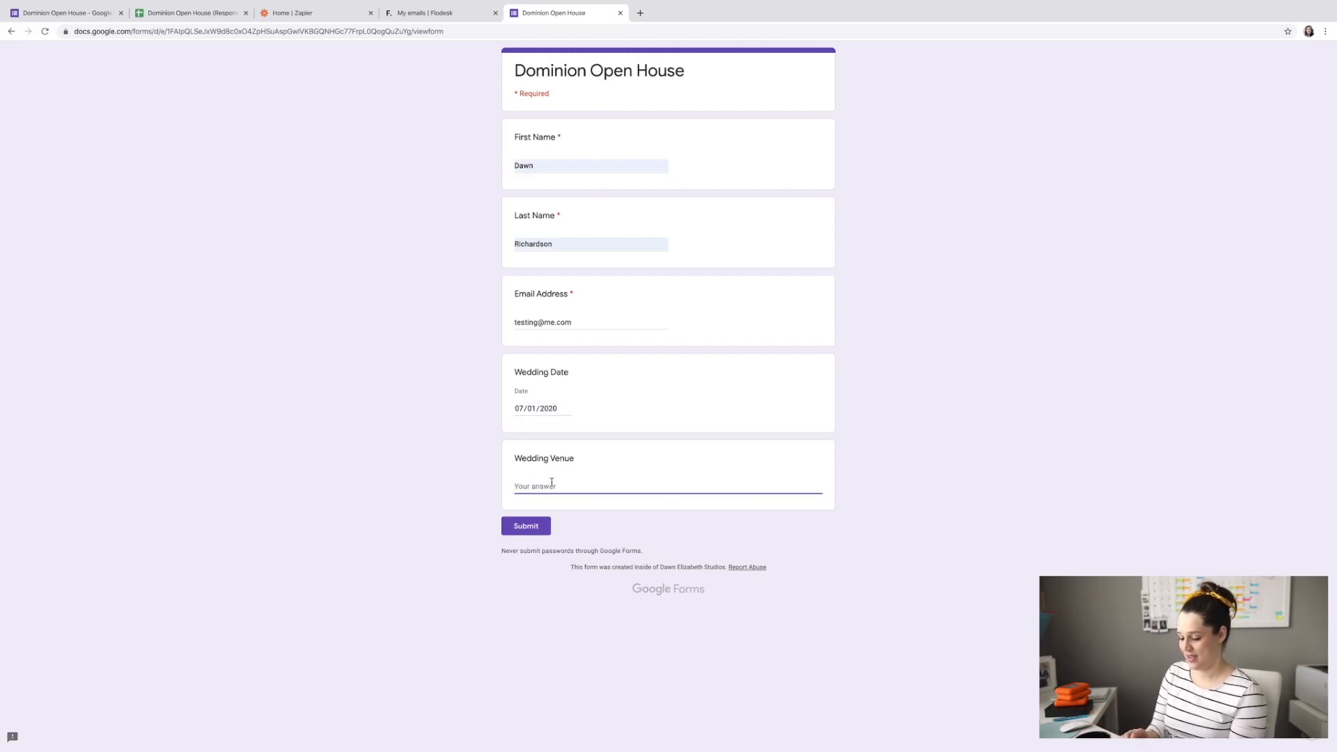
{"action": "type", "text": "Dominion"}
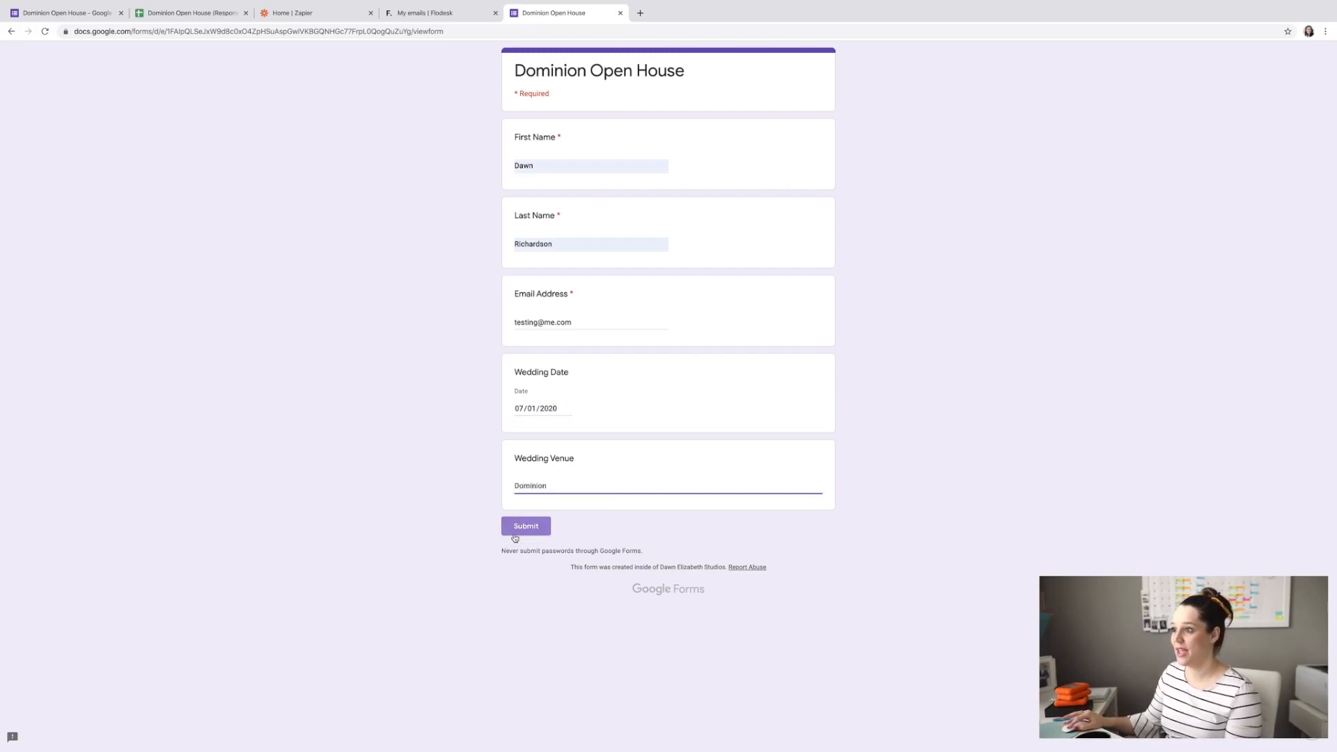
{"action": "left_click", "coordinate": [525, 527]}
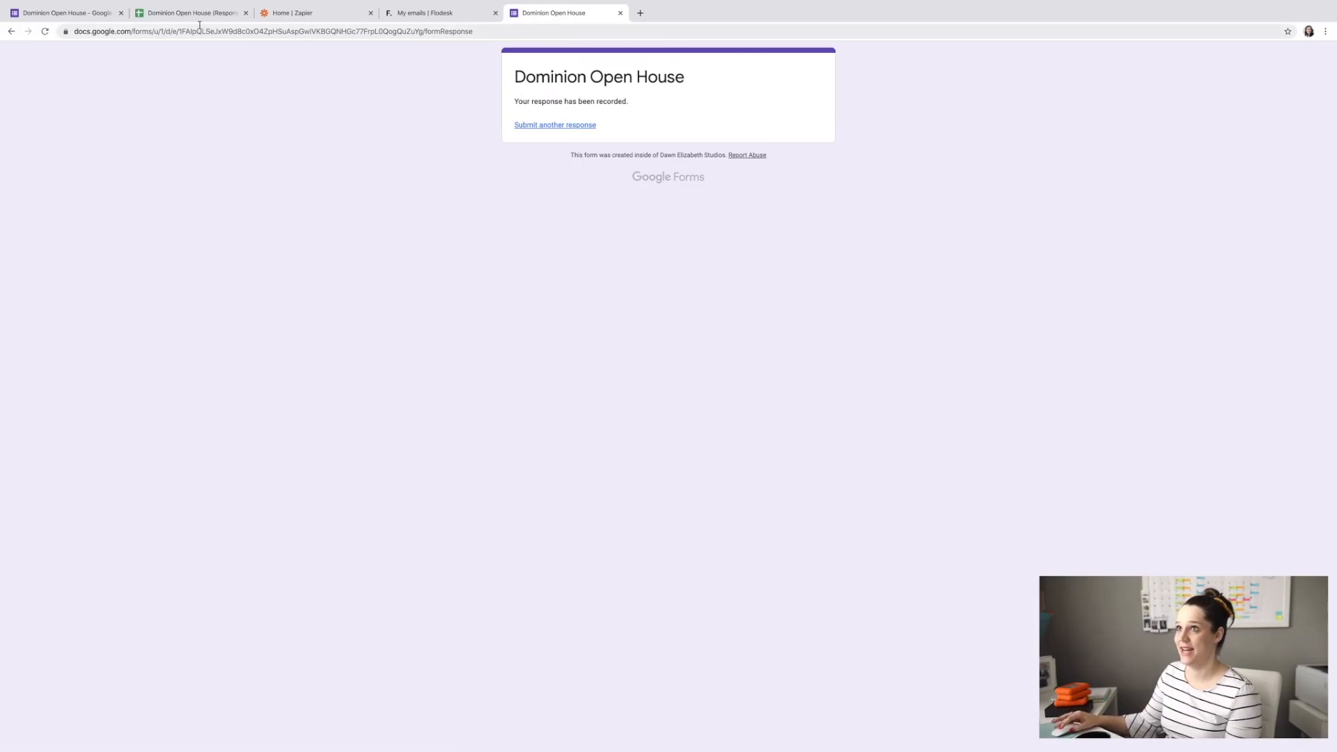
Step: Check the new row in the Dominion Open House (Responses) sheet, then return to Flodesk
{"action": "left_click", "coordinate": [189, 12]}
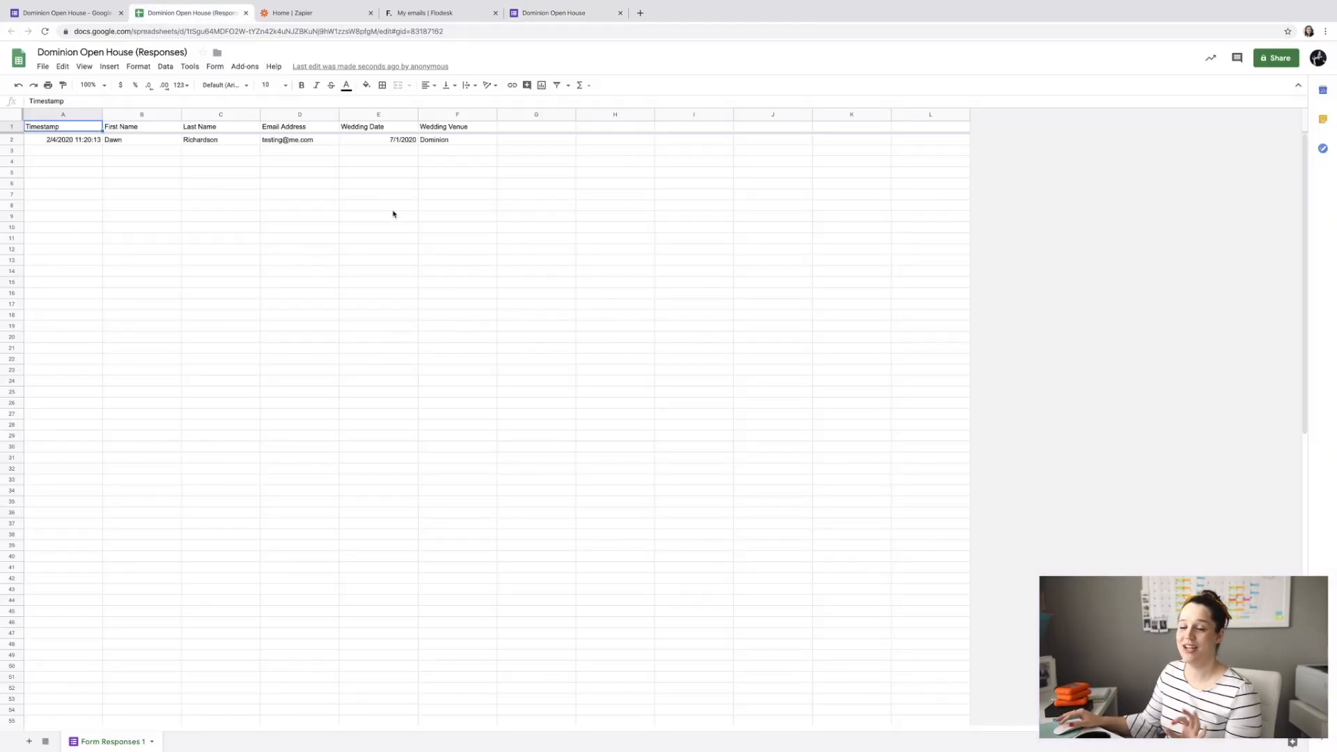
{"action": "mouse_move", "coordinate": [341, 202]}
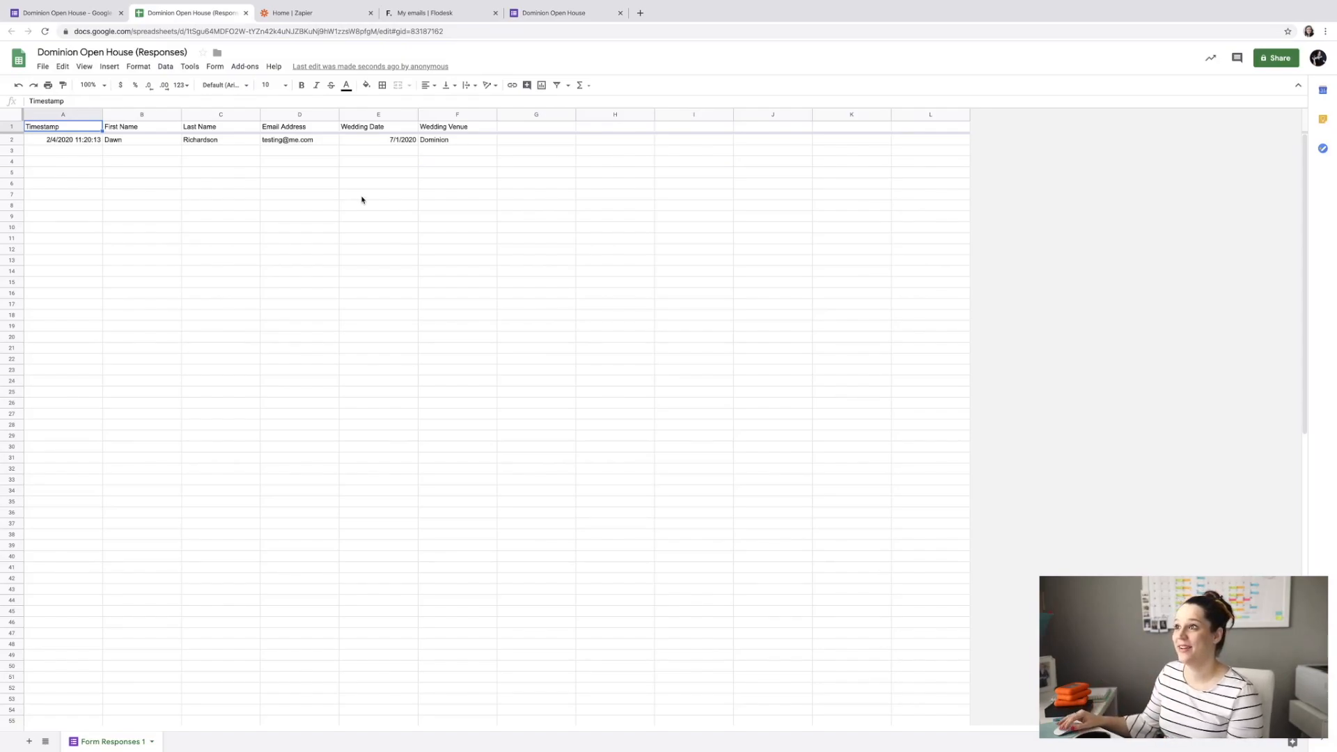
{"action": "mouse_move", "coordinate": [297, 131]}
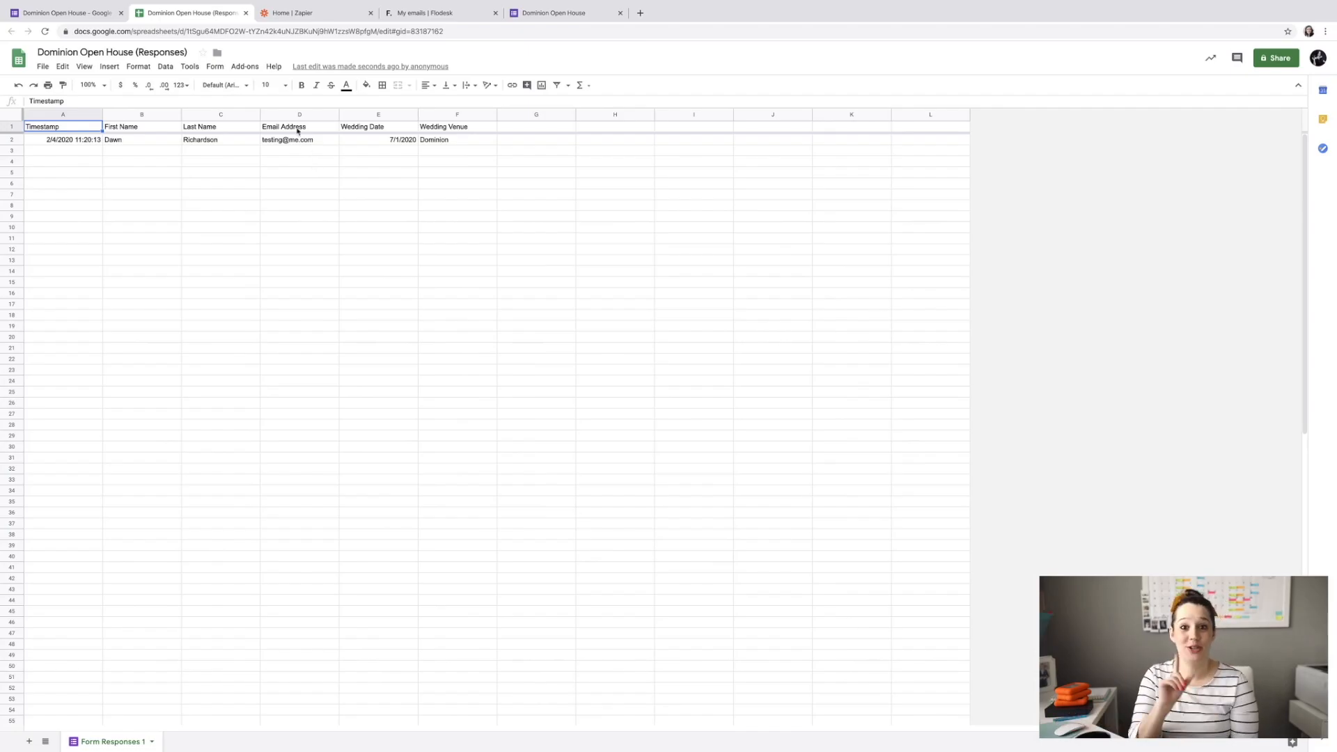
{"action": "left_click", "coordinate": [440, 11]}
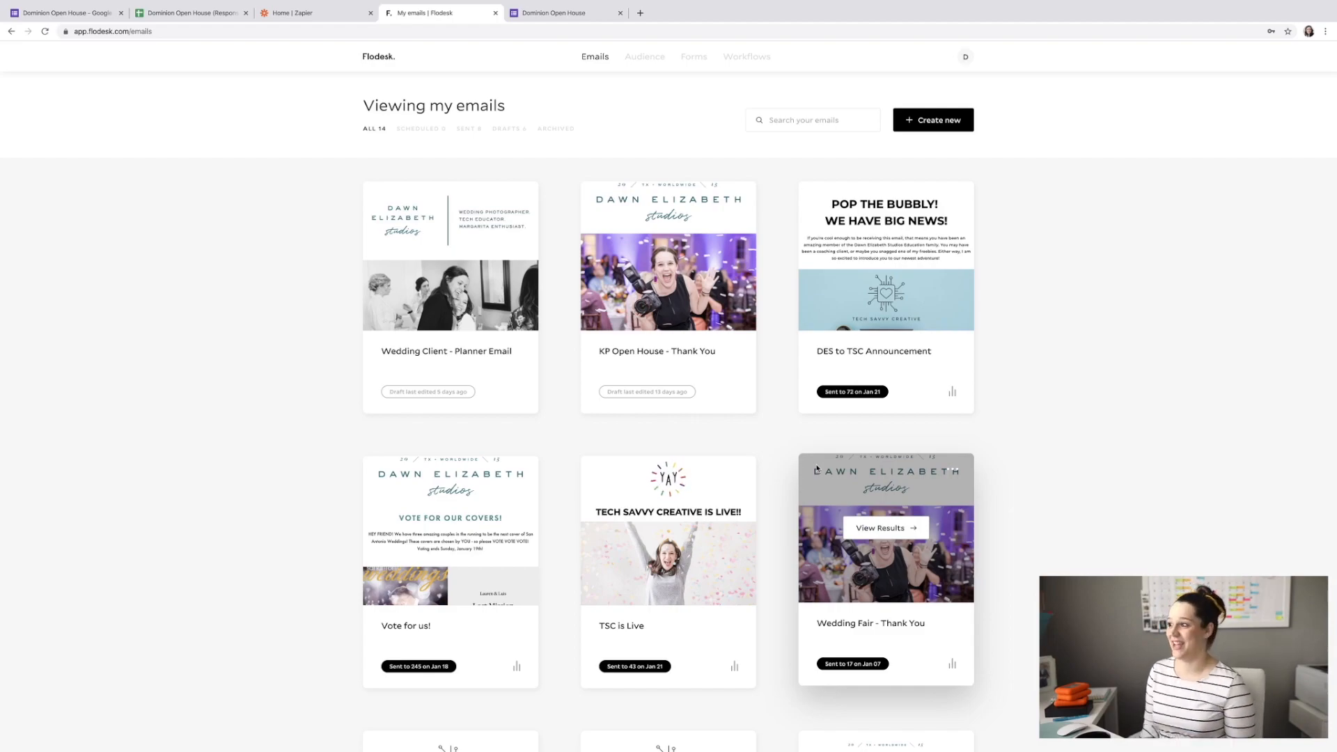
{"action": "mouse_move", "coordinate": [320, 206]}
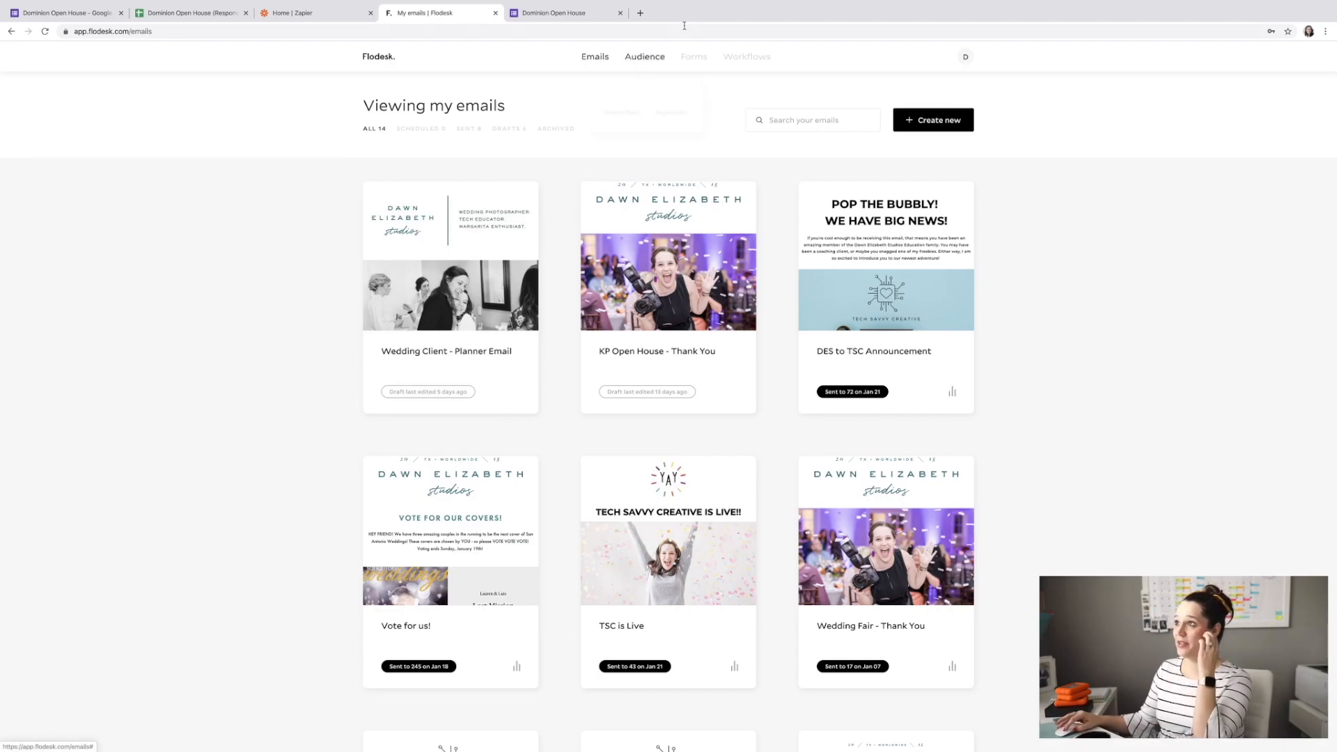
Step: Open the Segments page from Flodesk's Audience menu
{"action": "left_click", "coordinate": [644, 56]}
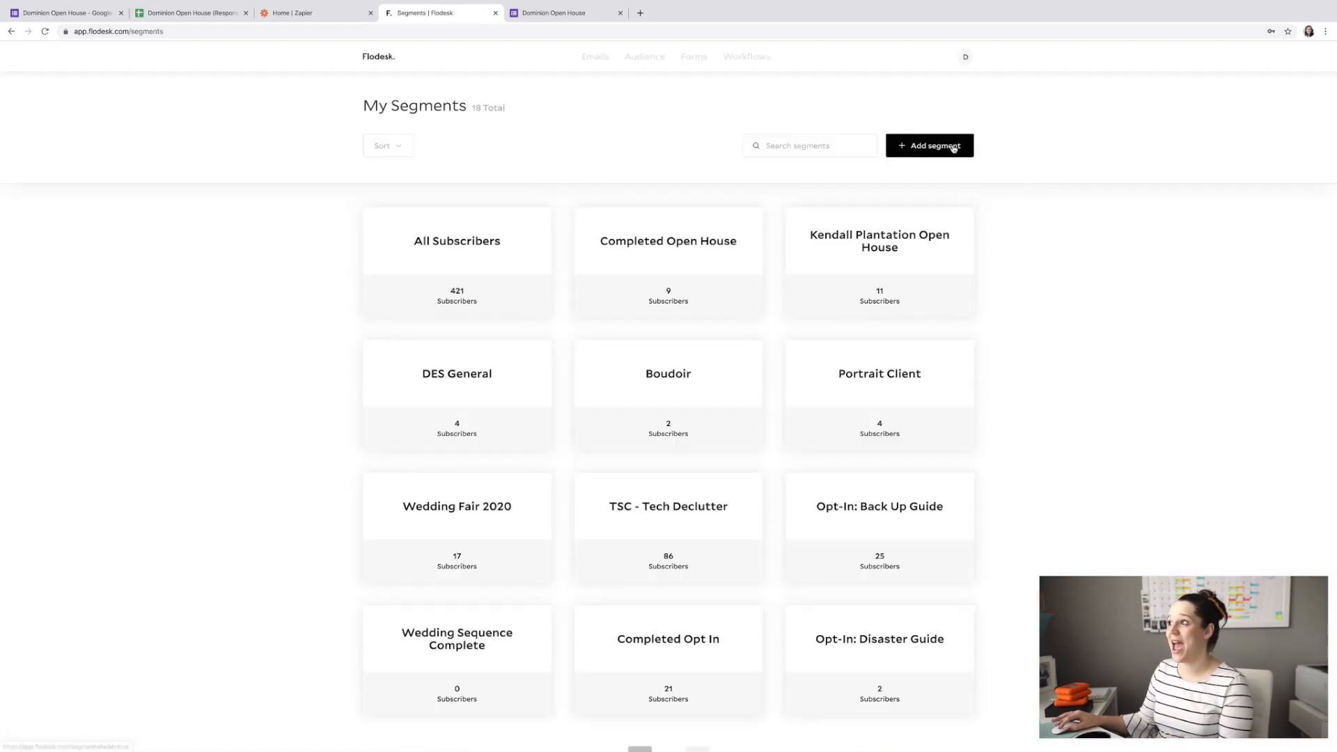
Step: Add a new segment named 'Dominion Open House' and save it
{"action": "left_click", "coordinate": [930, 145]}
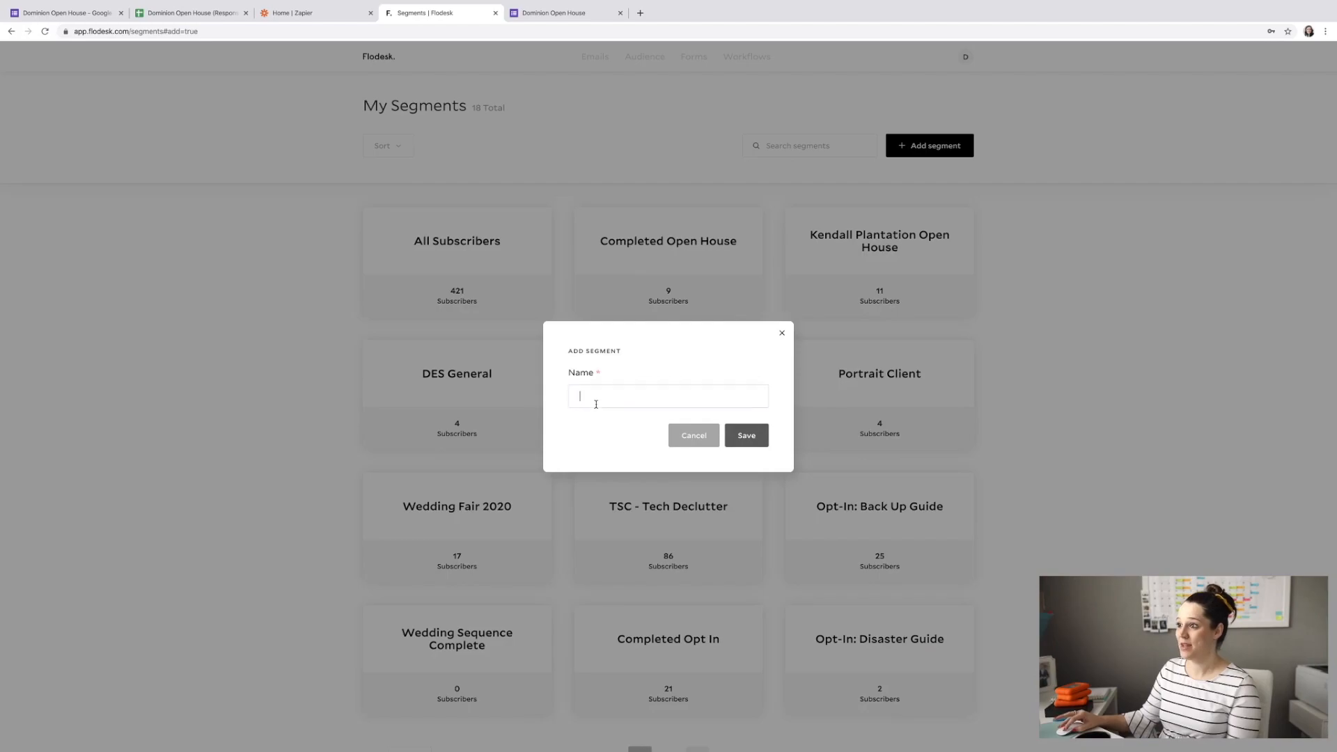
{"action": "type", "text": "Dominion Ope"}
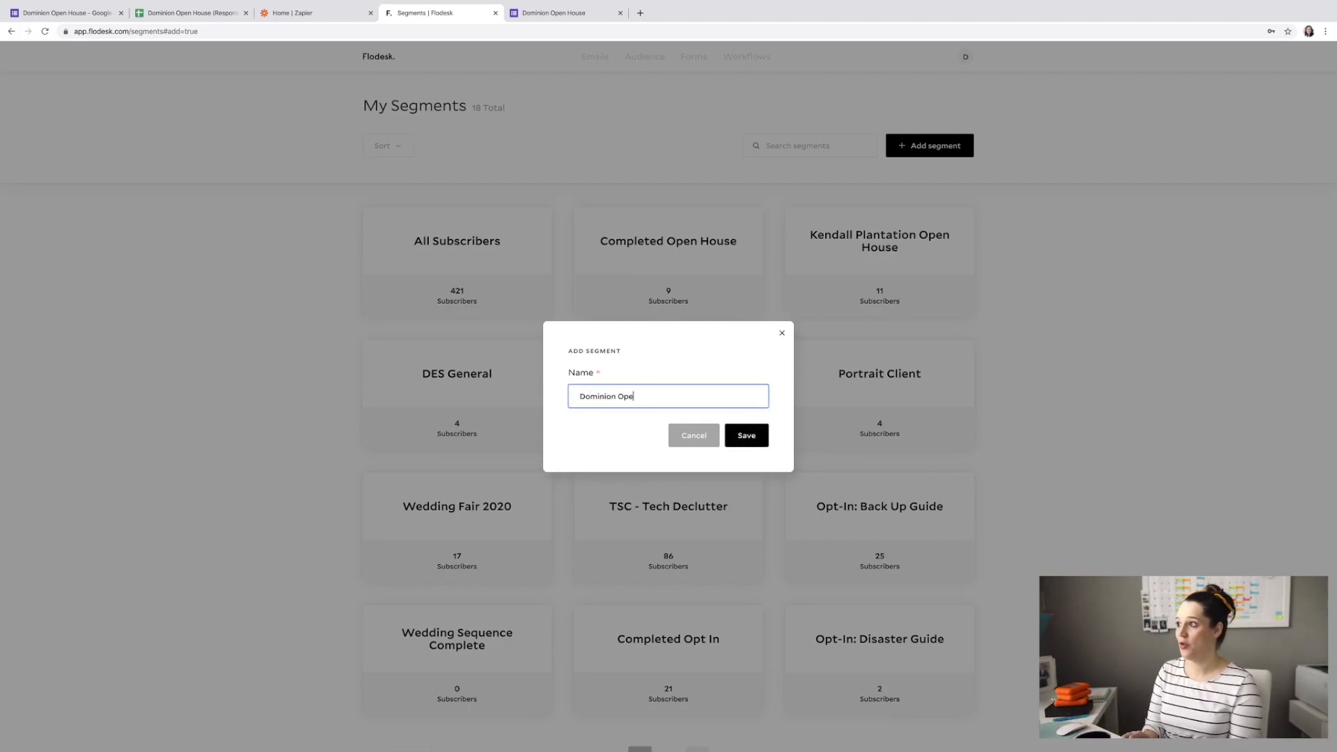
{"action": "type", "text": "n H"}
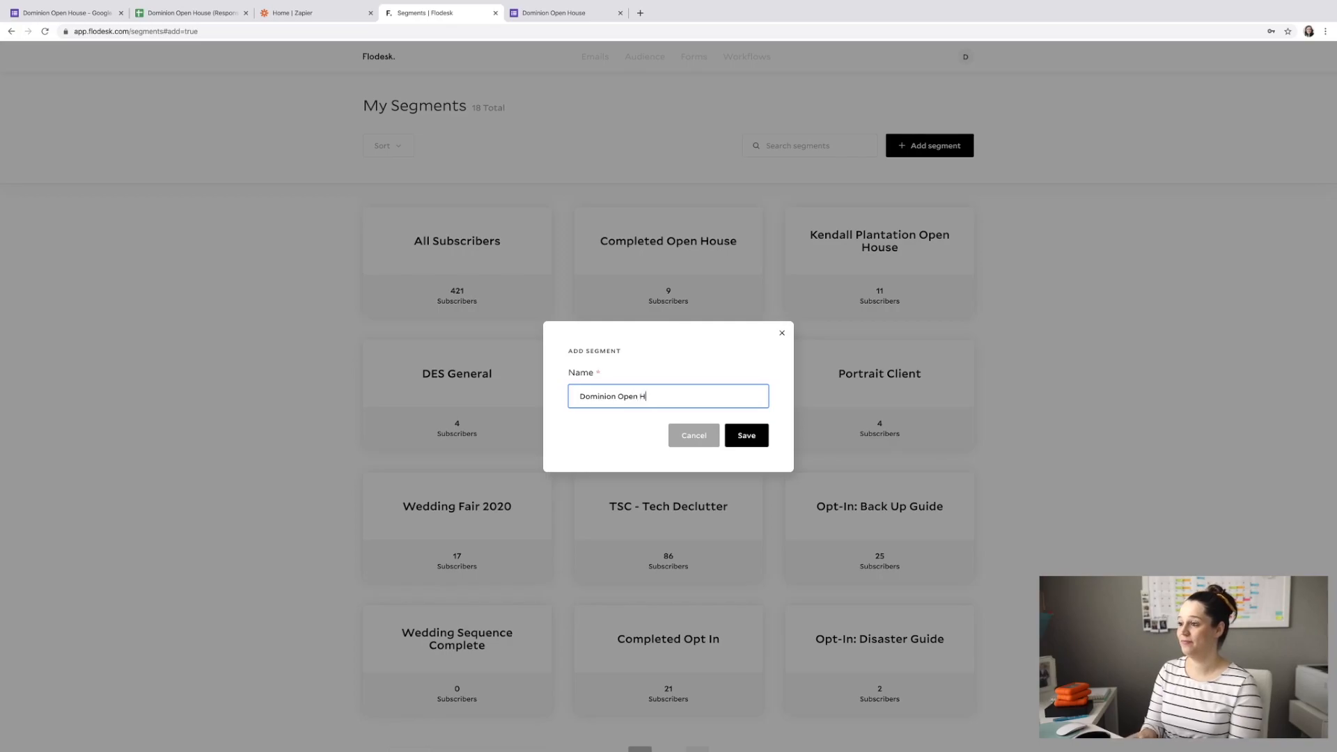
{"action": "left_click", "coordinate": [744, 440]}
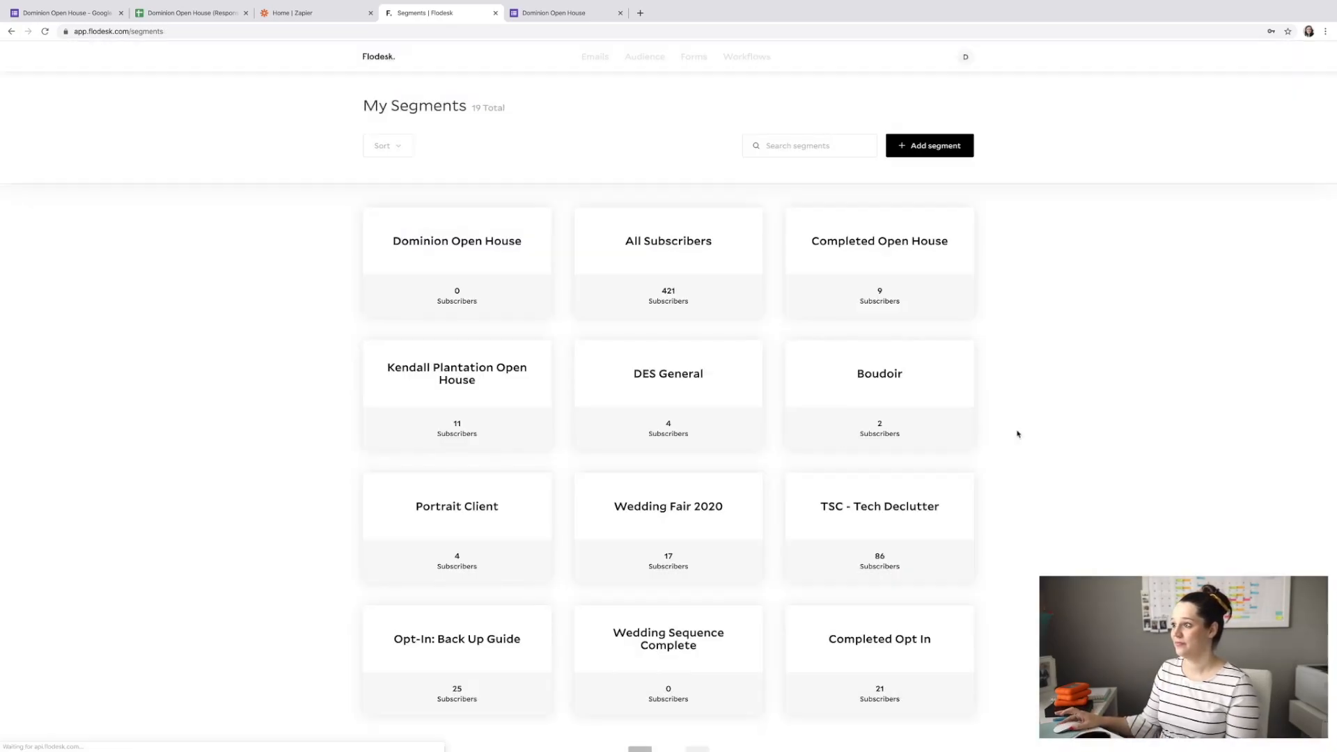
{"action": "mouse_move", "coordinate": [1051, 403]}
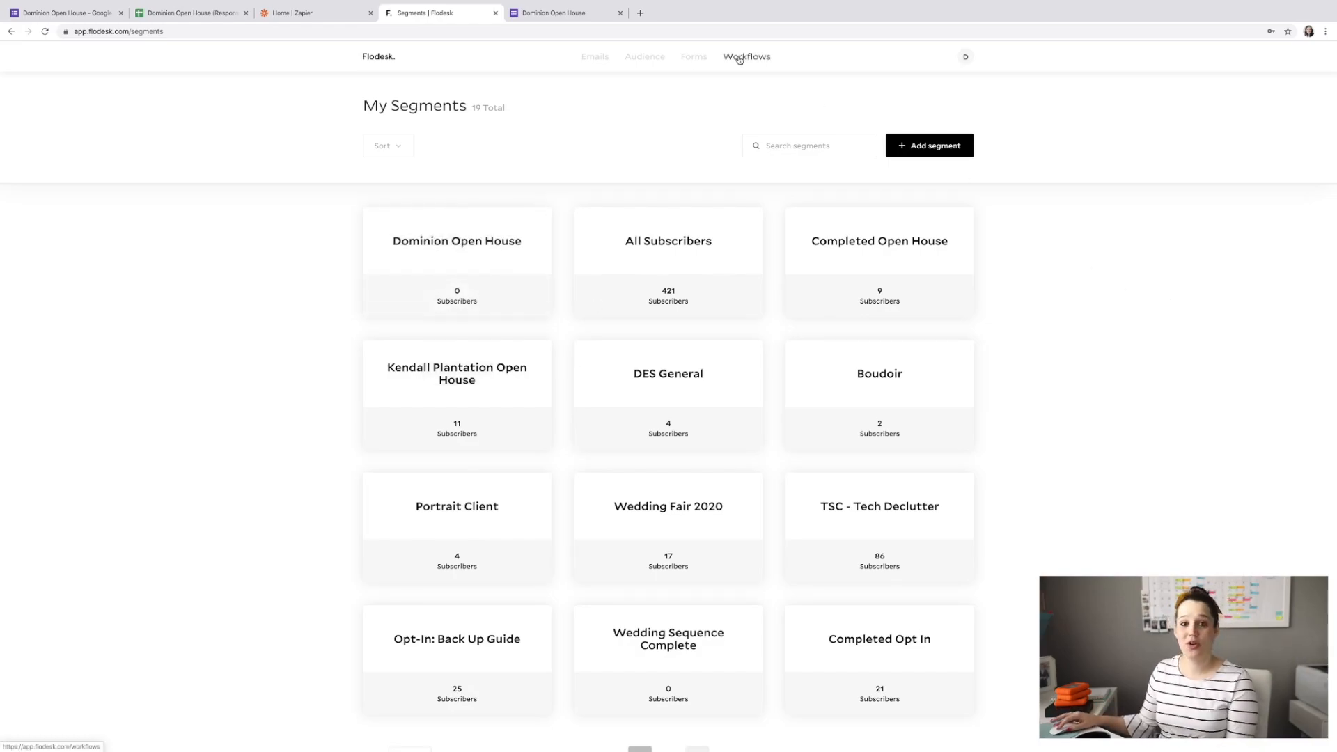
Step: Create a from-scratch workflow named 'Dominion Open House' and save it
{"action": "left_click", "coordinate": [745, 56]}
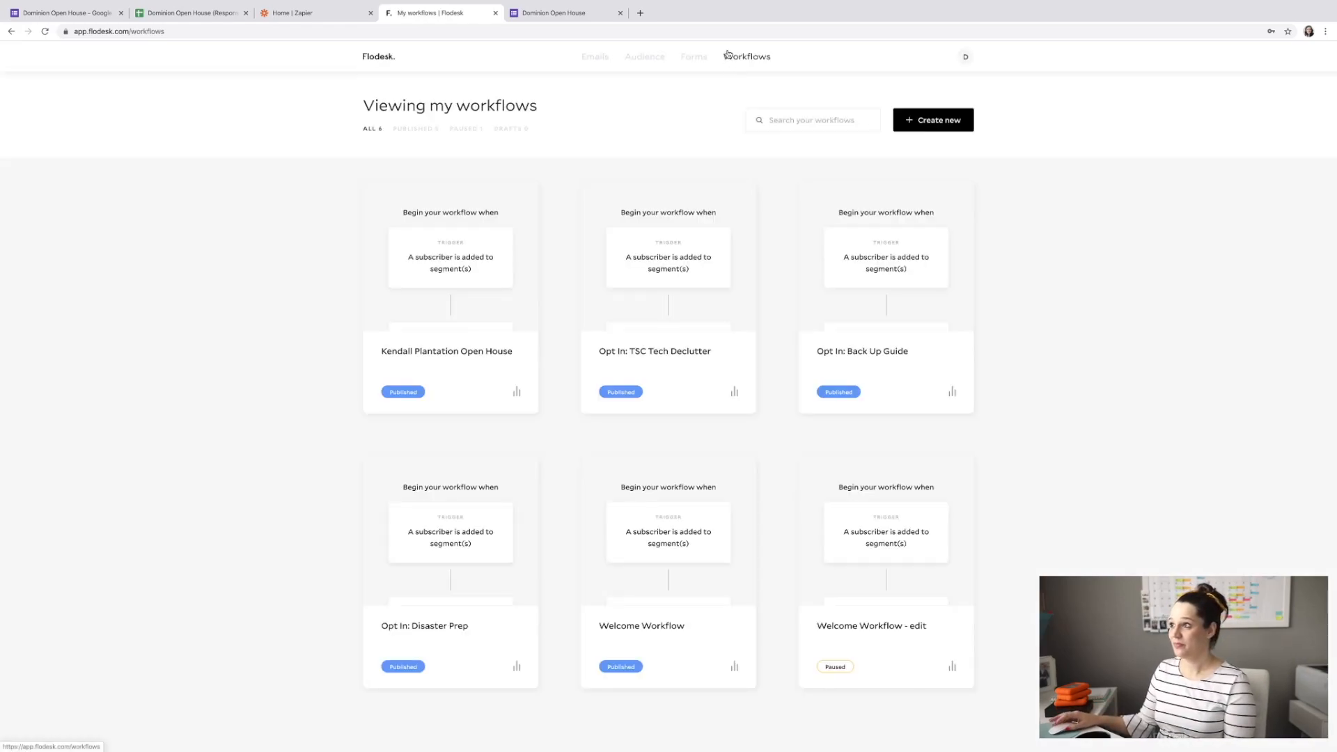
{"action": "mouse_move", "coordinate": [726, 139]}
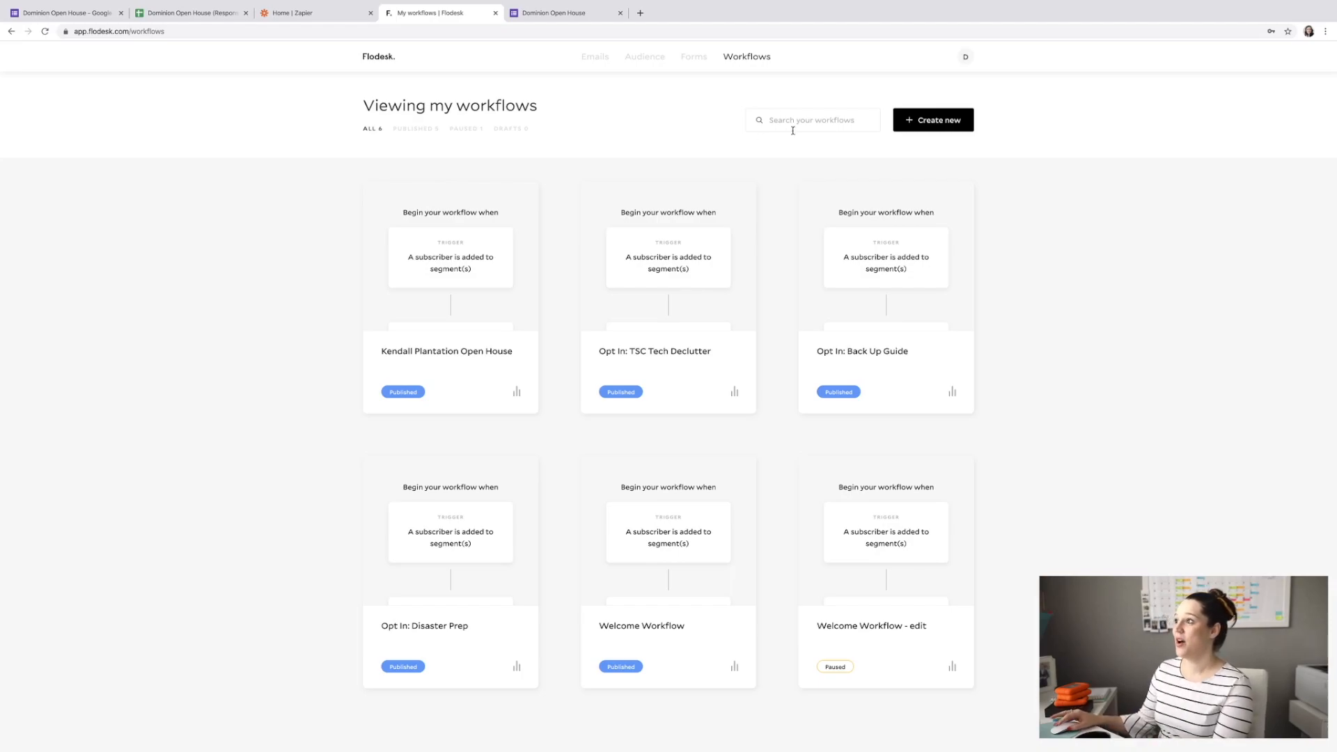
{"action": "left_click", "coordinate": [931, 119]}
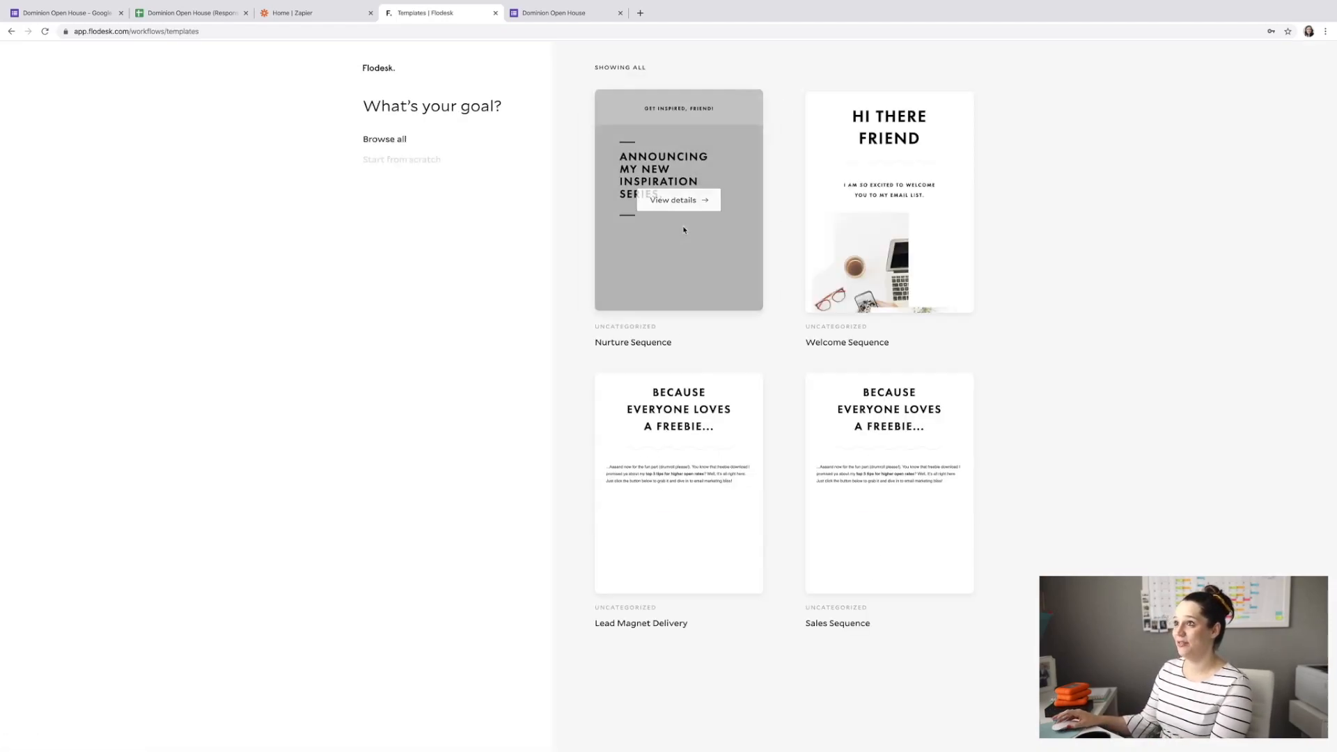
{"action": "left_click", "coordinate": [401, 159]}
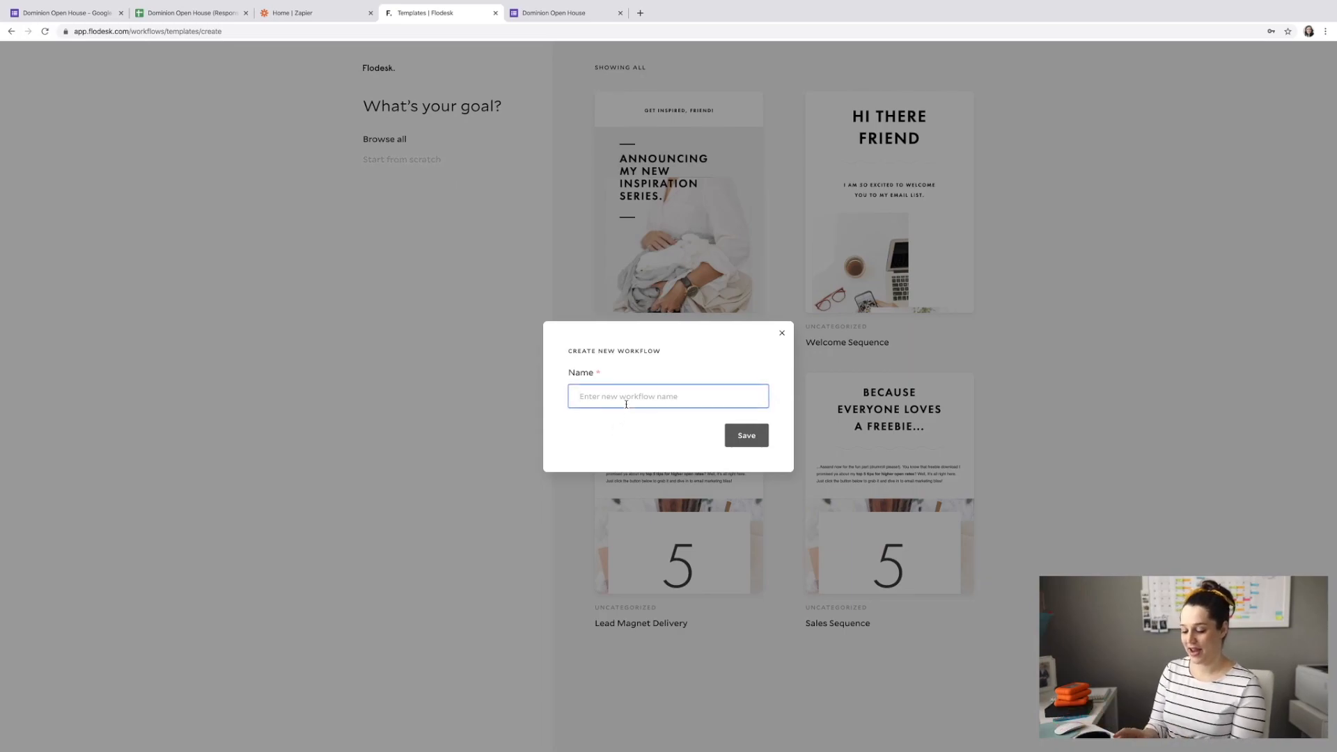
{"action": "type", "text": "Domin"}
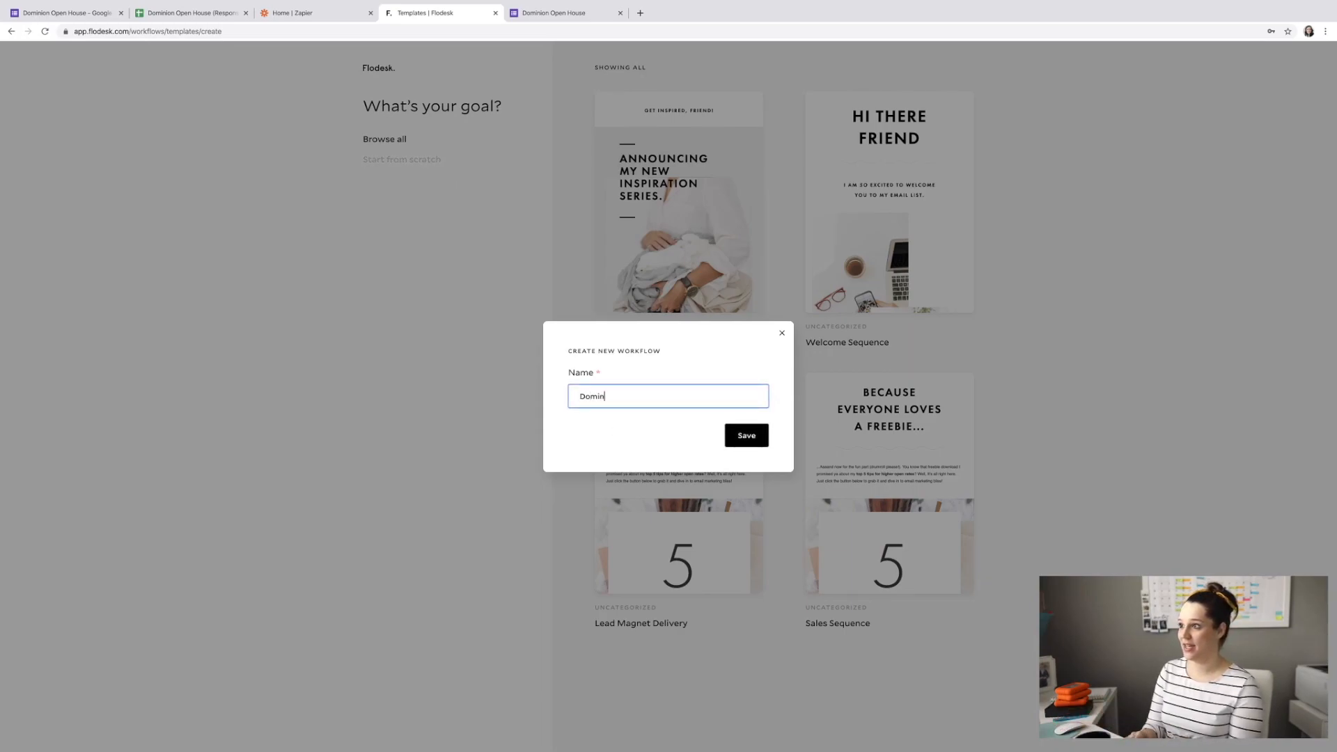
{"action": "type", "text": "ion Open House"}
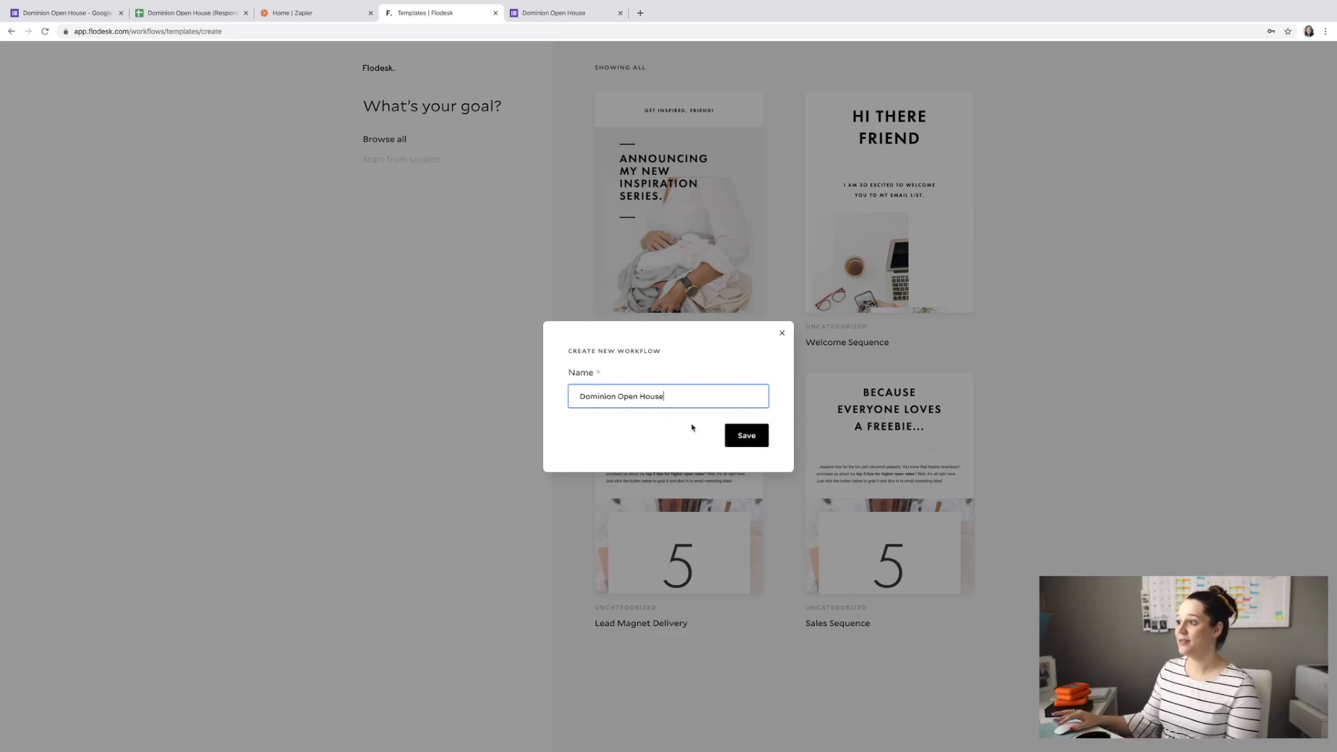
{"action": "left_click", "coordinate": [745, 434]}
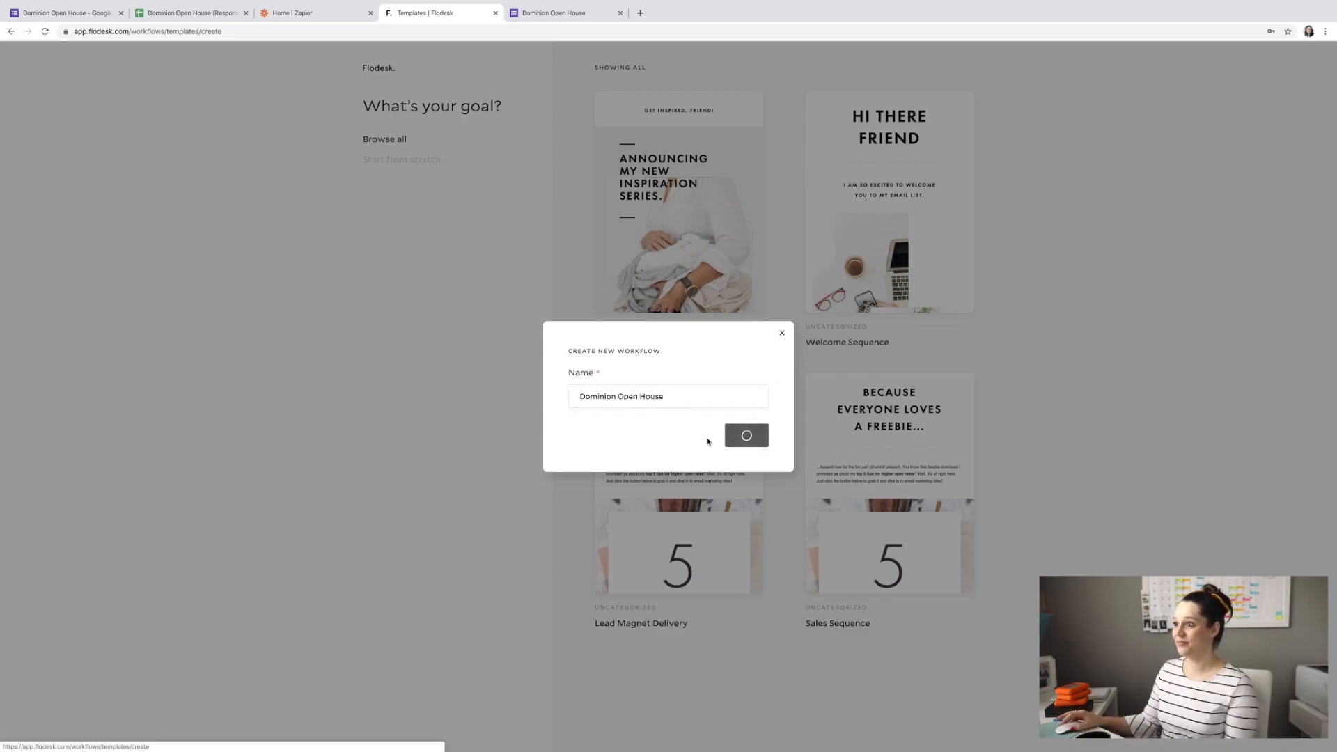
{"action": "left_click", "coordinate": [745, 436]}
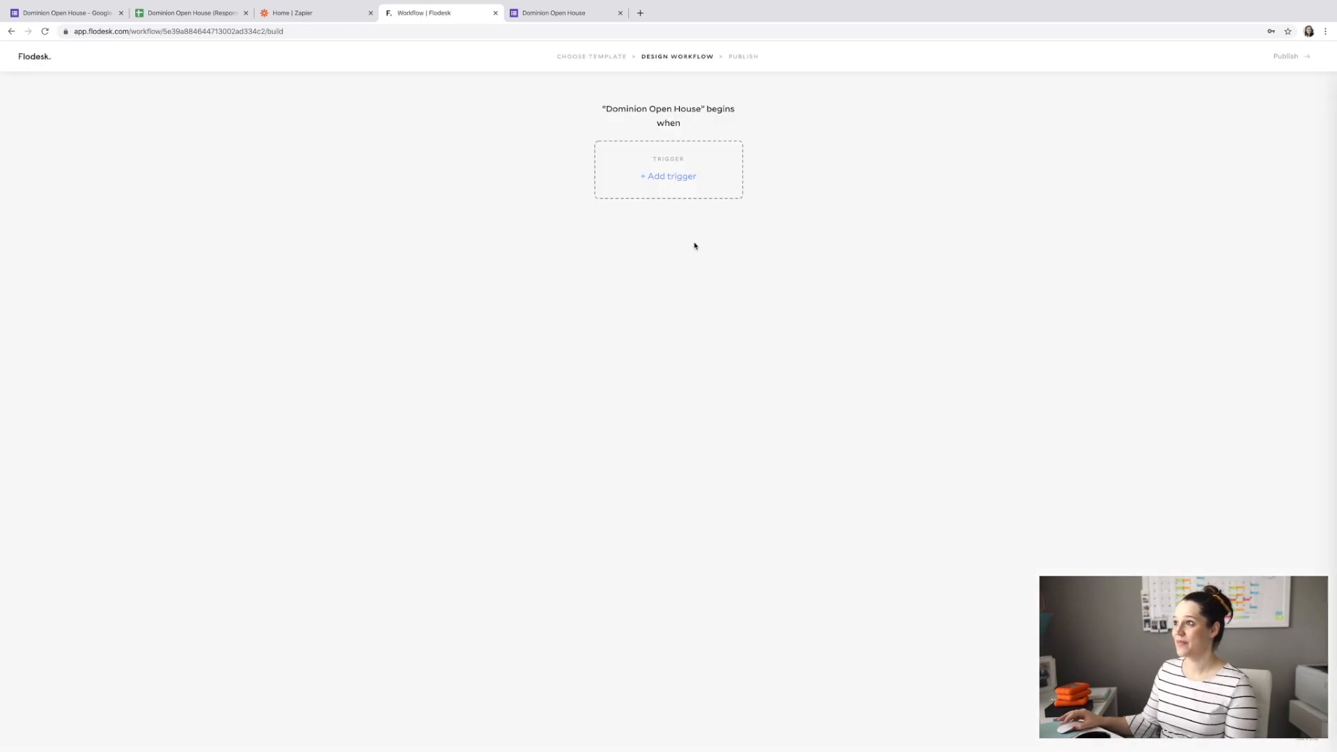
{"action": "mouse_move", "coordinate": [668, 176]}
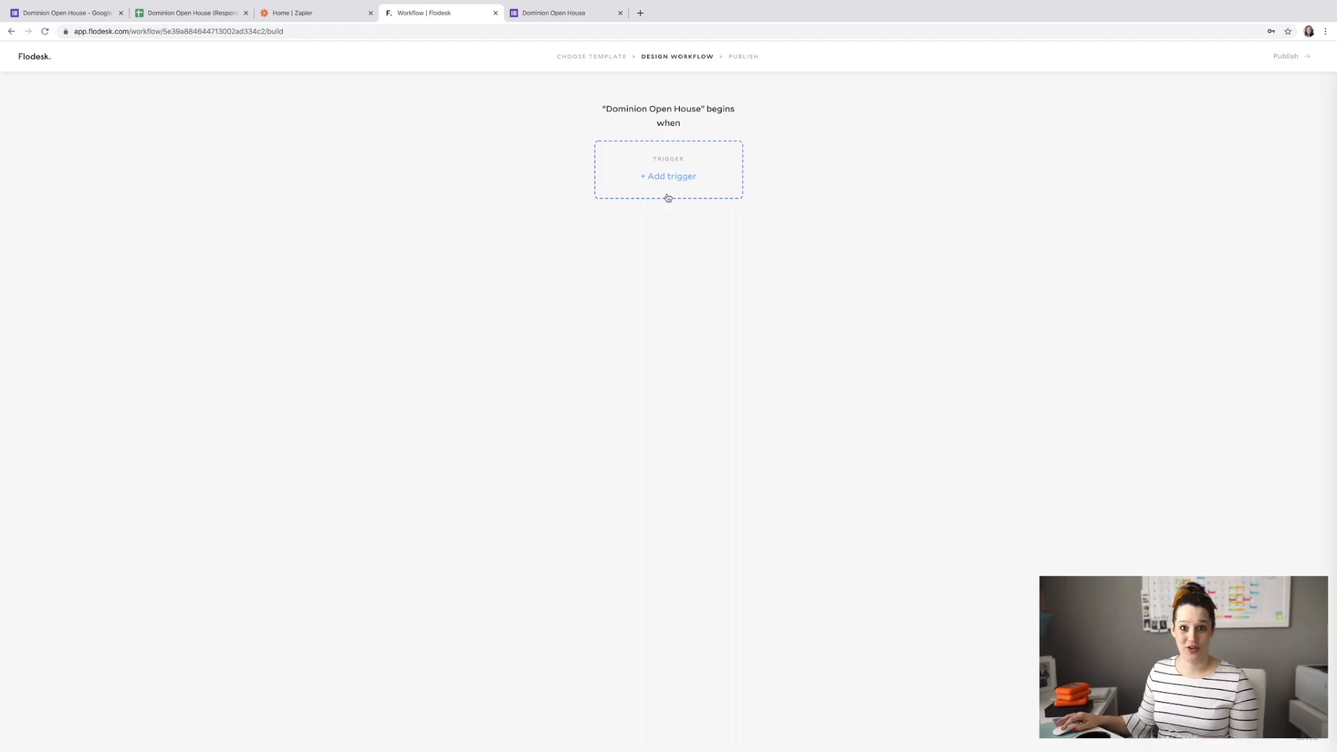
Step: Set the workflow trigger to a subscriber joining the Dominion Open House segment
{"action": "left_click", "coordinate": [668, 176]}
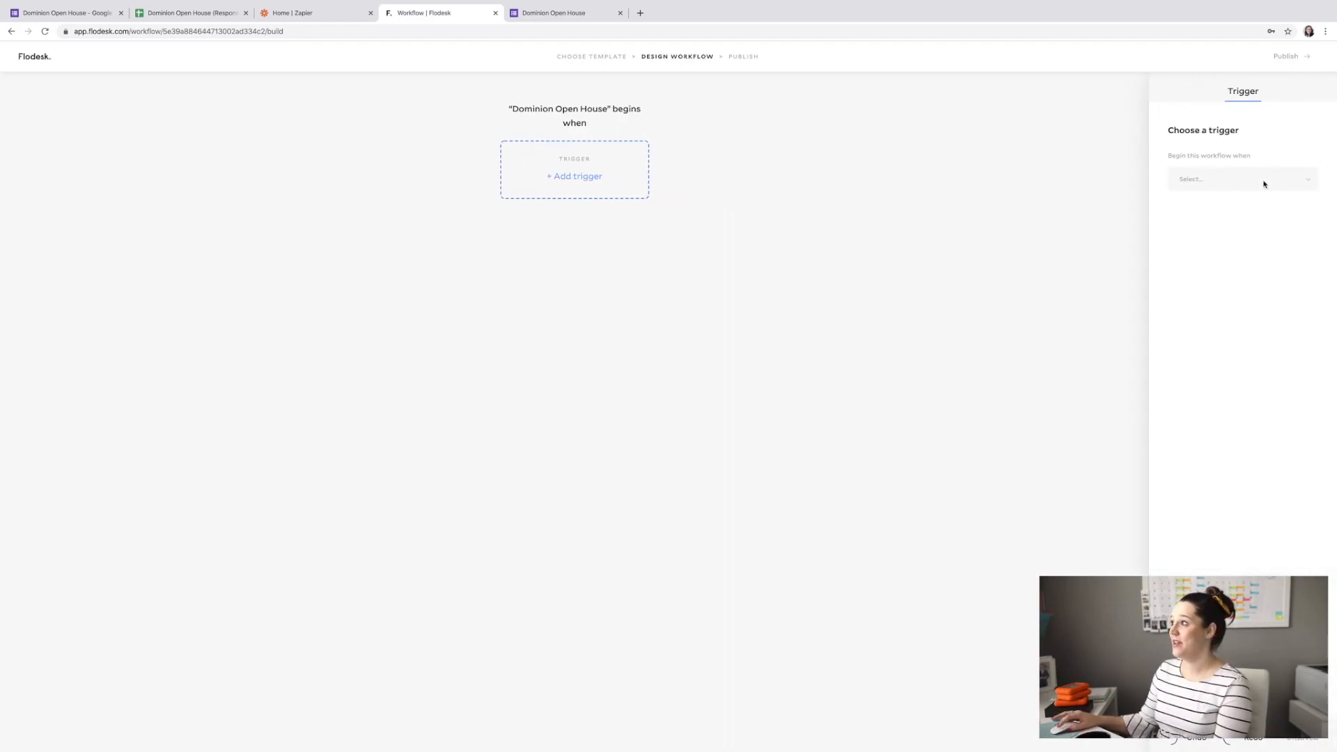
{"action": "left_click", "coordinate": [1240, 179]}
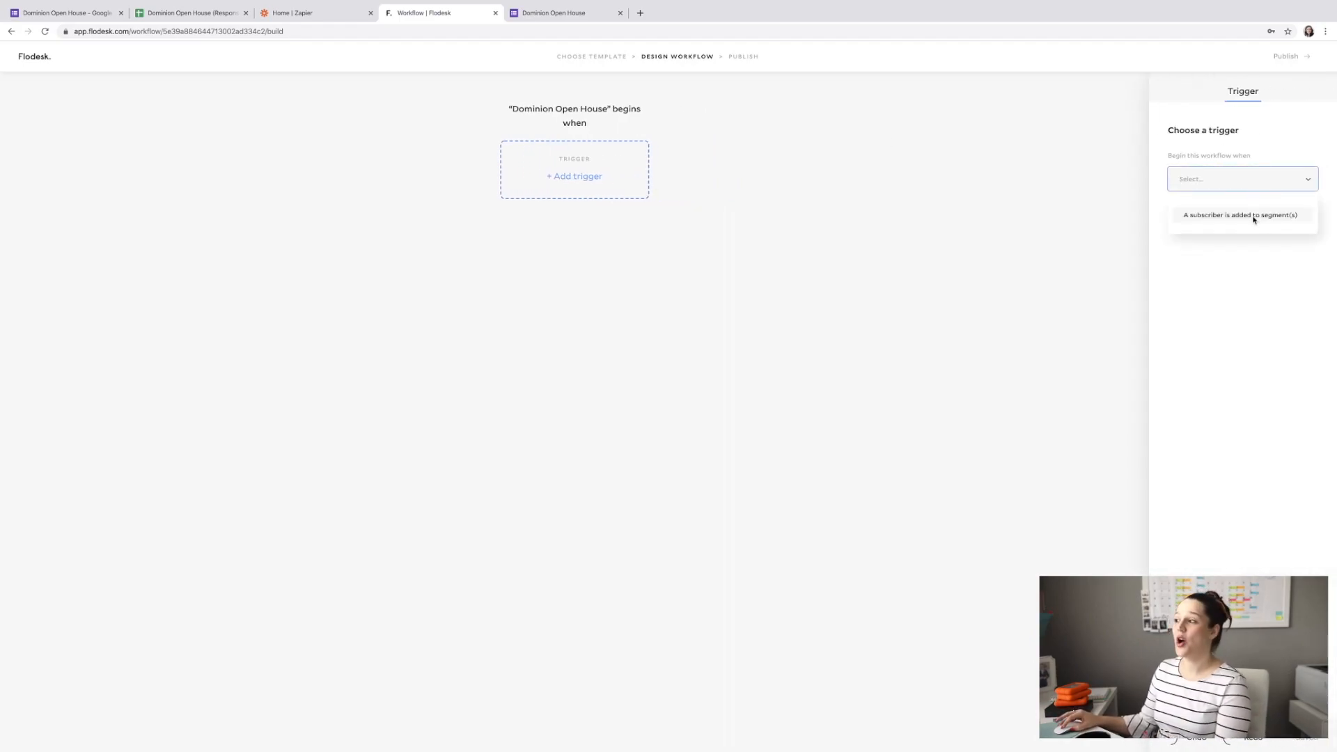
{"action": "left_click", "coordinate": [1239, 215]}
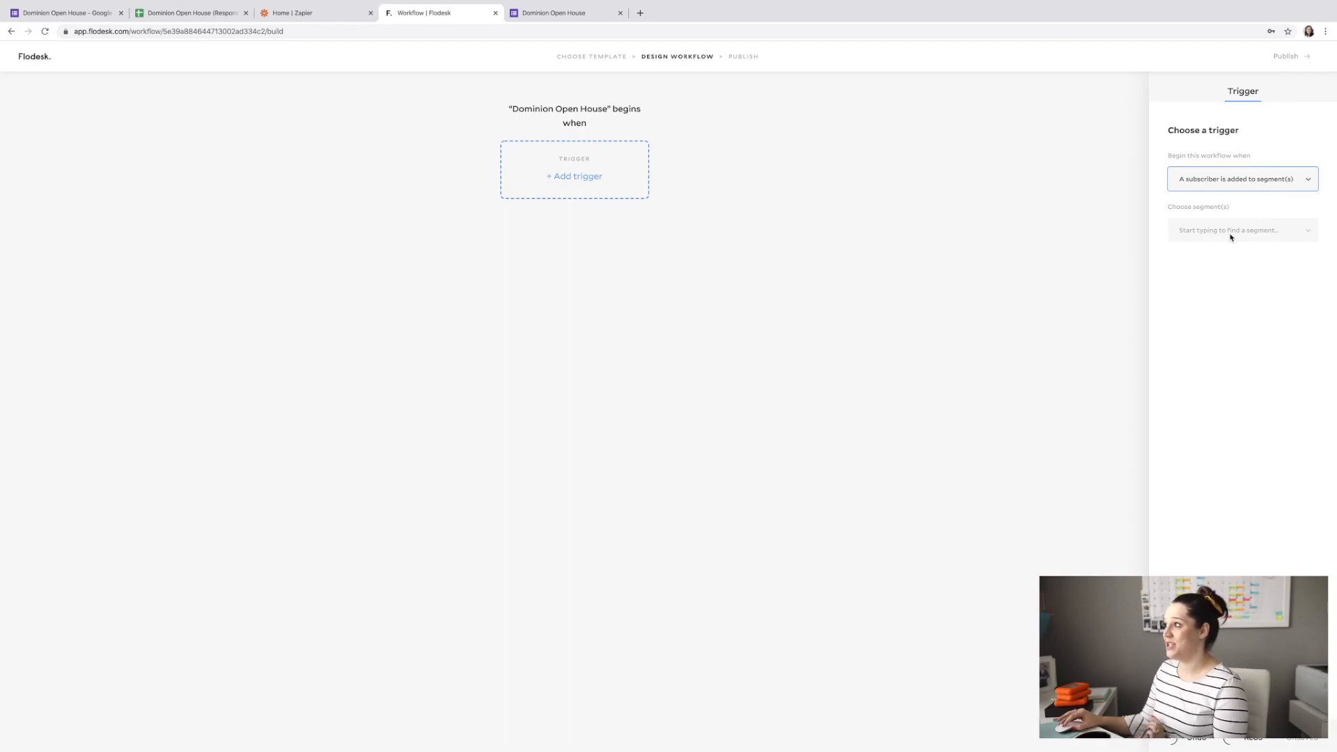
{"action": "left_click", "coordinate": [1237, 229]}
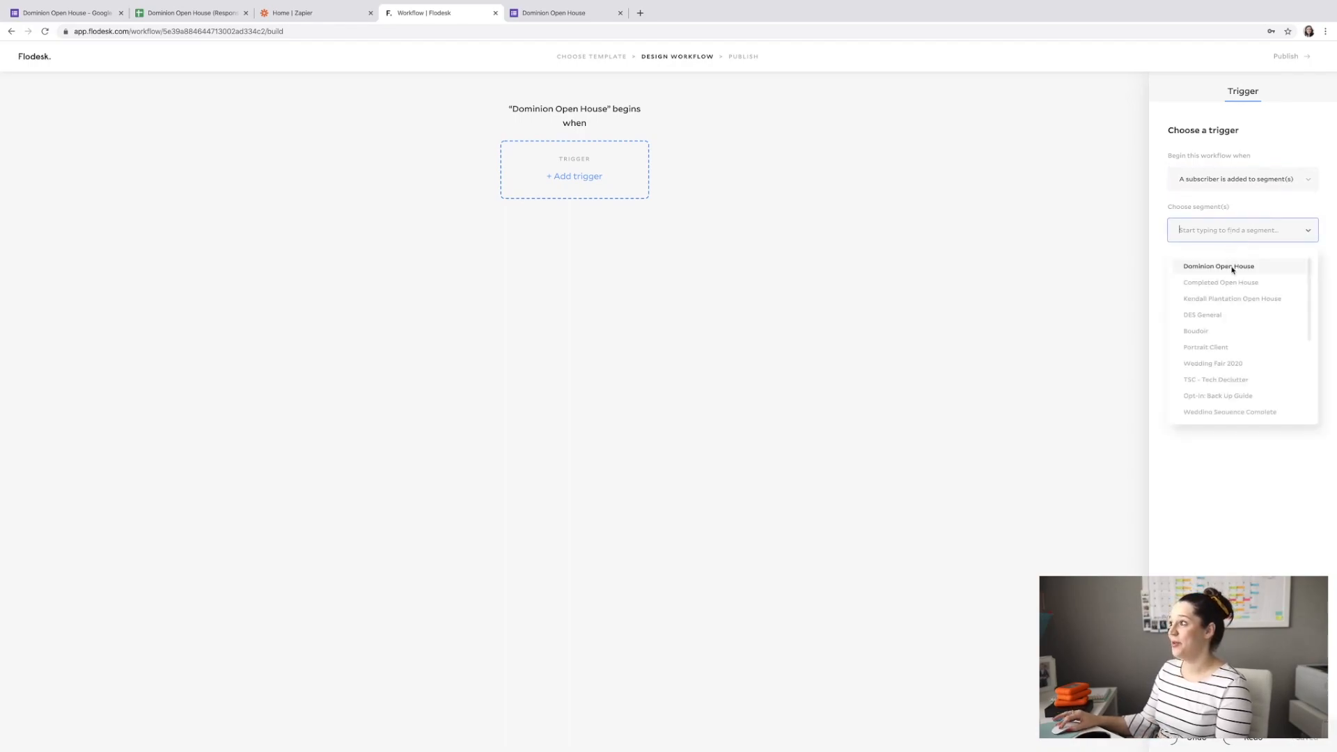
{"action": "left_click", "coordinate": [1218, 265]}
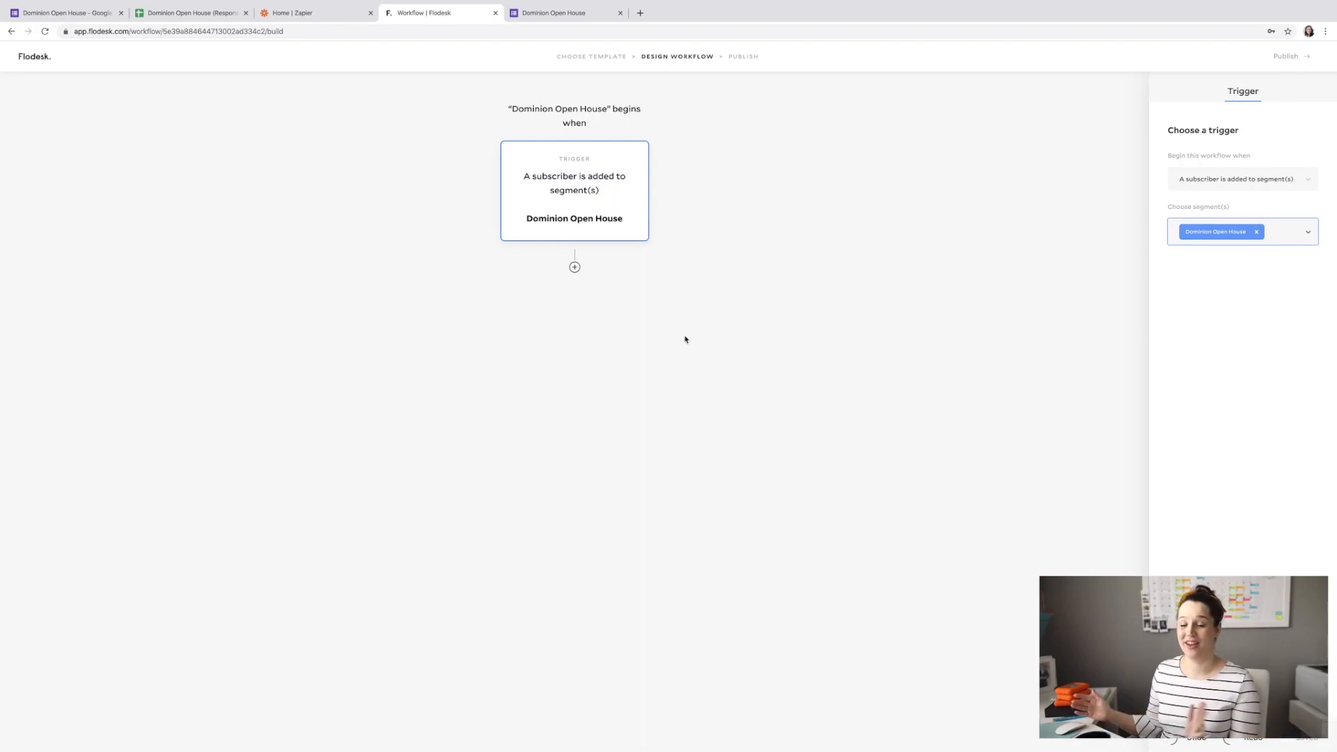
Step: Add a send-email step and browse existing emails to duplicate
{"action": "left_click", "coordinate": [574, 267]}
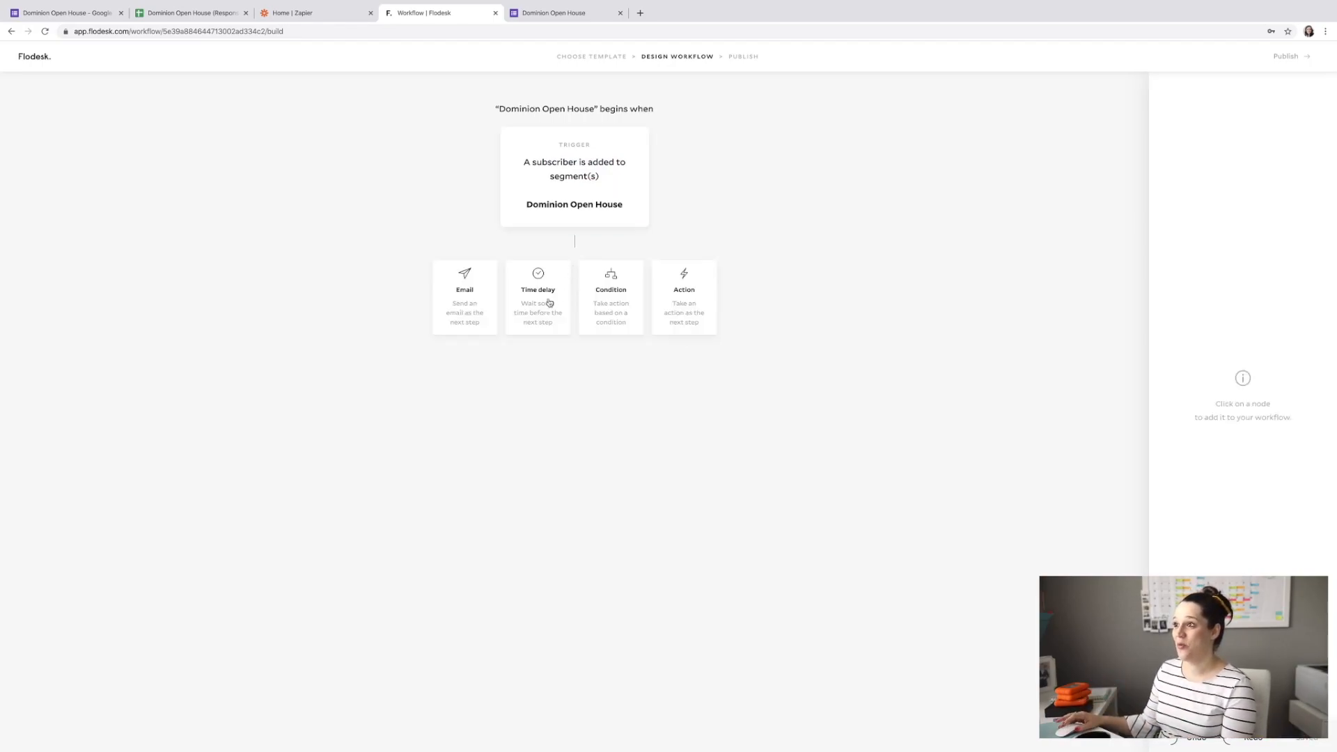
{"action": "left_click", "coordinate": [464, 297]}
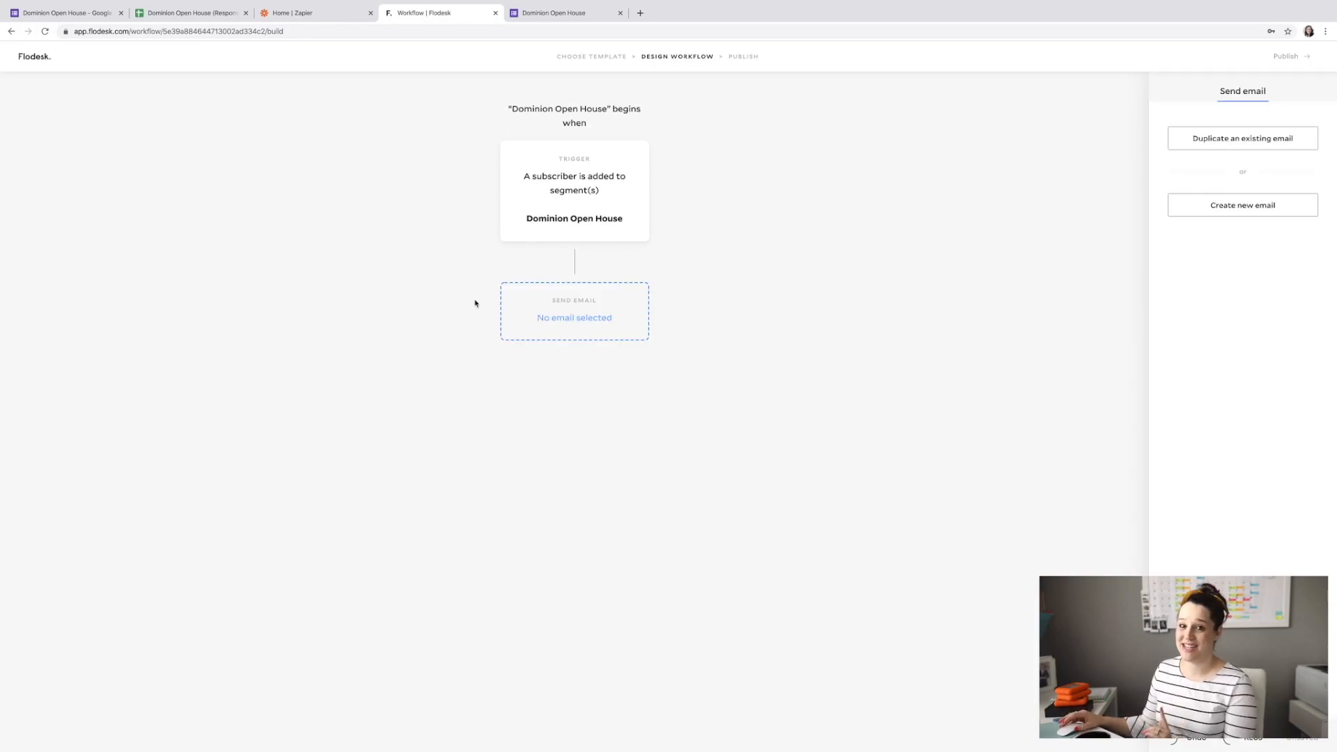
{"action": "mouse_move", "coordinate": [1185, 177]}
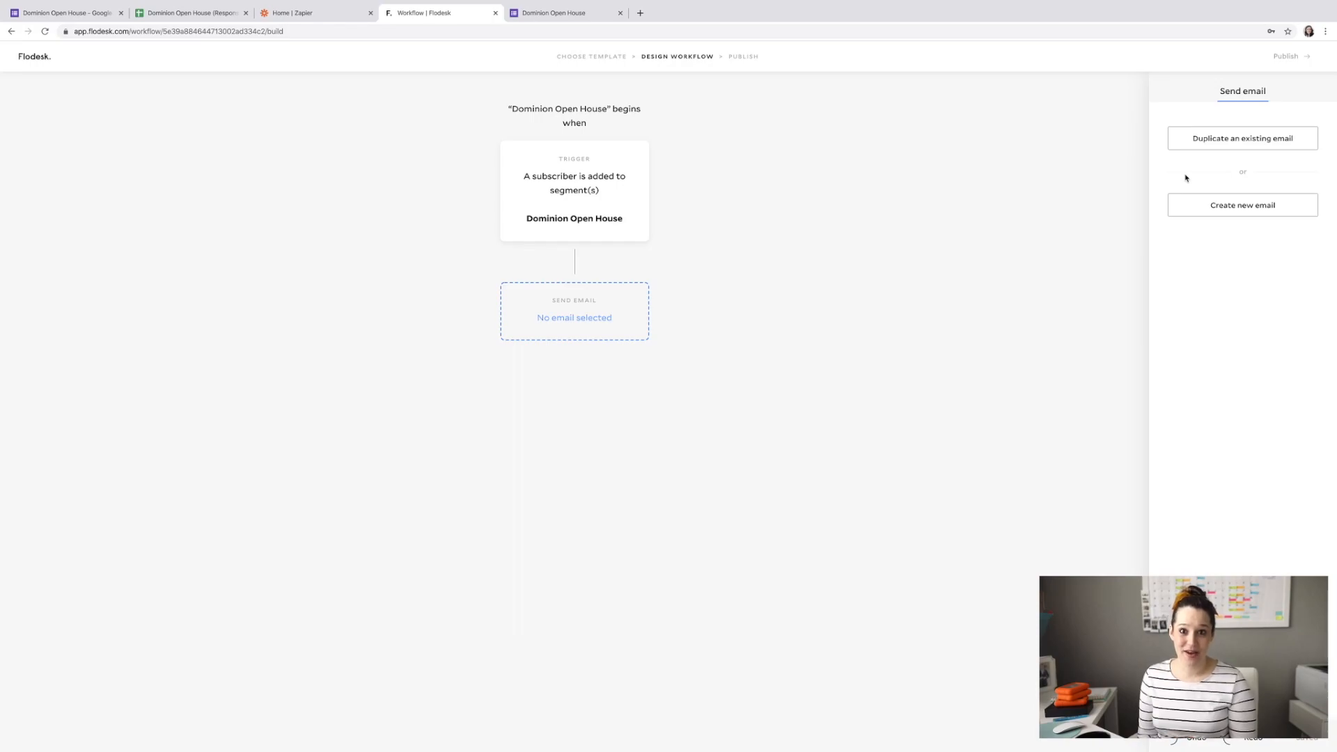
{"action": "mouse_move", "coordinate": [1180, 179]}
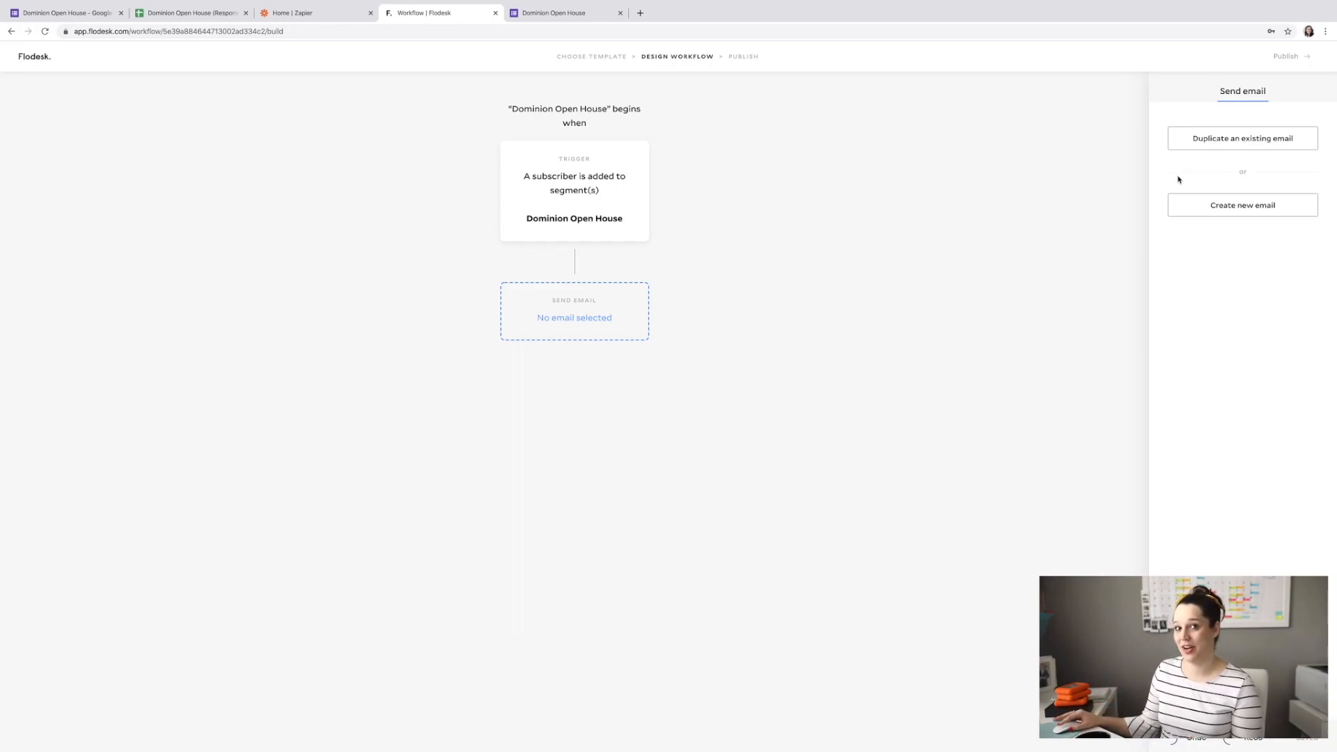
{"action": "left_click", "coordinate": [1242, 138]}
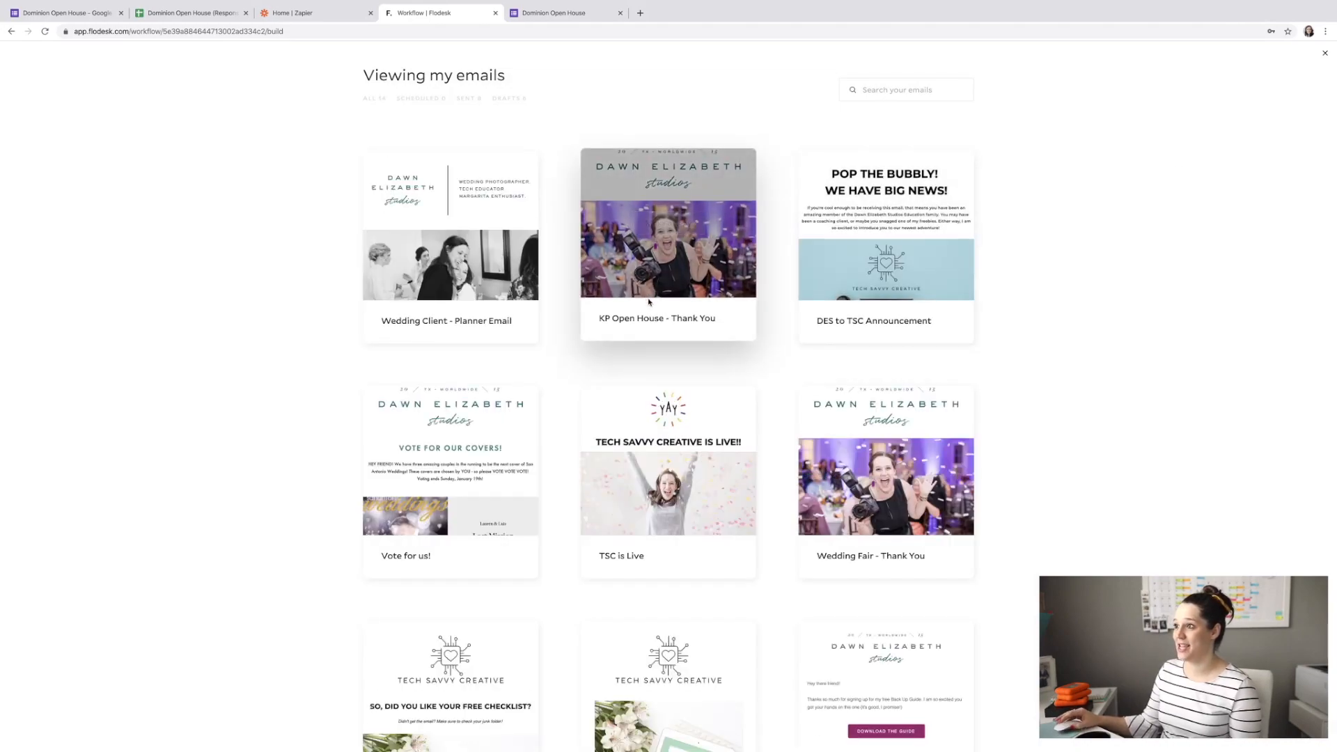
Step: Use the 'YAS! So Good to Meet You!' email and change Kendall Plantation to Dominion
{"action": "left_click", "coordinate": [668, 245]}
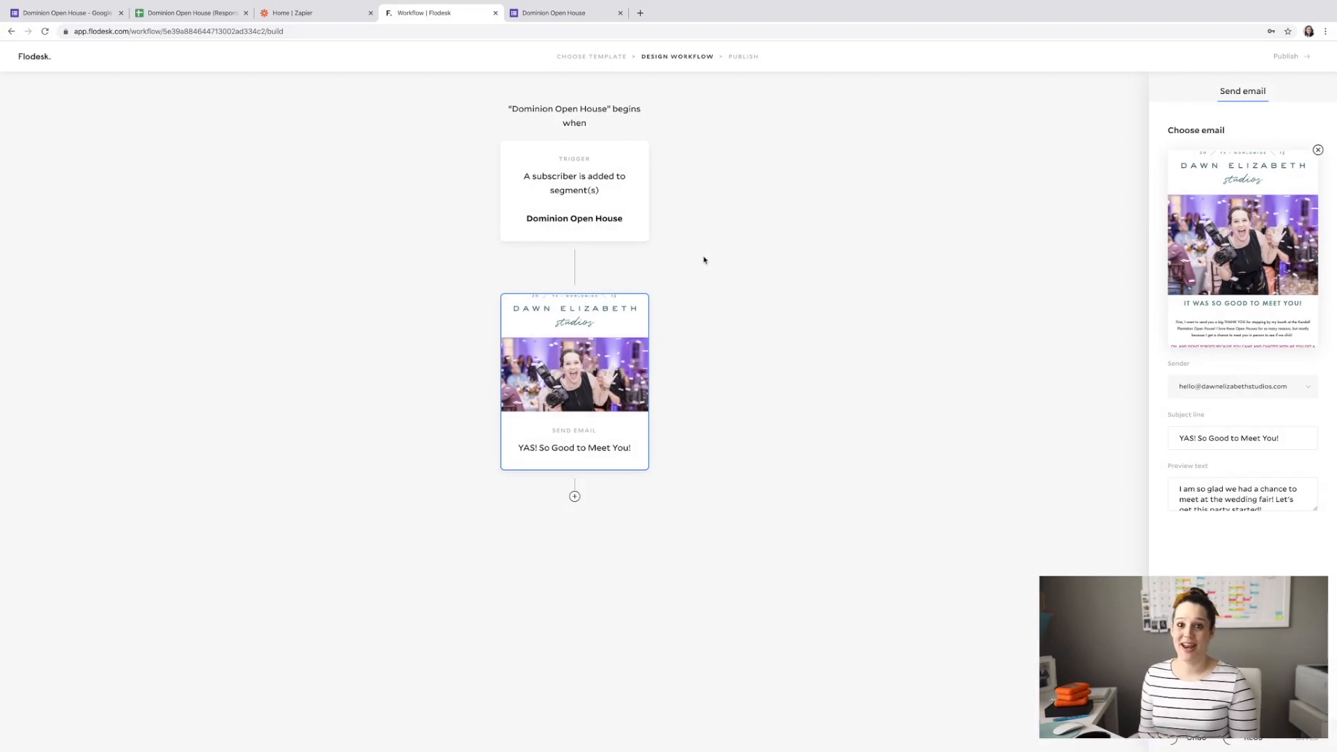
{"action": "mouse_move", "coordinate": [894, 290]}
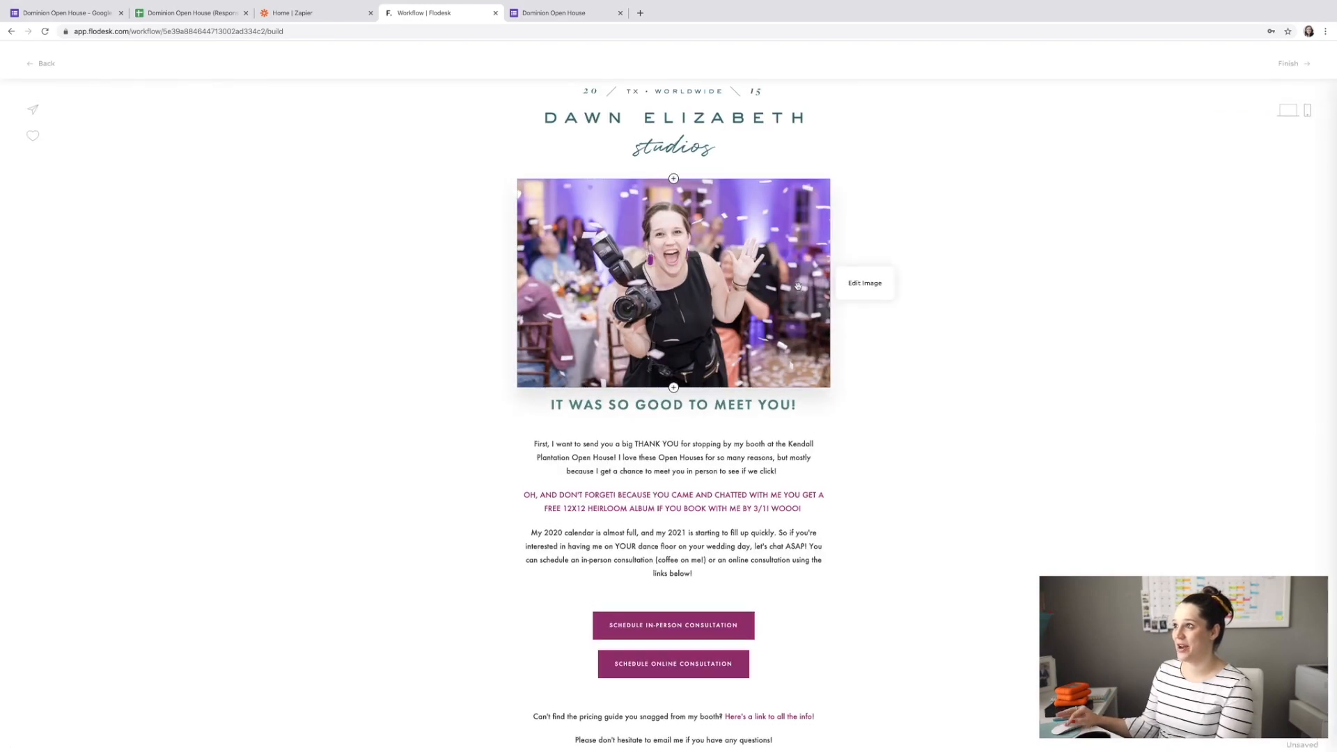
{"action": "scroll", "scroll_direction": "down", "scroll_amount": 3}
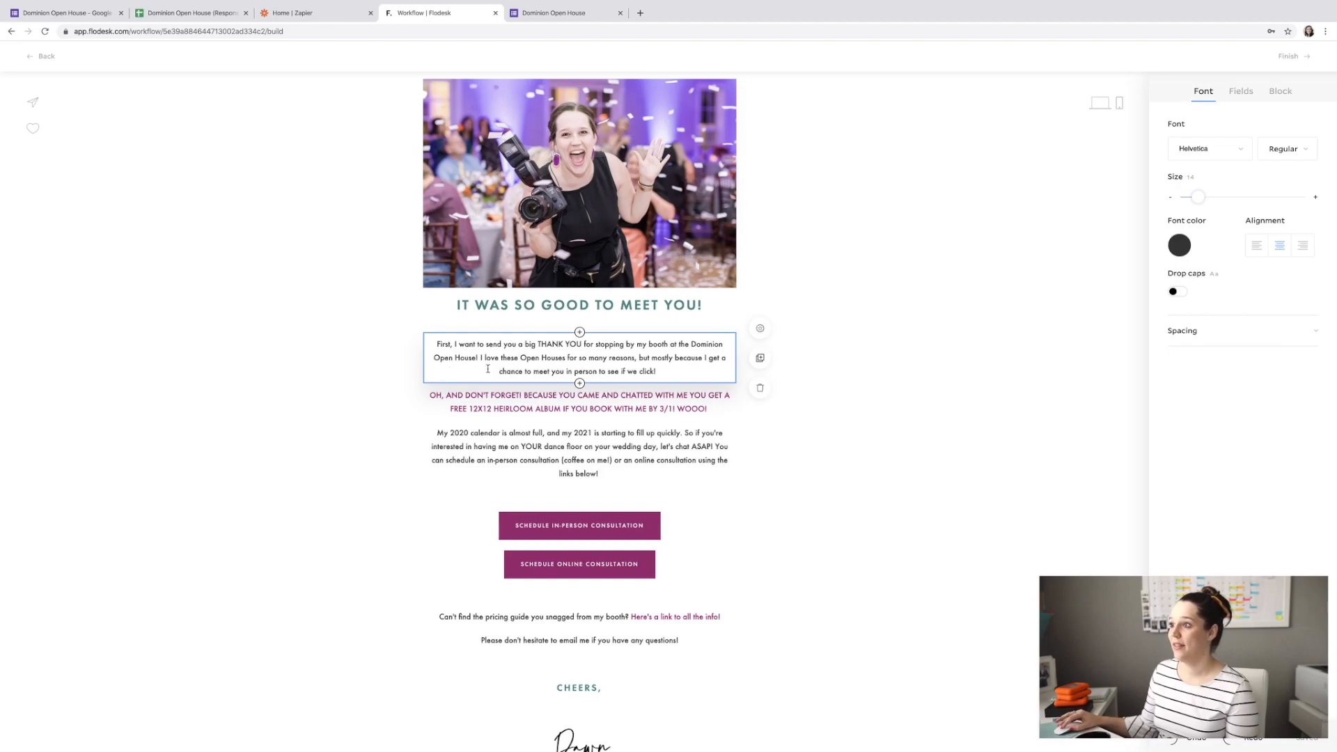
{"action": "scroll", "scroll_direction": "down", "scroll_amount": 3}
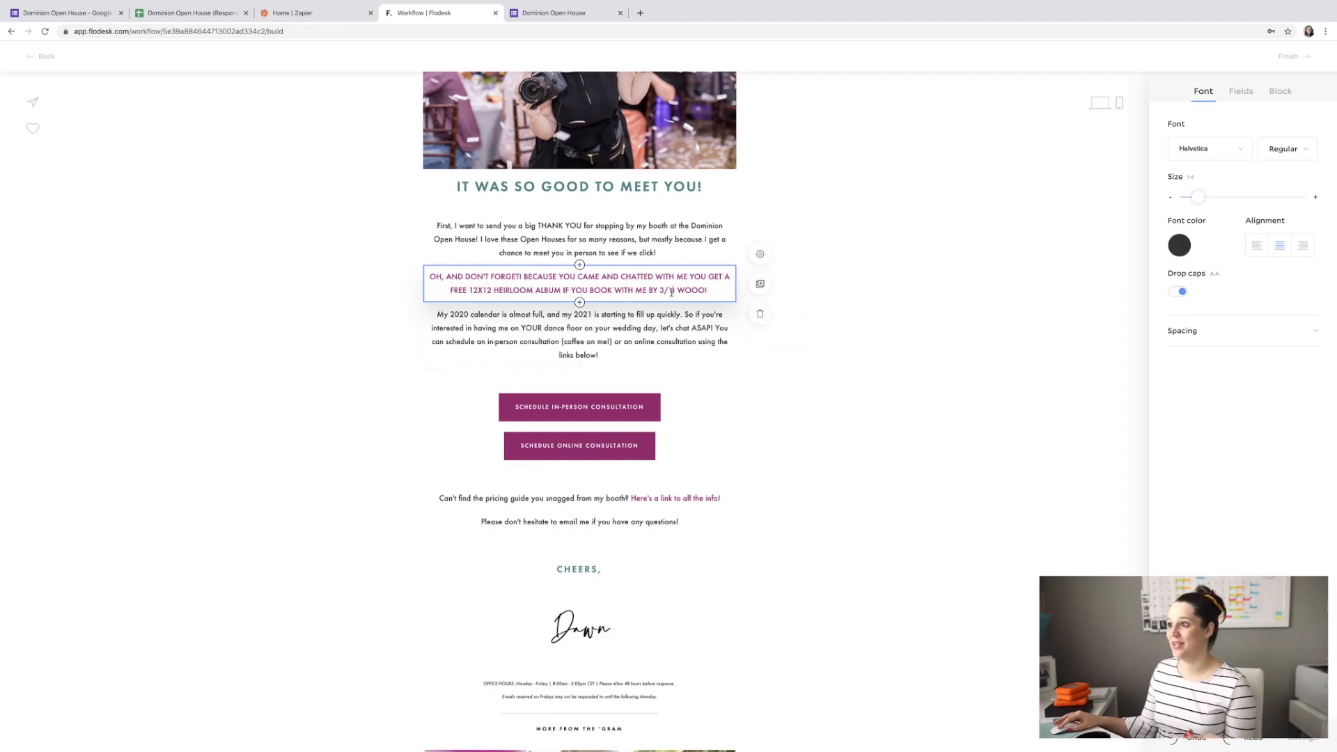
{"action": "left_click", "coordinate": [359, 308]}
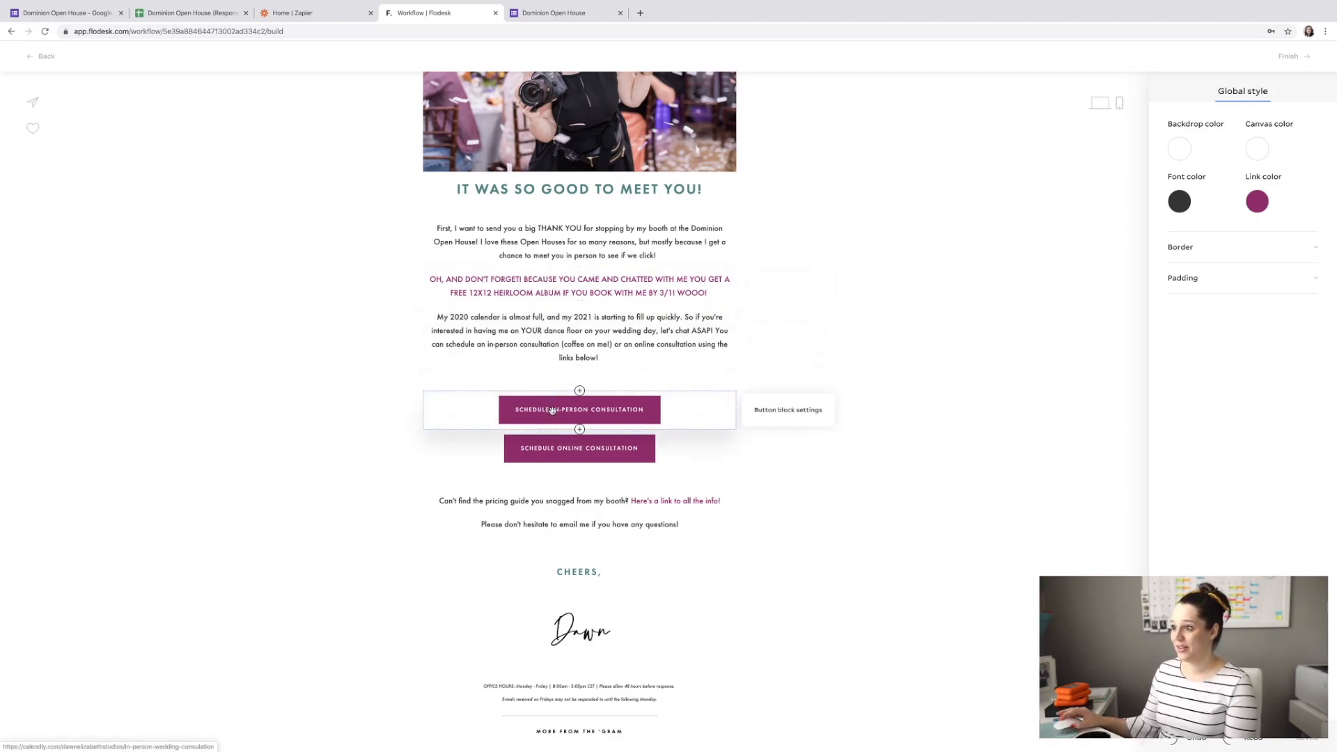
{"action": "scroll", "scroll_direction": "down", "scroll_amount": 3}
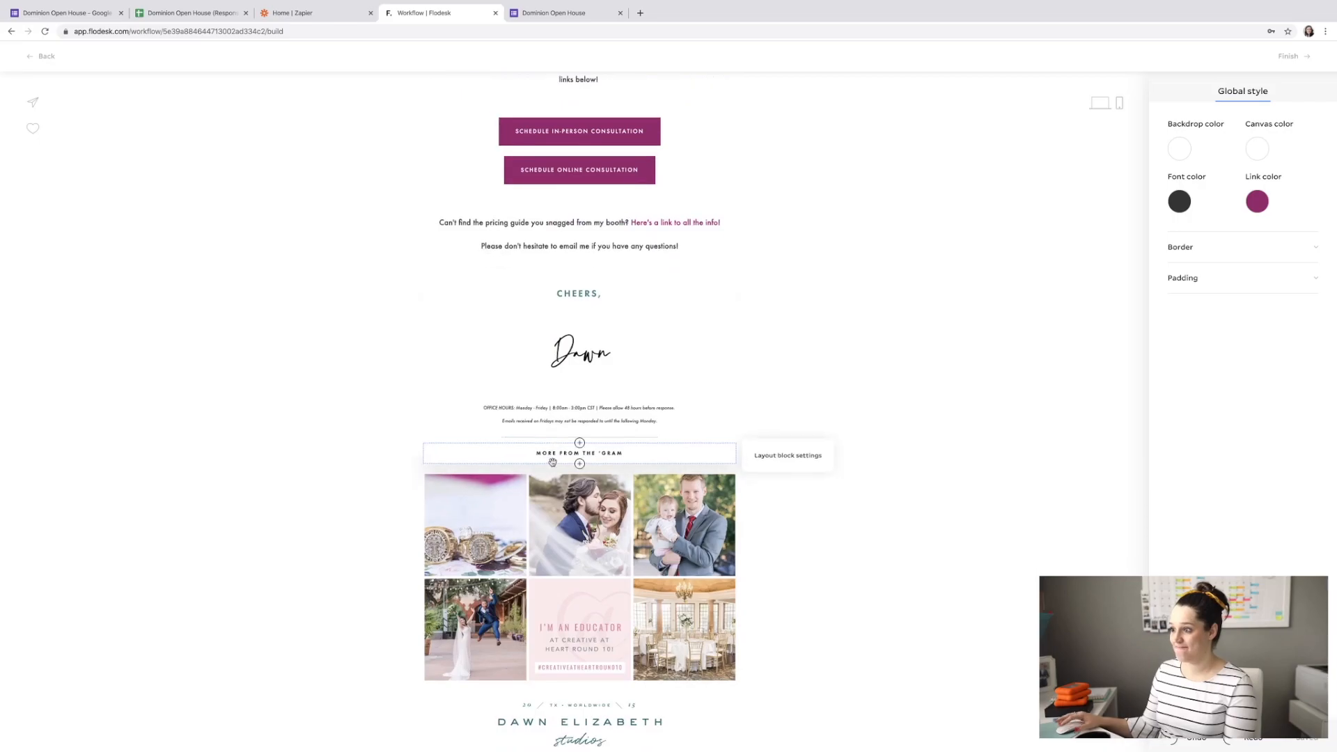
{"action": "scroll", "scroll_direction": "up", "scroll_amount": 3}
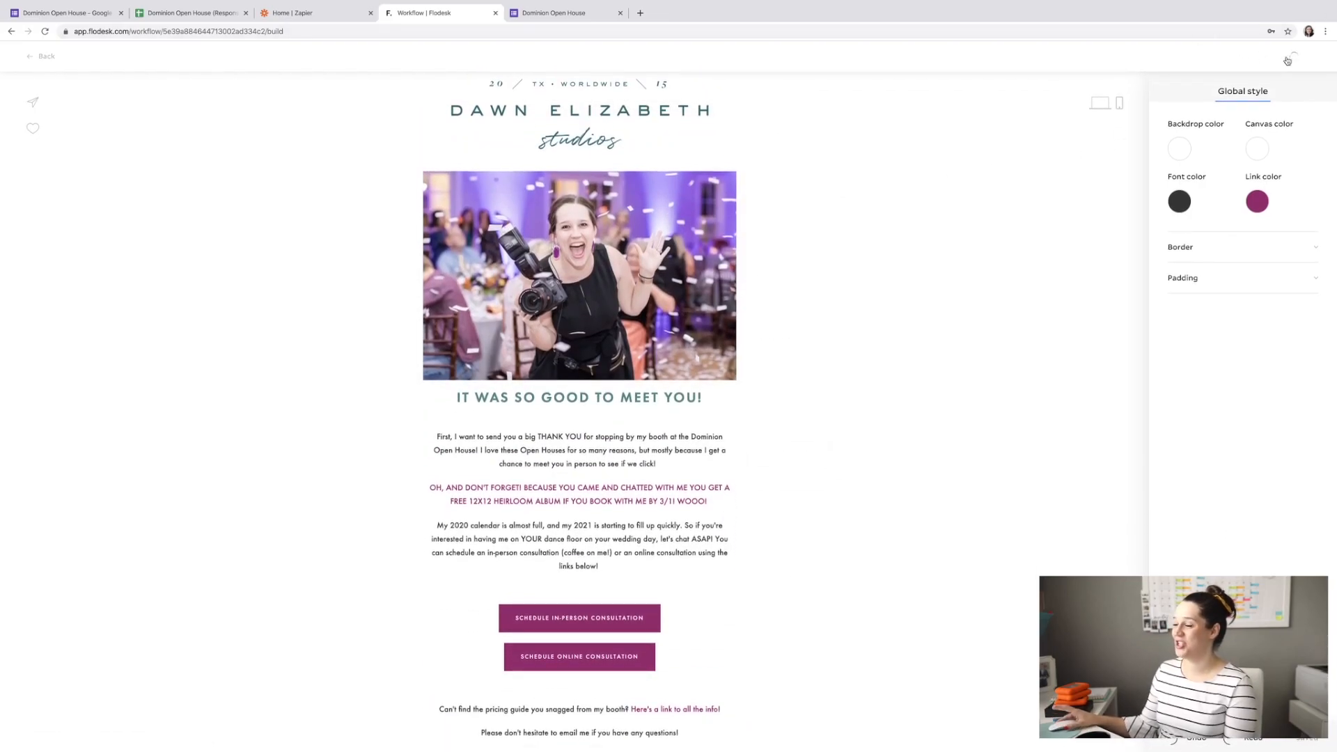
Step: Return to the workflow and trim the email's preview text to mention the Dominion Open House
{"action": "left_click", "coordinate": [40, 55]}
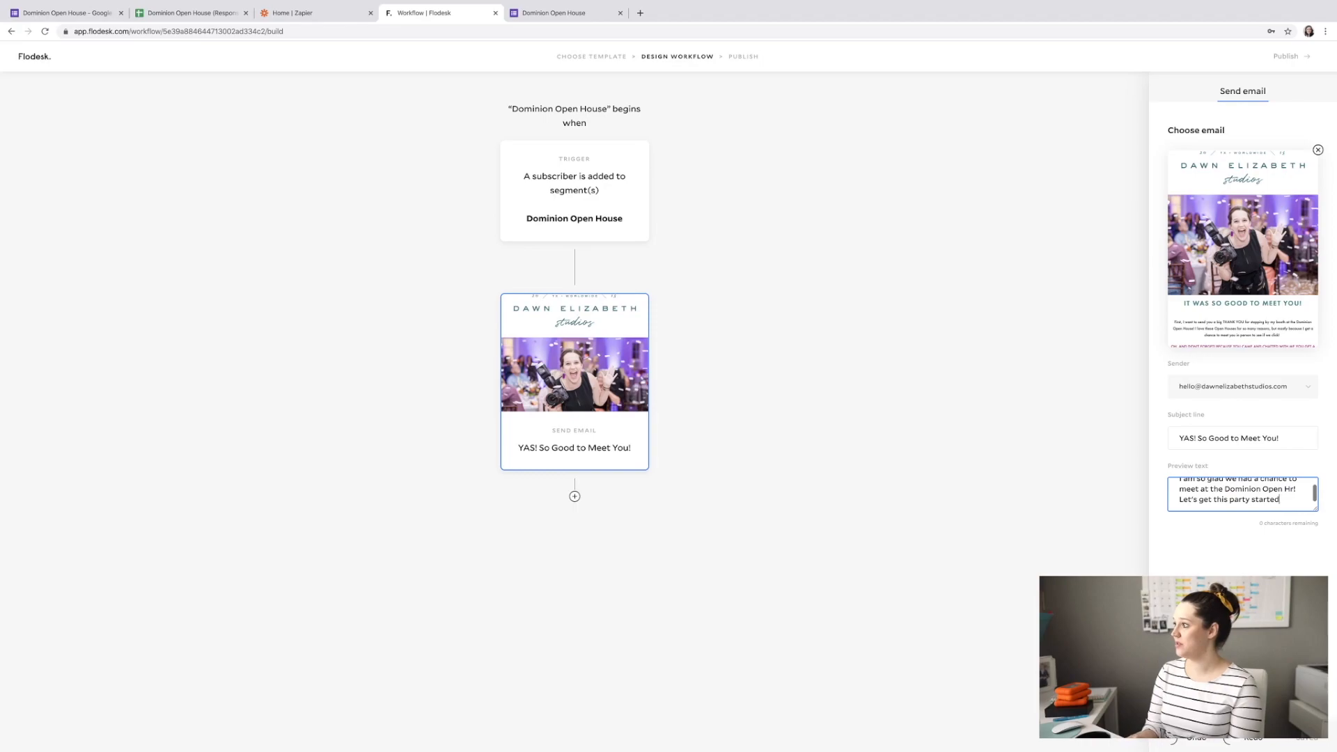
{"action": "key", "text": "Backspace"}
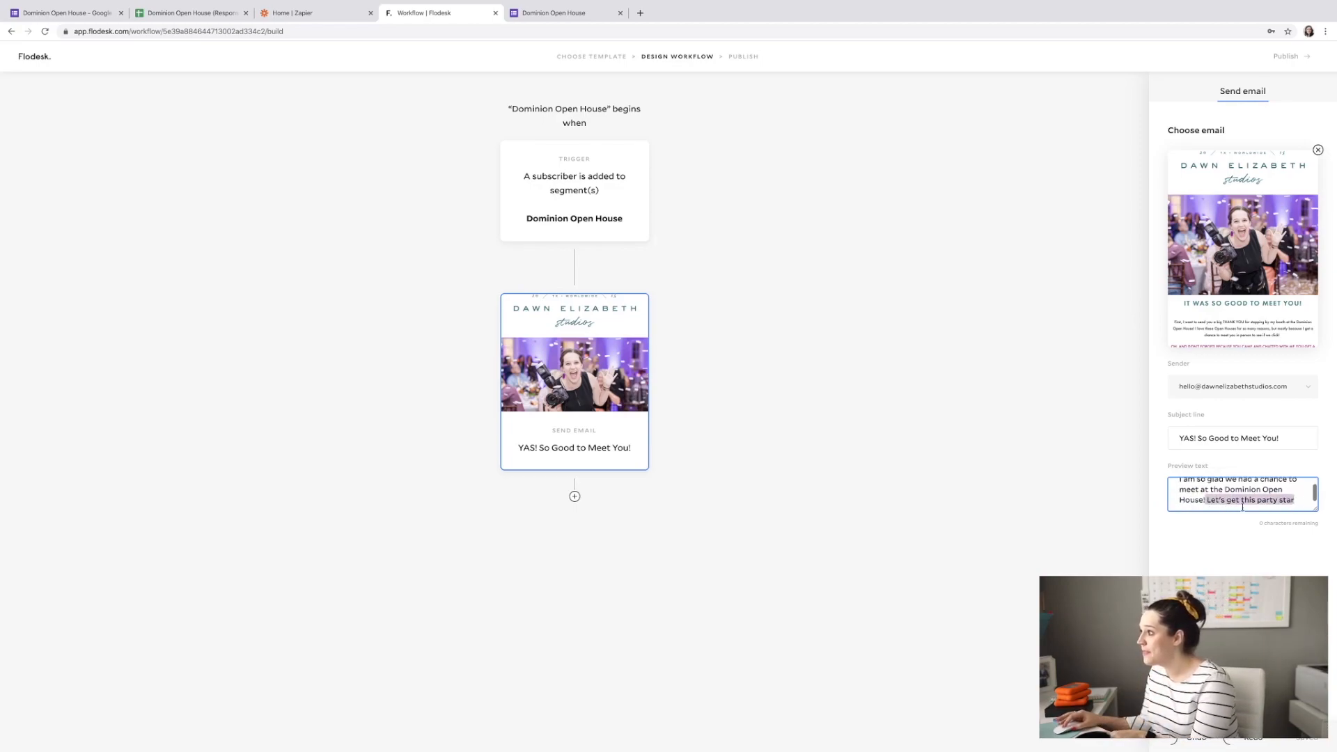
{"action": "key", "text": "Backspace"}
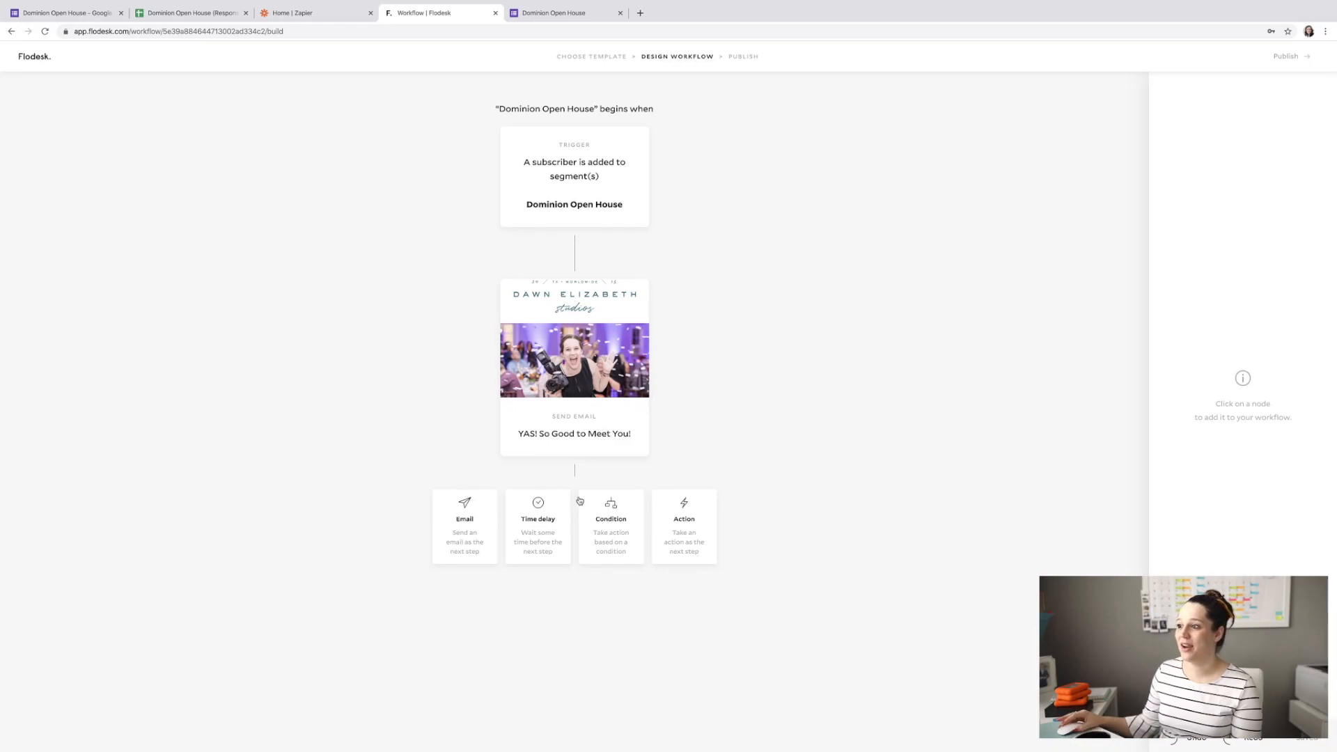
Step: Add a time delay after the email set to 100 days
{"action": "left_click", "coordinate": [538, 526]}
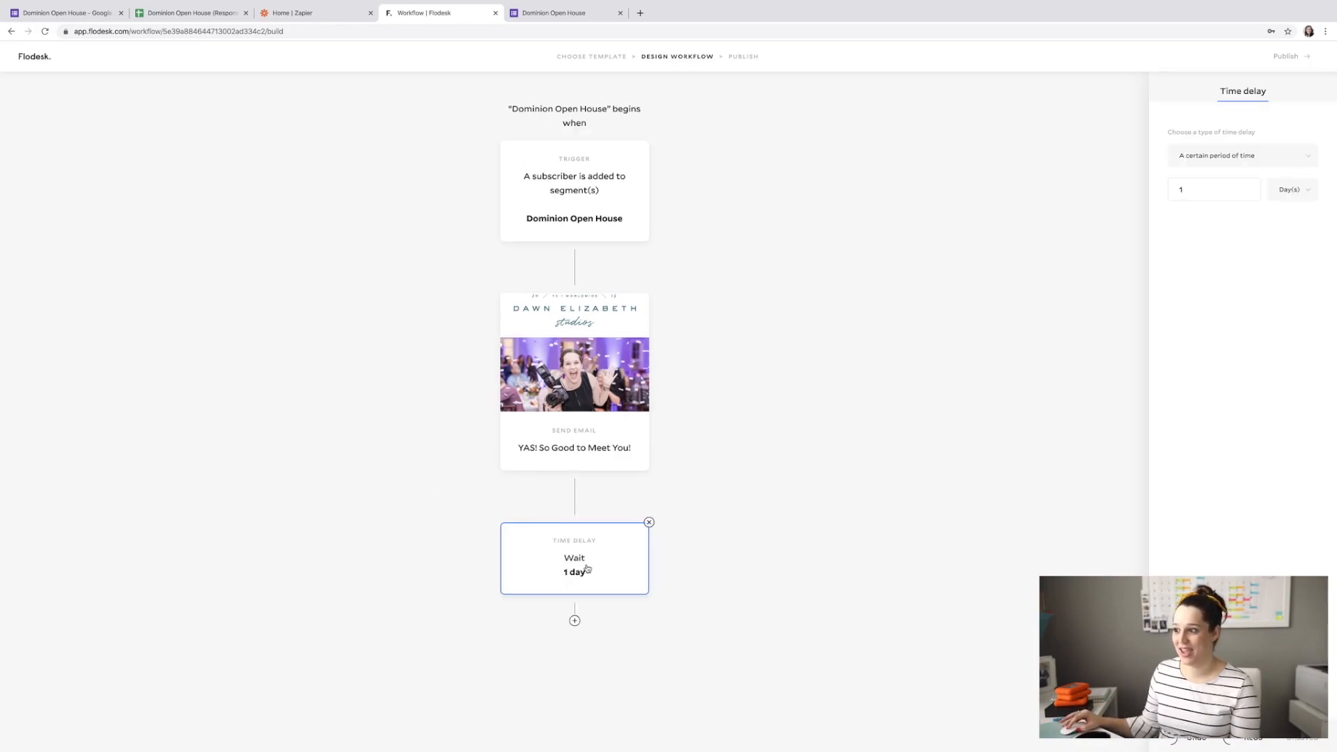
{"action": "left_click", "coordinate": [1211, 190]}
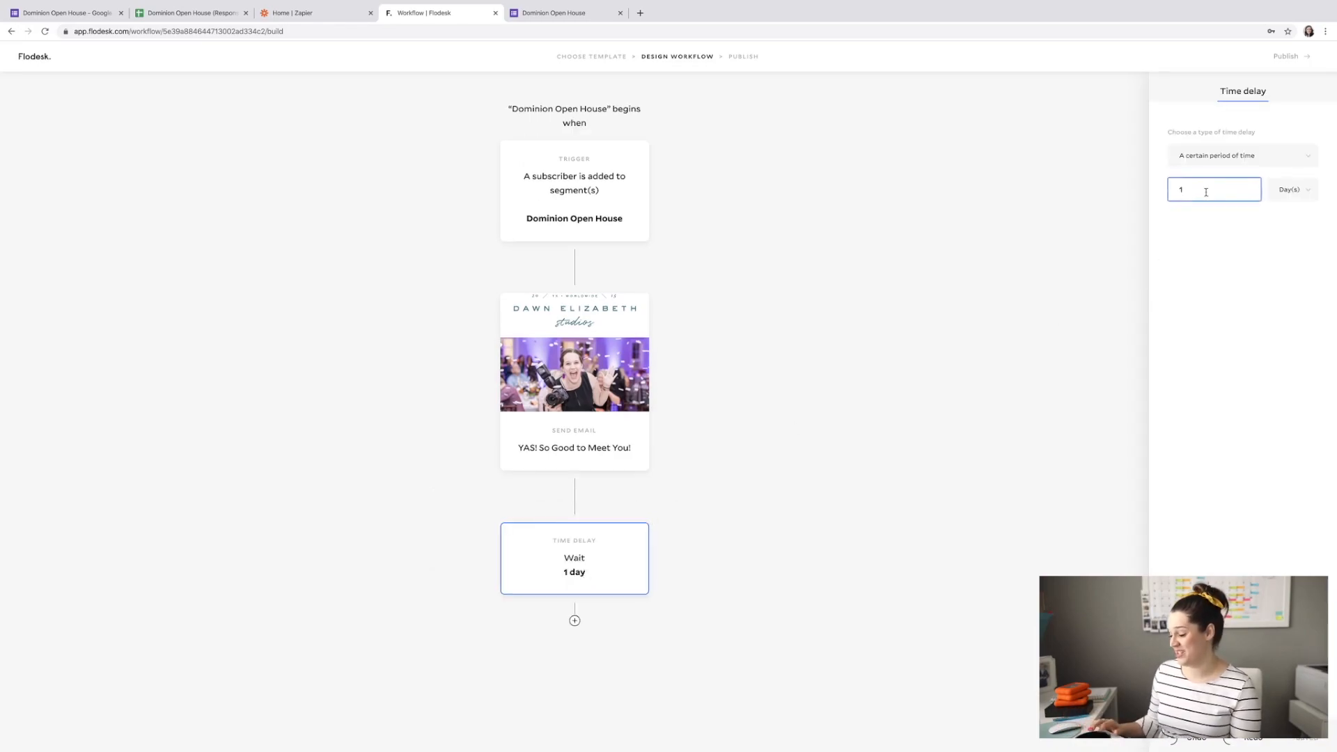
{"action": "type", "text": "100"}
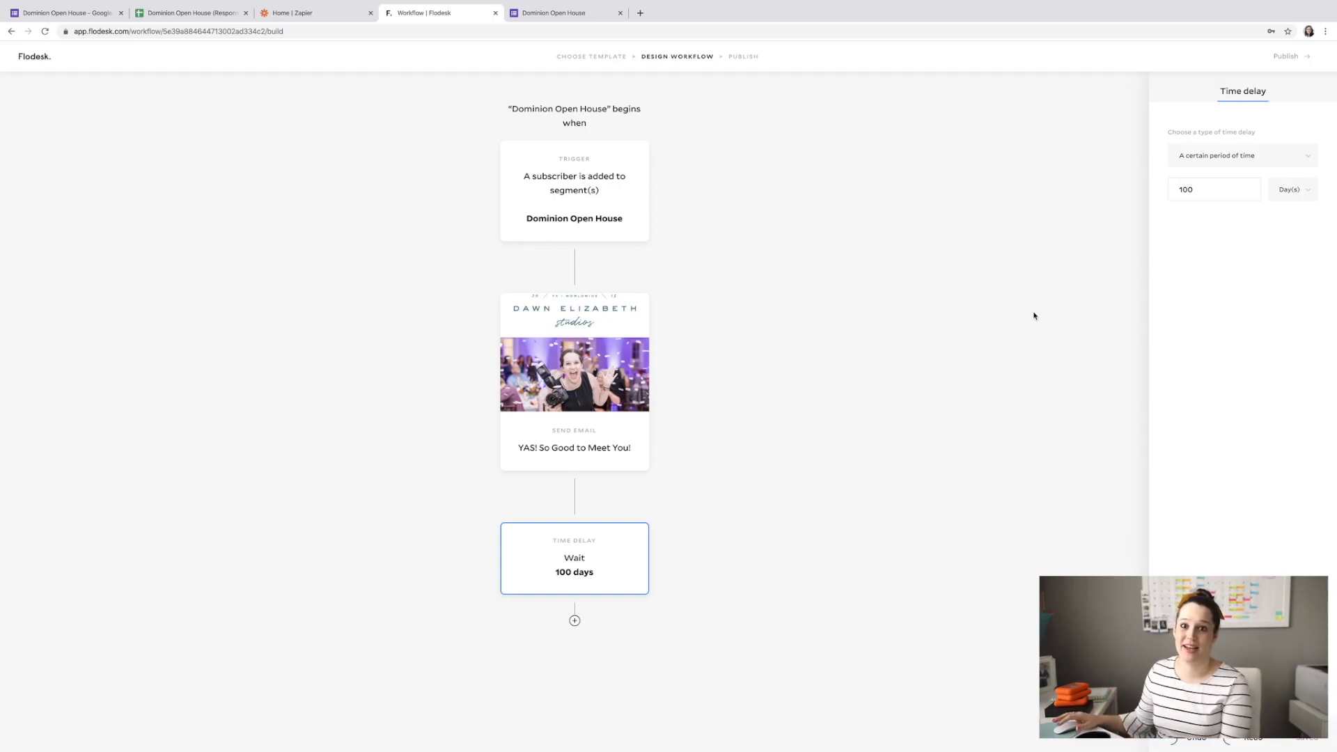
{"action": "mouse_move", "coordinate": [1310, 273]}
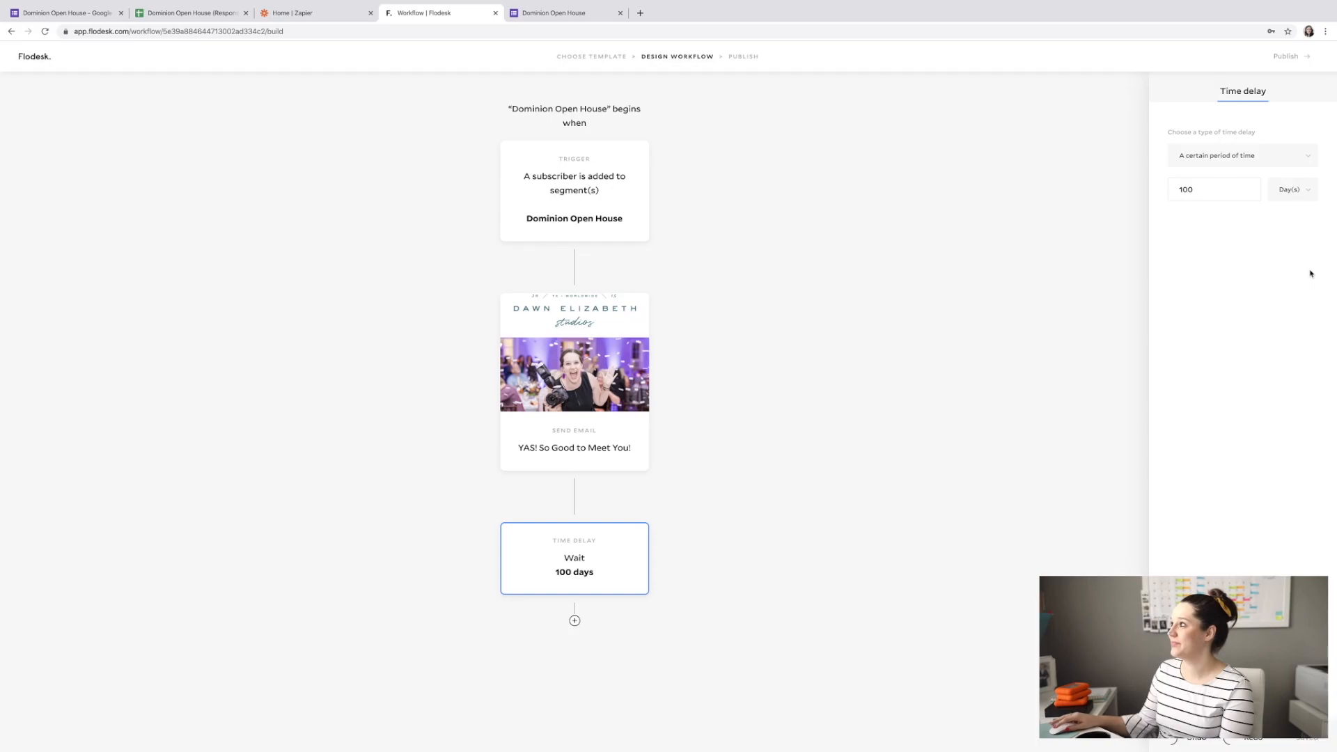
{"action": "mouse_move", "coordinate": [994, 154]}
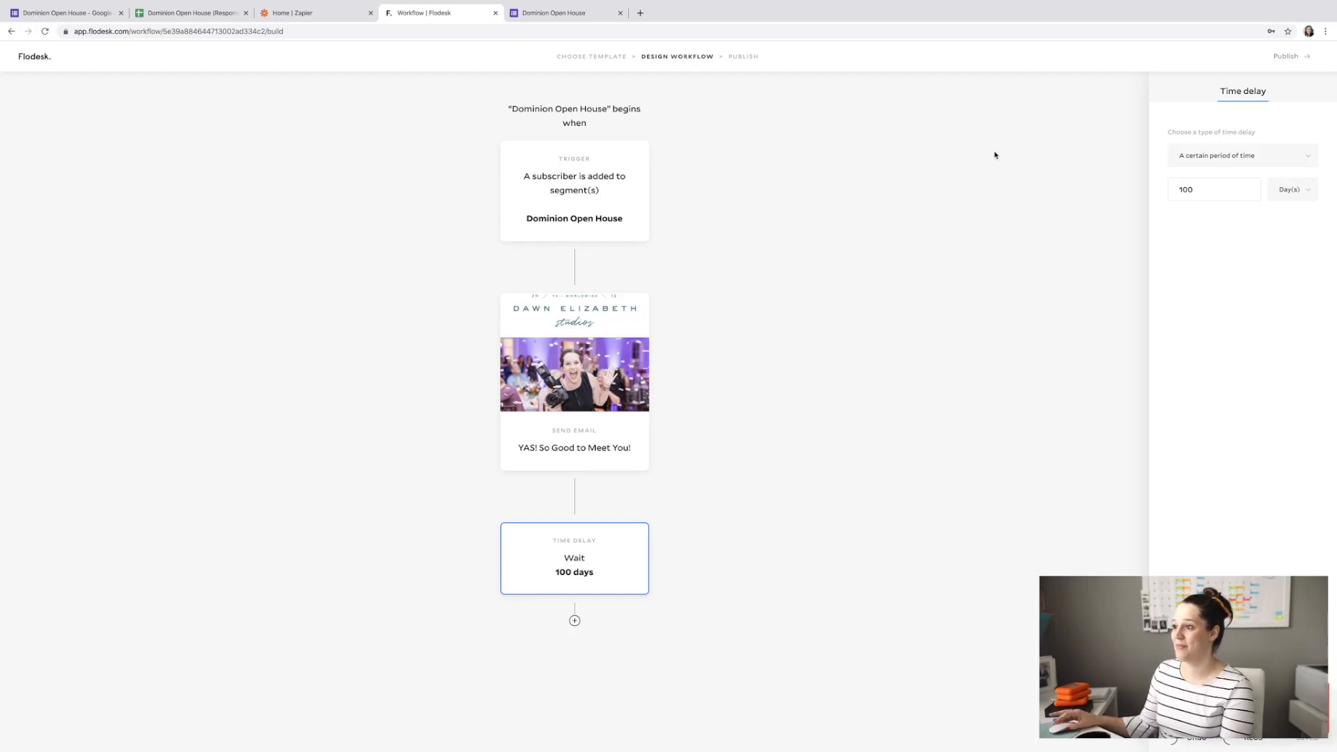
{"action": "mouse_move", "coordinate": [973, 285]}
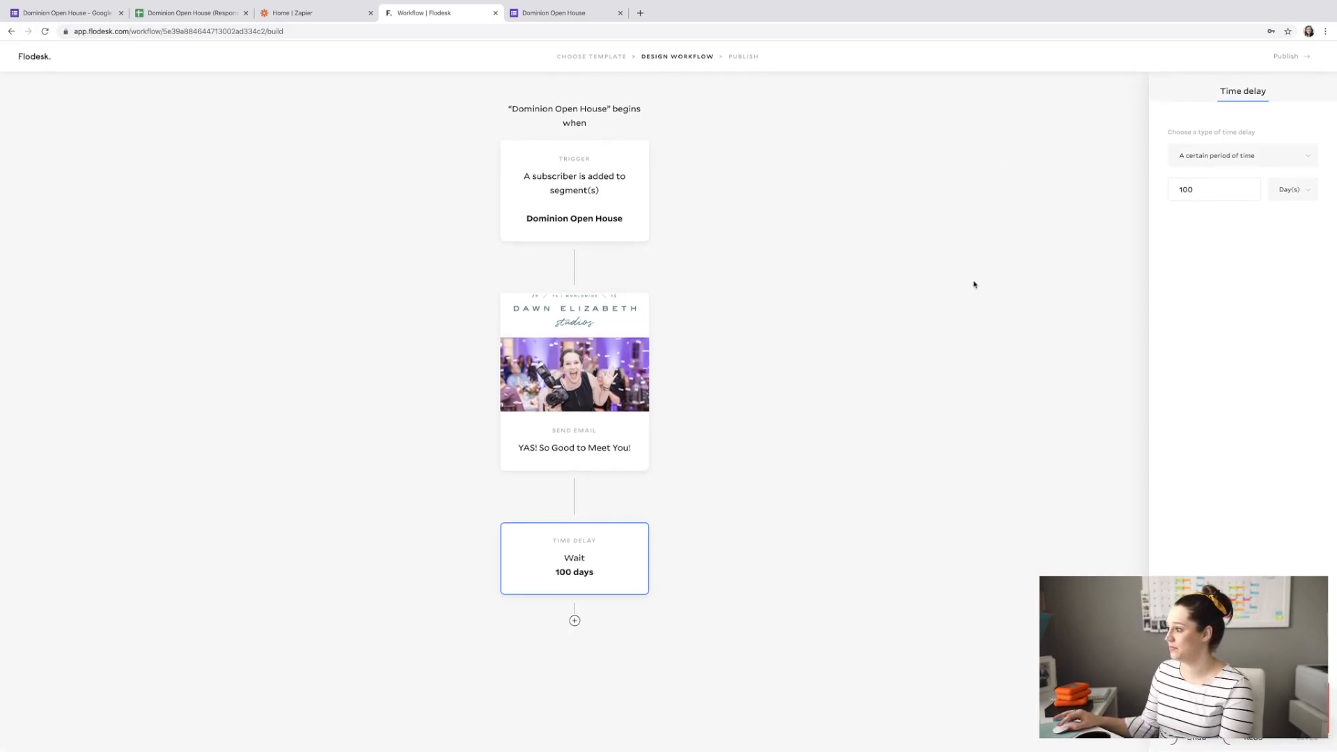
{"action": "mouse_move", "coordinate": [575, 620]}
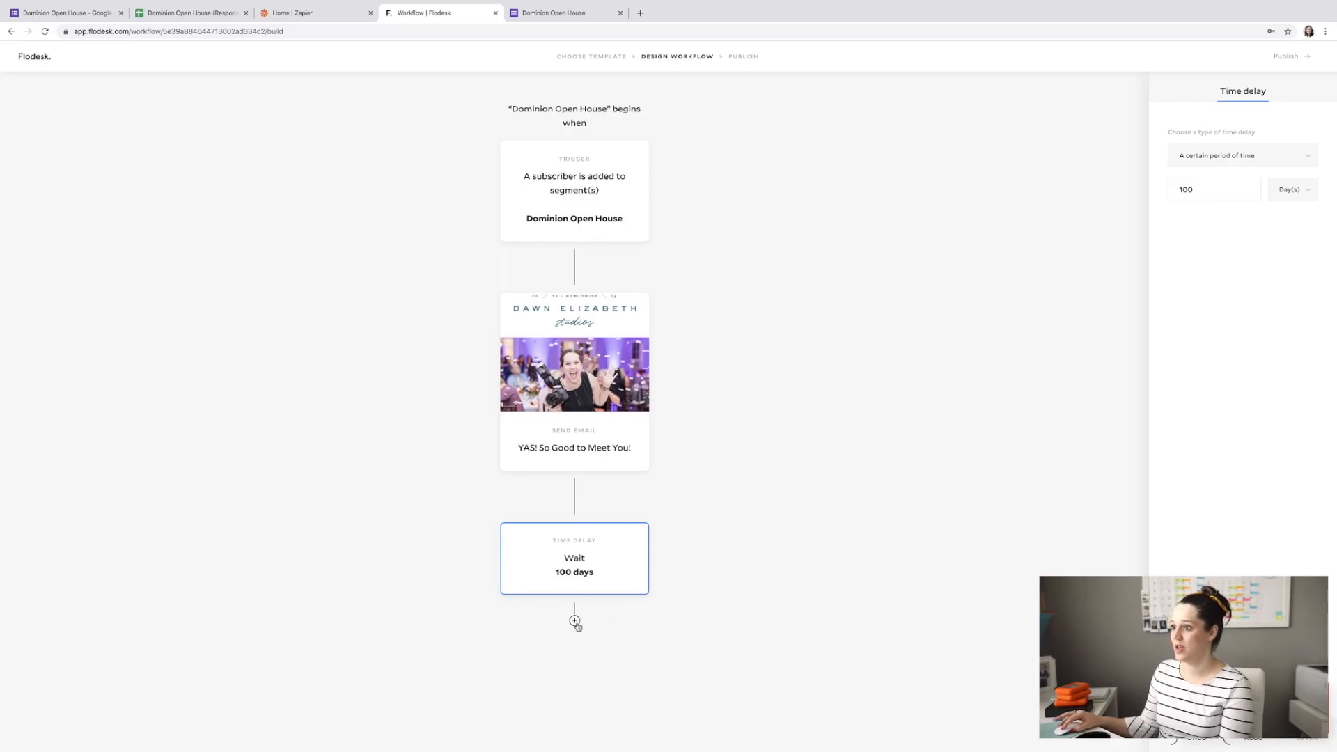
Step: Add an action step adding subscribers to the Completed Open House segment, replacing an unfinished attempt
{"action": "left_click", "coordinate": [575, 621]}
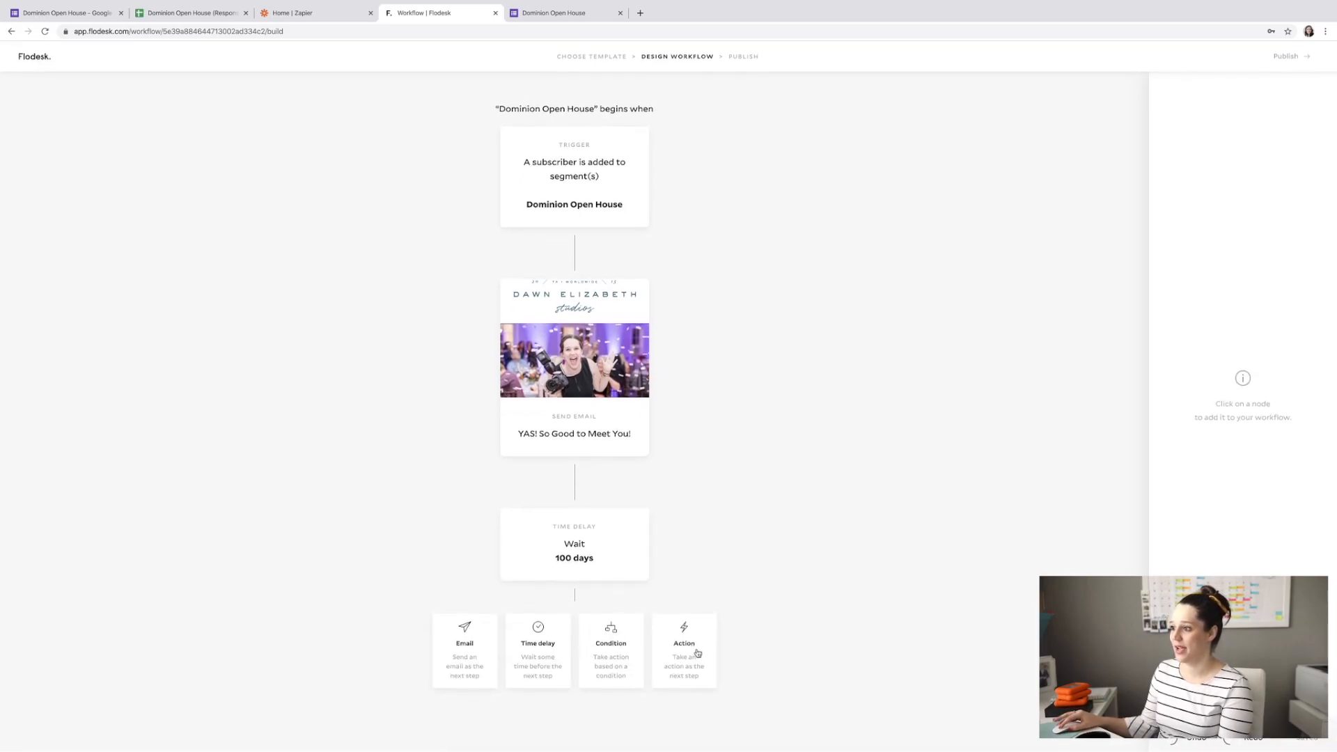
{"action": "left_click", "coordinate": [683, 651]}
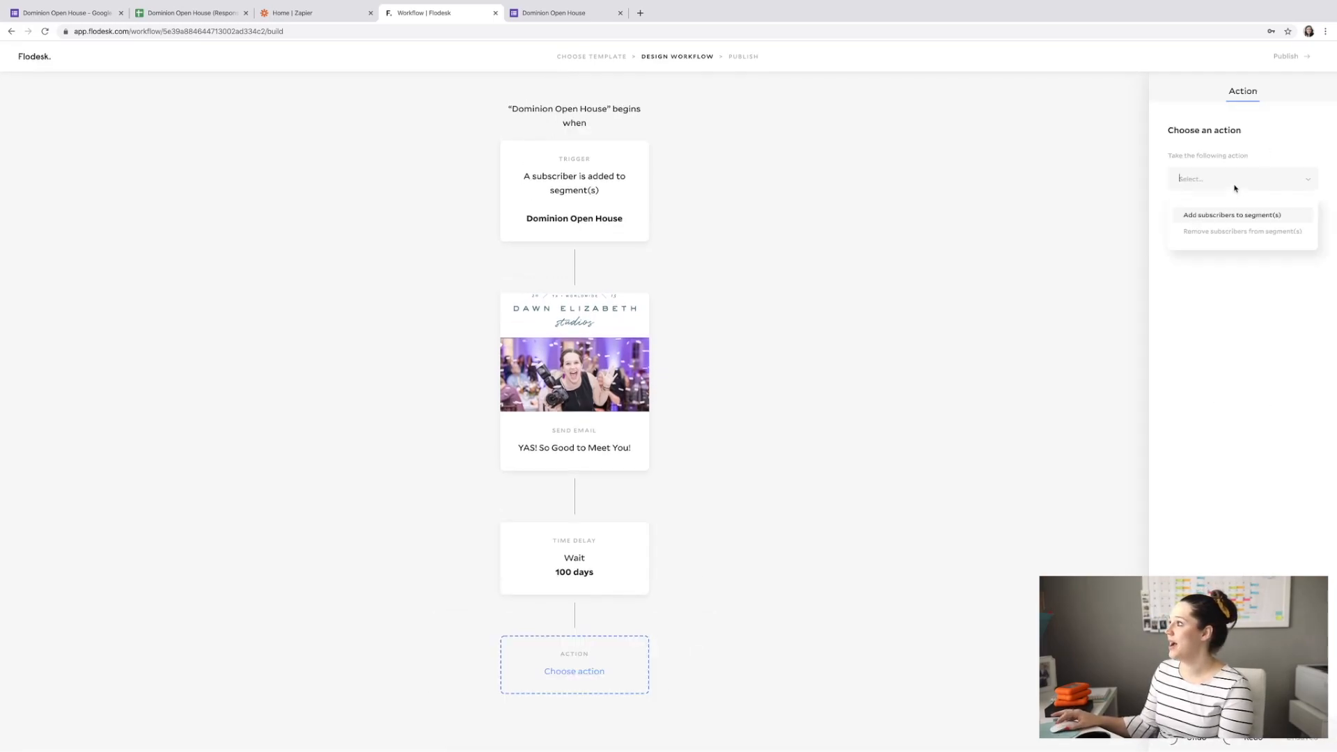
{"action": "mouse_move", "coordinate": [1196, 225]}
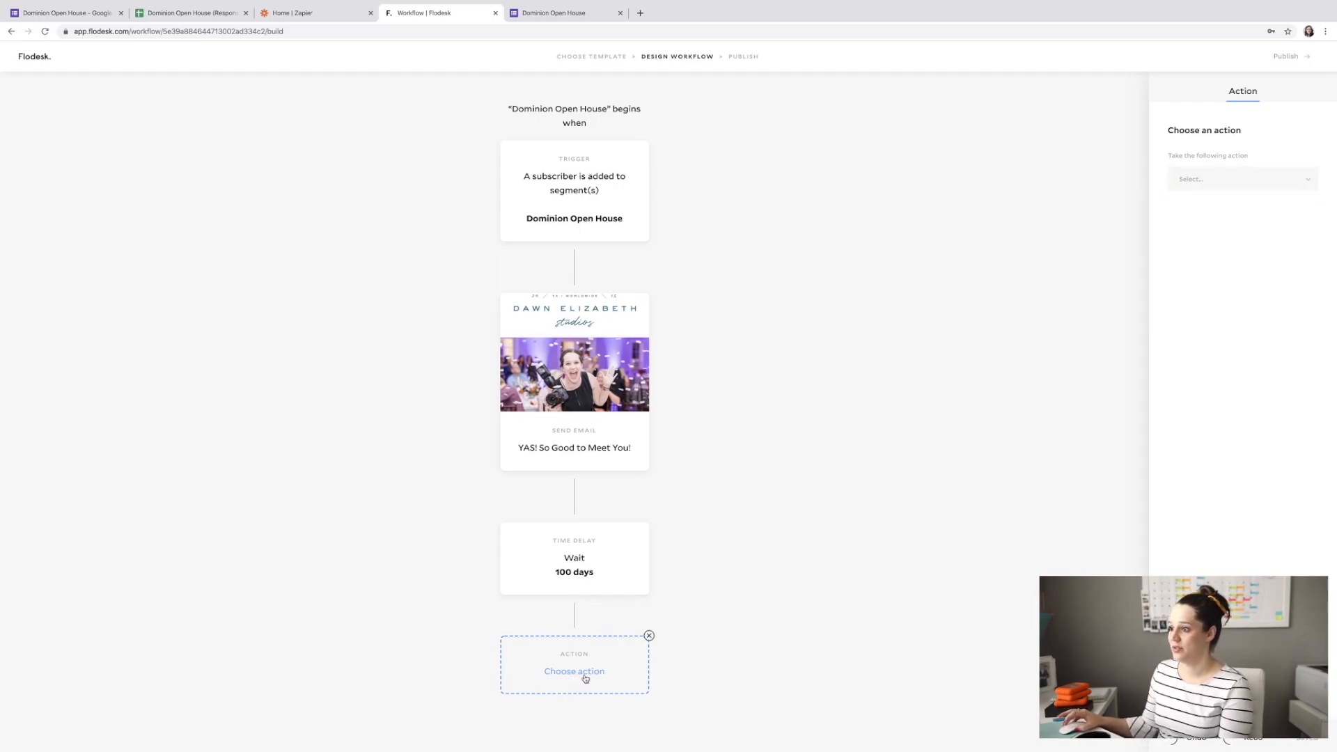
{"action": "left_click", "coordinate": [649, 636]}
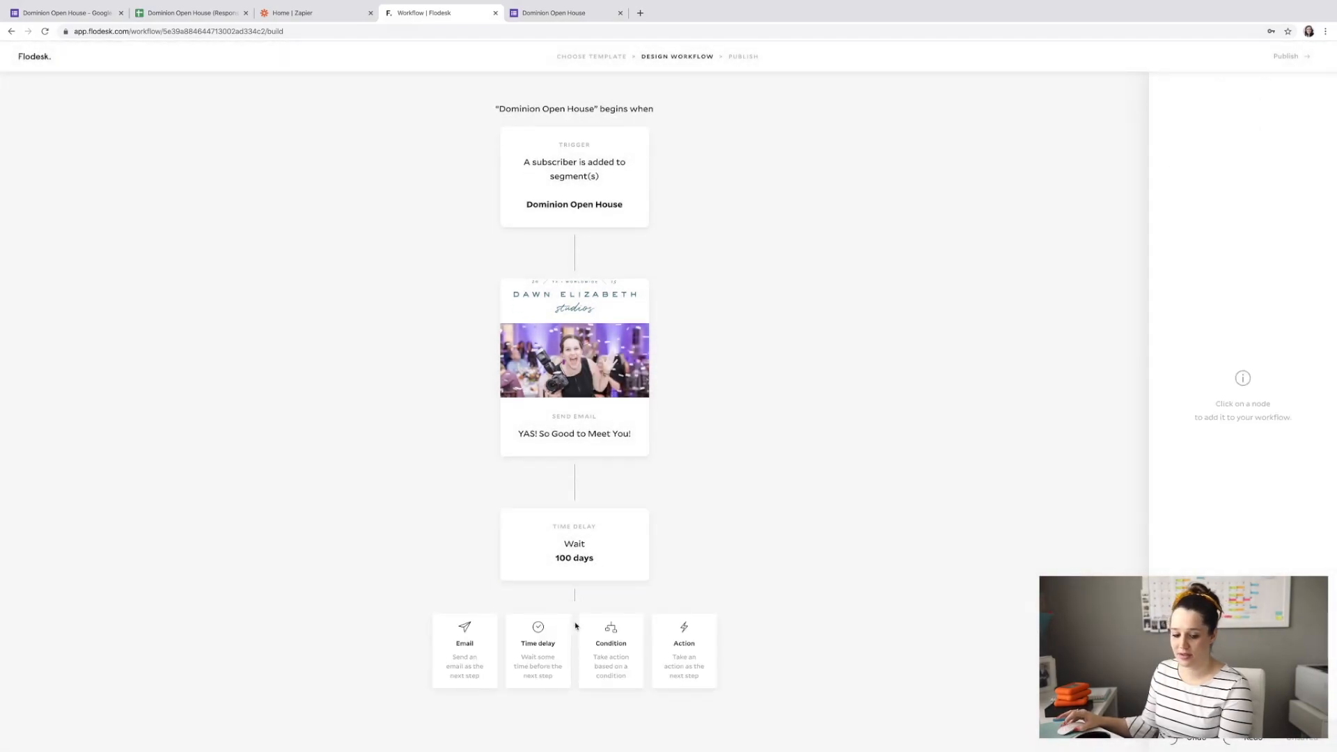
{"action": "left_click", "coordinate": [574, 543]}
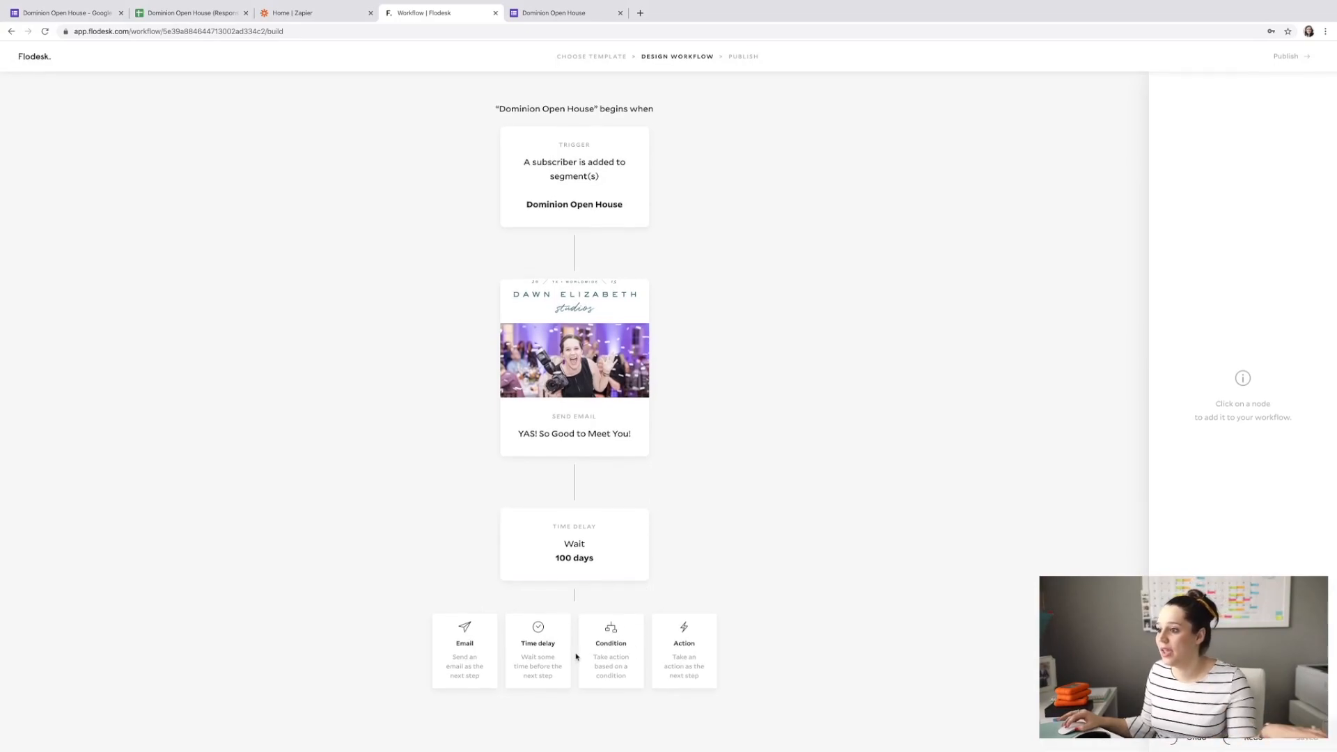
{"action": "mouse_move", "coordinate": [642, 652]}
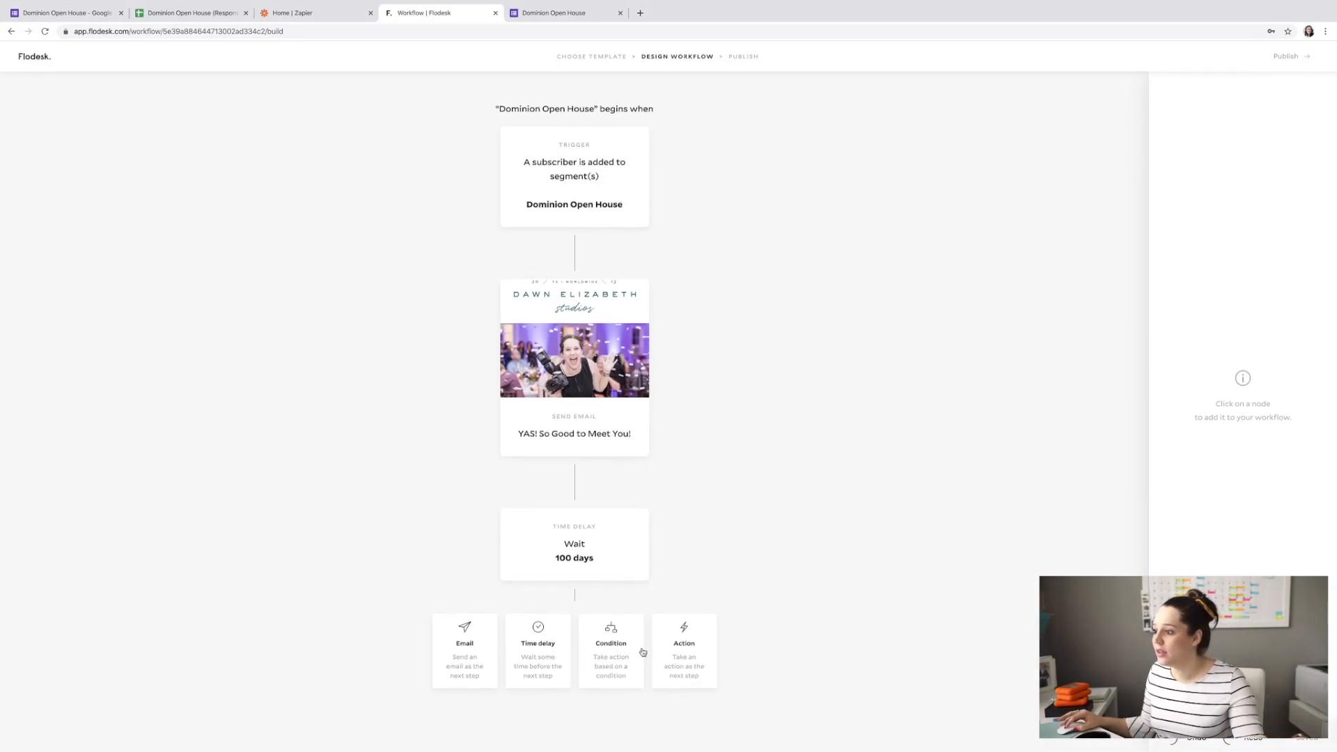
{"action": "left_click", "coordinate": [683, 650]}
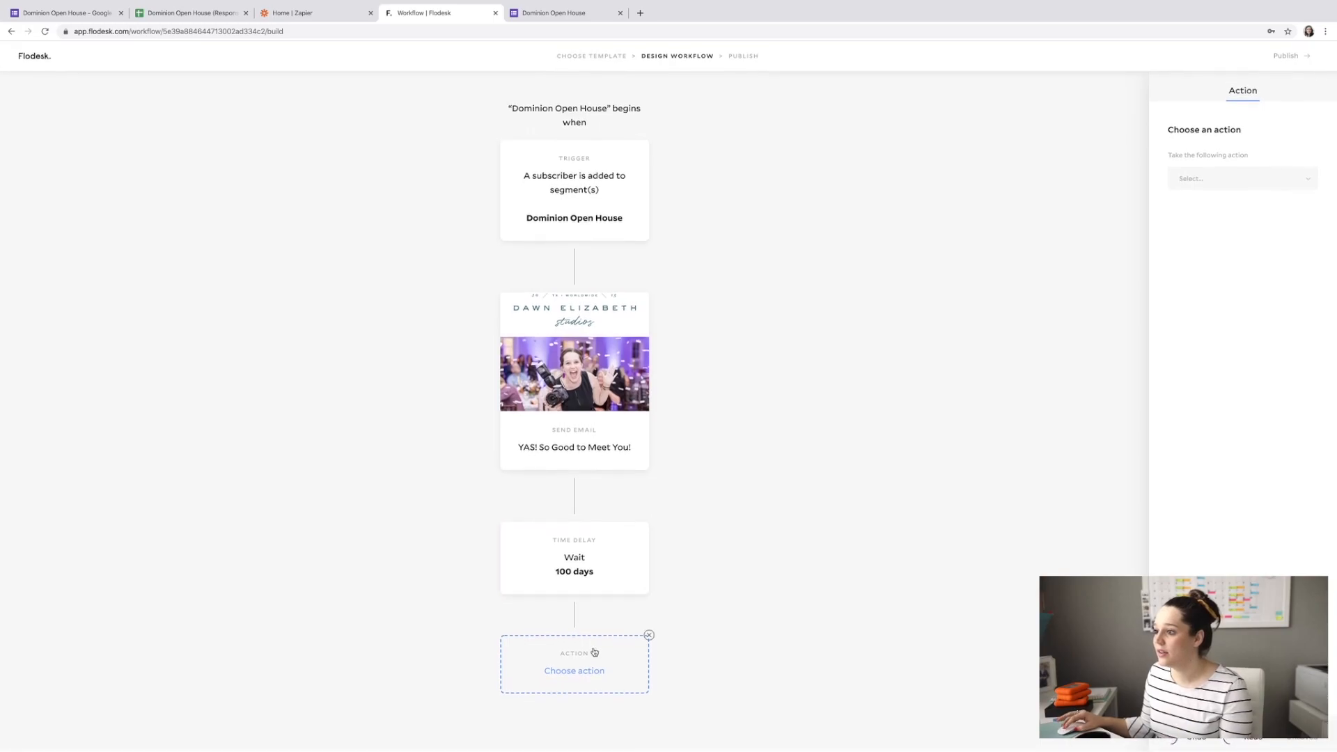
{"action": "left_click", "coordinate": [1241, 178]}
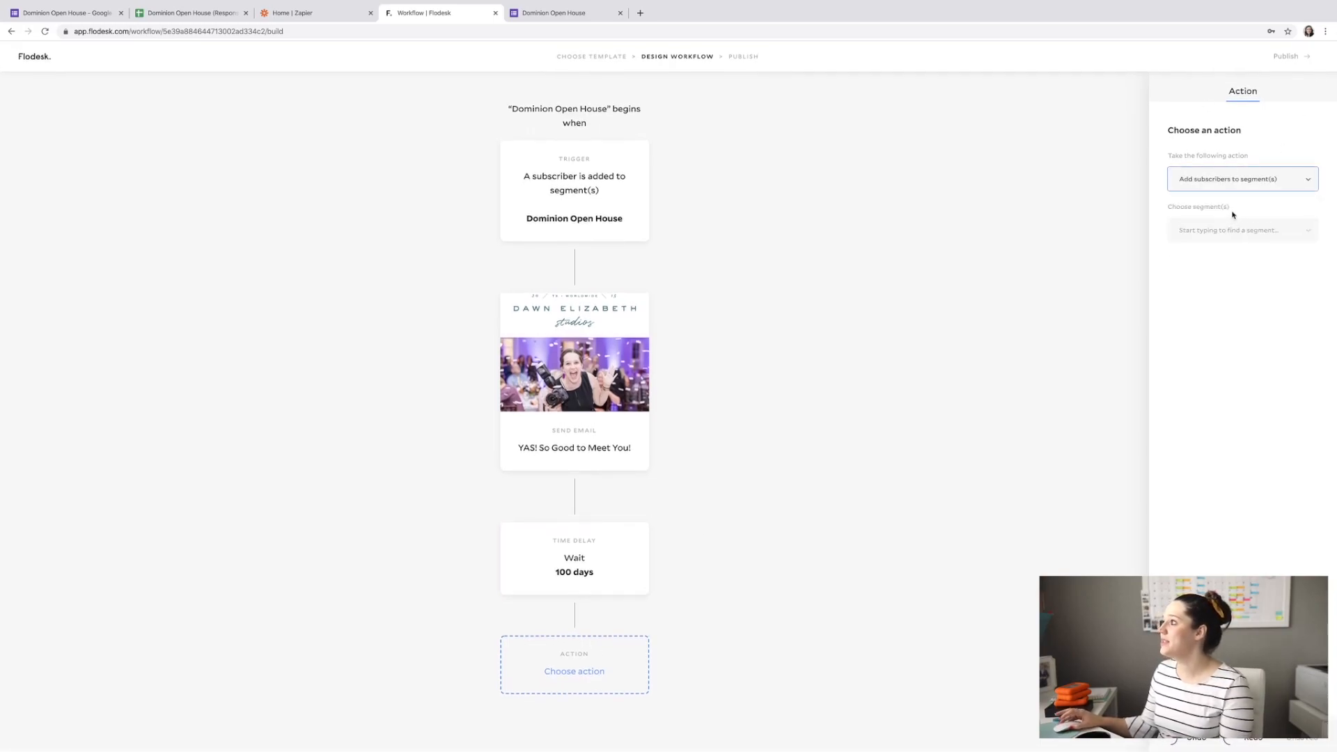
{"action": "left_click", "coordinate": [1231, 229]}
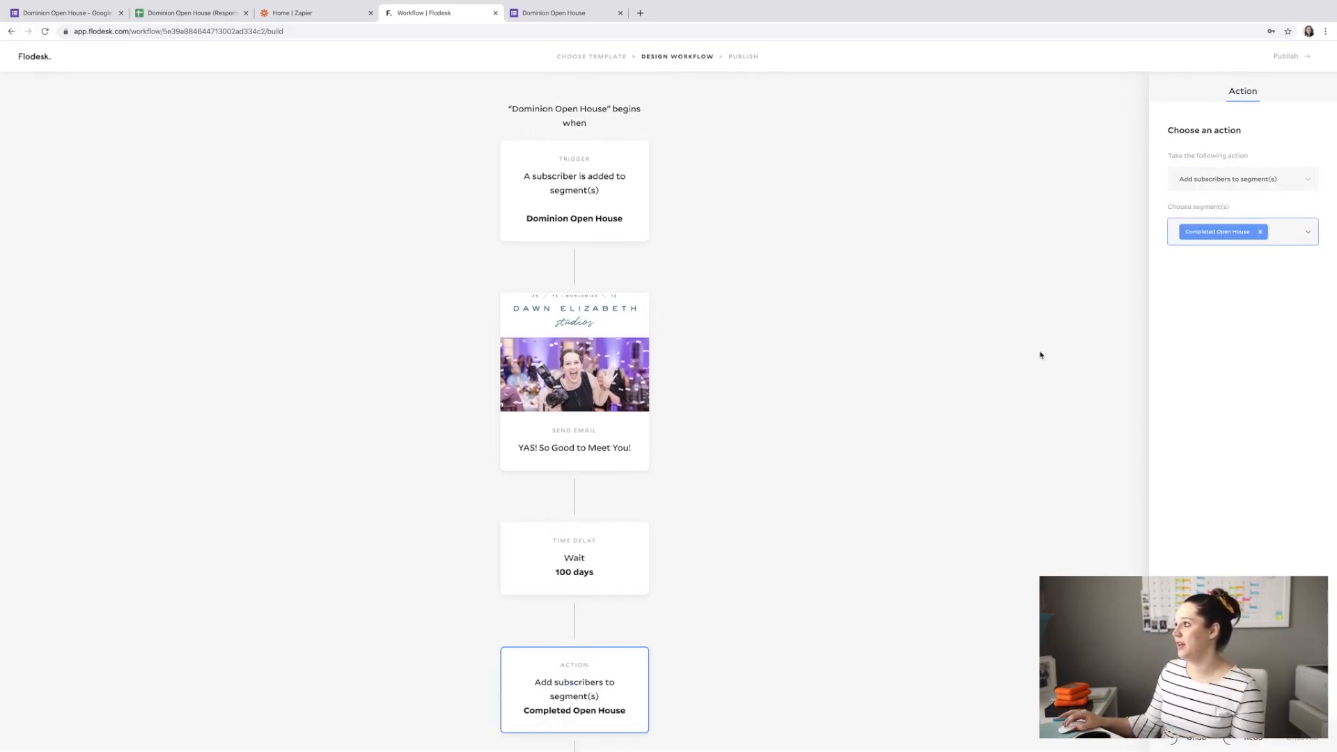
{"action": "scroll", "scroll_direction": "down", "scroll_amount": 3}
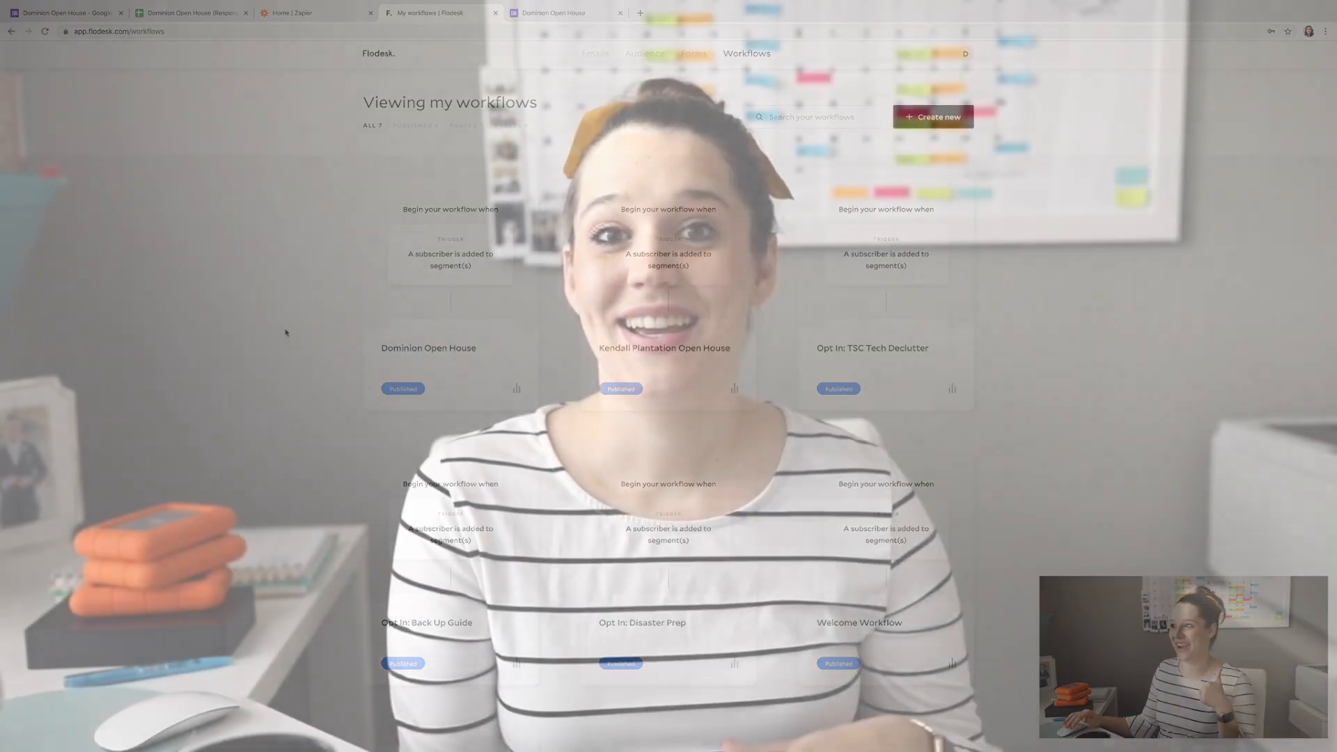
Step: Switch to the Zapier dashboard in its browser tab
{"action": "left_click", "coordinate": [314, 12]}
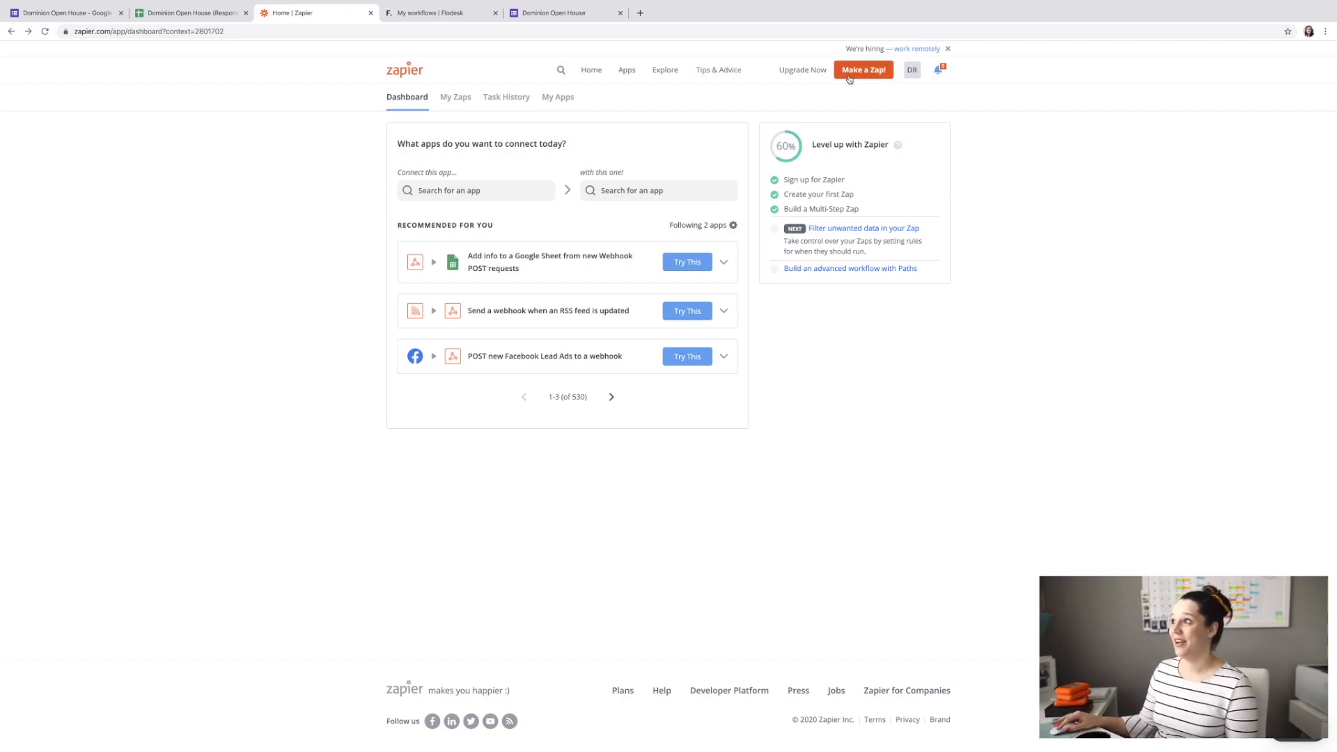
Step: Create a zap triggering on New Spreadsheet Row in Google Sheets with the existing account
{"action": "left_click", "coordinate": [862, 69]}
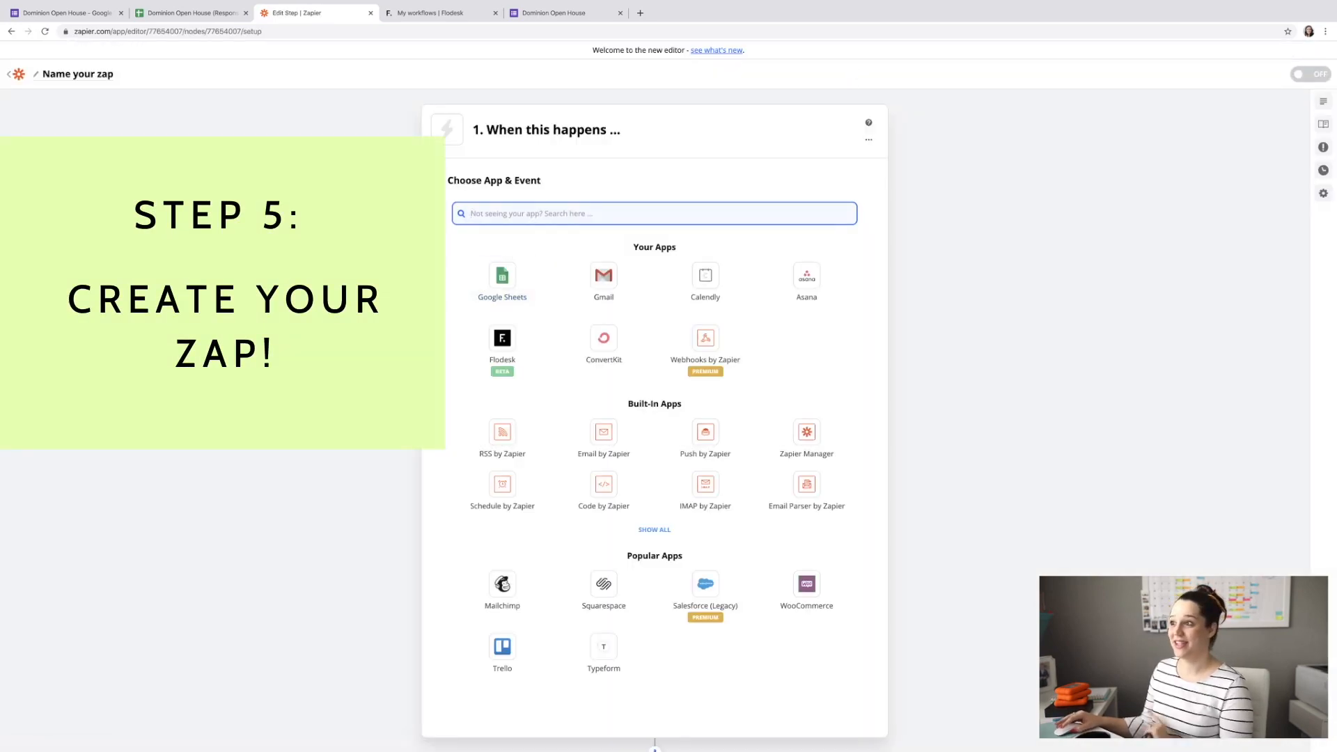
{"action": "left_click", "coordinate": [501, 275]}
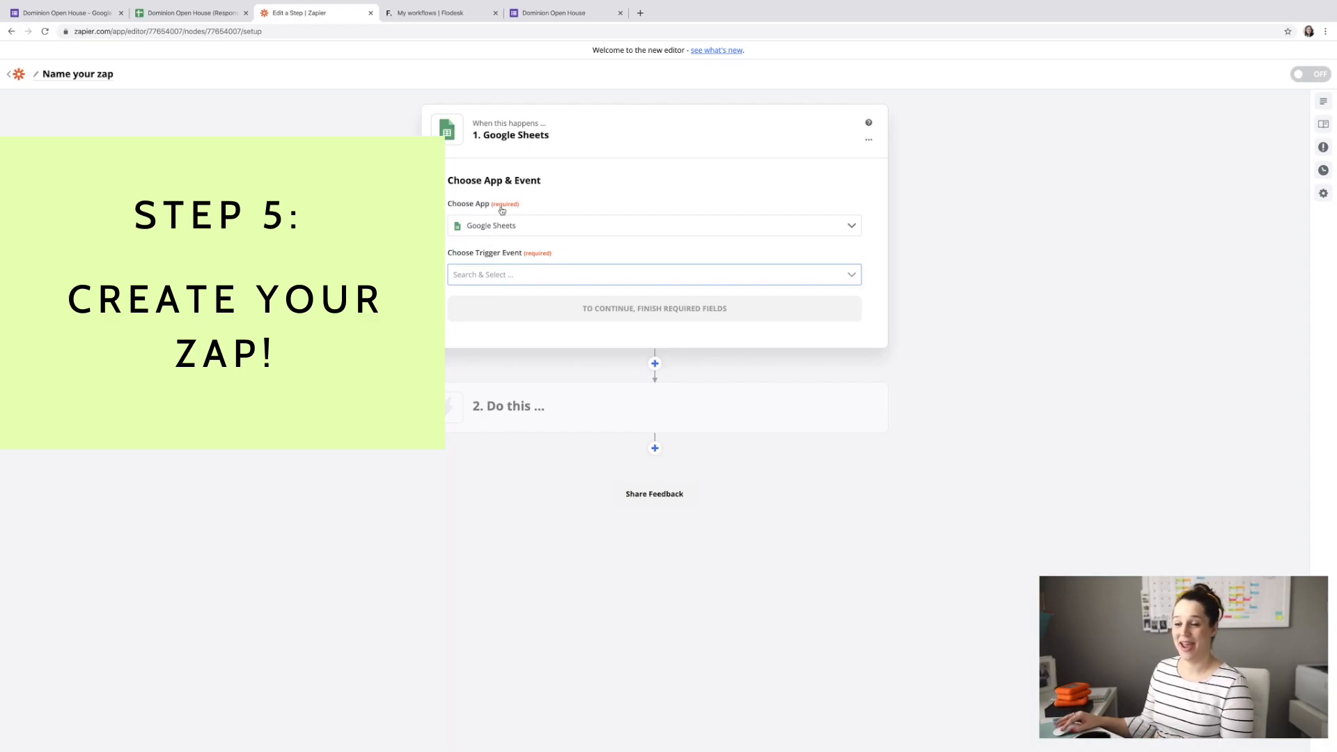
{"action": "left_click", "coordinate": [654, 274]}
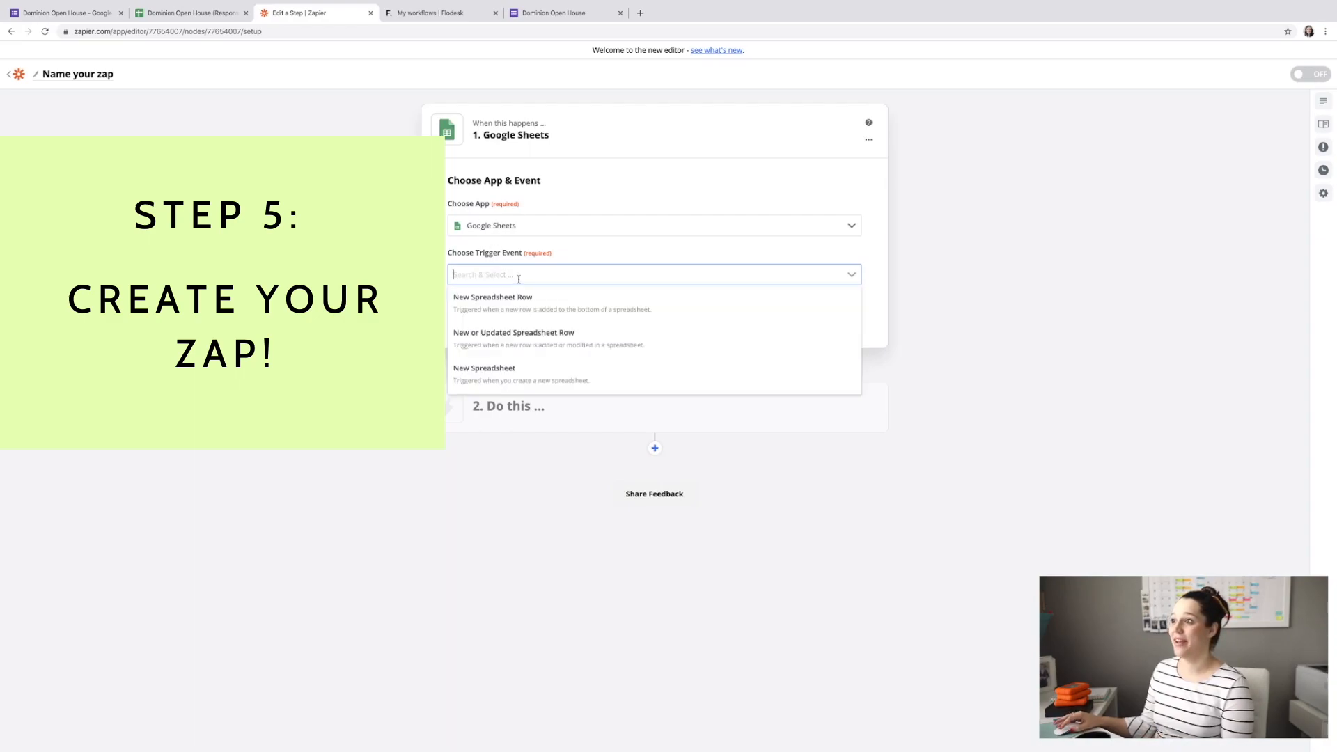
{"action": "mouse_move", "coordinate": [552, 317]}
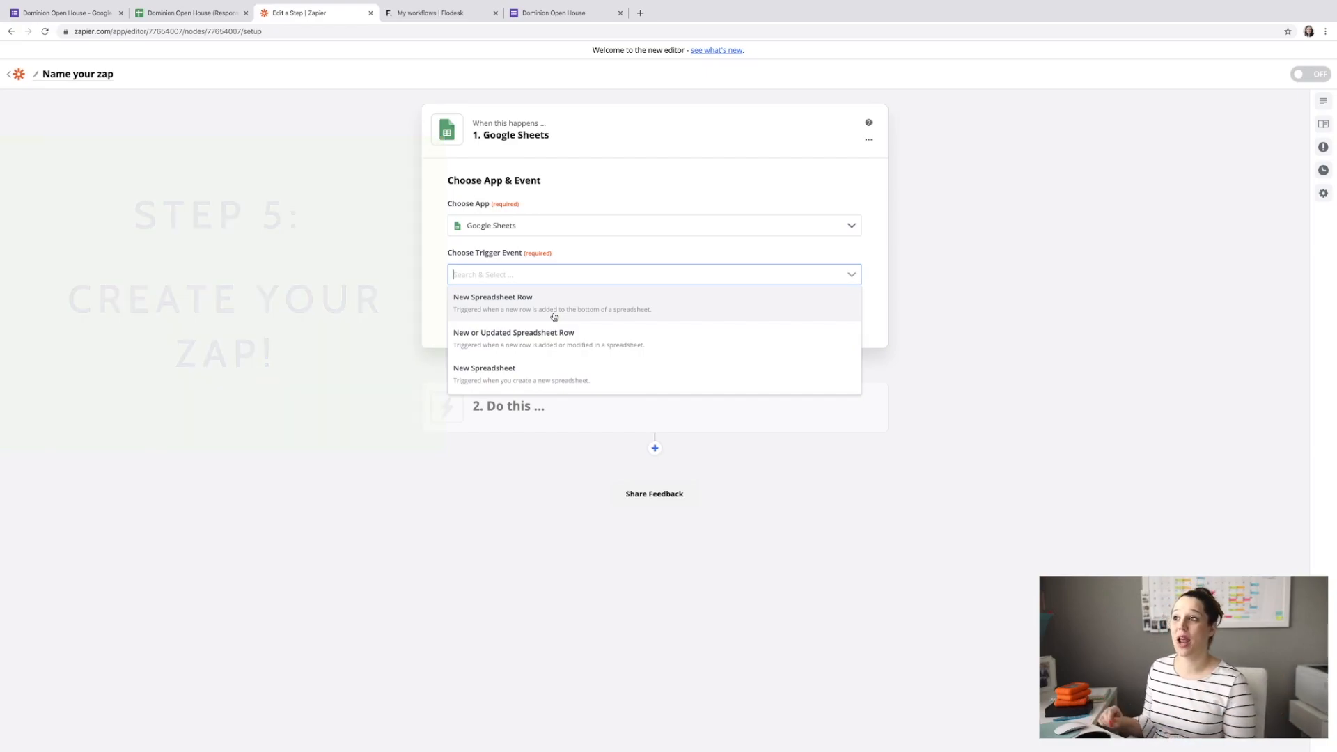
{"action": "left_click", "coordinate": [493, 303]}
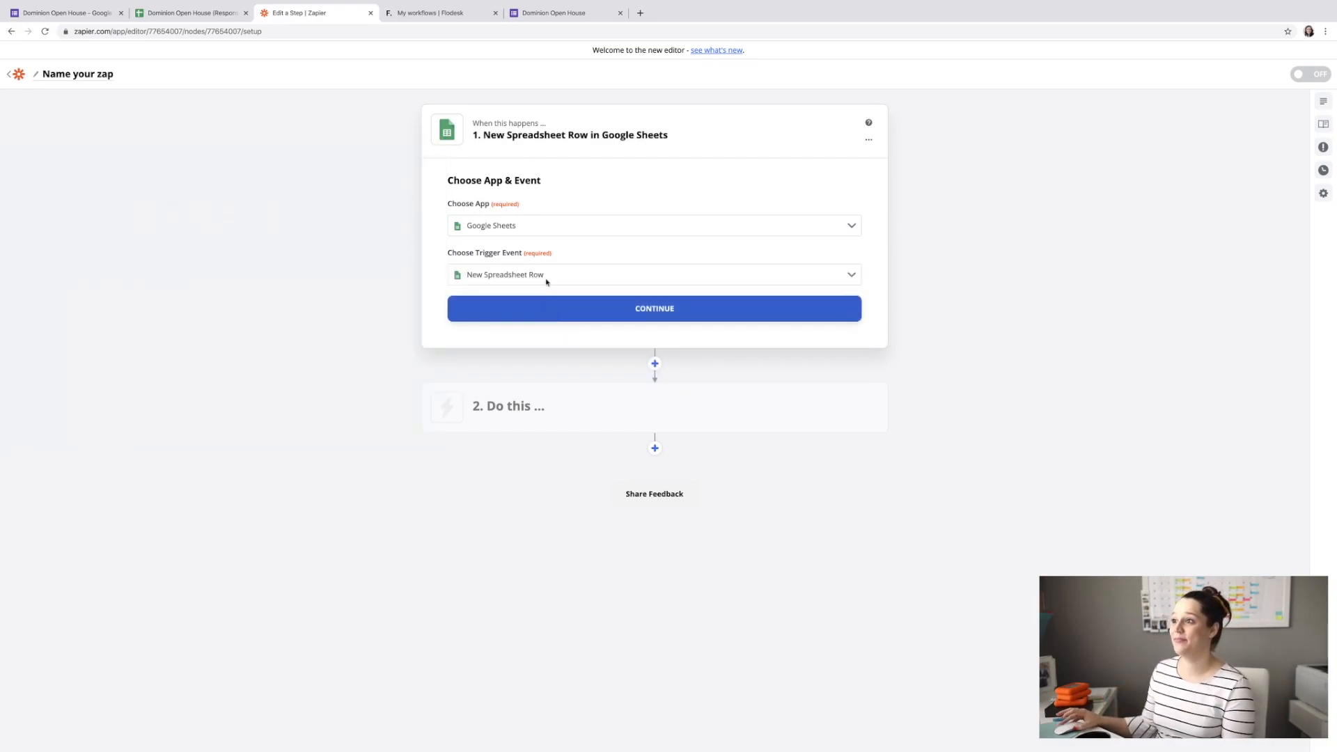
{"action": "left_click", "coordinate": [654, 308]}
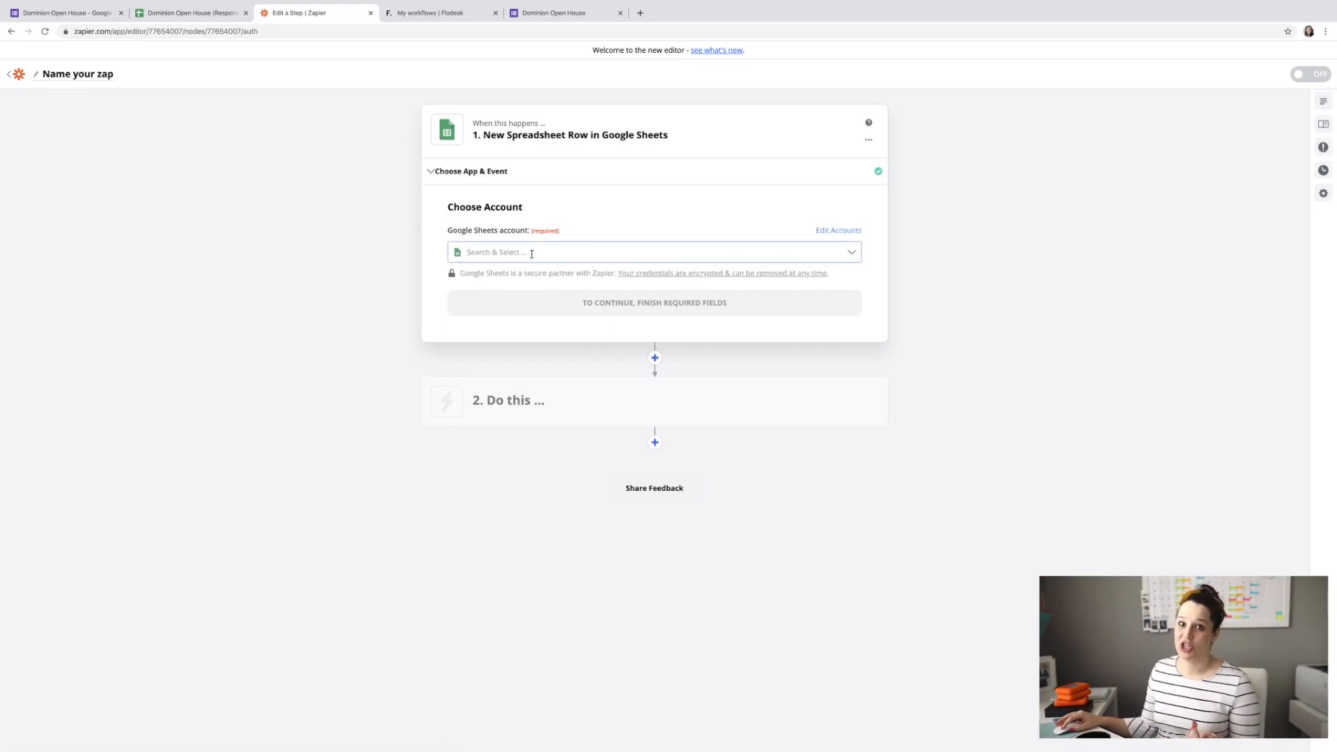
{"action": "left_click", "coordinate": [654, 251]}
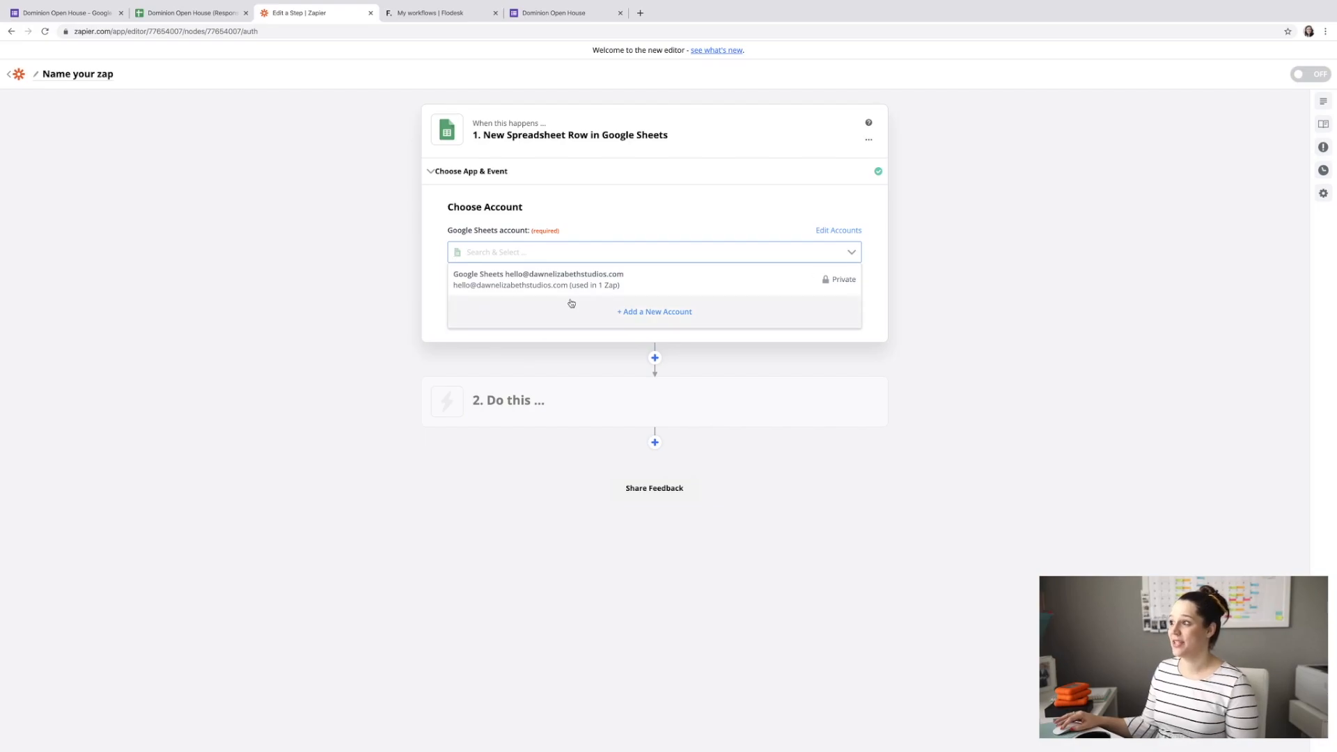
{"action": "left_click", "coordinate": [538, 278]}
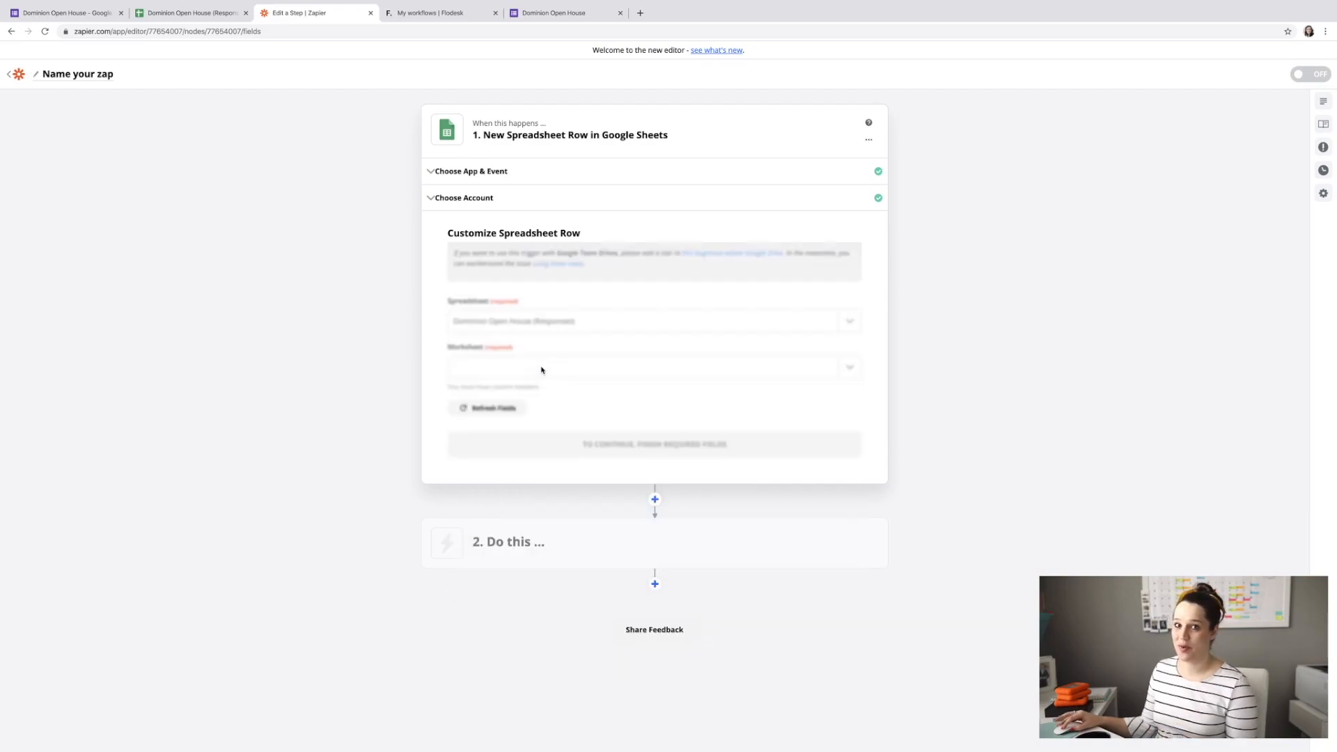
Step: Select the Form Responses 1 worksheet, review the sample row, and finish the trigger
{"action": "left_click", "coordinate": [648, 367]}
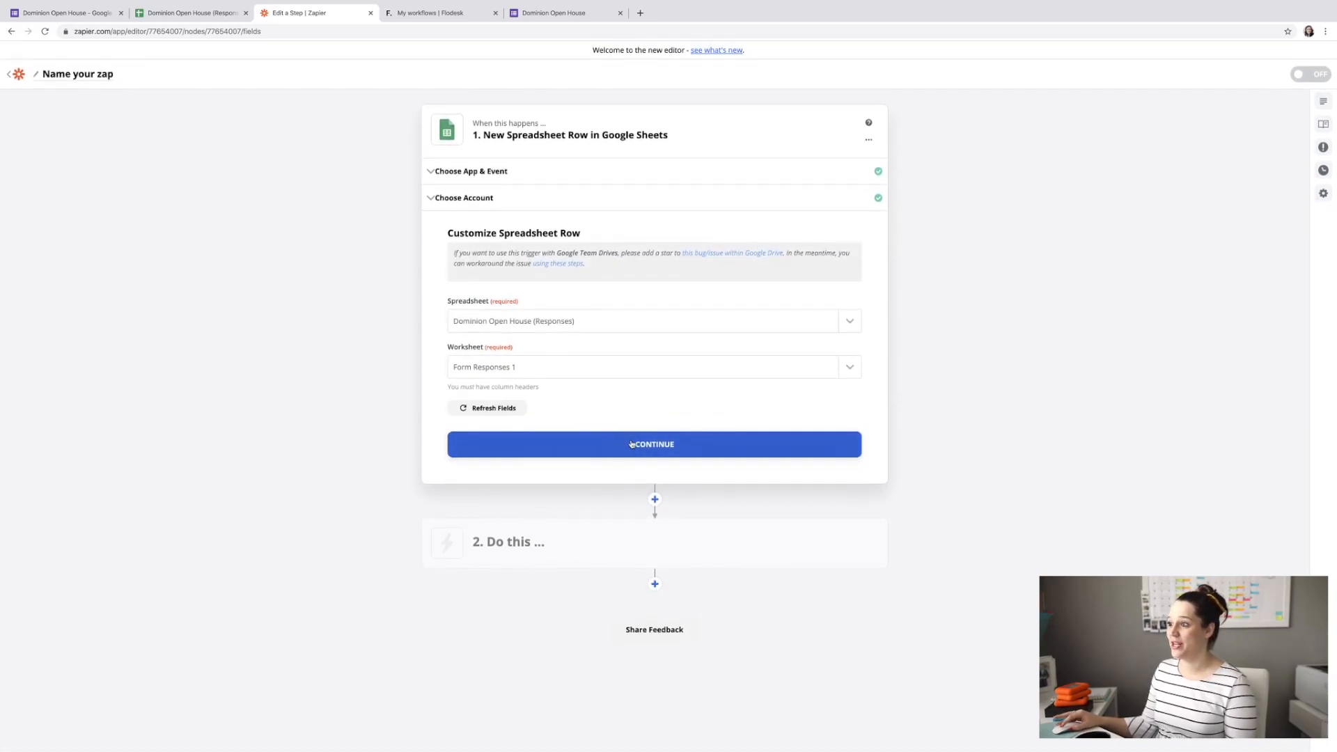
{"action": "left_click", "coordinate": [653, 444]}
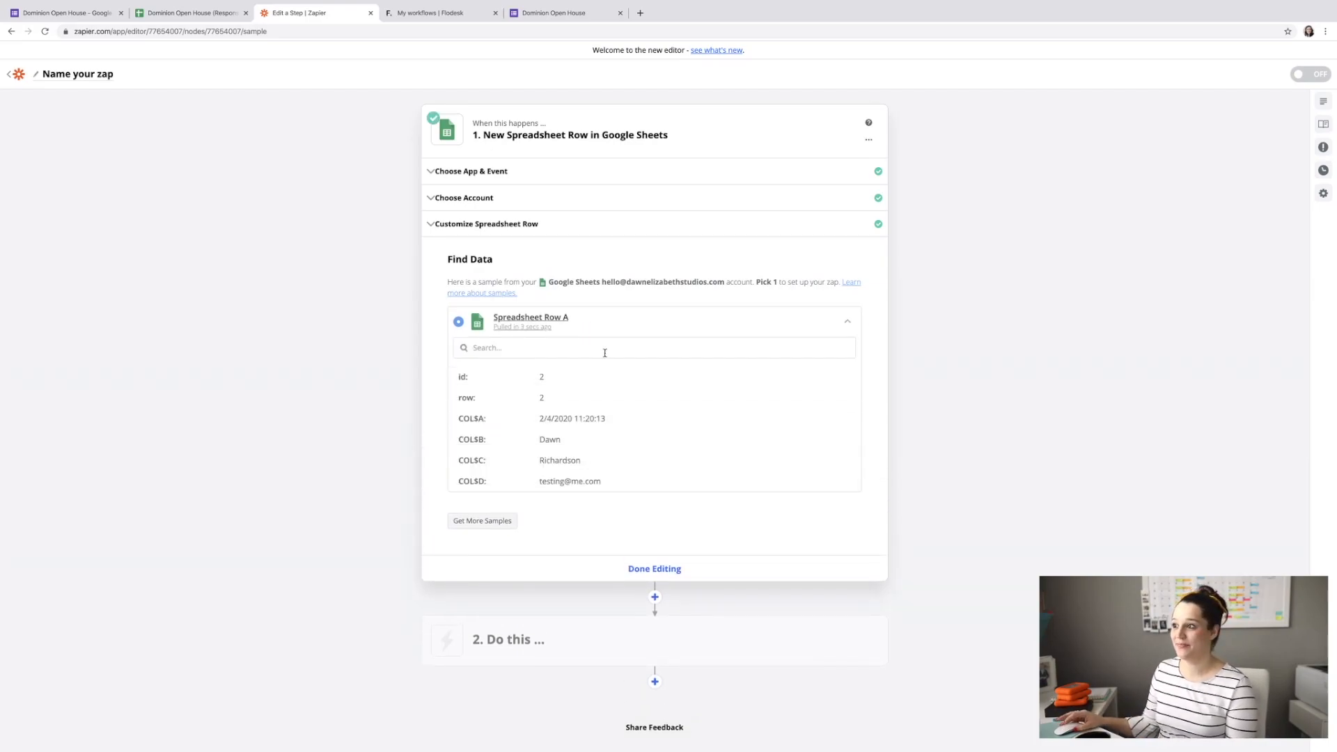
{"action": "scroll", "scroll_direction": "down", "scroll_amount": 3}
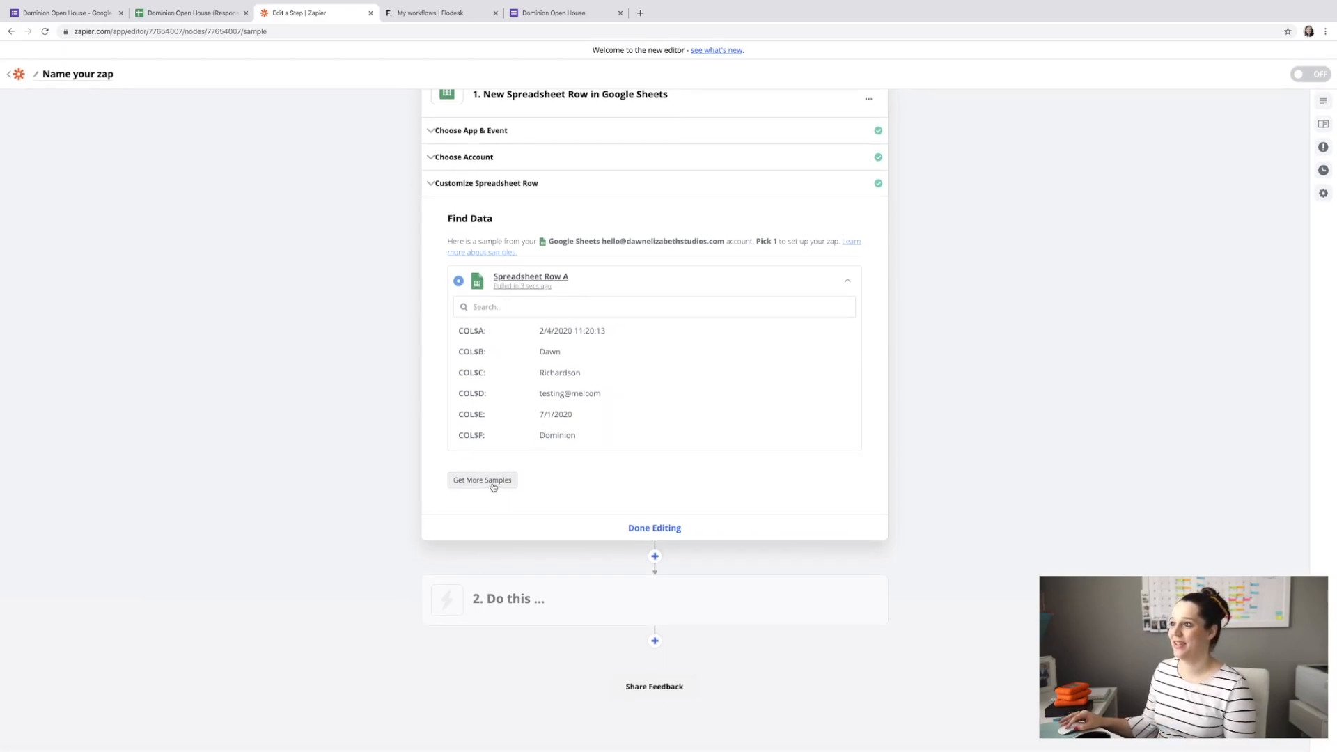
{"action": "left_click", "coordinate": [654, 527]}
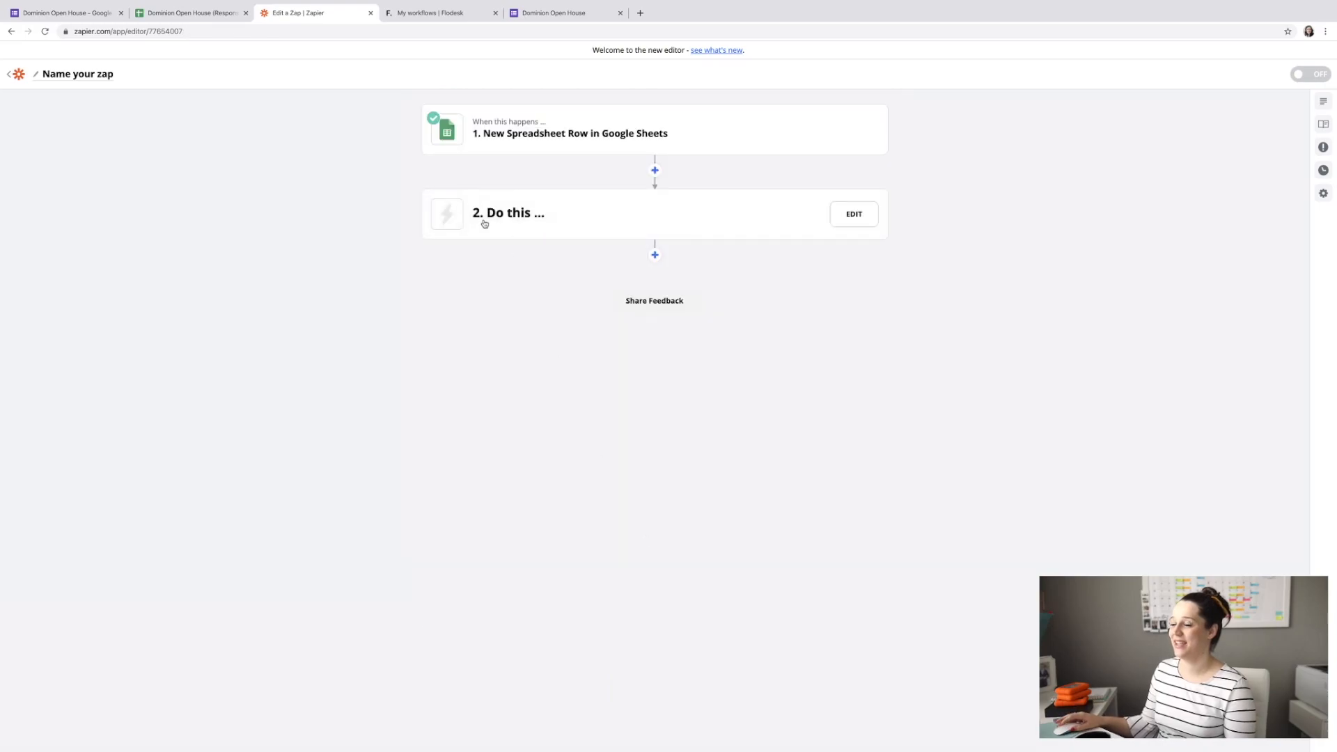
{"action": "mouse_move", "coordinate": [582, 234]}
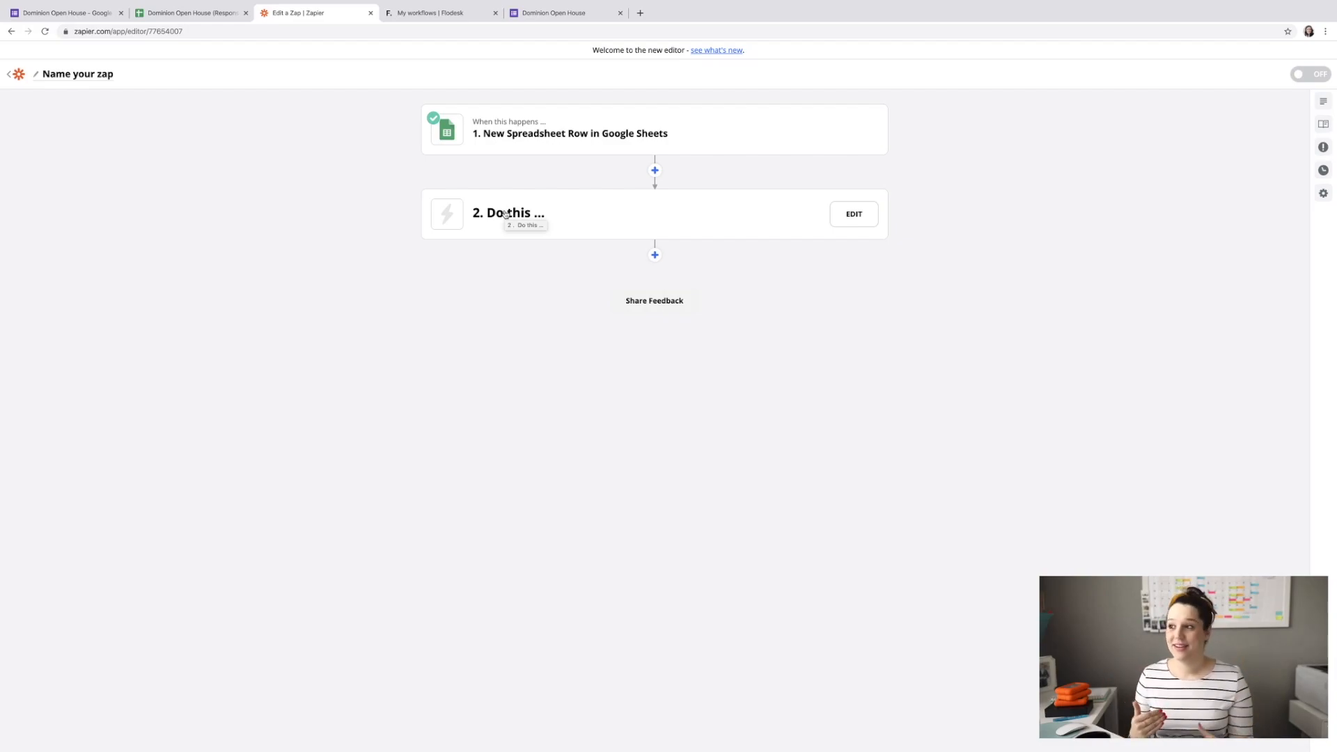
Step: Set the action step to Flodesk with the Create/Update Subscriber event
{"action": "left_click", "coordinate": [853, 213]}
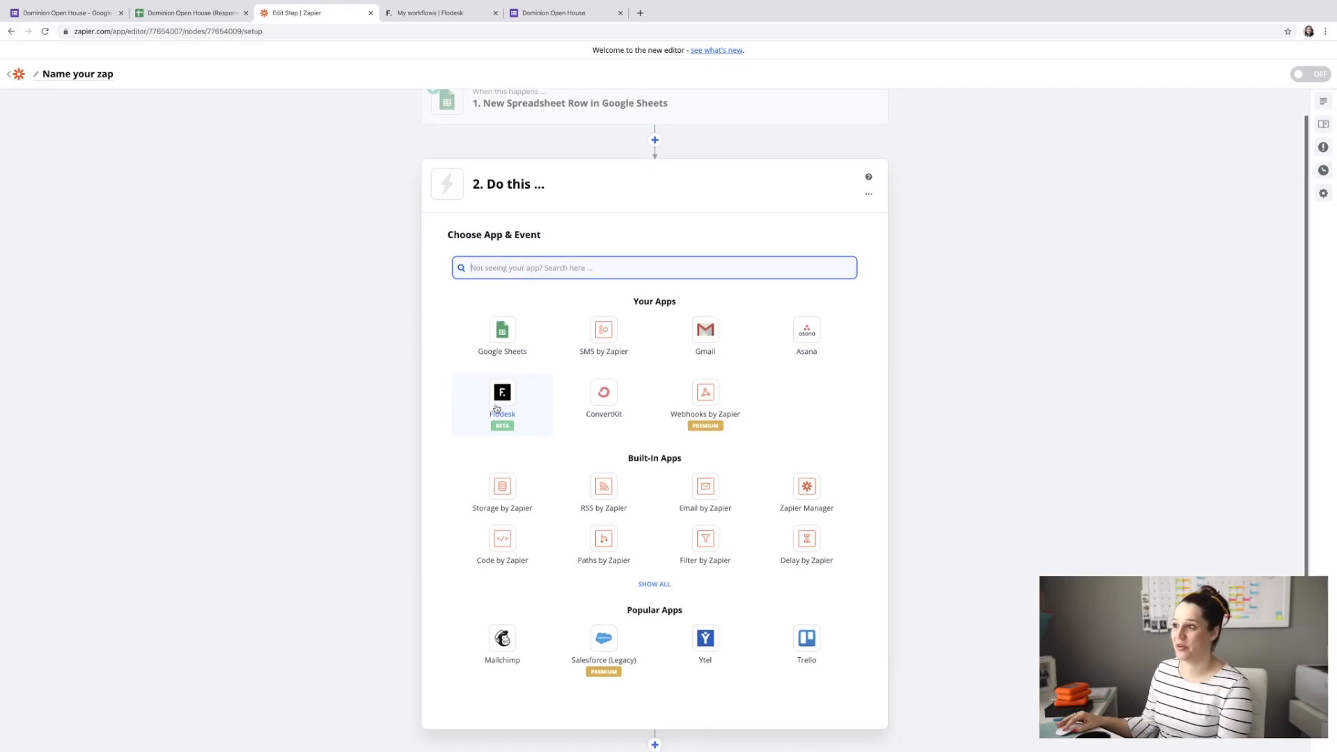
{"action": "mouse_move", "coordinate": [535, 301]}
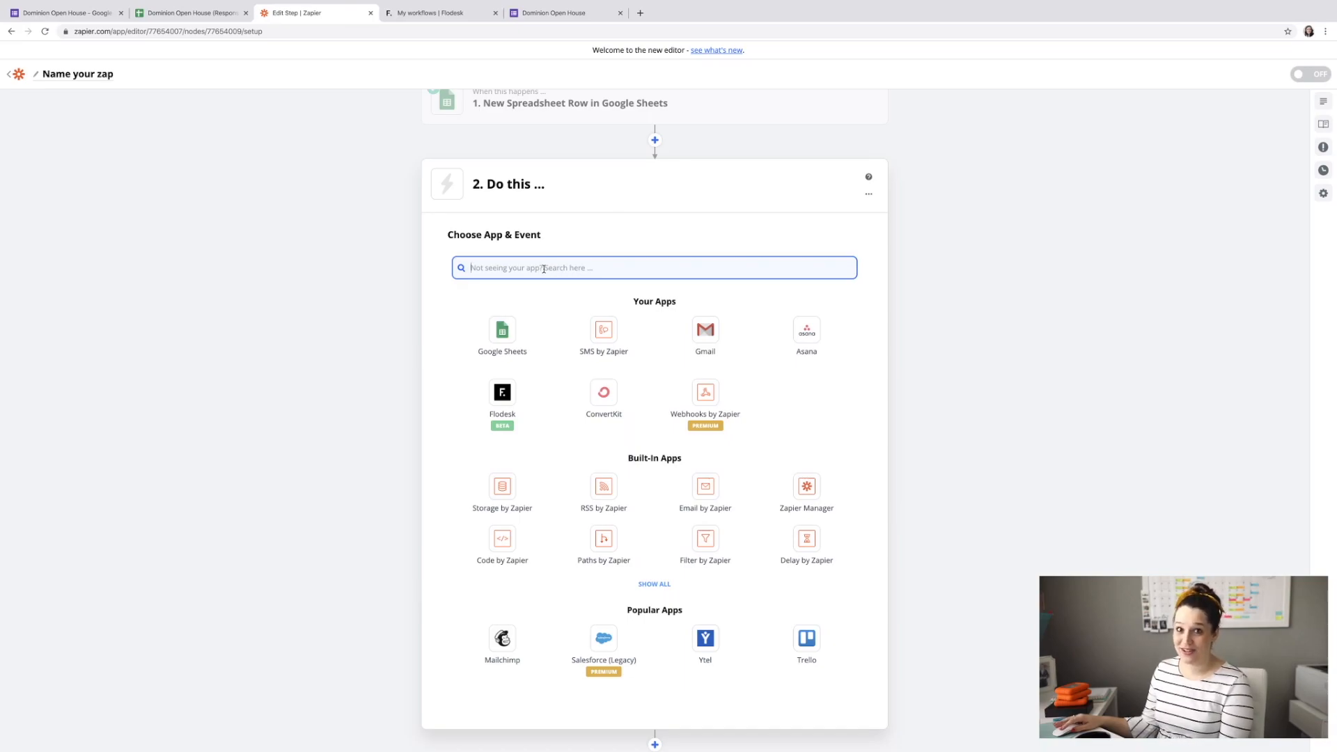
{"action": "mouse_move", "coordinate": [502, 392]}
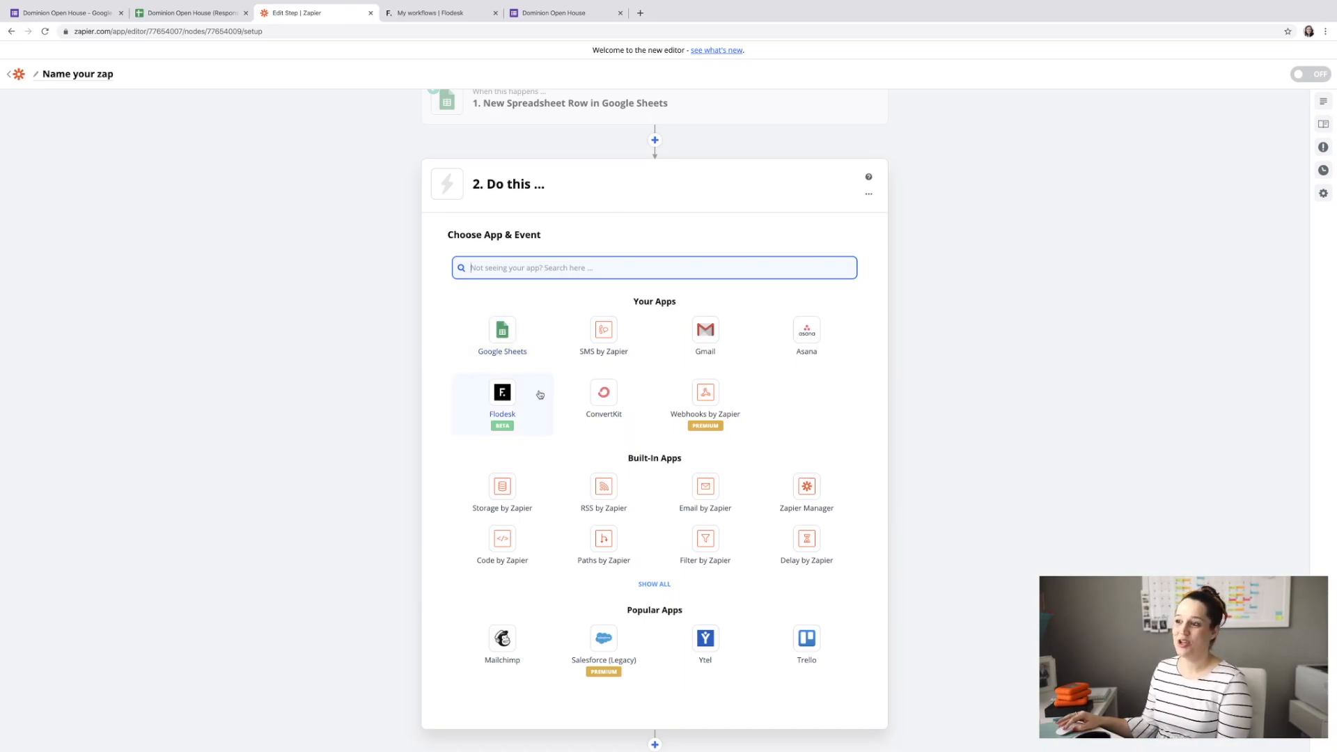
{"action": "left_click", "coordinate": [501, 392]}
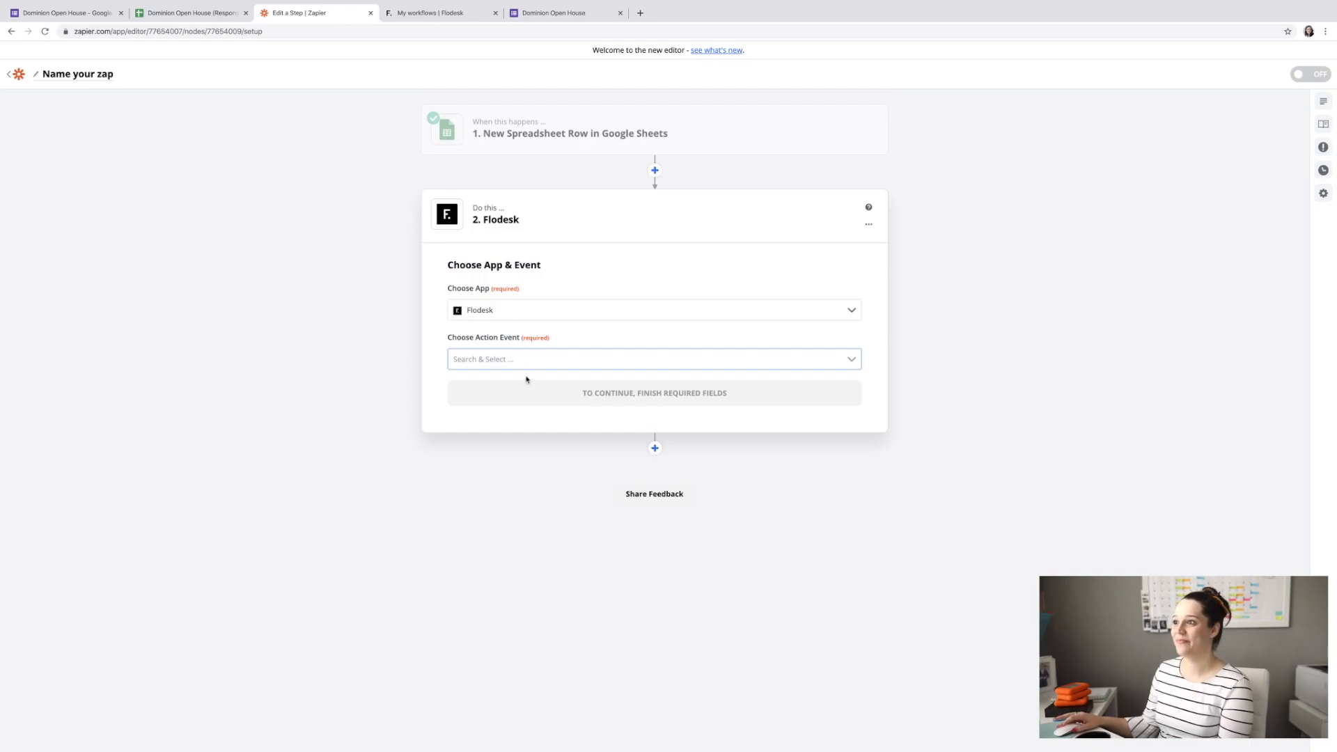
{"action": "left_click", "coordinate": [653, 360]}
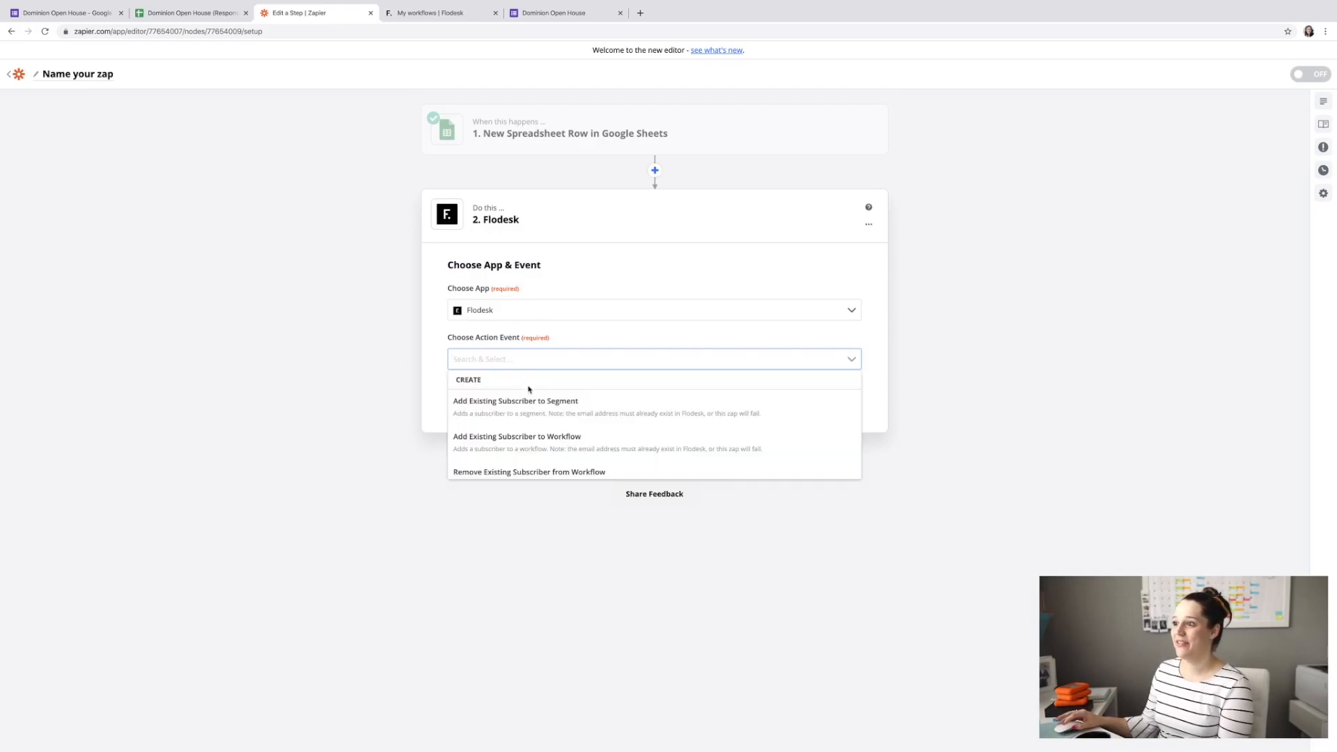
{"action": "scroll", "scroll_direction": "down", "scroll_amount": 3}
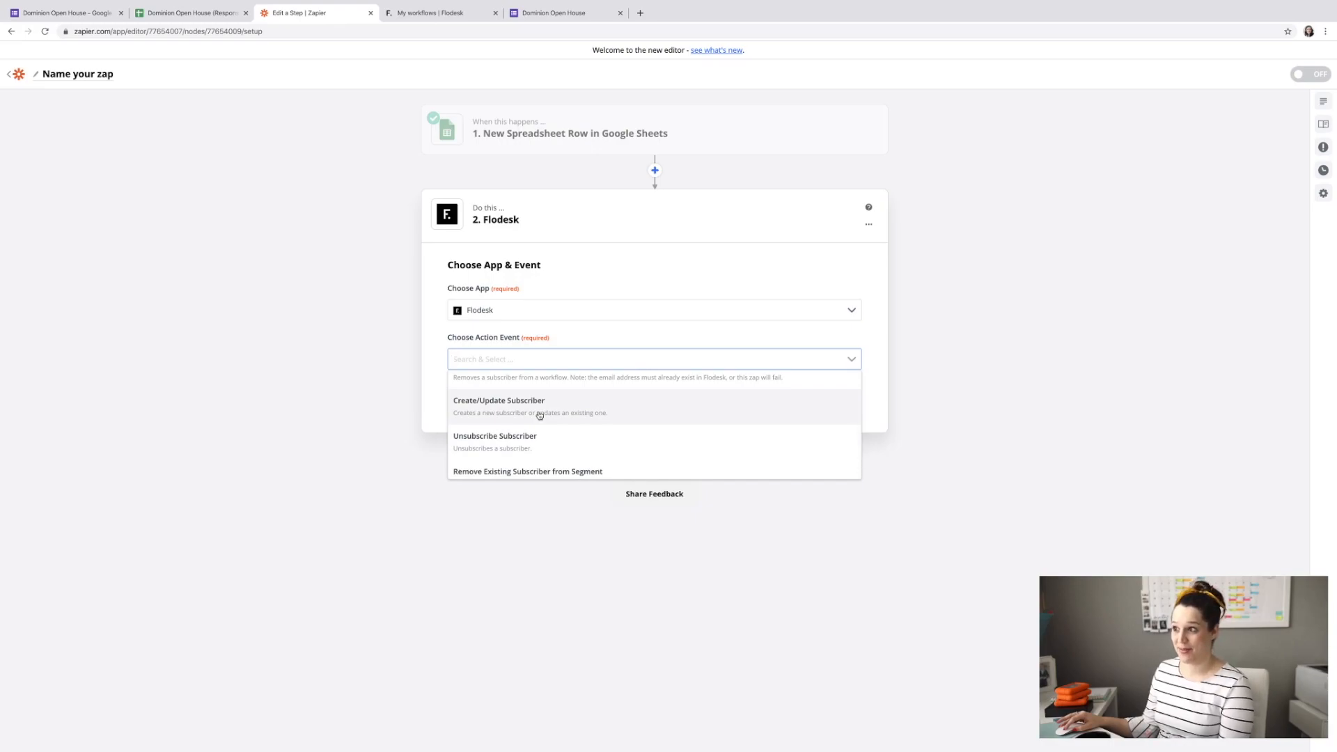
{"action": "left_click", "coordinate": [499, 399]}
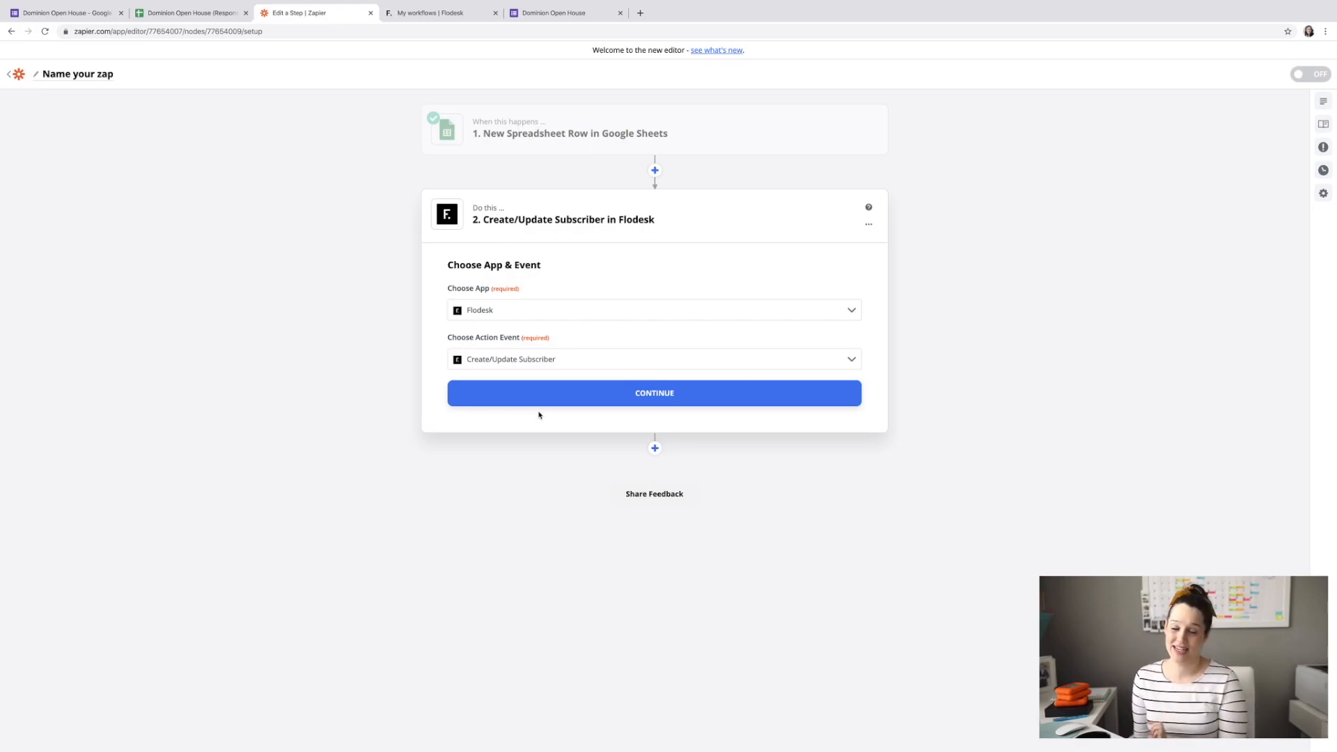
{"action": "left_click", "coordinate": [654, 392]}
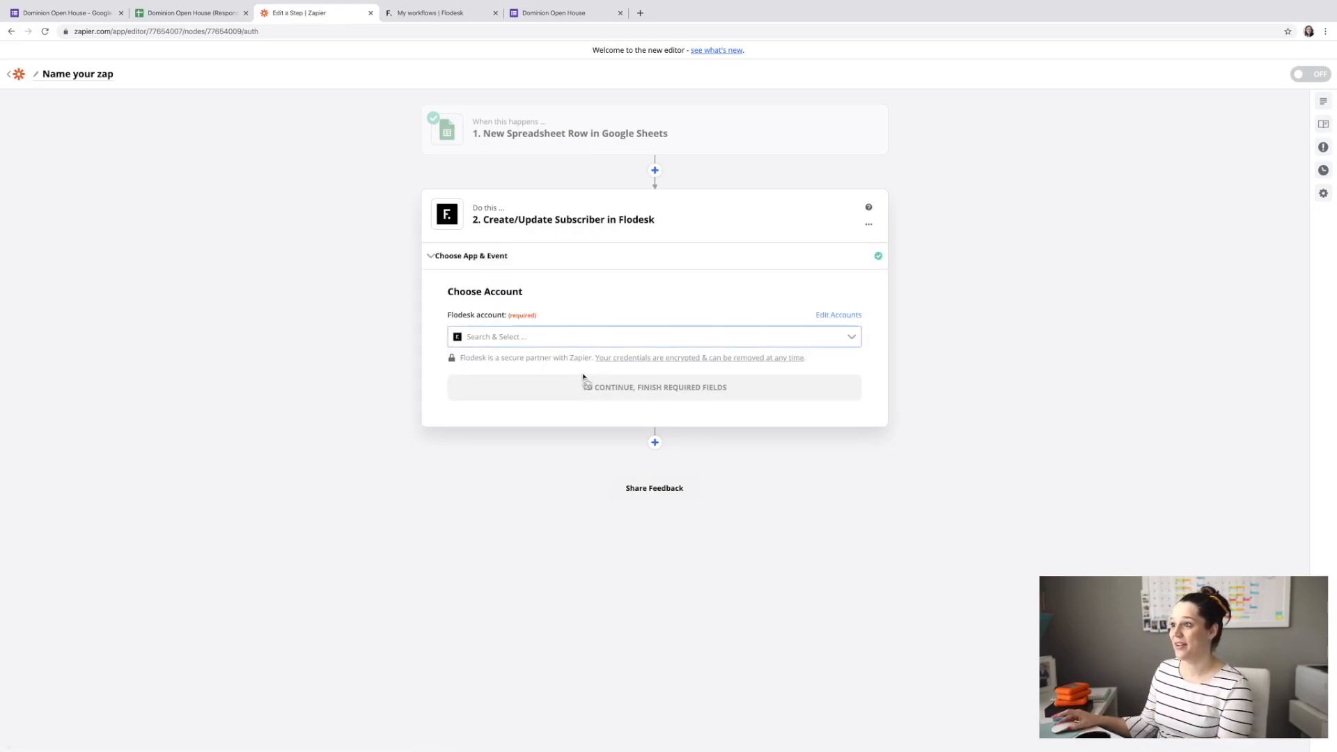
Step: Select the connected Flodesk account and set the segment to Dominion Open House
{"action": "left_click", "coordinate": [654, 336]}
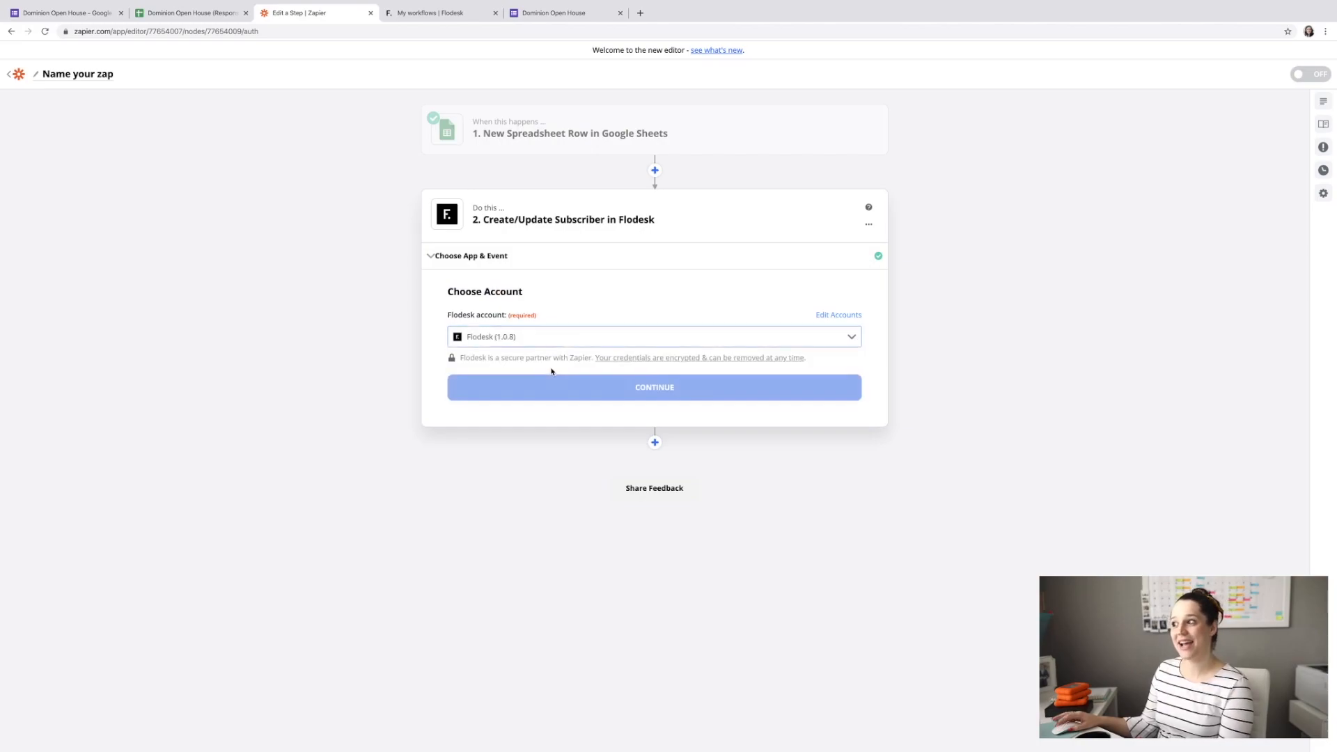
{"action": "left_click", "coordinate": [654, 387]}
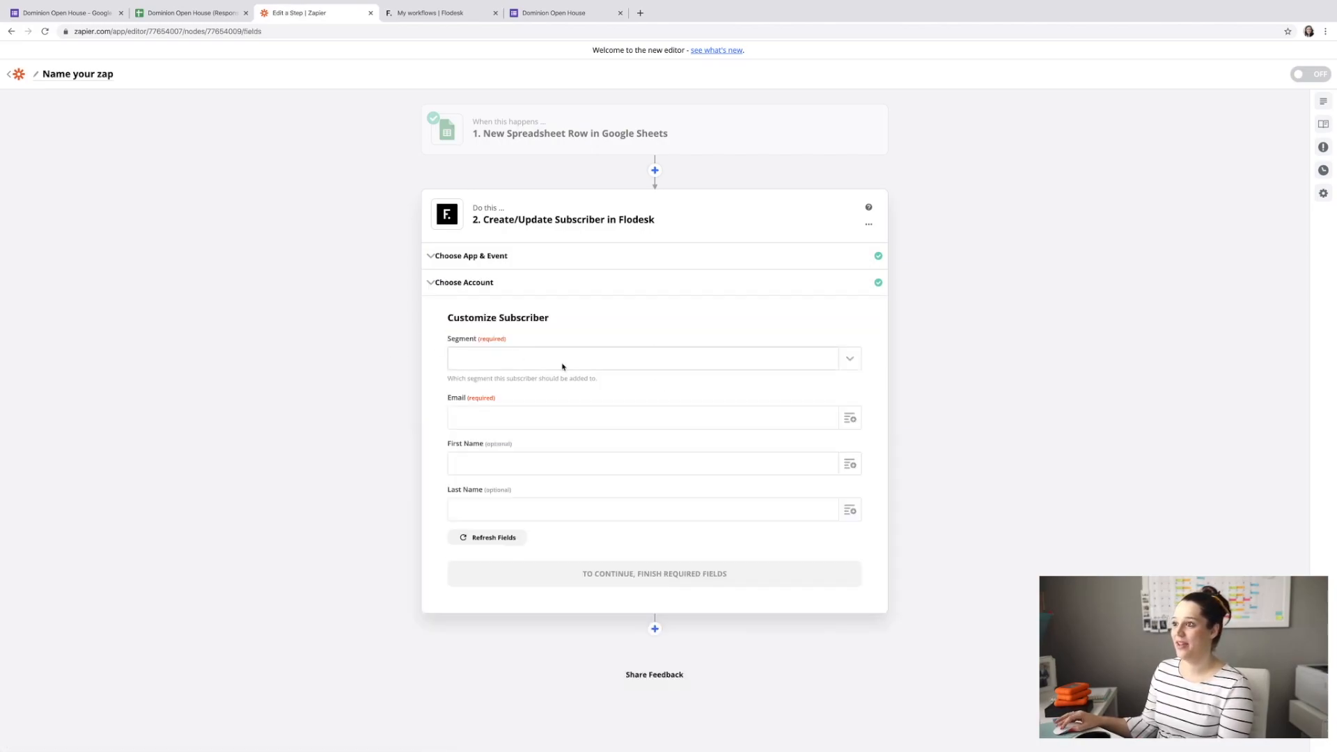
{"action": "left_click", "coordinate": [652, 357]}
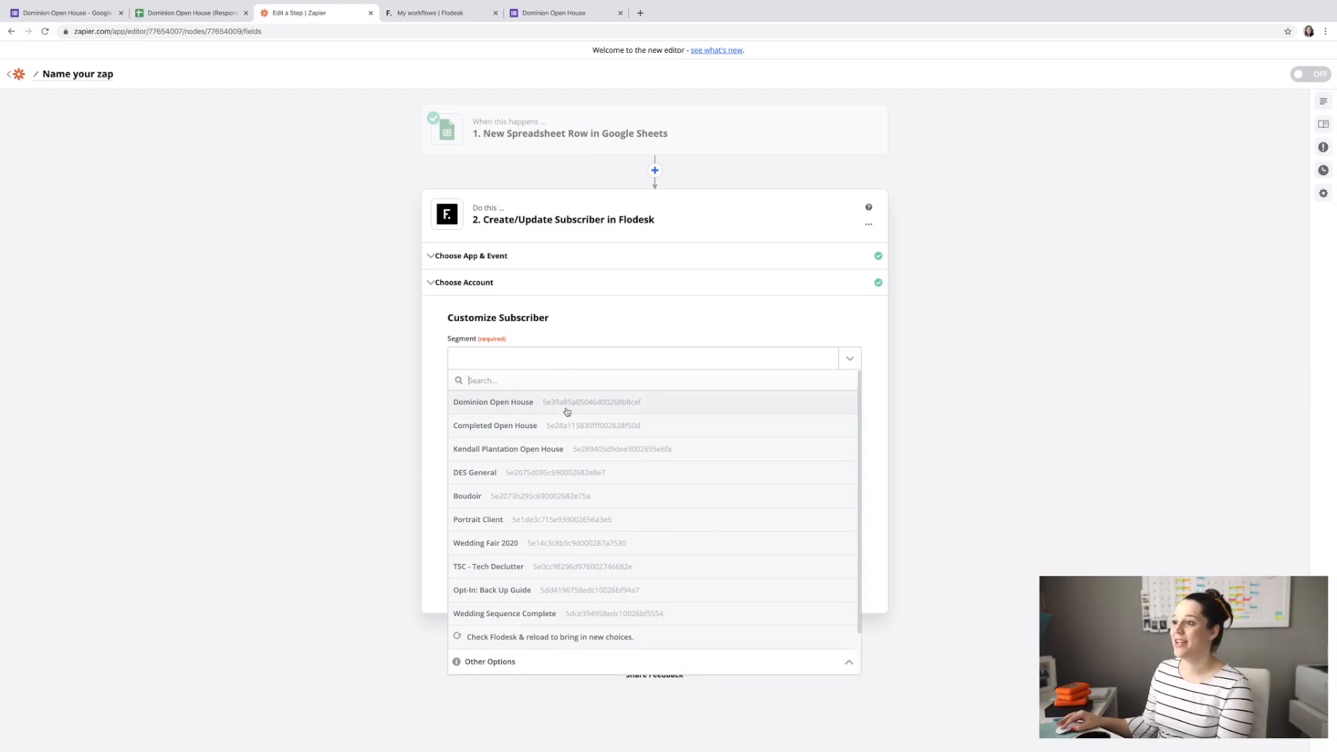
{"action": "left_click", "coordinate": [493, 401]}
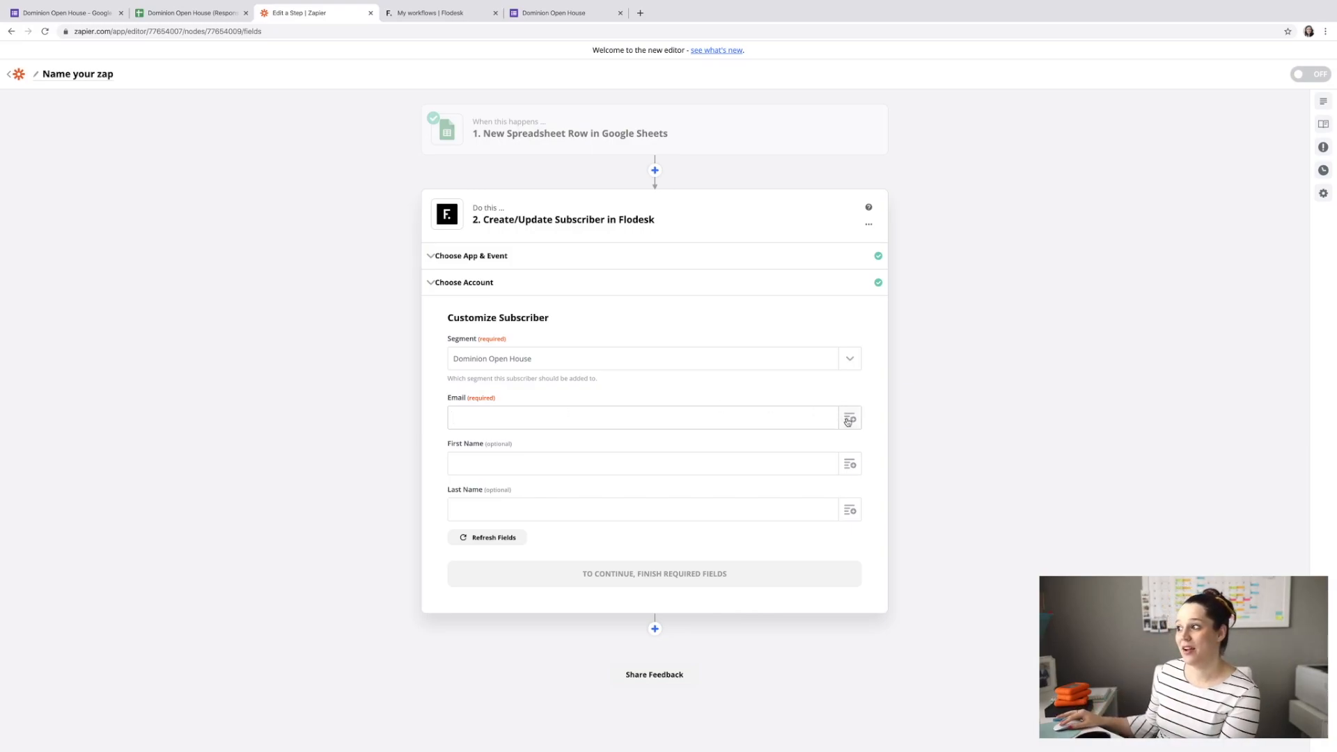
Step: Map subscriber email and names from the sheet row and test the step
{"action": "left_click", "coordinate": [848, 418]}
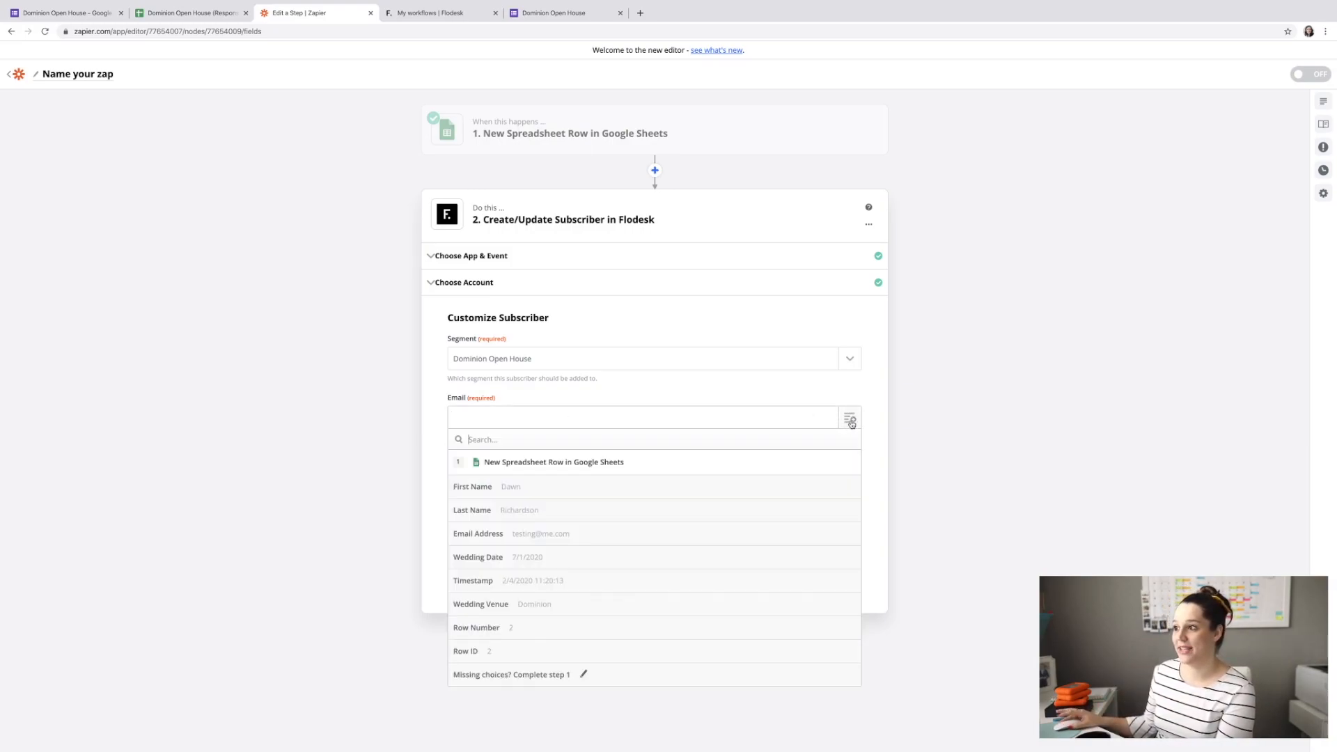
{"action": "mouse_move", "coordinate": [655, 510]}
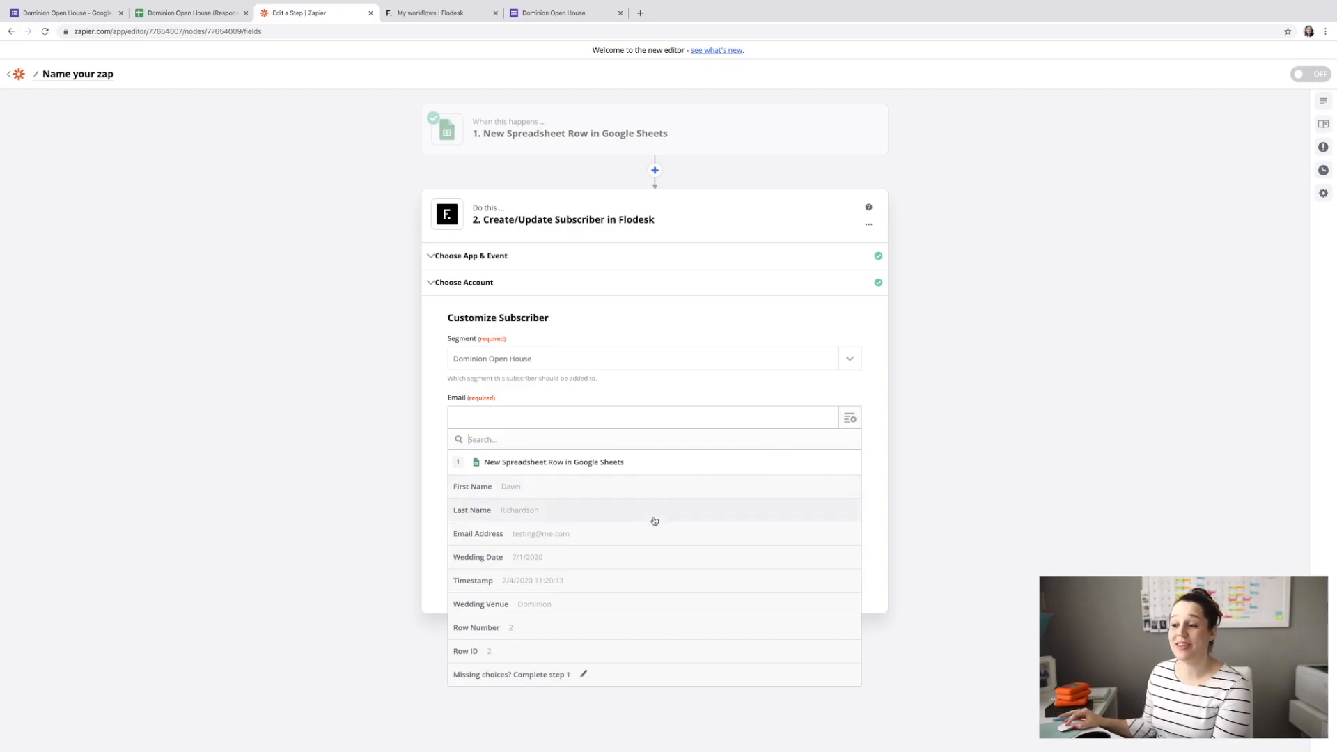
{"action": "mouse_move", "coordinate": [628, 542]}
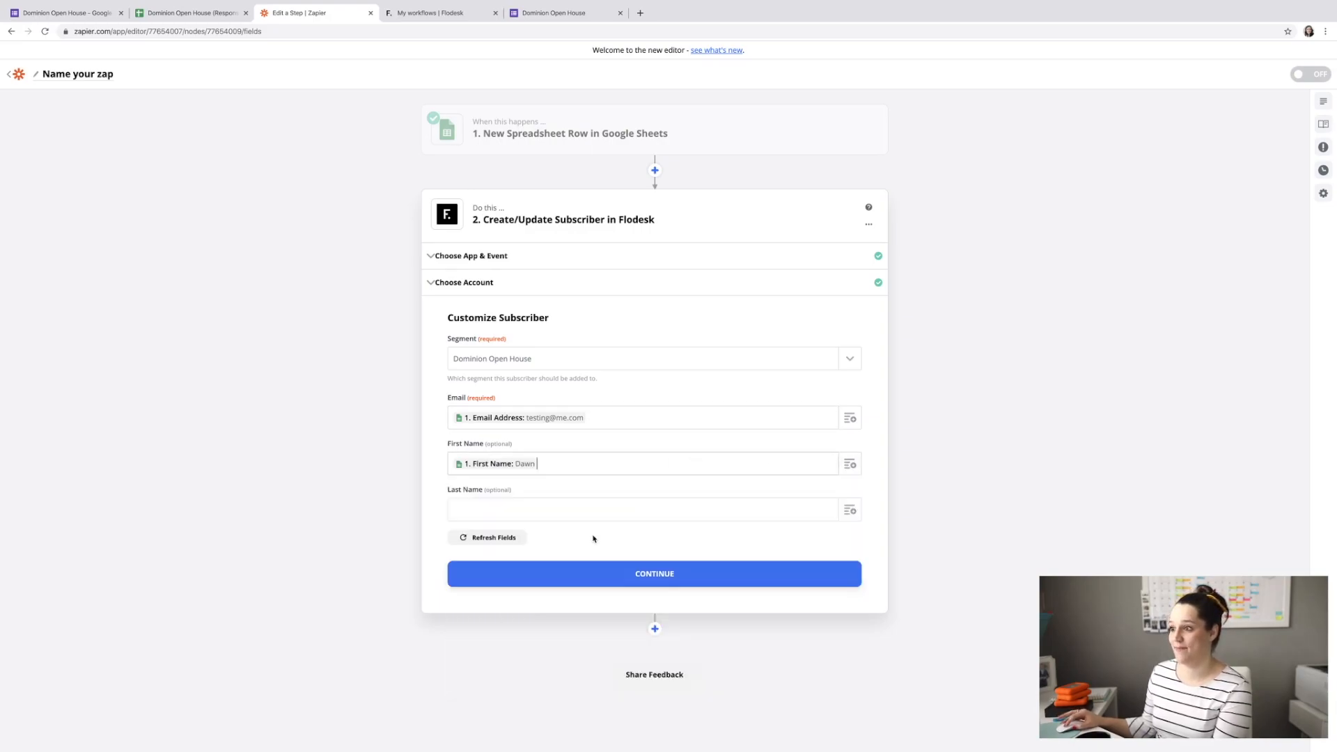
{"action": "left_click", "coordinate": [646, 509]}
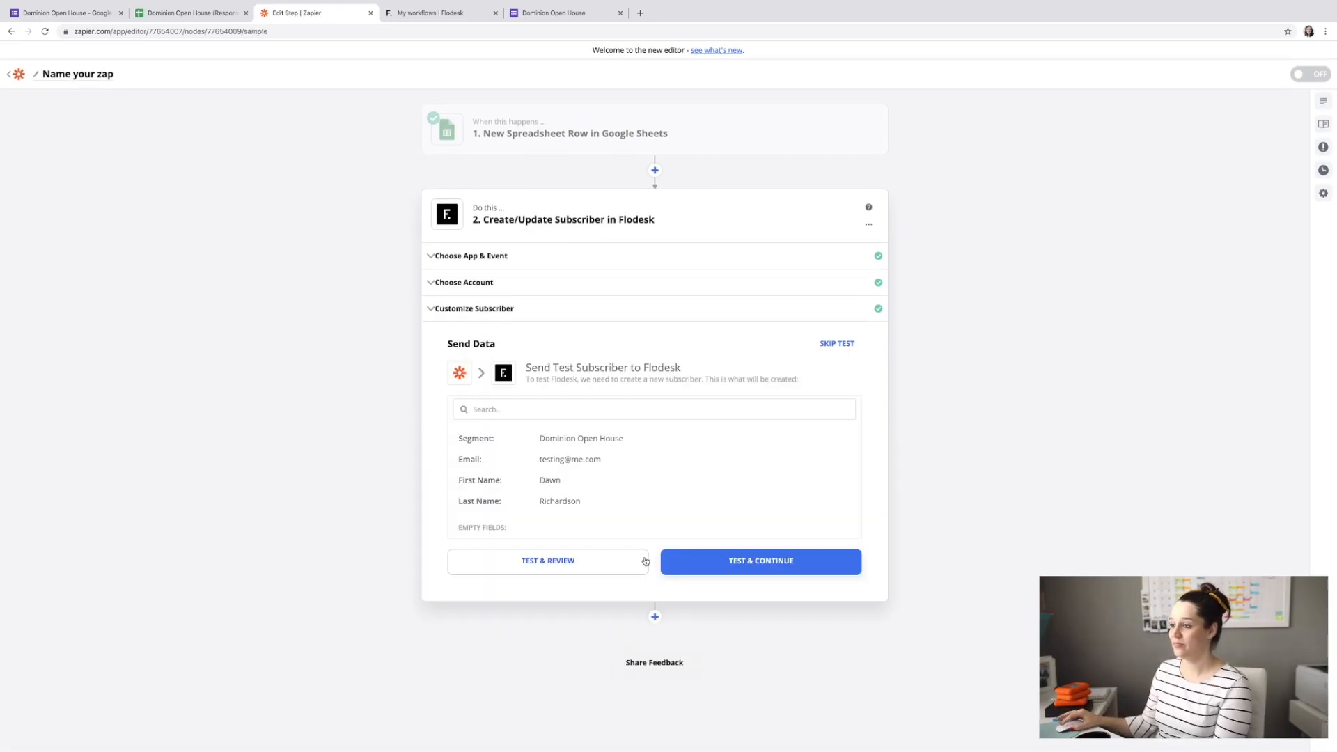
{"action": "mouse_move", "coordinate": [595, 560]}
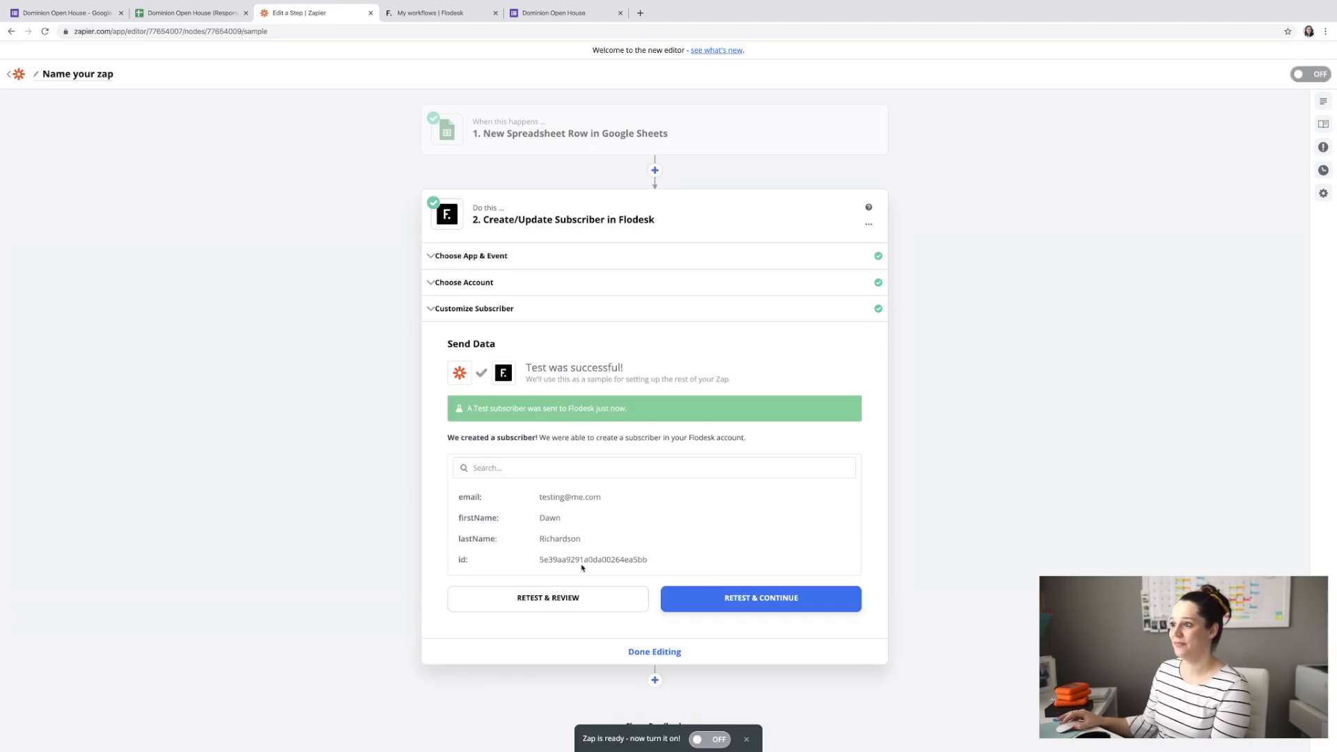
{"action": "scroll", "scroll_direction": "down", "scroll_amount": 3}
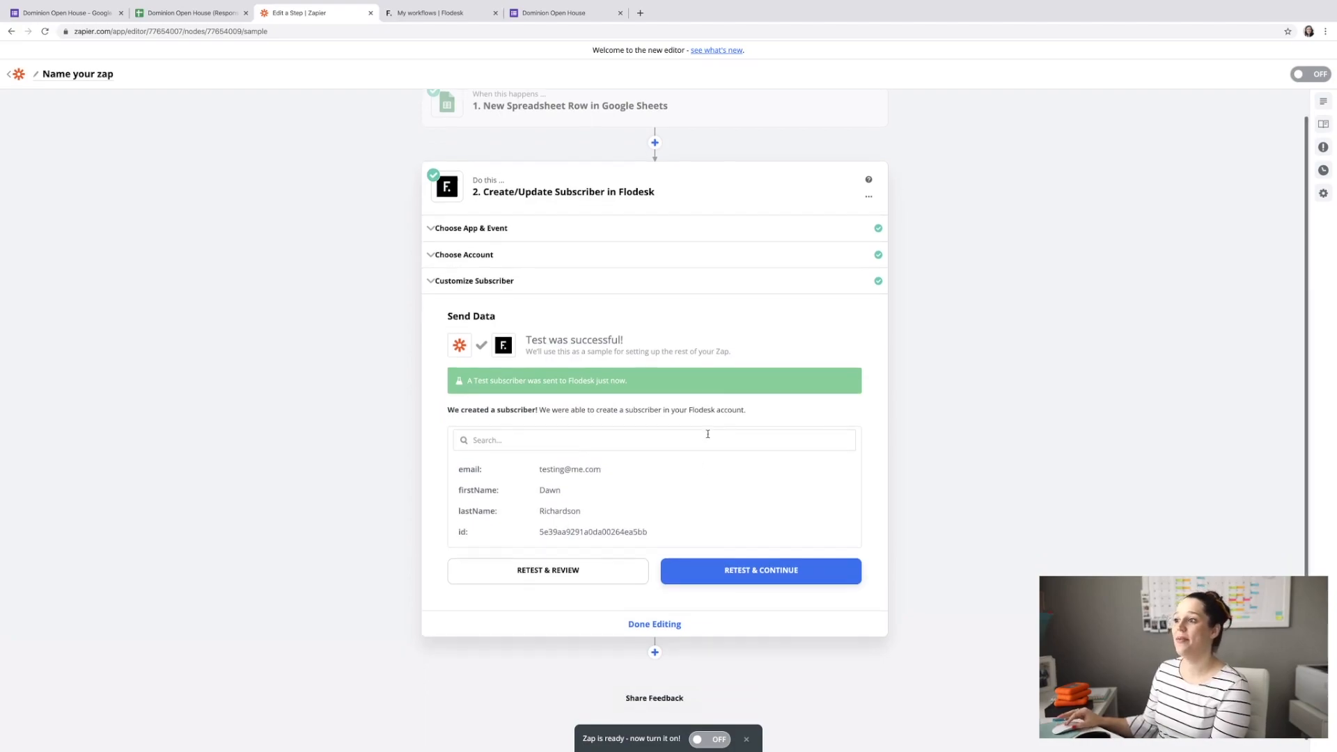
{"action": "scroll", "scroll_direction": "up", "scroll_amount": 3}
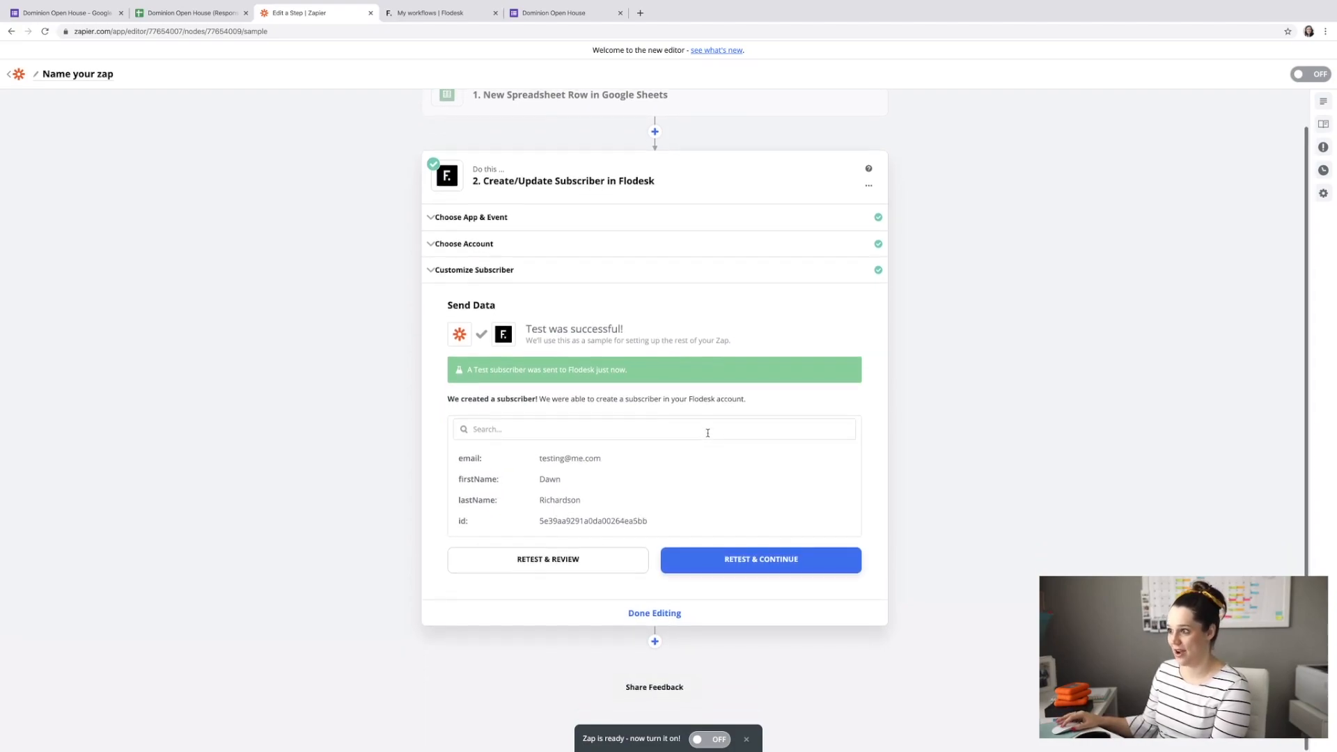
{"action": "left_click", "coordinate": [438, 13]}
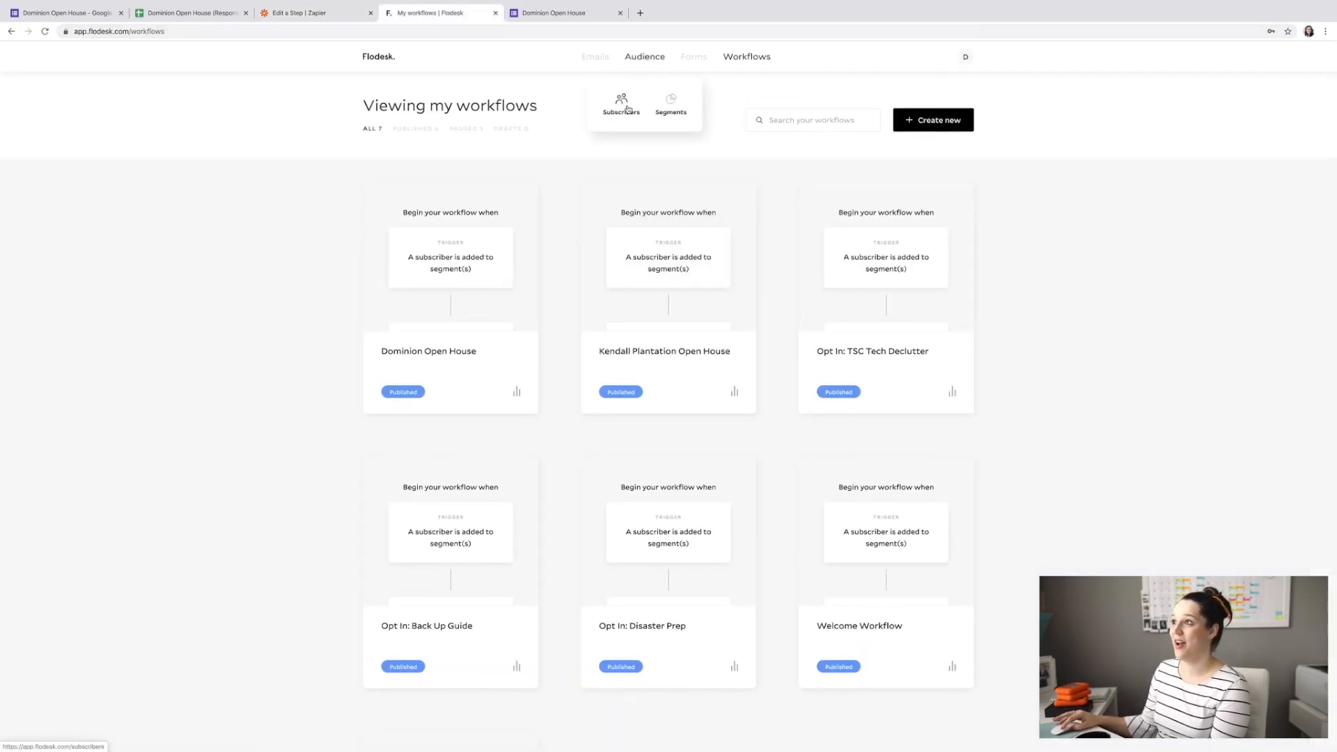
{"action": "left_click", "coordinate": [620, 102]}
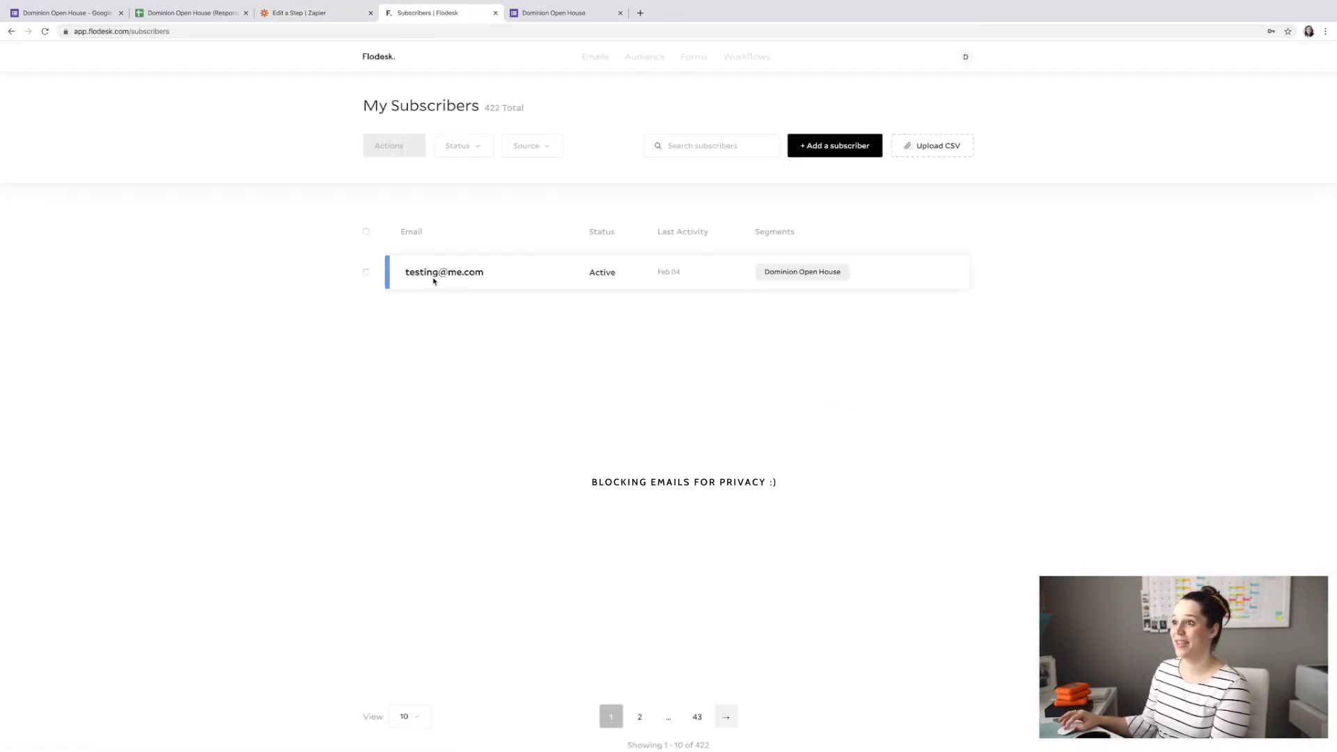
{"action": "mouse_move", "coordinate": [444, 271]}
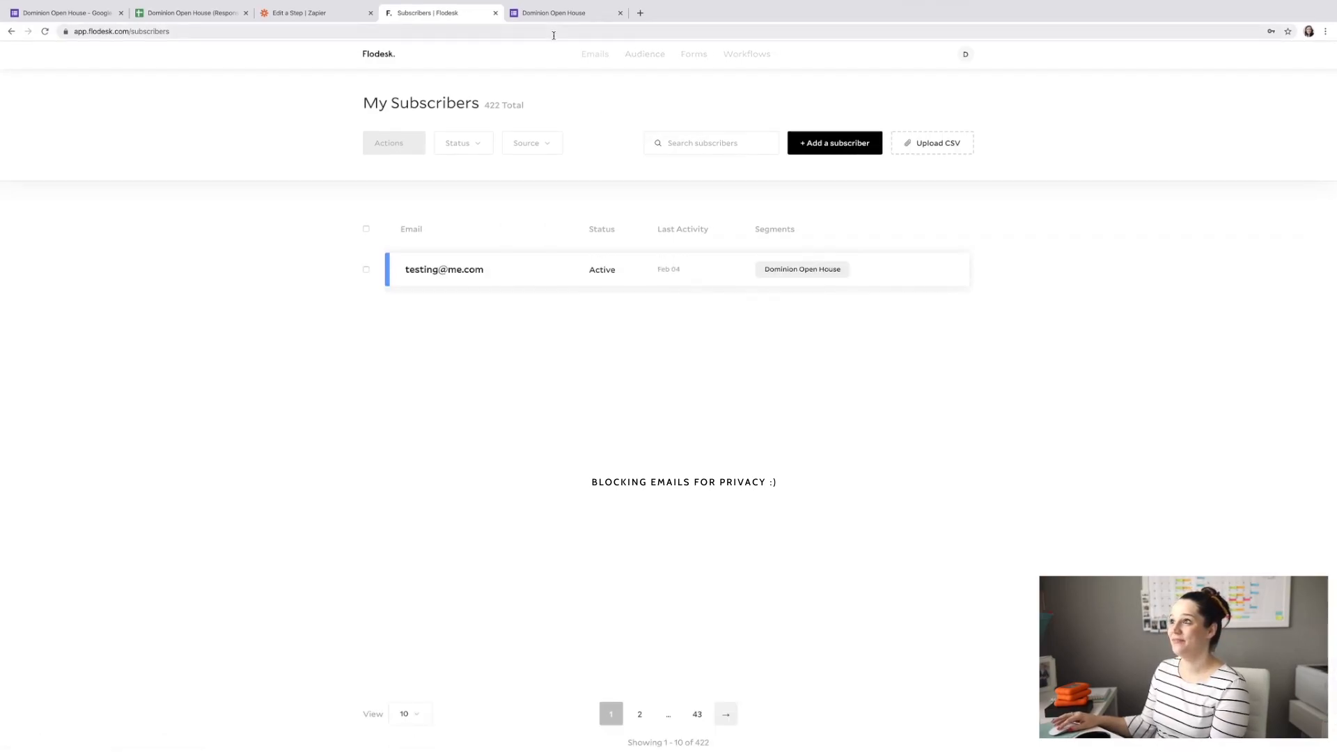
{"action": "left_click", "coordinate": [312, 12]}
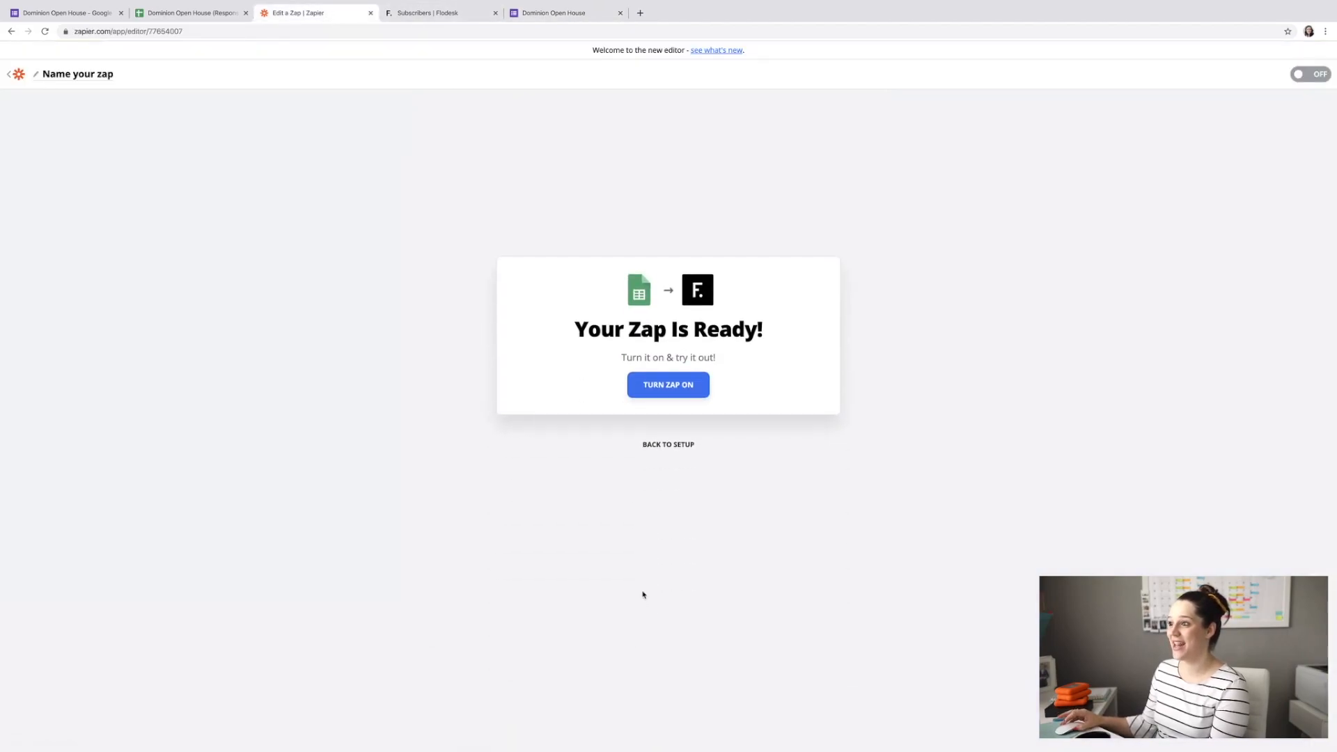
Step: Turn on the completed Google Sheets to Flodesk Zap
{"action": "left_click", "coordinate": [667, 384]}
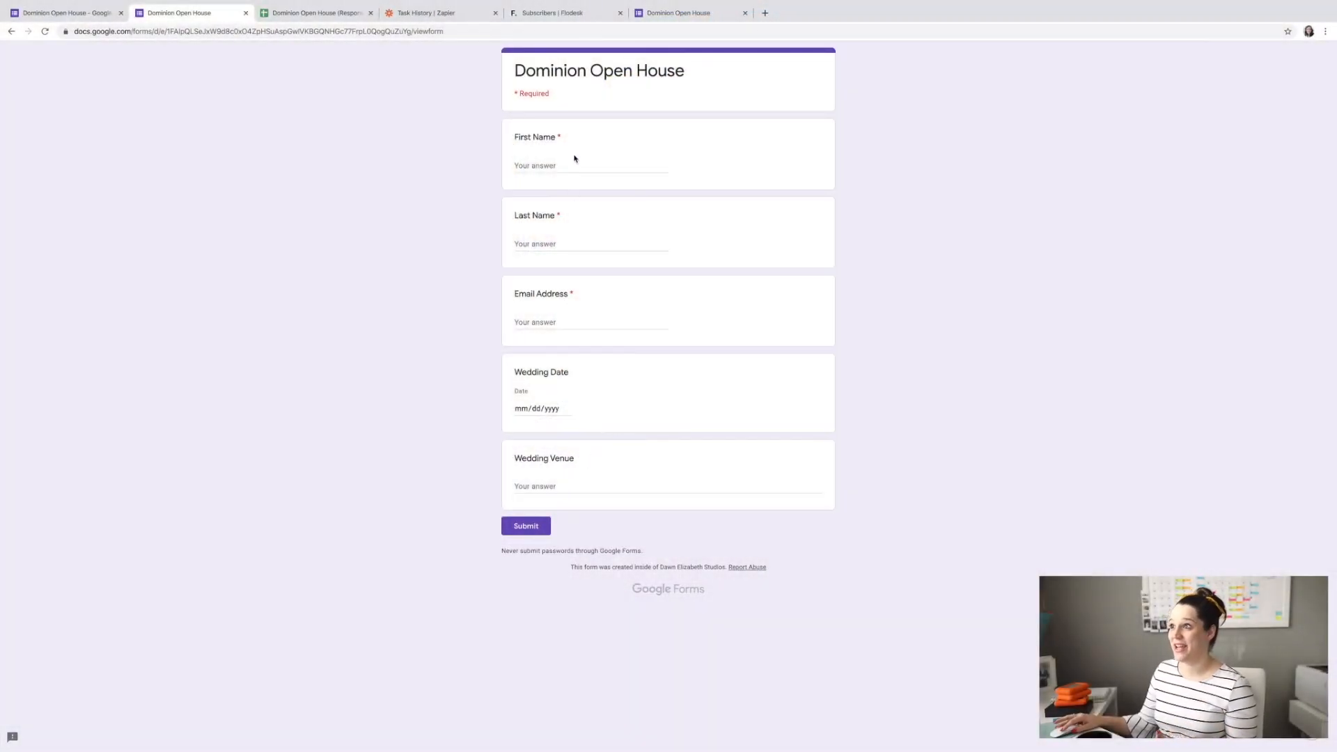
{"action": "left_click", "coordinate": [590, 166]}
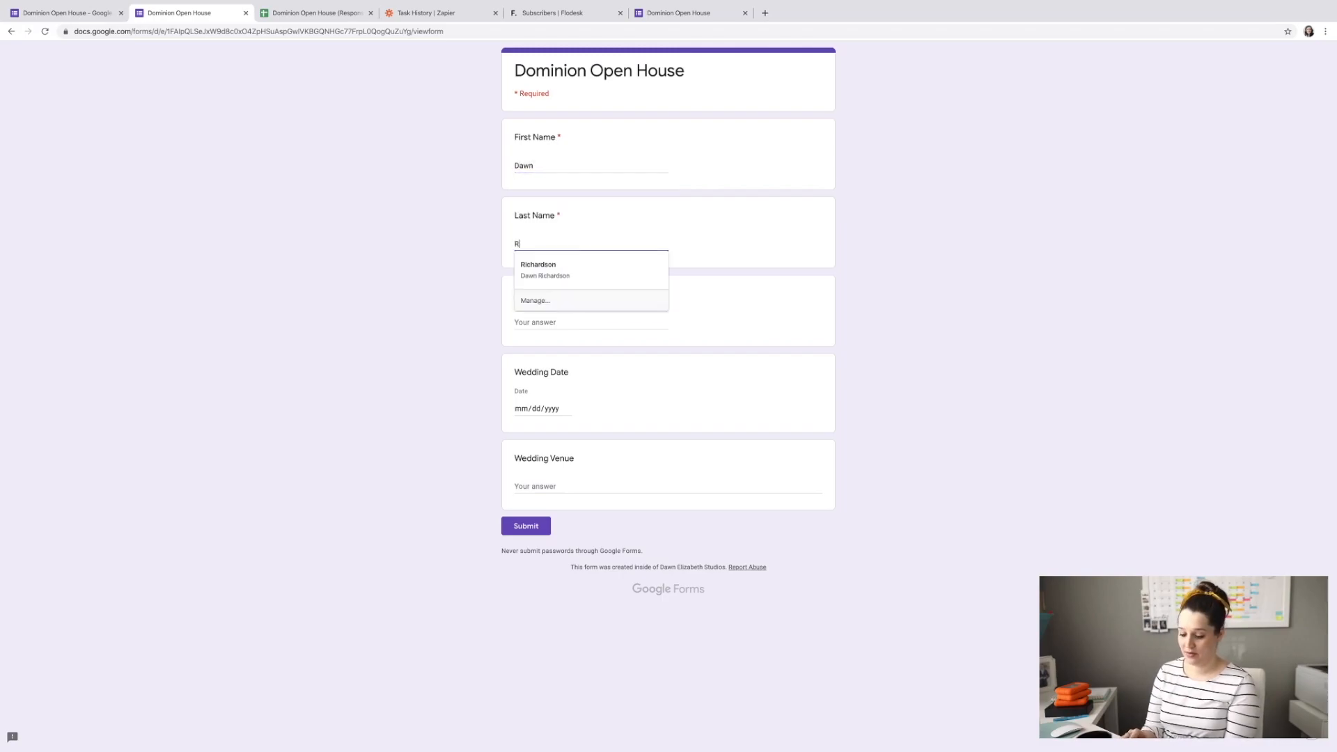
{"action": "left_click", "coordinate": [539, 266]}
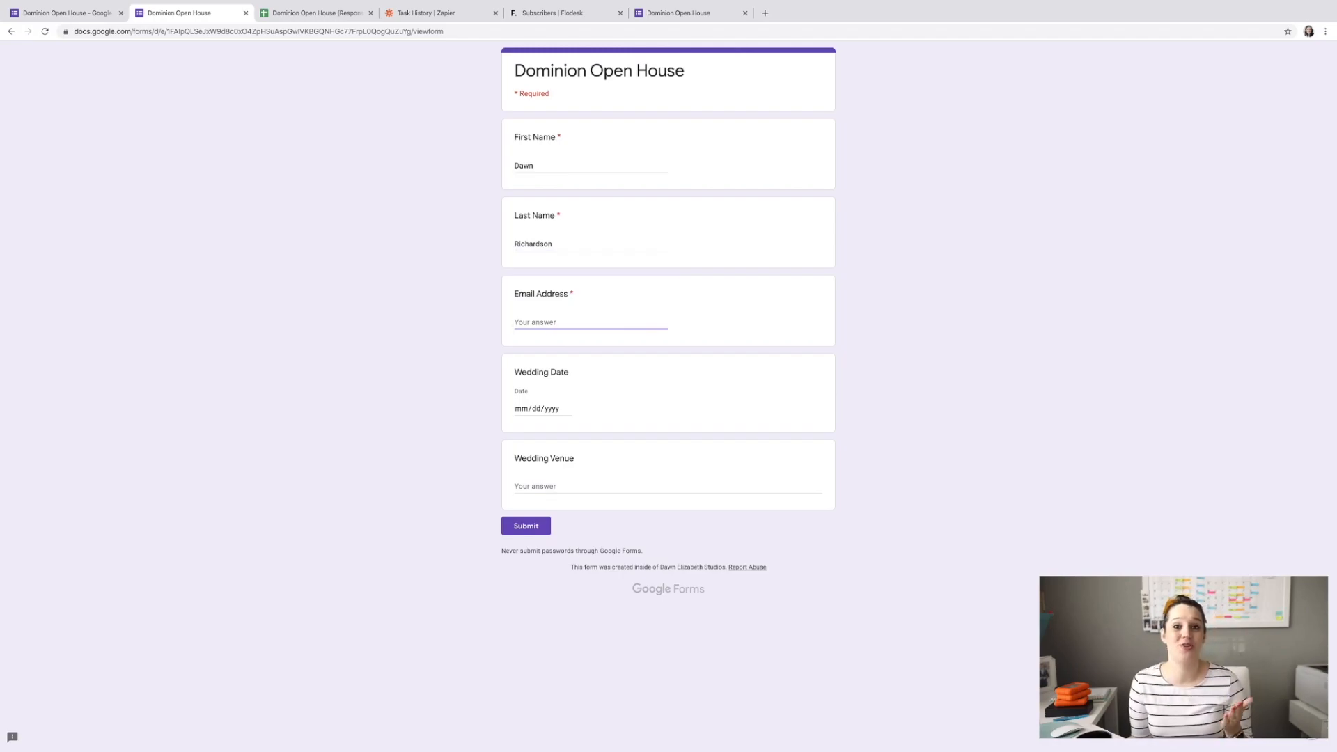
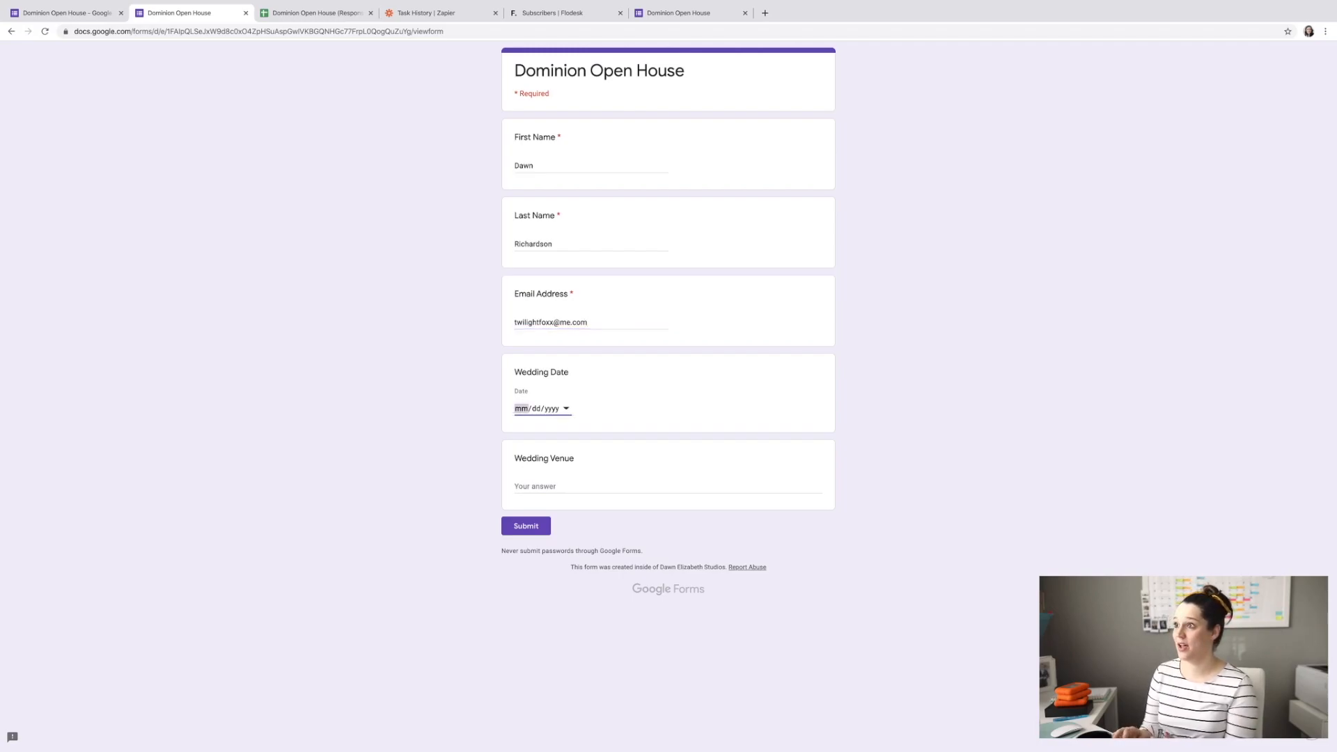
{"action": "type", "text": "07/10/2021"}
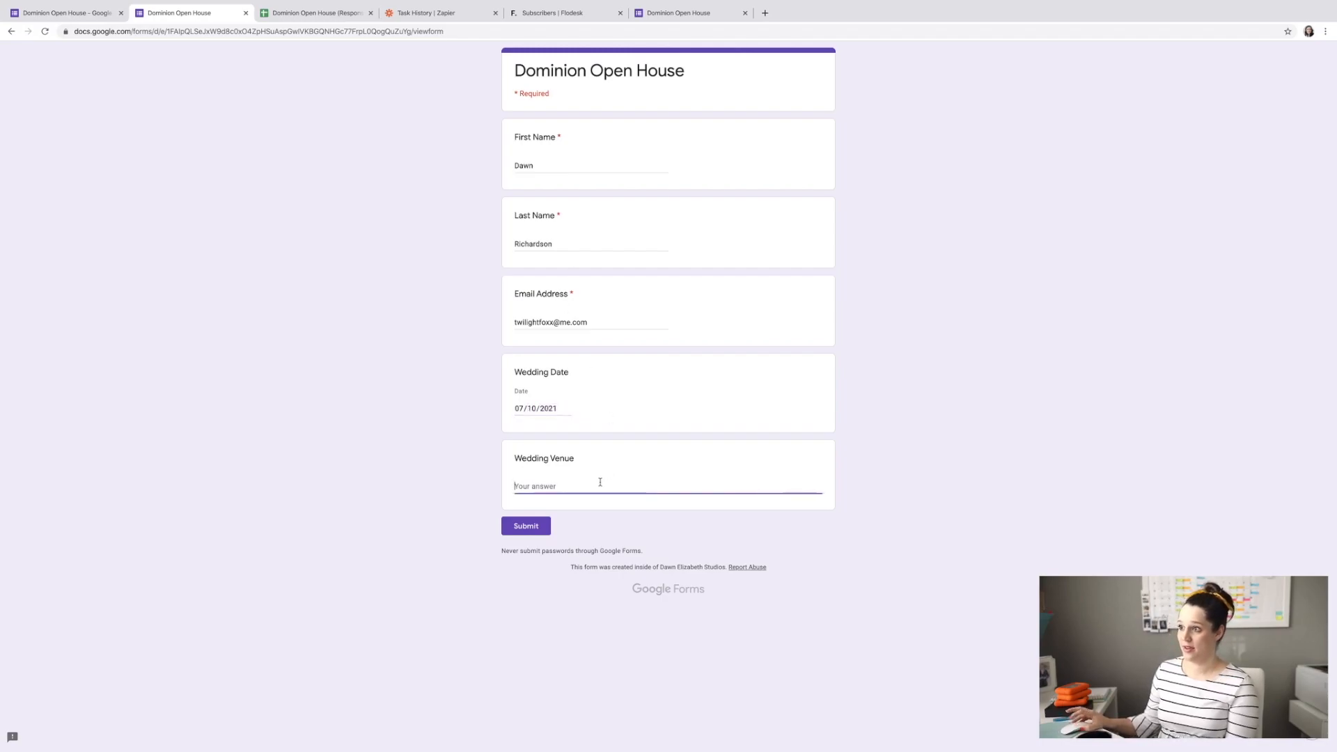
{"action": "type", "text": "Not Sure"}
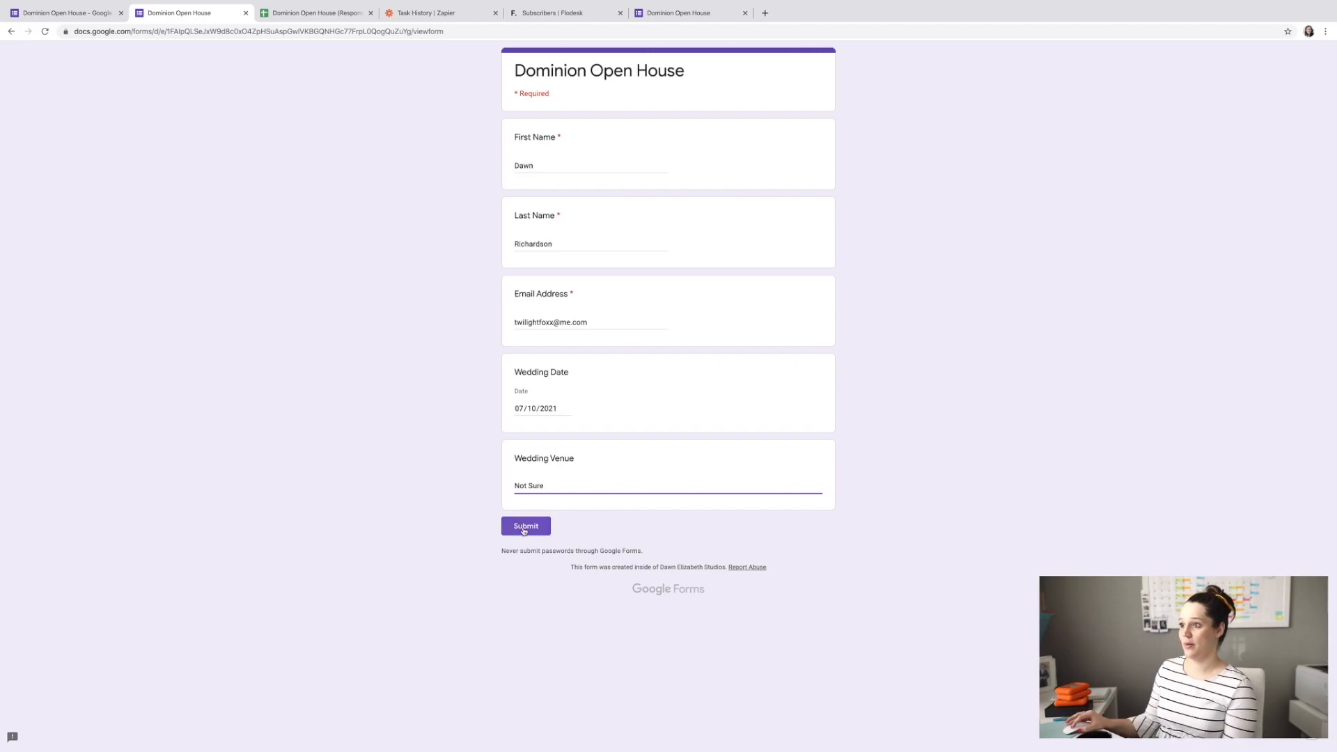
{"action": "left_click", "coordinate": [525, 527]}
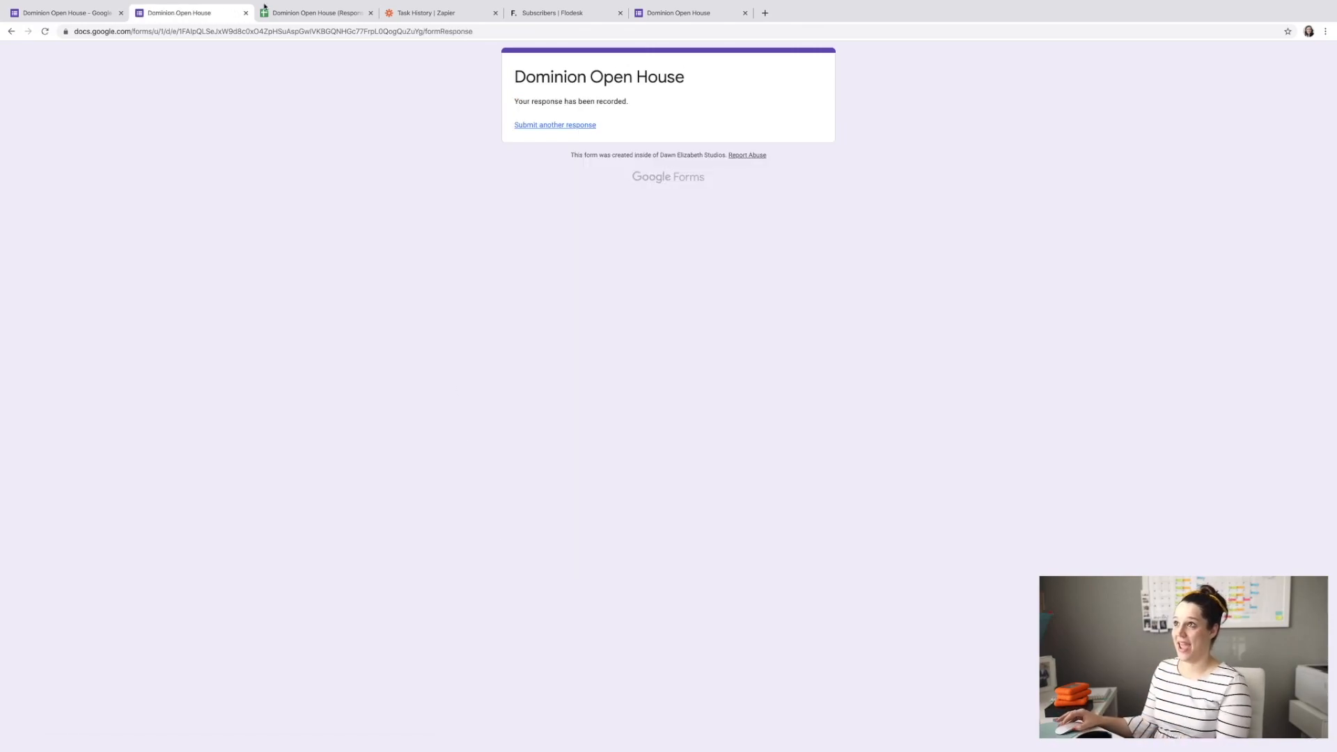
Step: Review the new Not Sure response in row 4 of the responses spreadsheet
{"action": "left_click", "coordinate": [316, 13]}
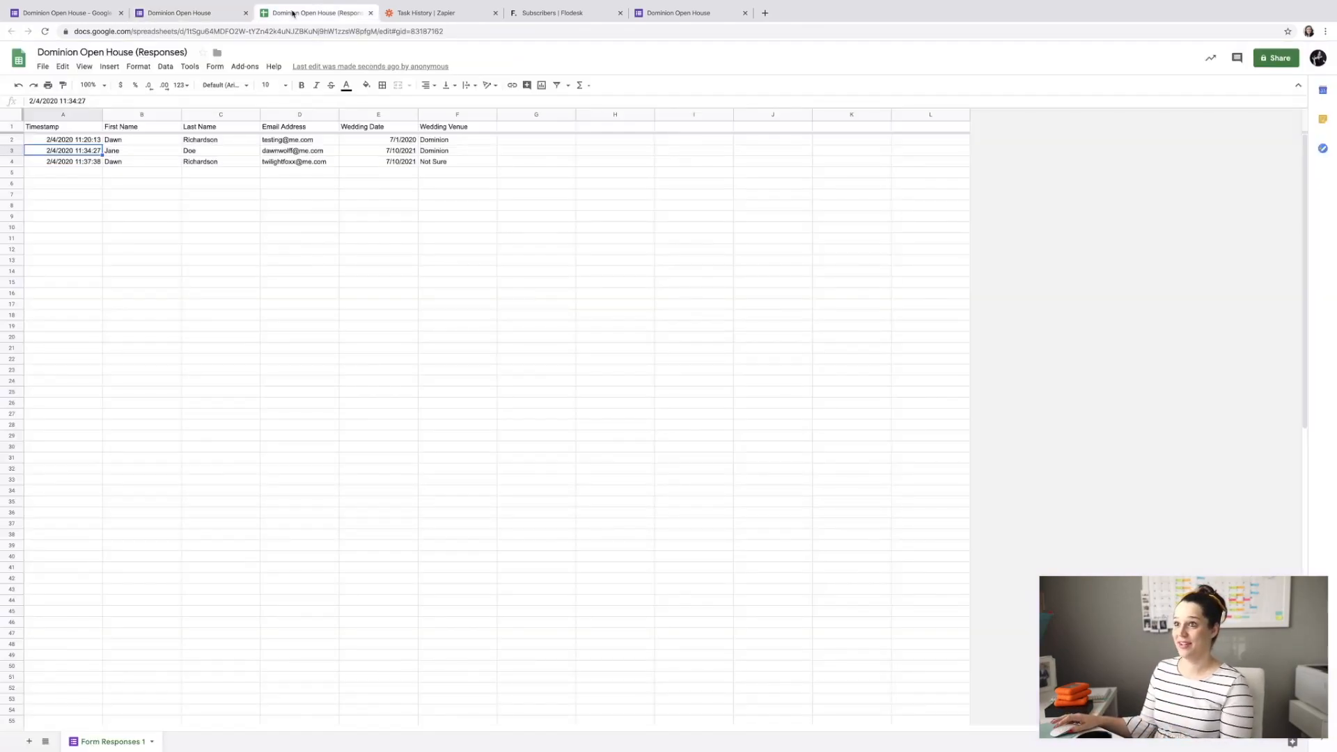
{"action": "left_click", "coordinate": [142, 161]}
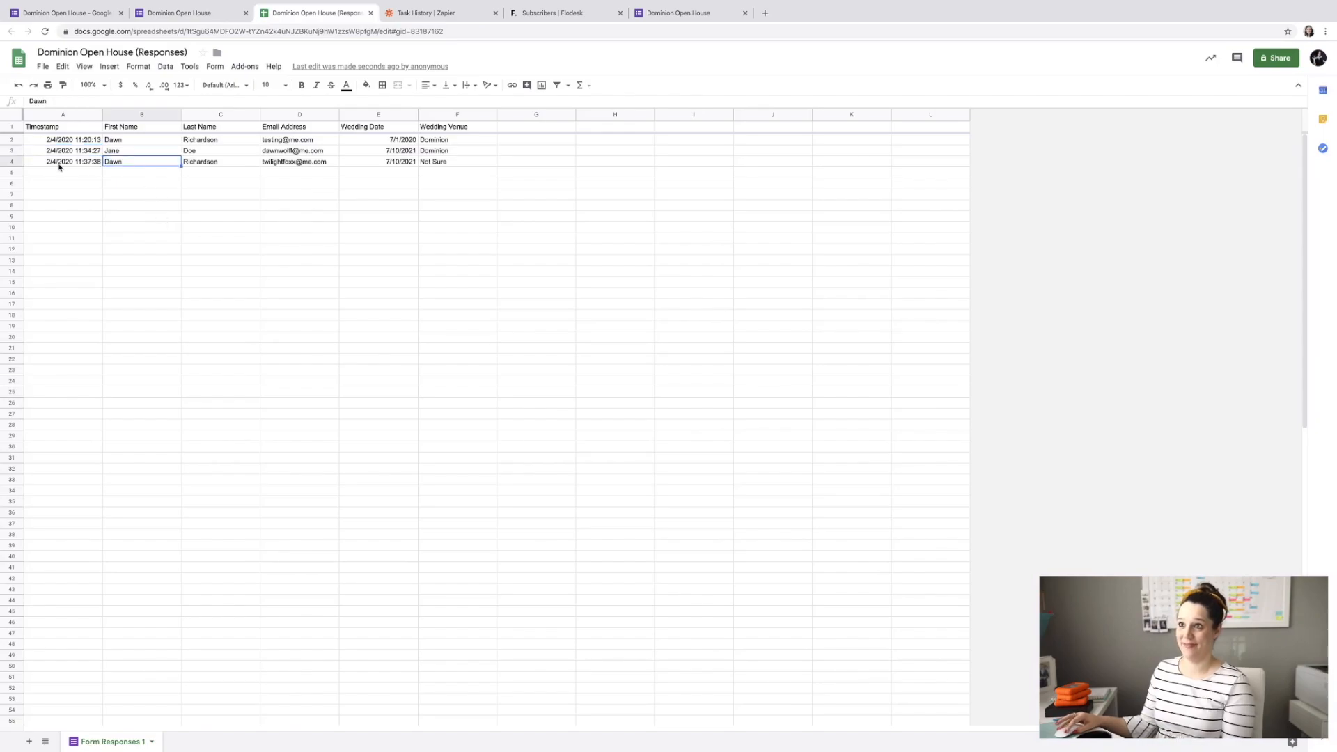
{"action": "left_click", "coordinate": [62, 161]}
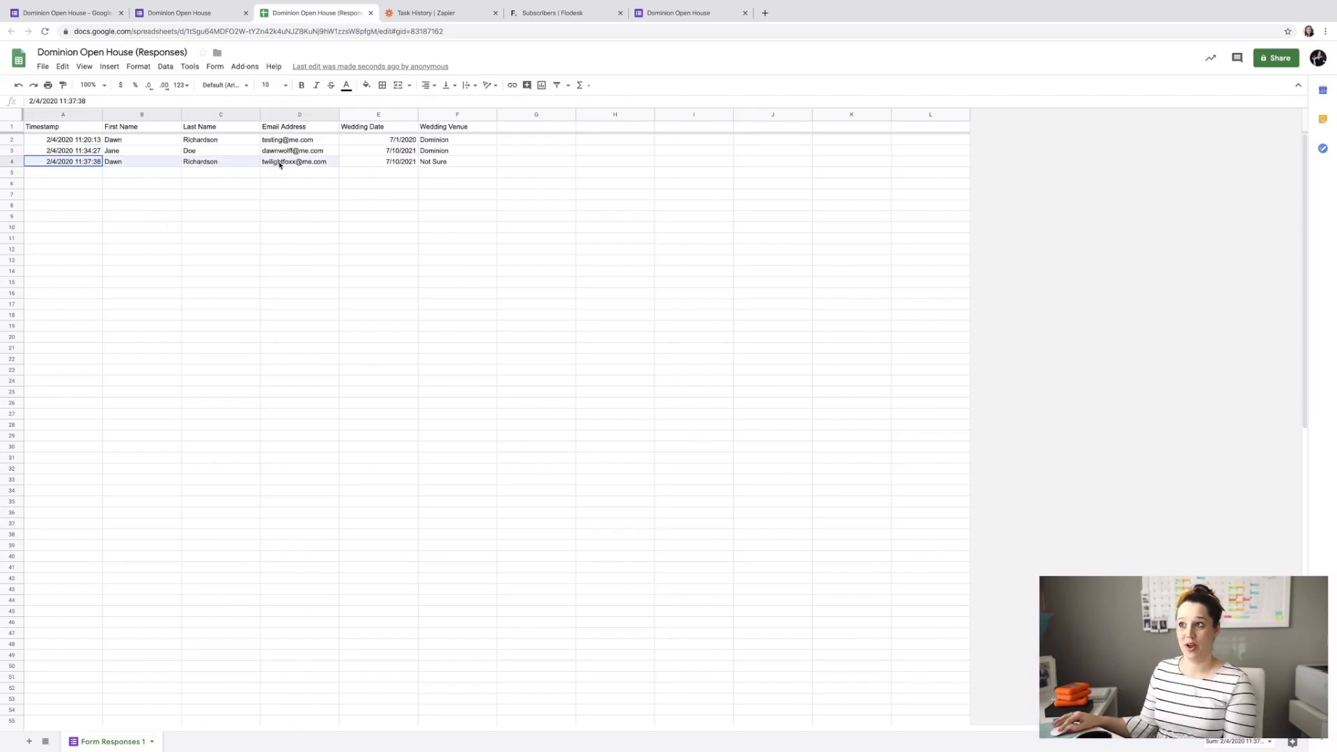
{"action": "left_click", "coordinate": [457, 237]}
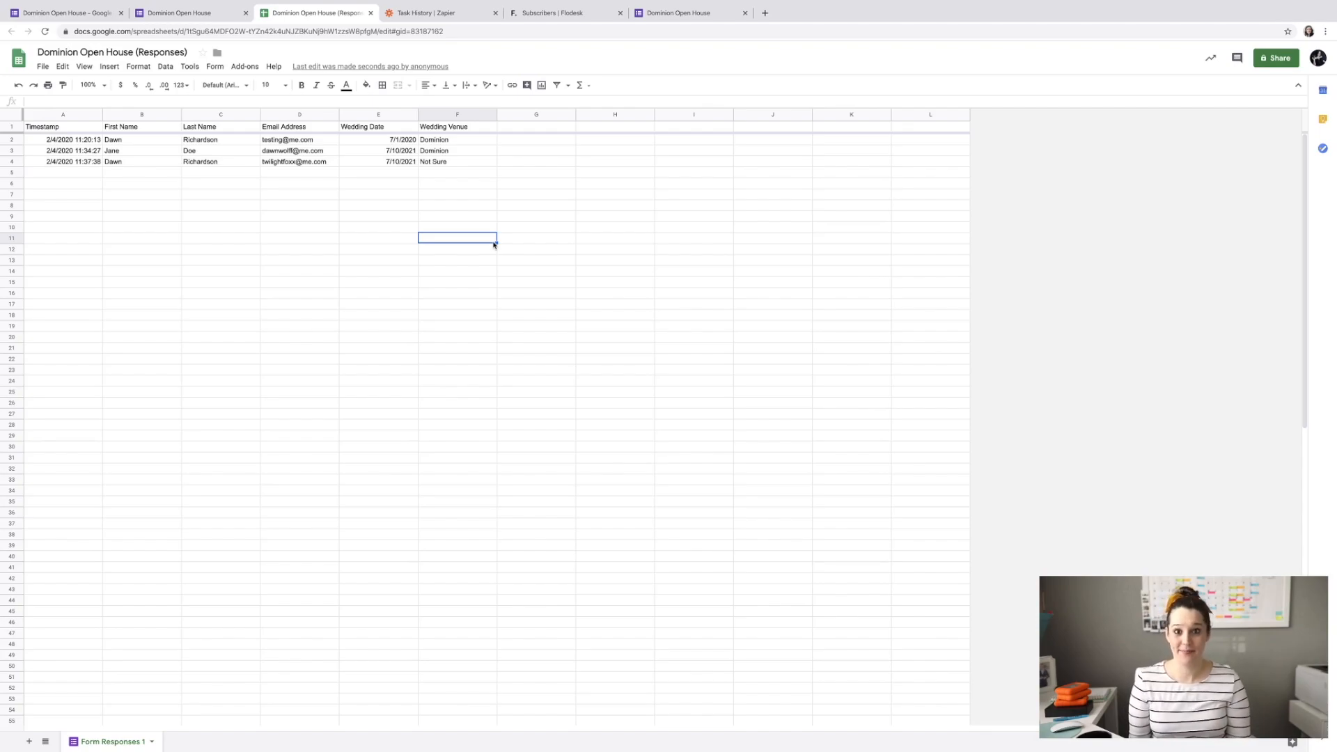
{"action": "left_click", "coordinate": [438, 12]}
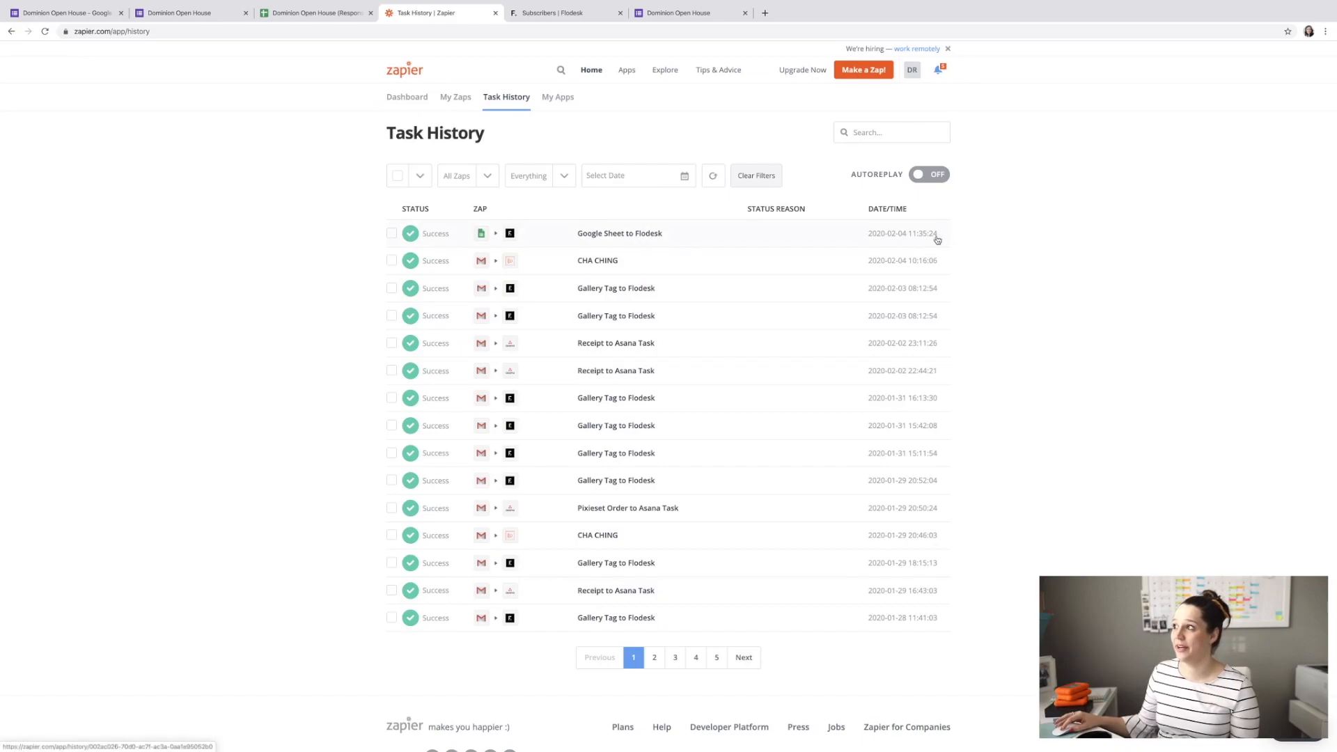
{"action": "mouse_move", "coordinate": [889, 244]}
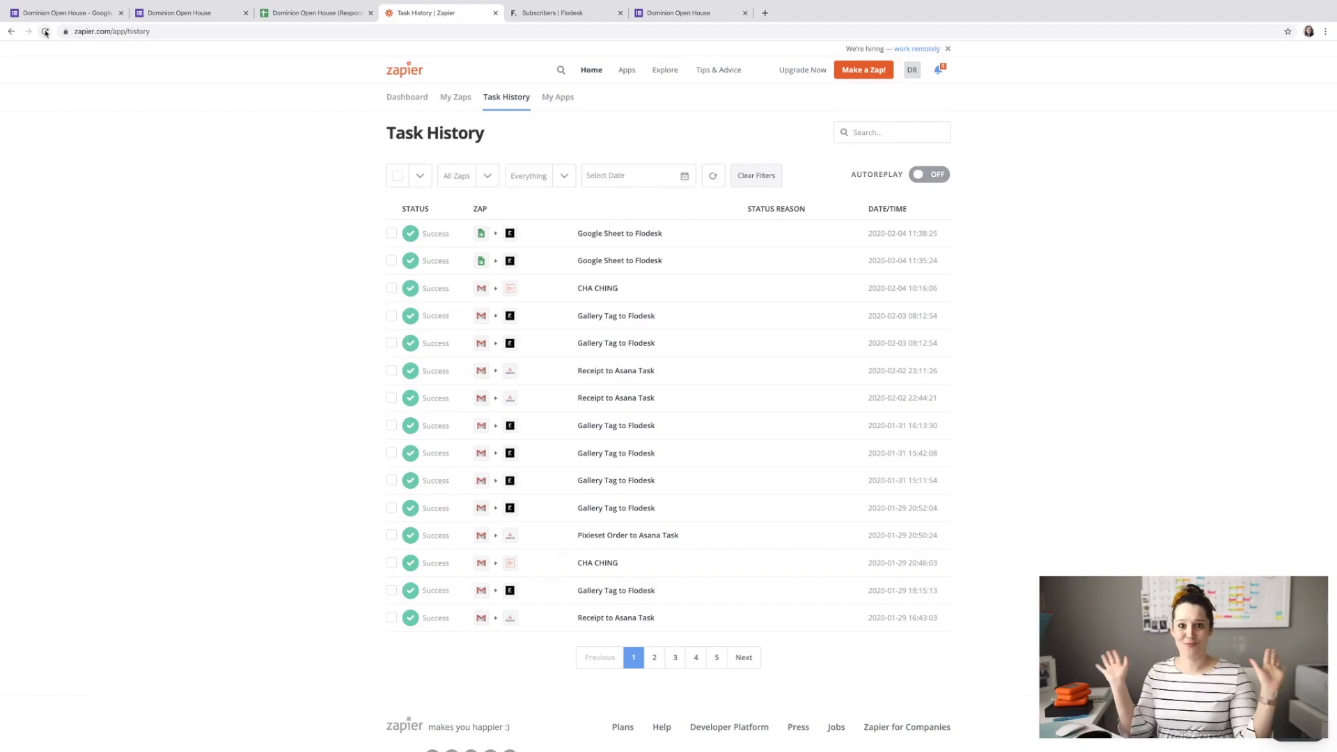
{"action": "mouse_move", "coordinate": [45, 32]}
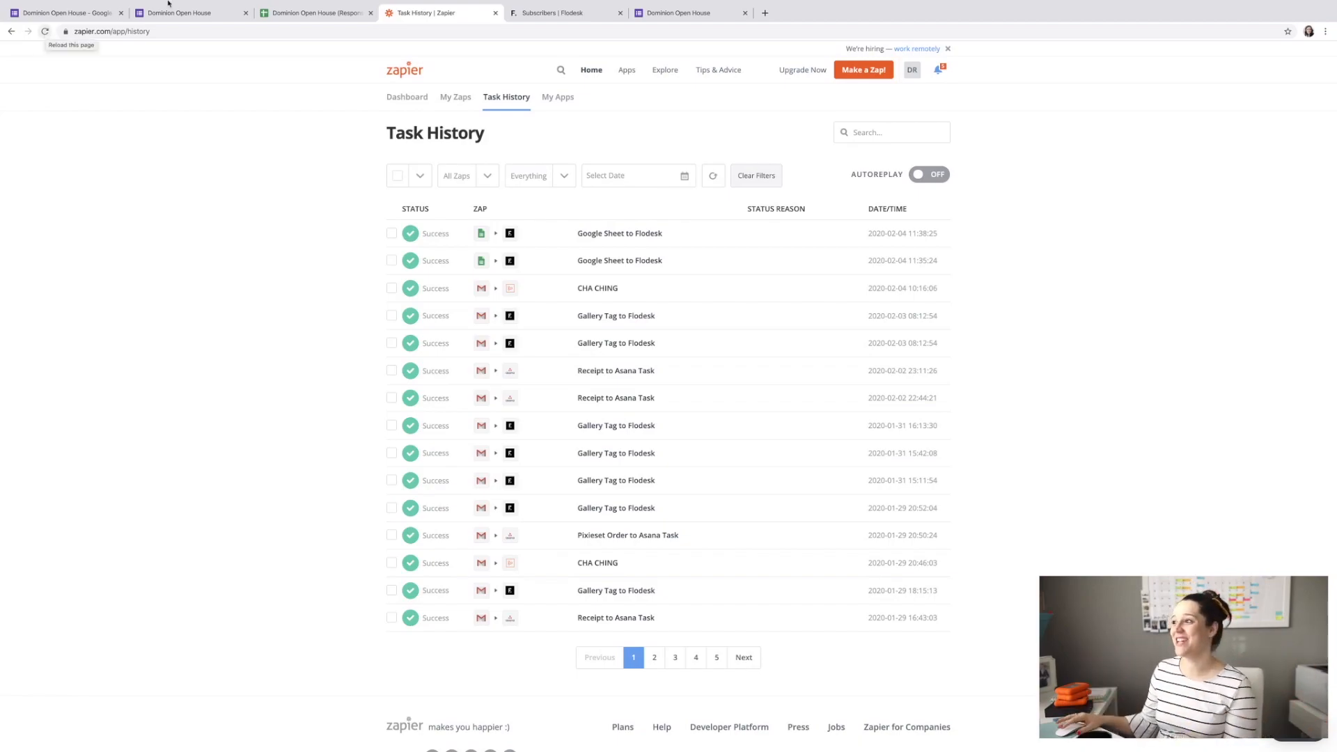
{"action": "mouse_move", "coordinate": [693, 246]}
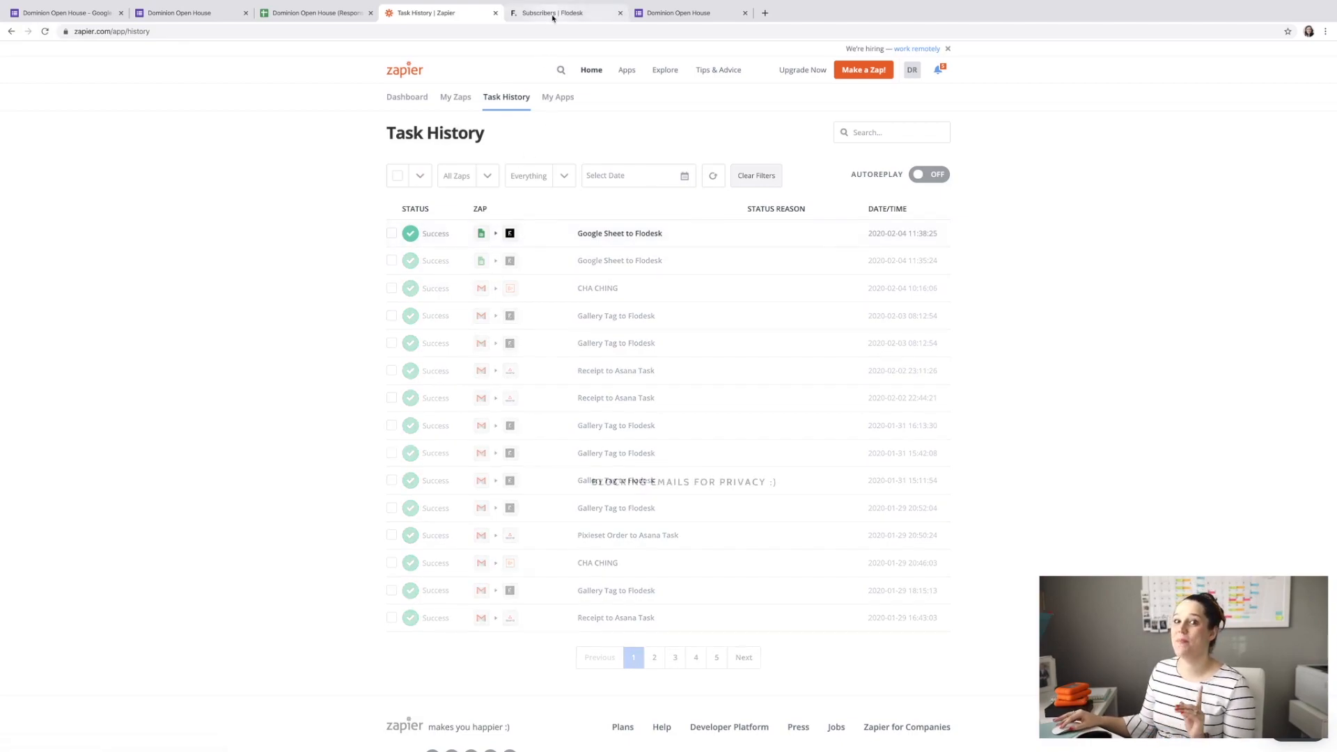
Step: Switch back to the Flodesk subscriber list tab
{"action": "left_click", "coordinate": [558, 12]}
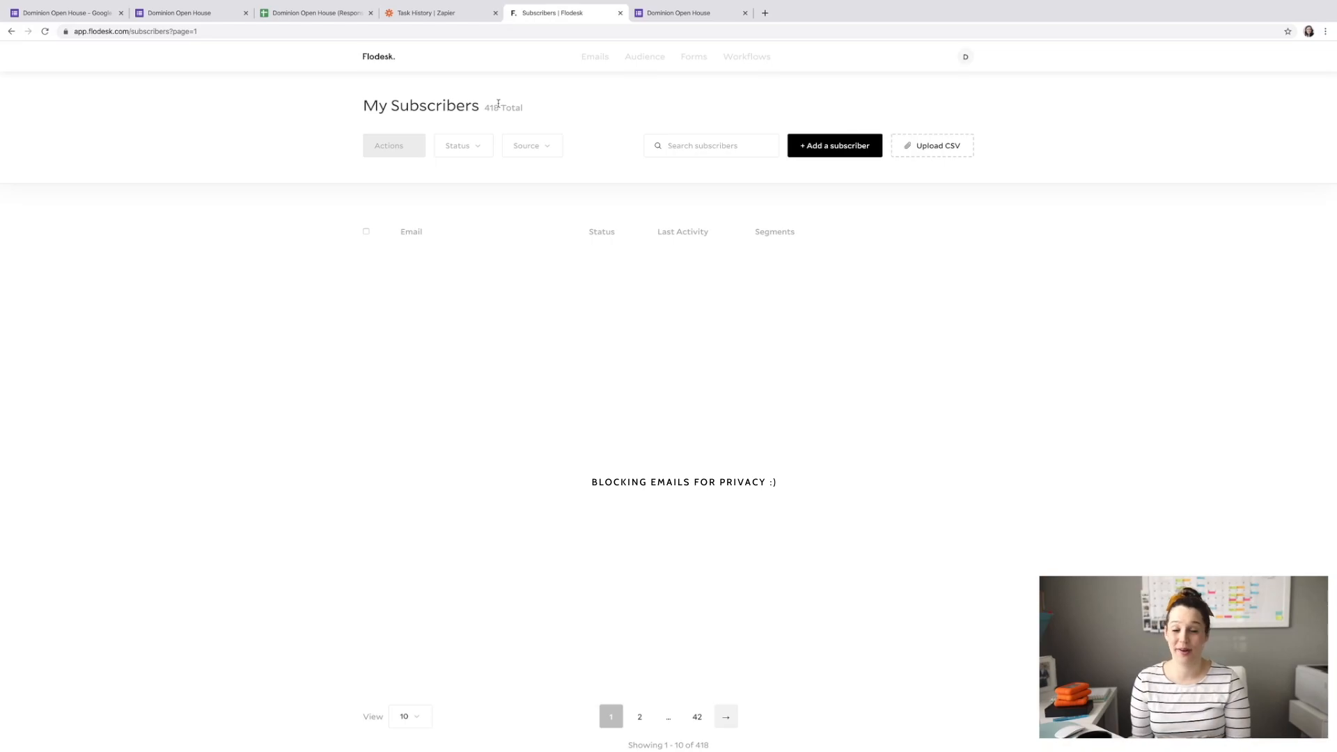
Step: Search subscribers for 'twilight' to confirm Dominion Open House membership, then clear the search
{"action": "left_click", "coordinate": [710, 145]}
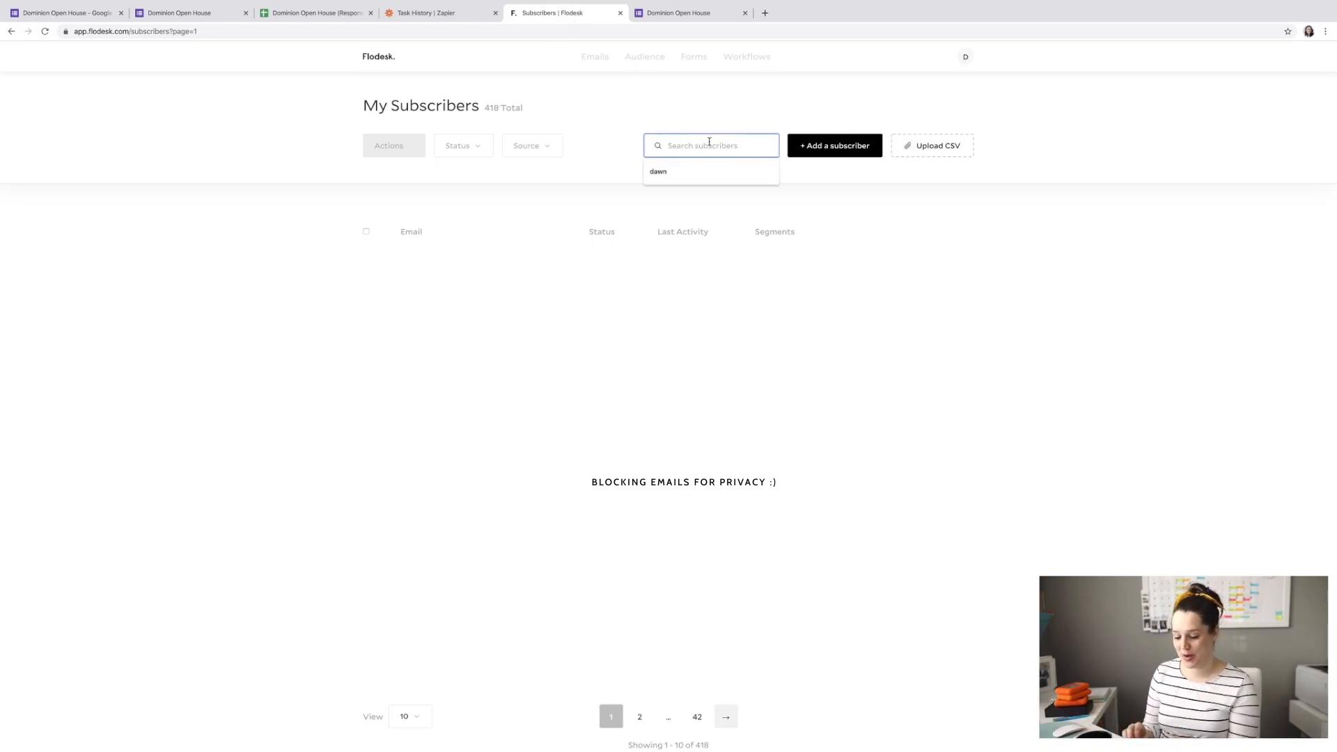
{"action": "type", "text": "twilight"}
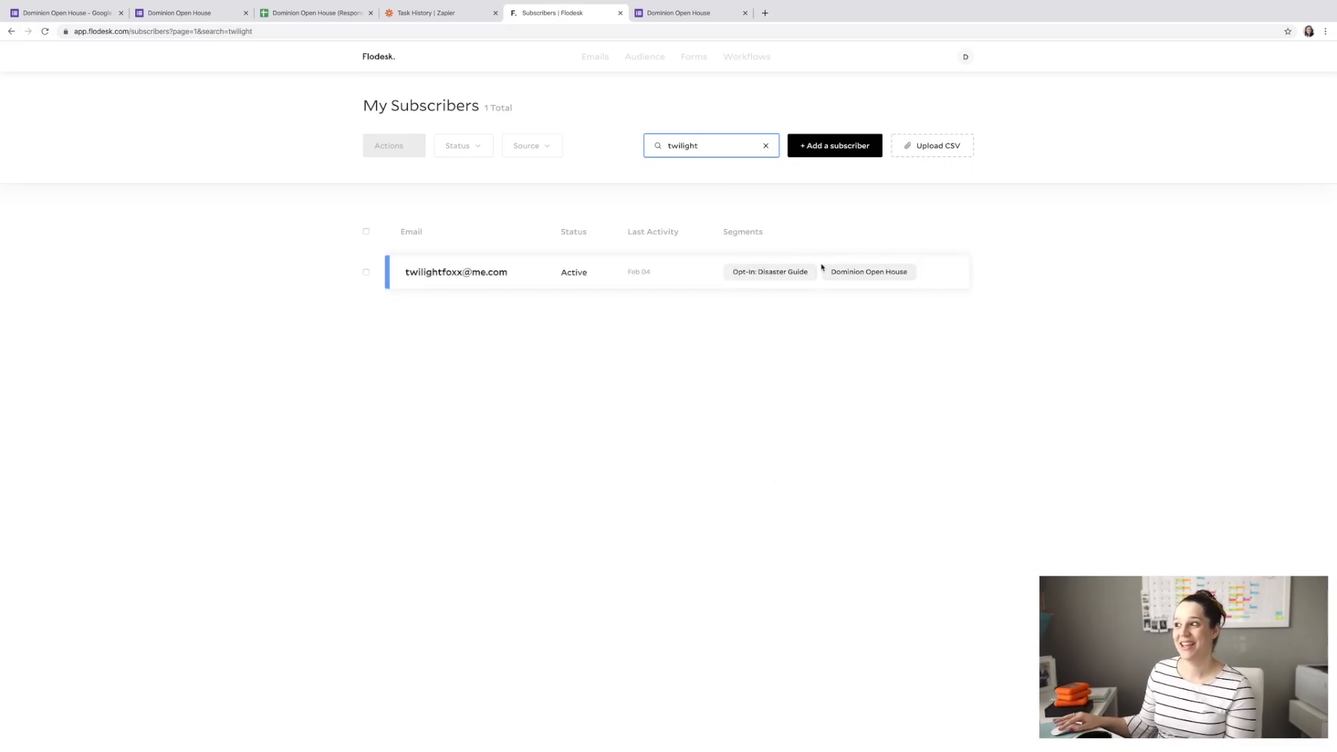
{"action": "mouse_move", "coordinate": [835, 314]}
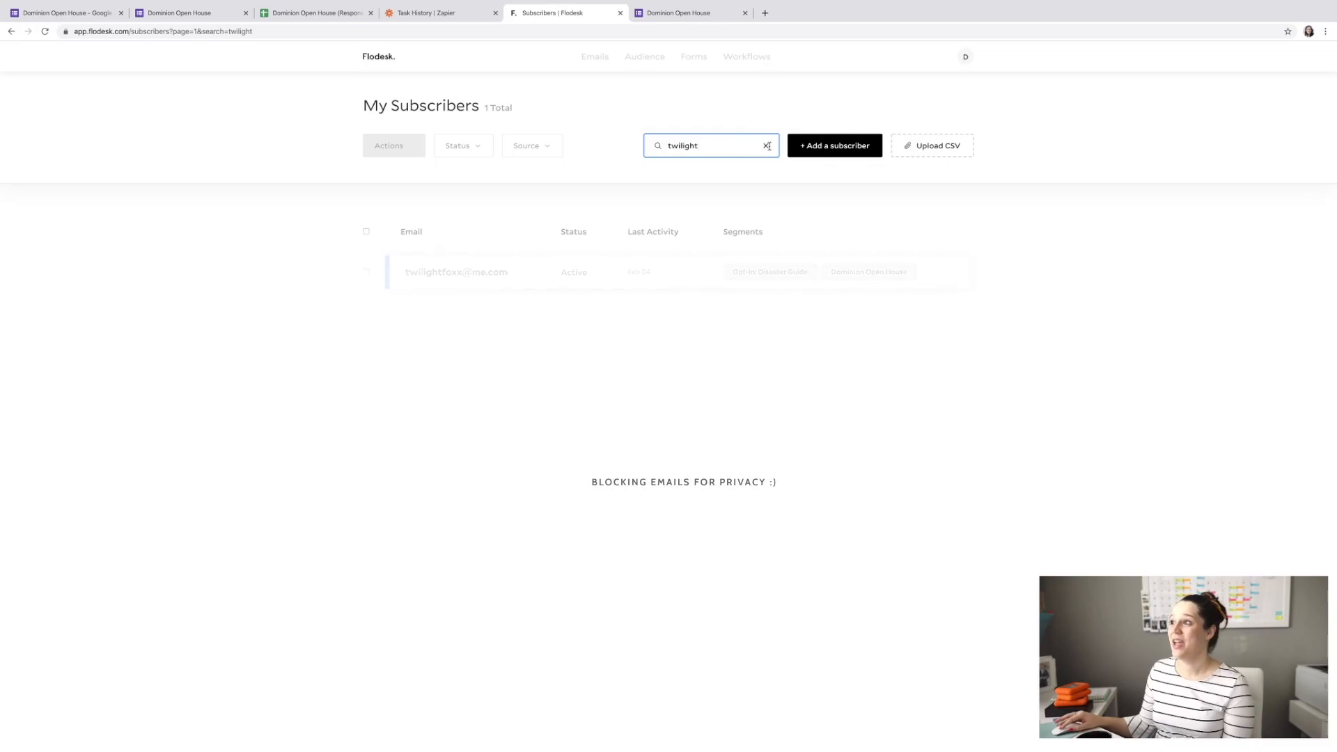
{"action": "left_click", "coordinate": [765, 145]}
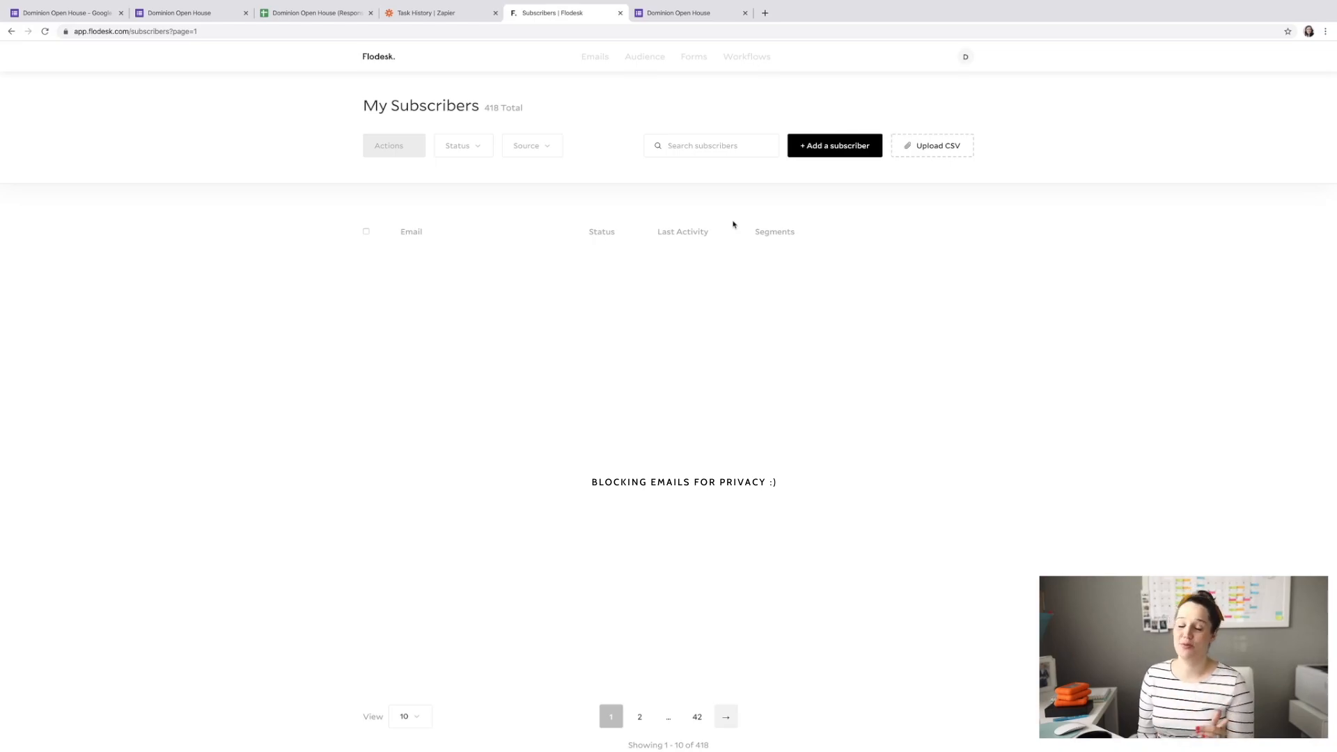
{"action": "left_click", "coordinate": [594, 57]}
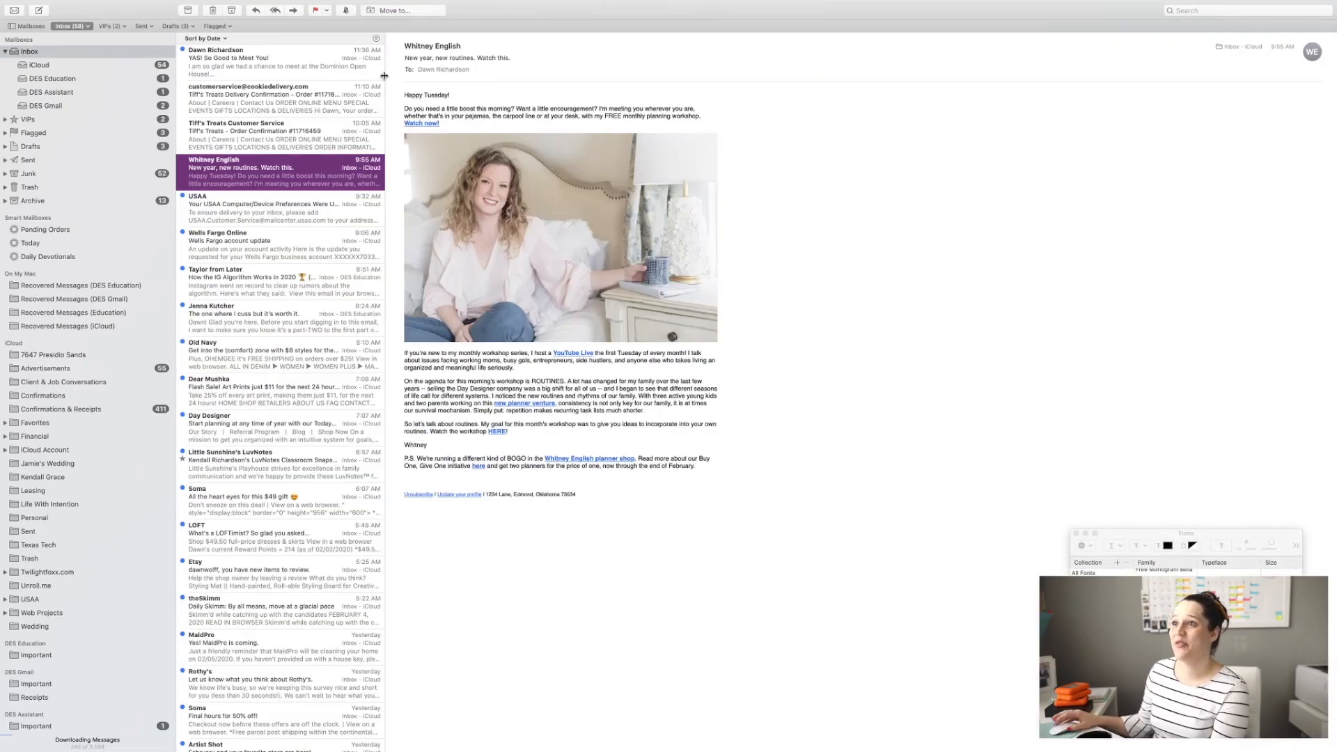
Step: Open the 'YAS! So Good to Meet You!' email and scroll through its message
{"action": "left_click", "coordinate": [273, 57]}
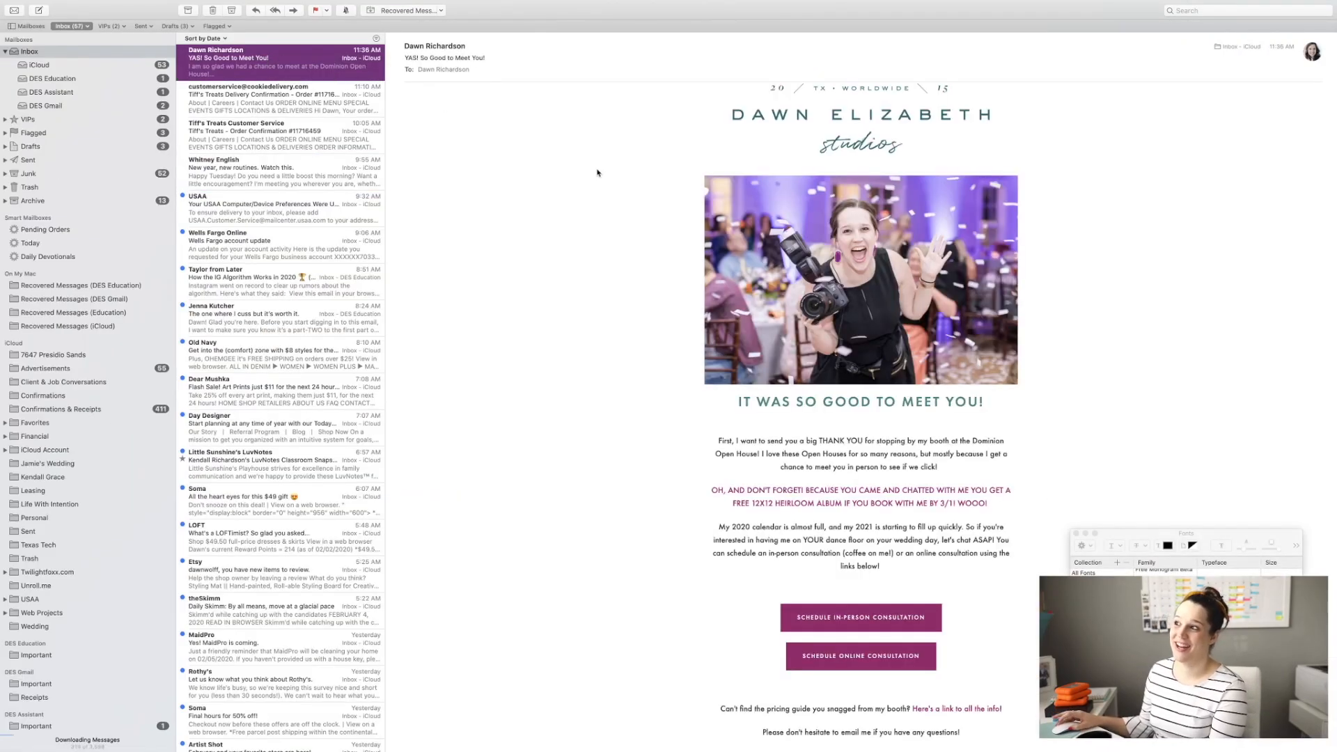
{"action": "scroll", "scroll_direction": "down", "scroll_amount": 3}
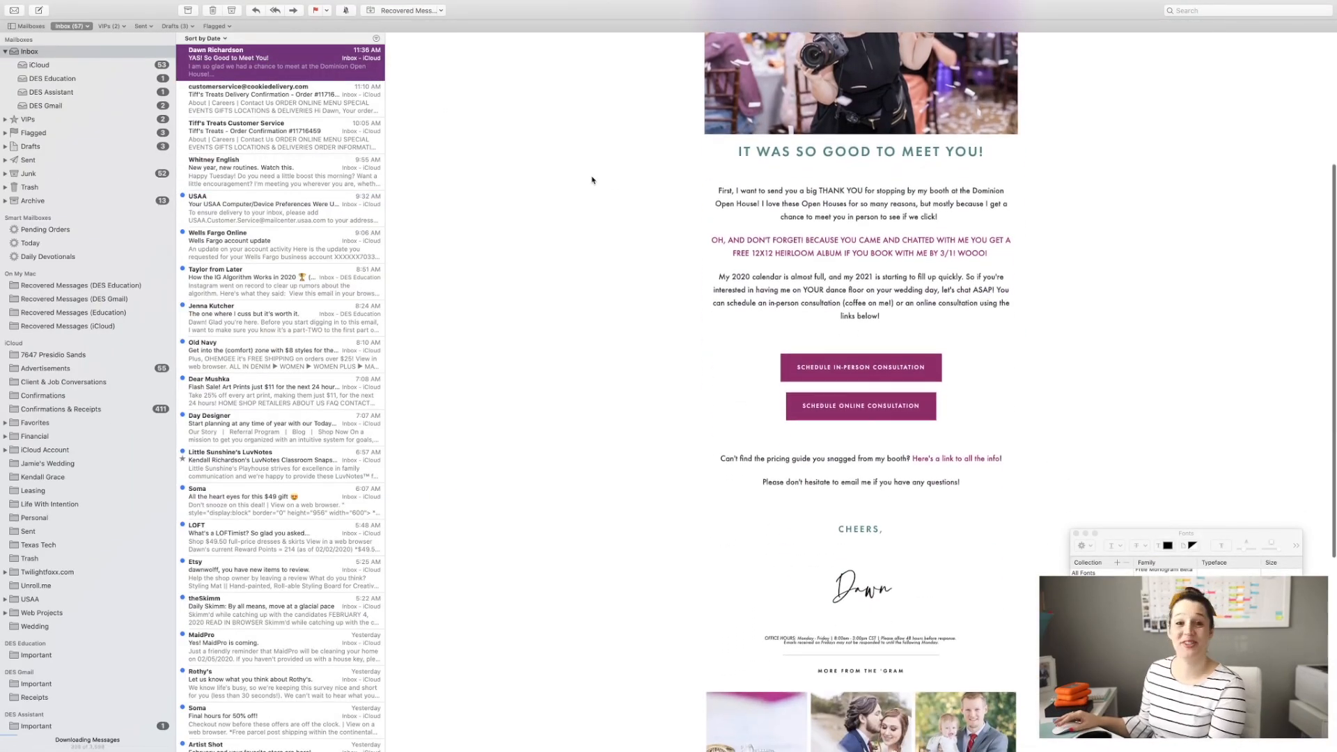